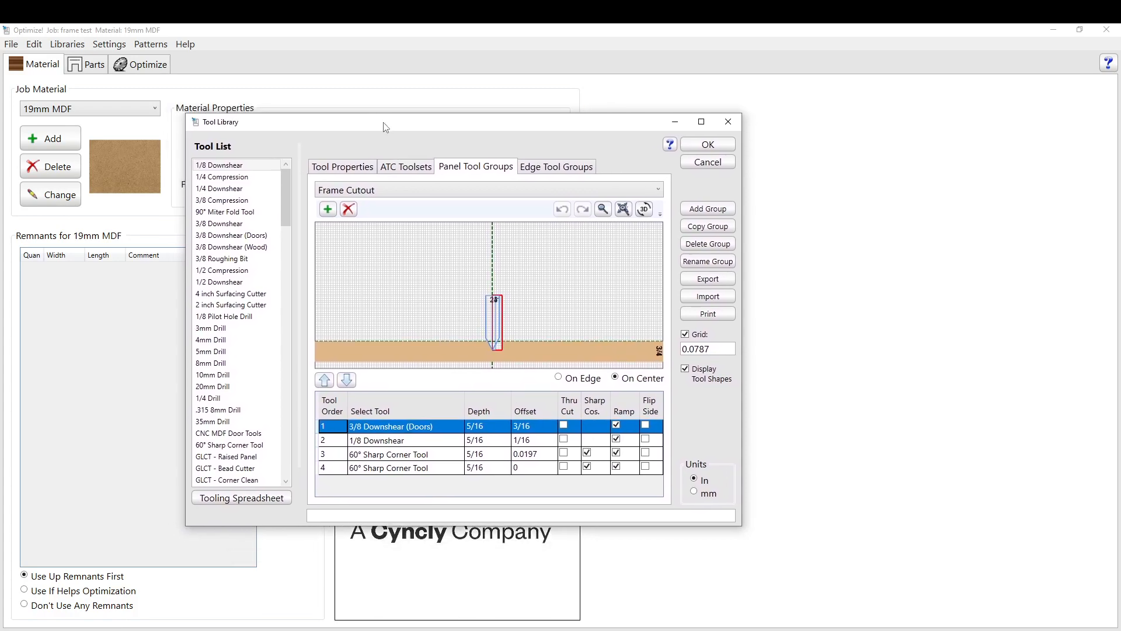
mouse_move(393, 147)
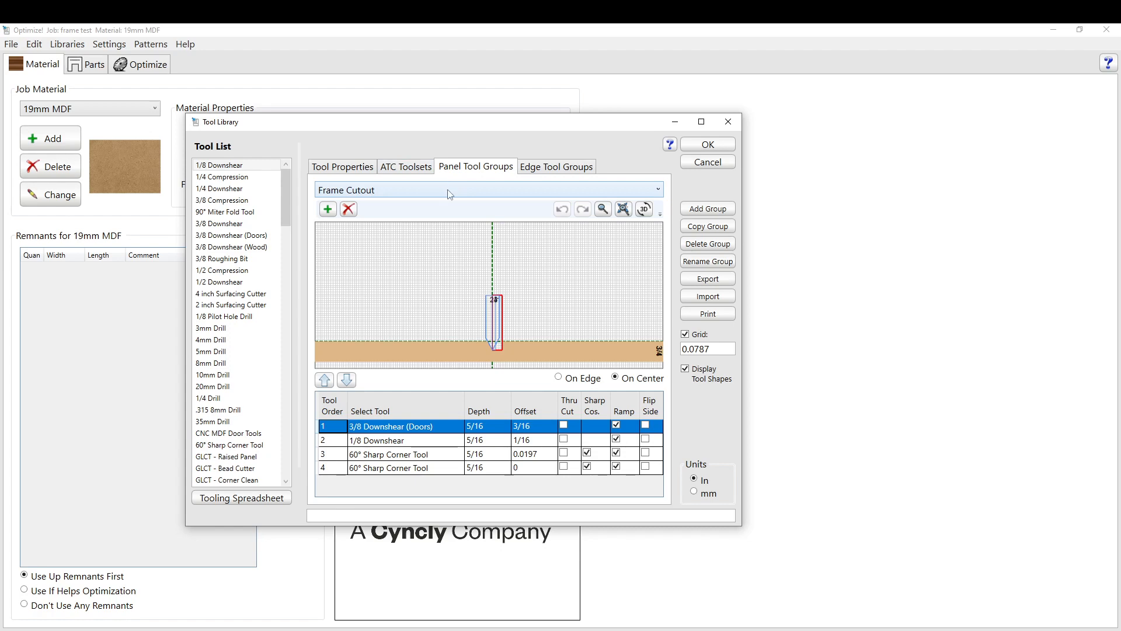
mouse_move(541, 199)
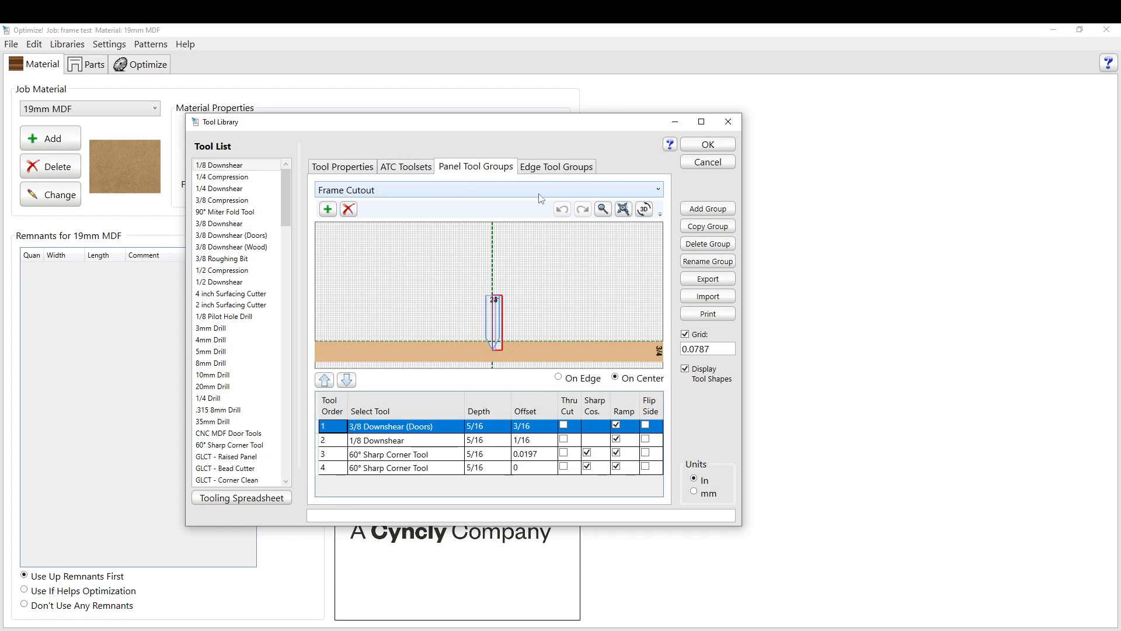
mouse_move(441, 196)
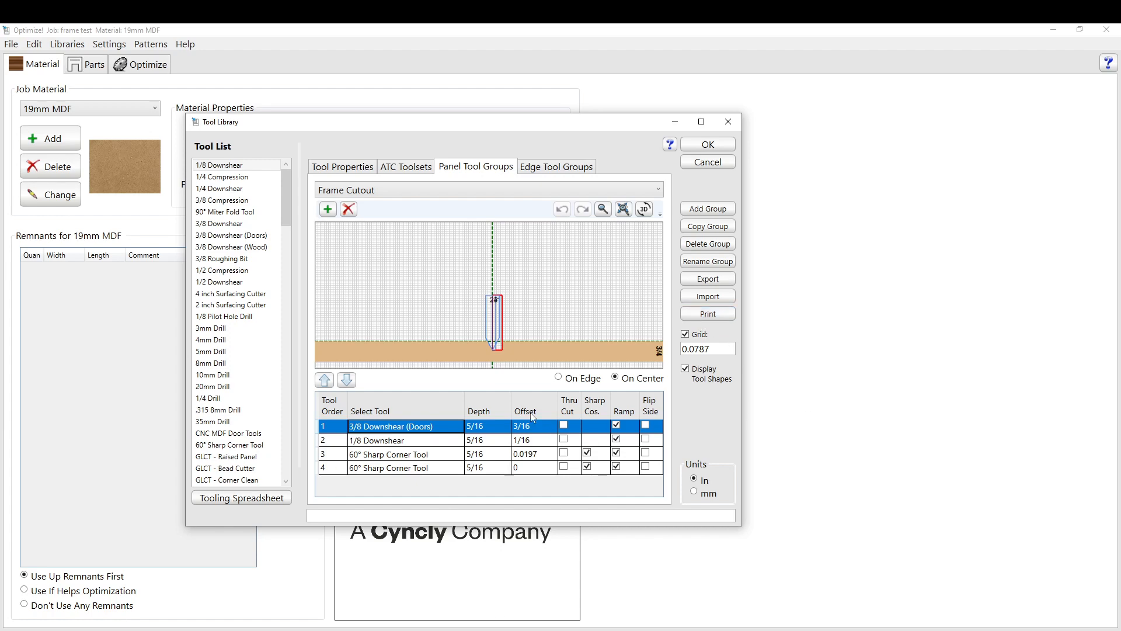
mouse_move(483, 458)
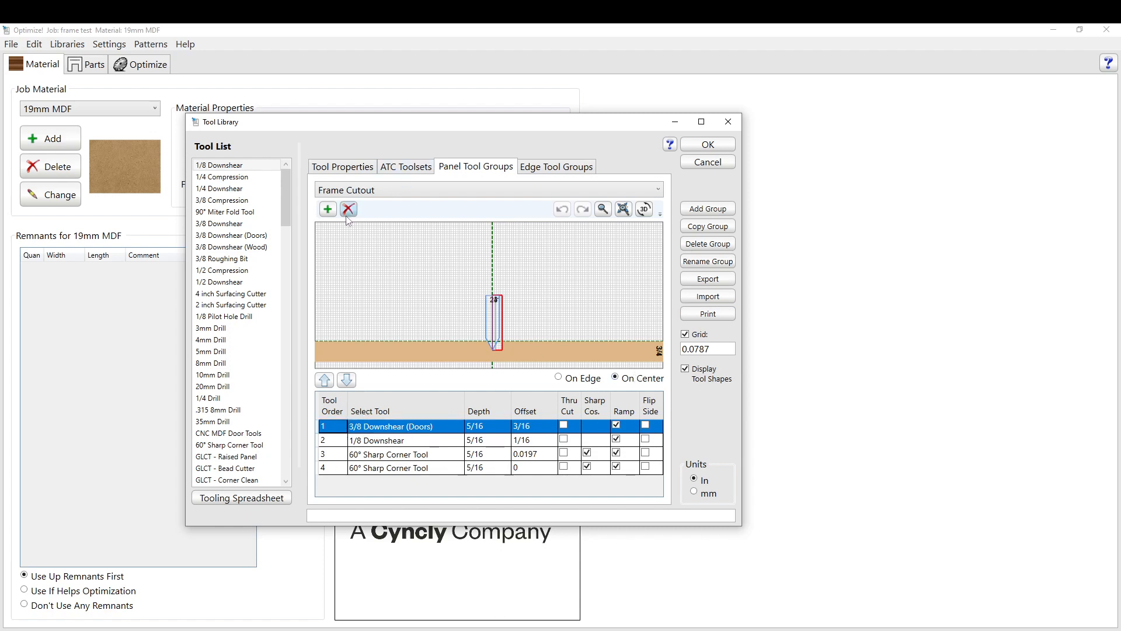
Remove the 3/8 Downshear and both 60° Sharp Corner tools from the Frame Cutout group
click(348, 209)
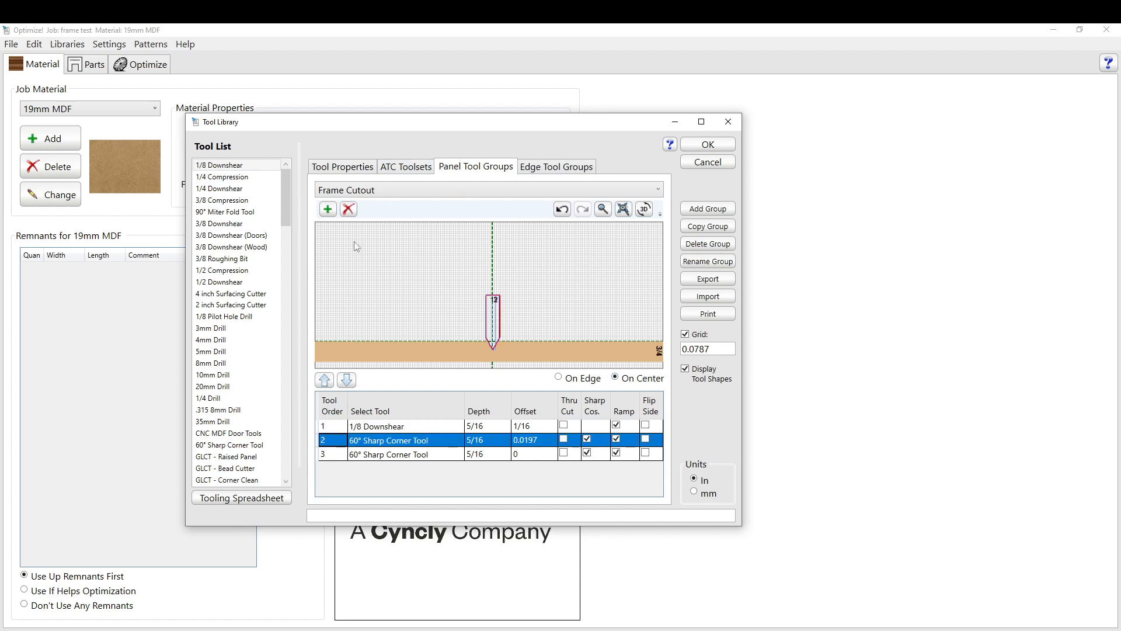
click(348, 209)
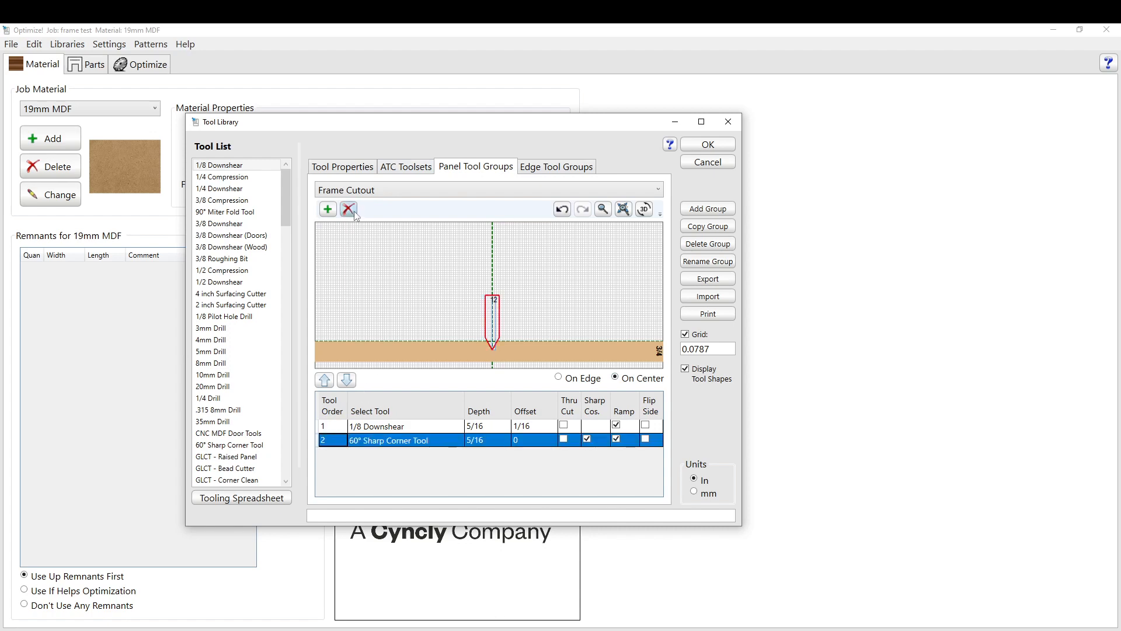
click(348, 209)
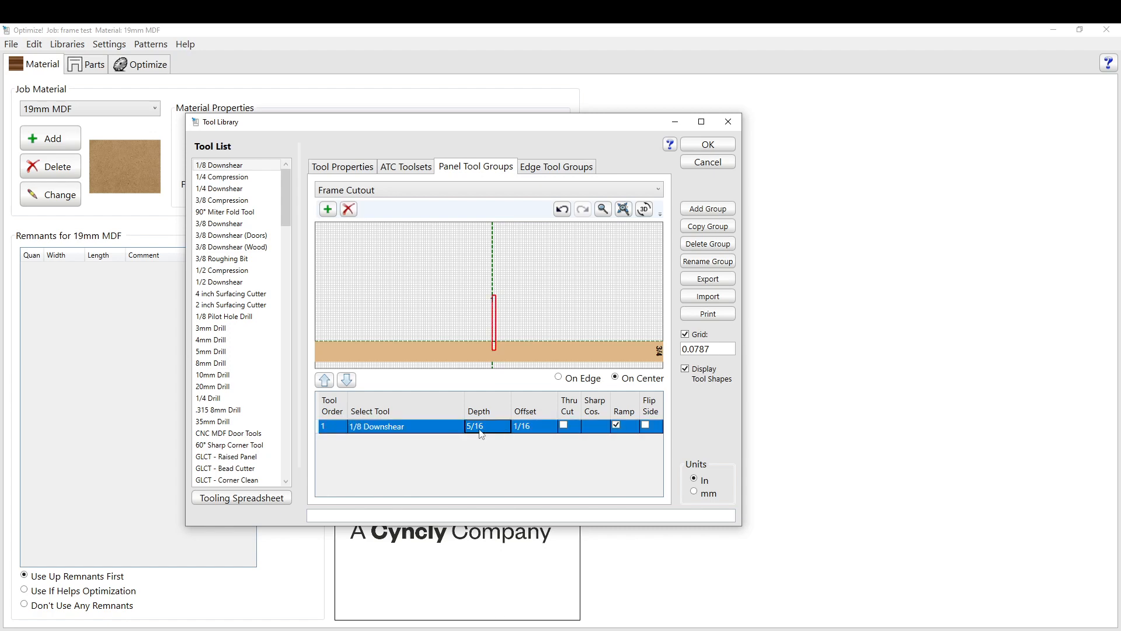
mouse_move(464, 470)
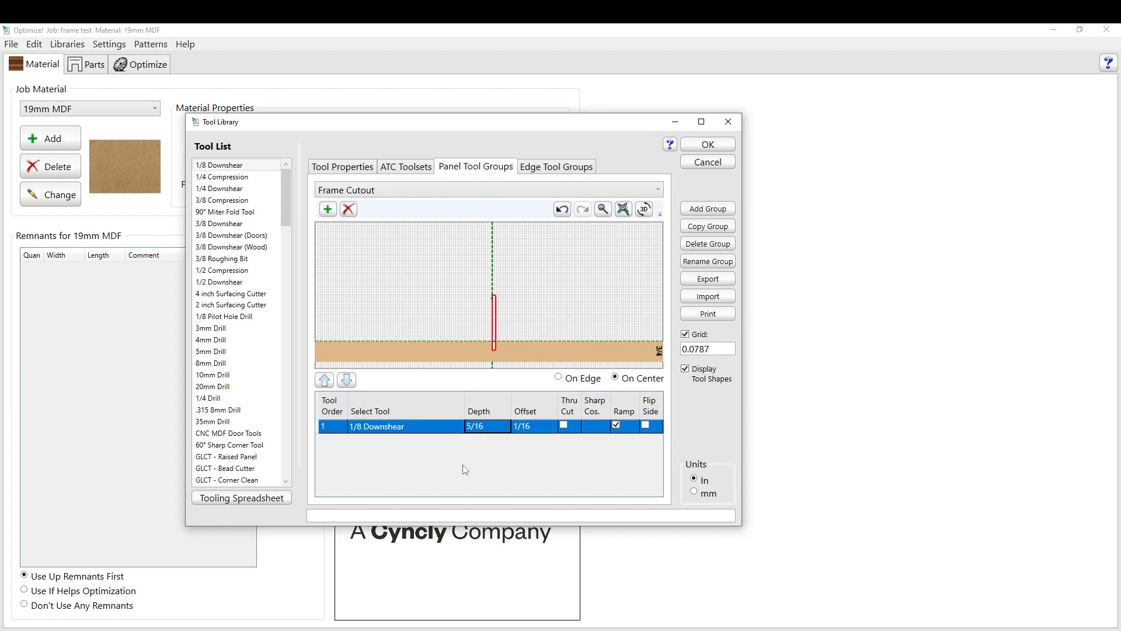
Set the 1/8 Downshear cutting depth and enable Thru Cut so it cuts fully through
click(487, 425)
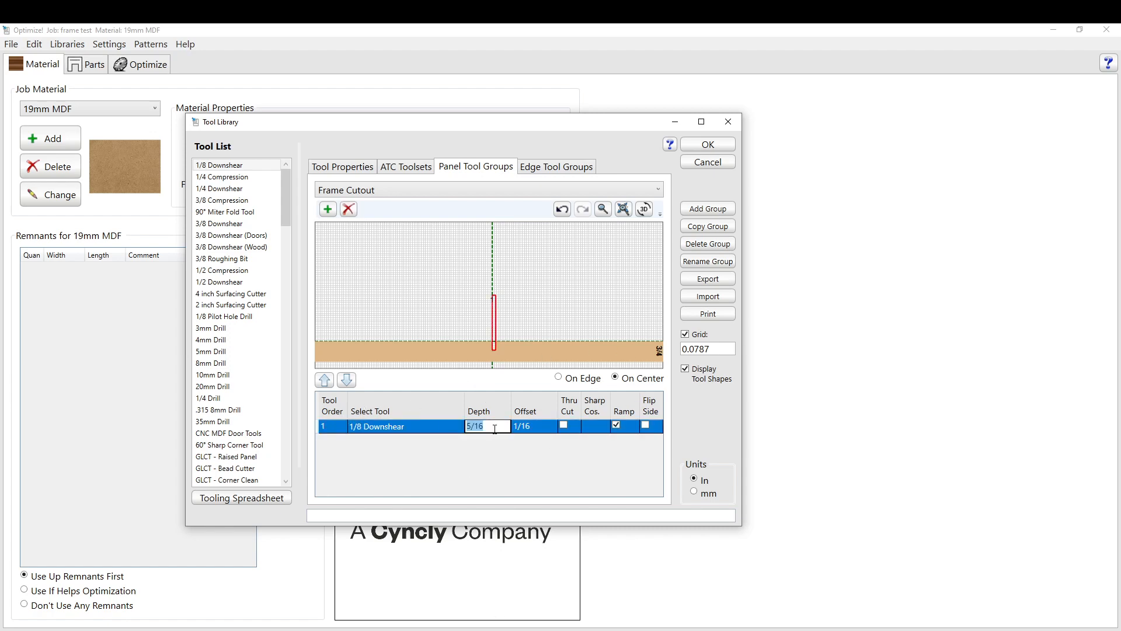
text(0)
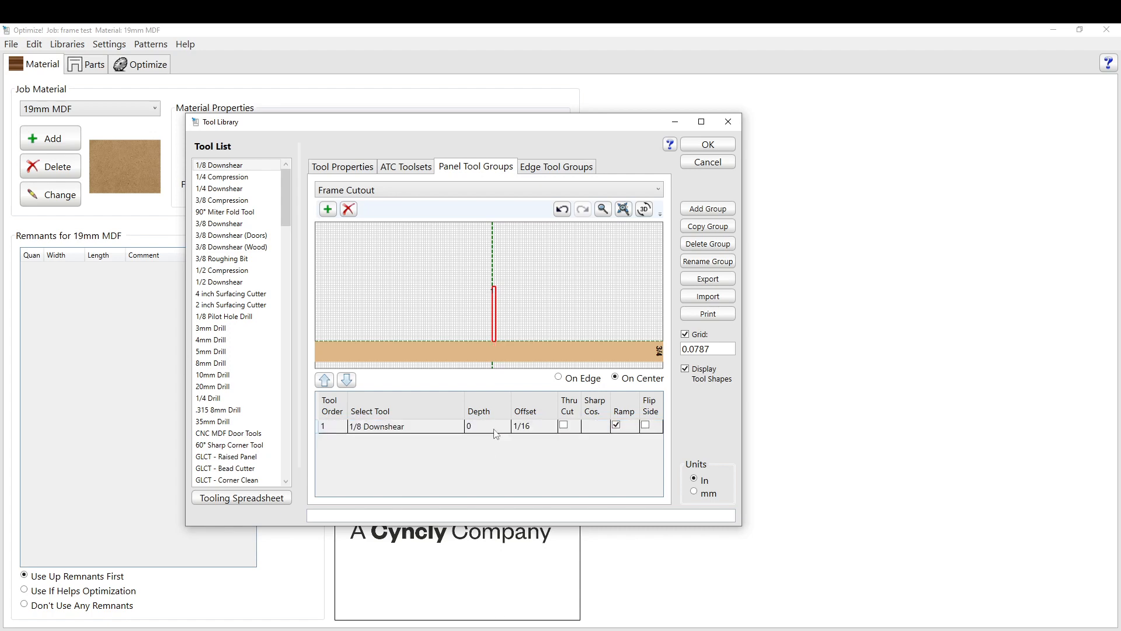
click(488, 425)
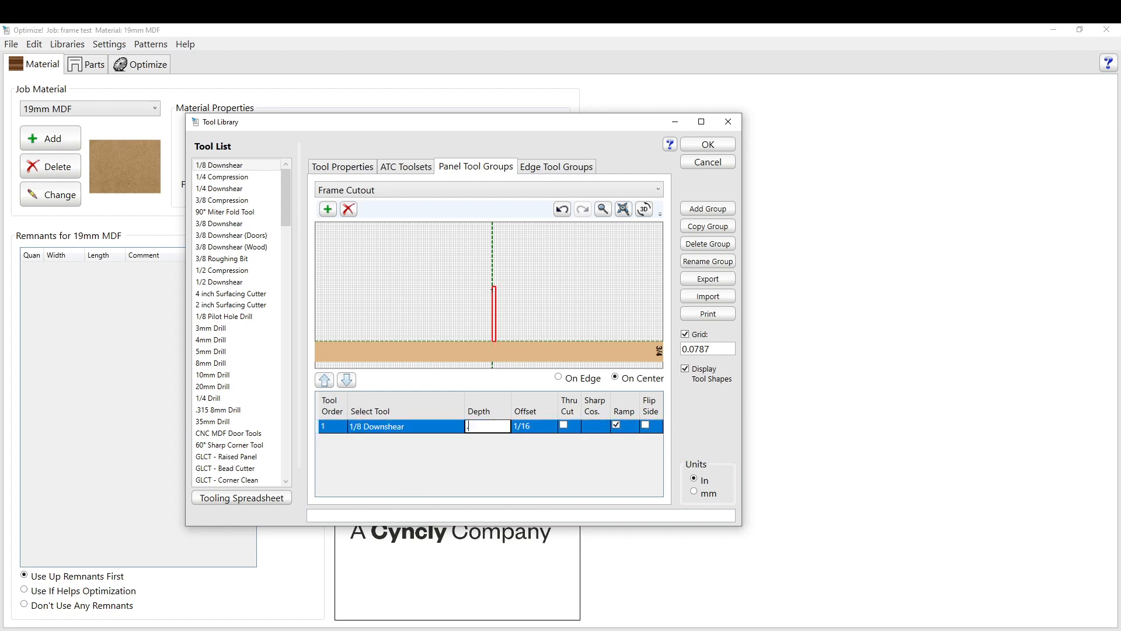
text(.75)
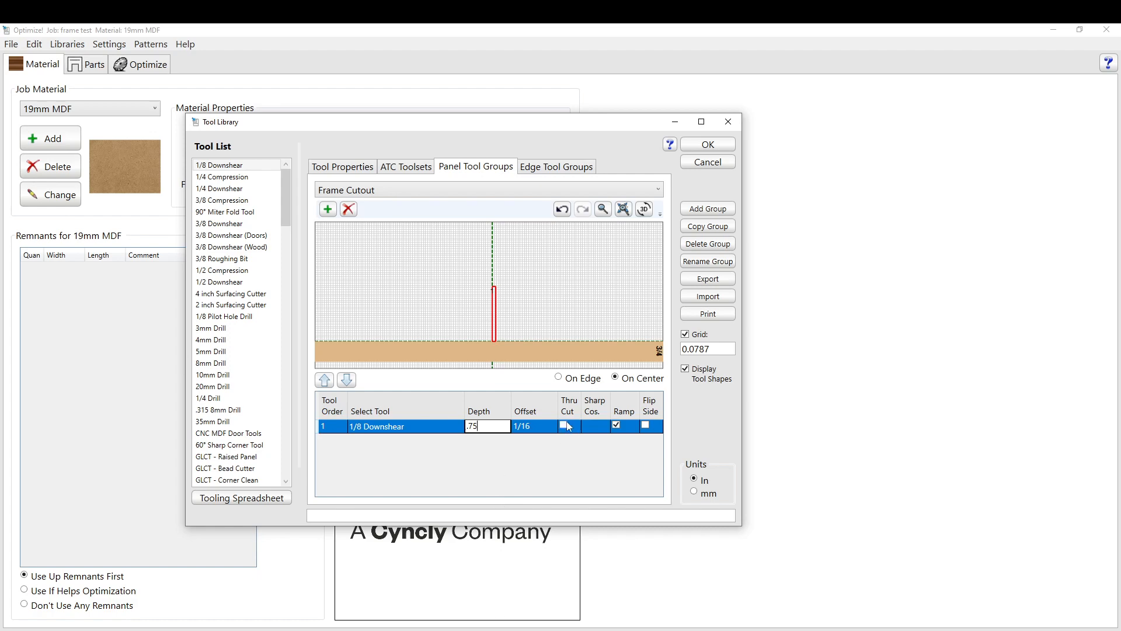
click(568, 425)
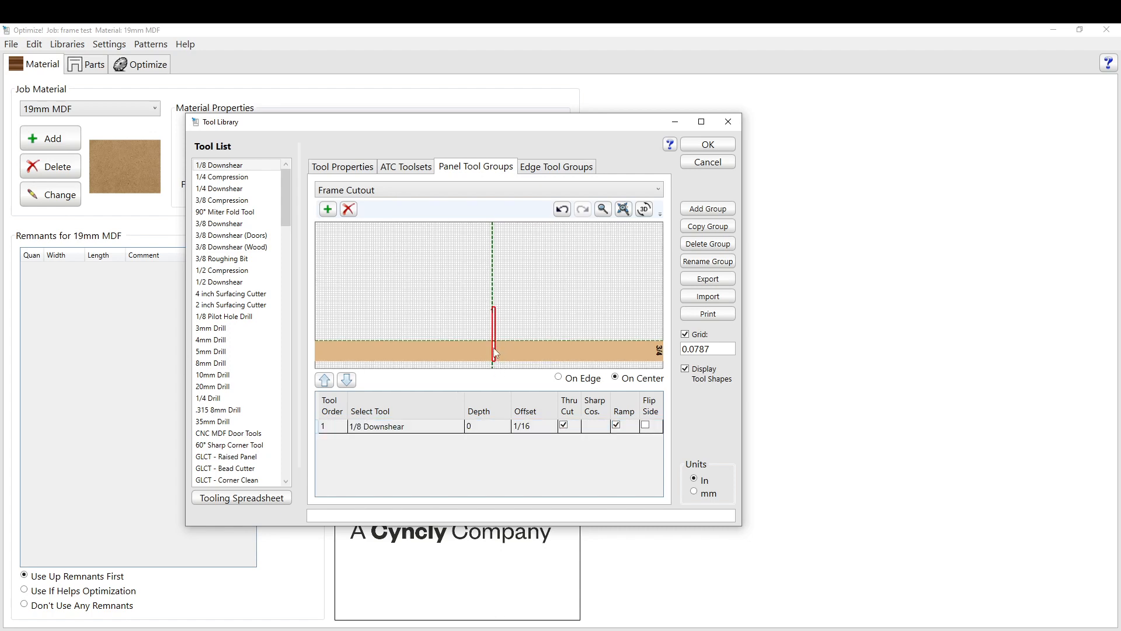
mouse_move(626, 160)
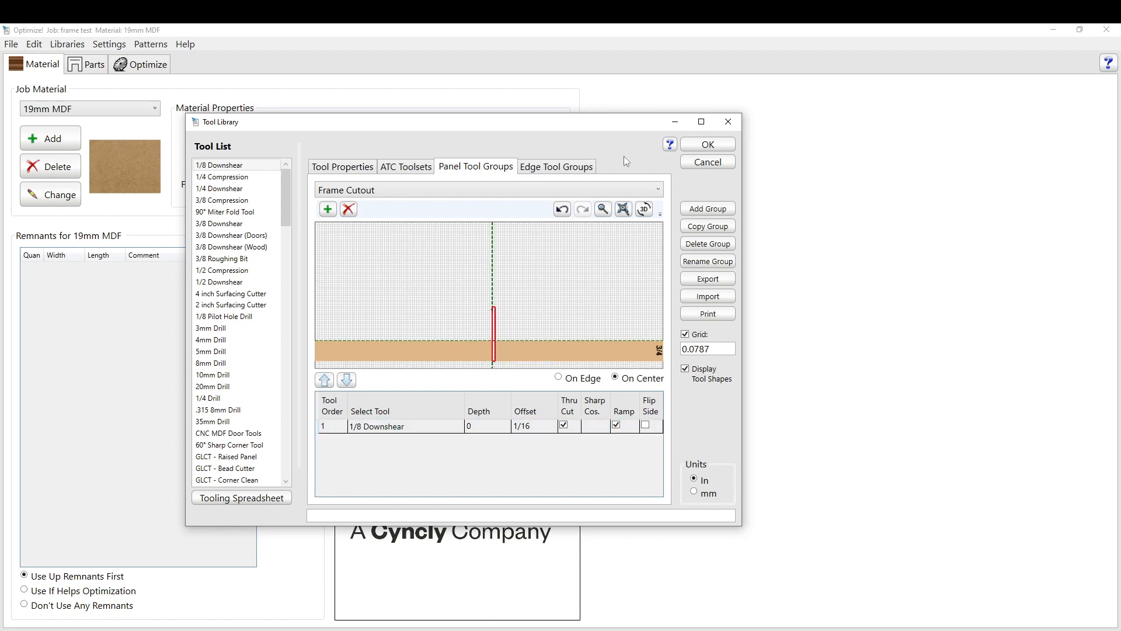
mouse_move(546, 298)
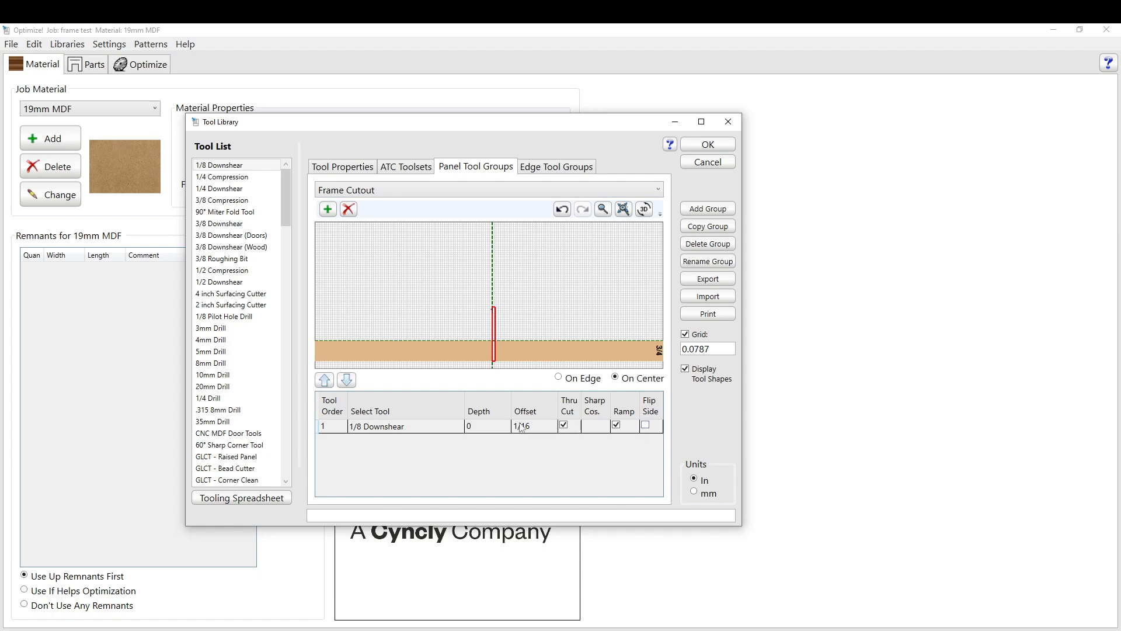
mouse_move(426, 423)
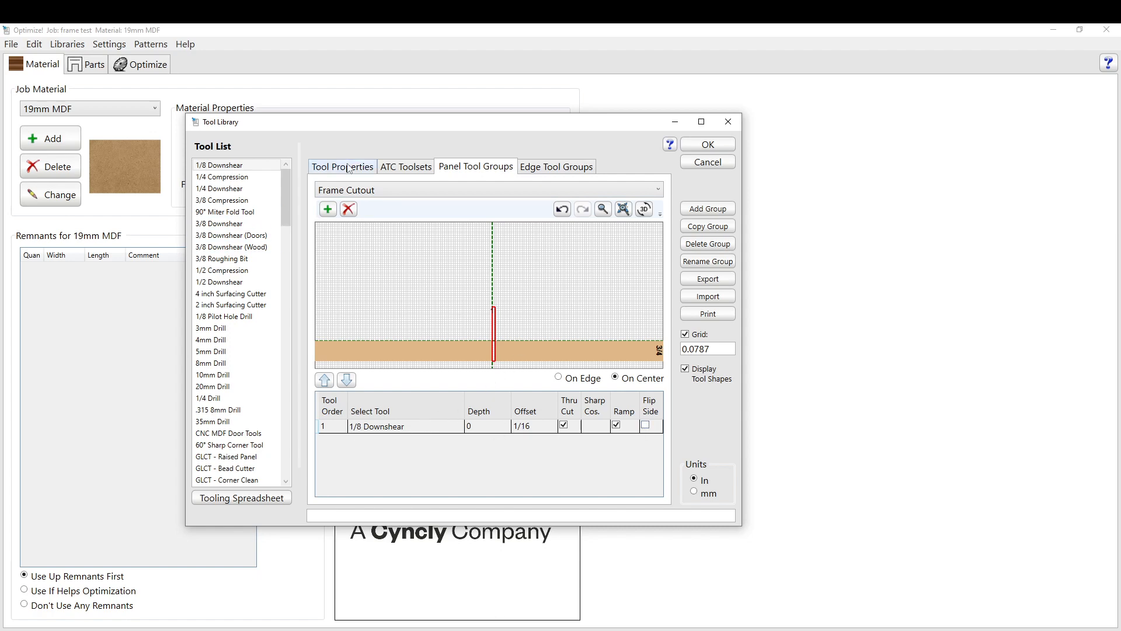
Review the 1/8 Downshear tool properties and pass depth, then accept and close the Tool Library
click(342, 167)
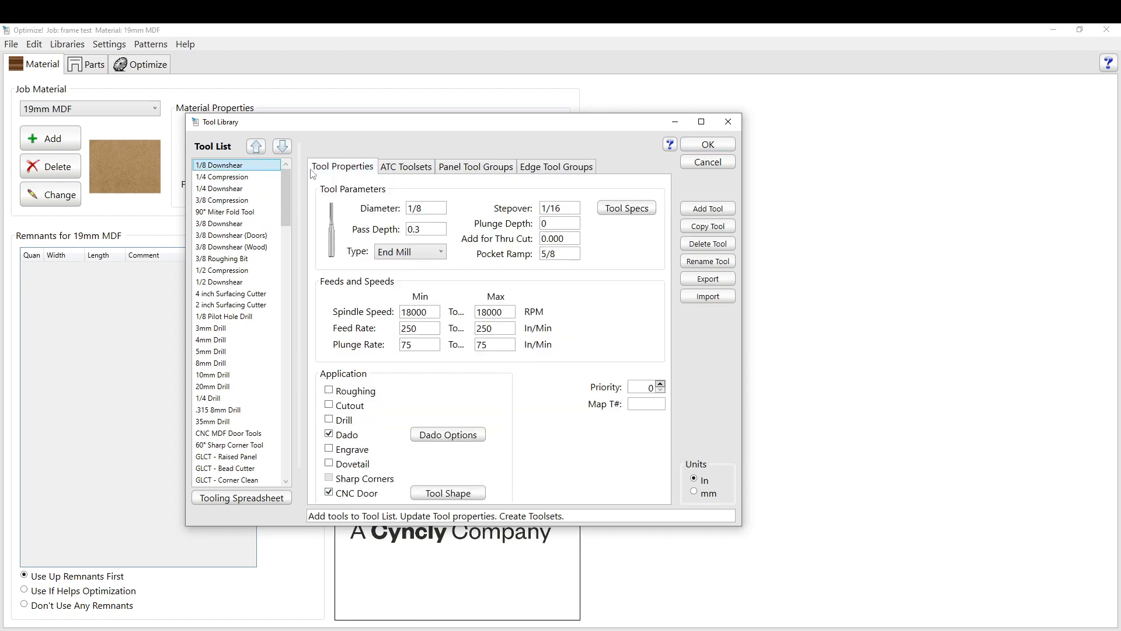
click(425, 229)
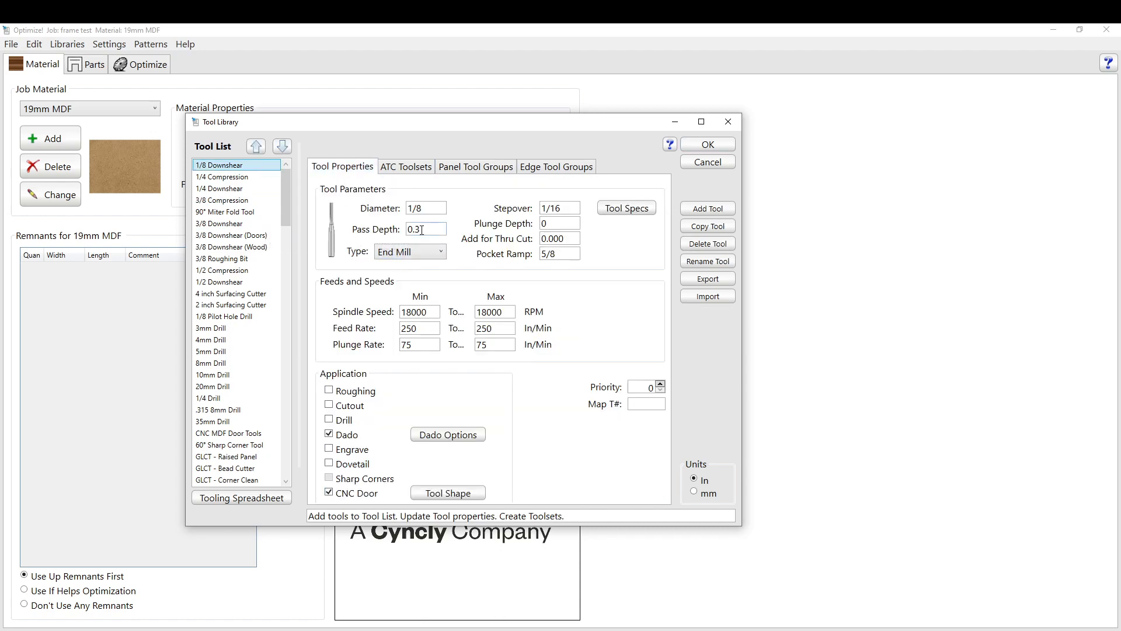
mouse_move(427, 230)
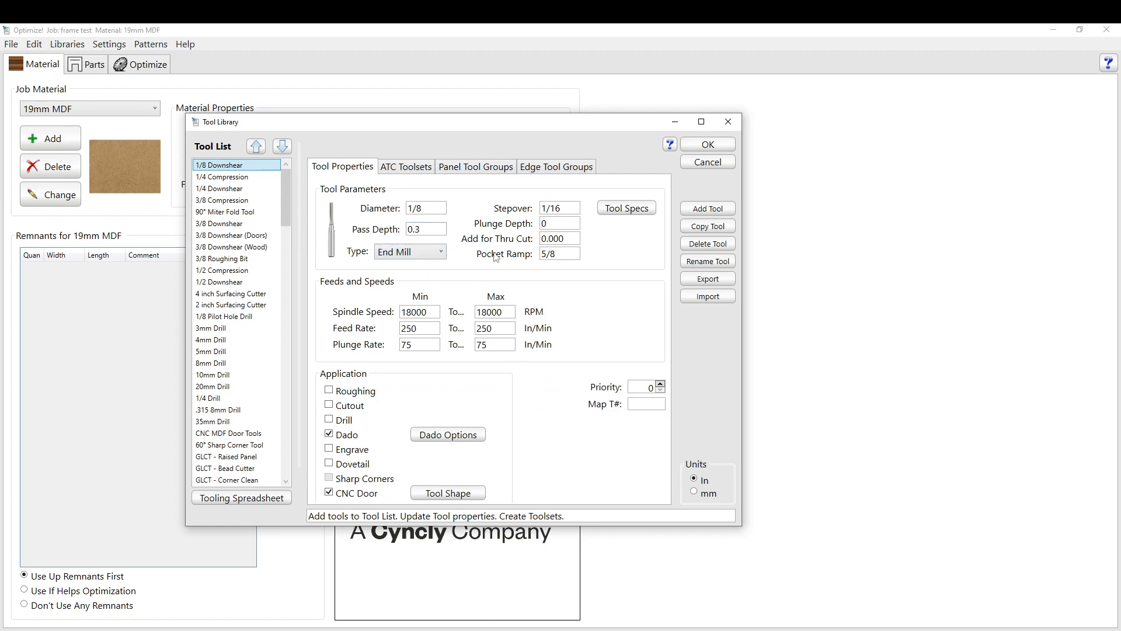
mouse_move(420, 198)
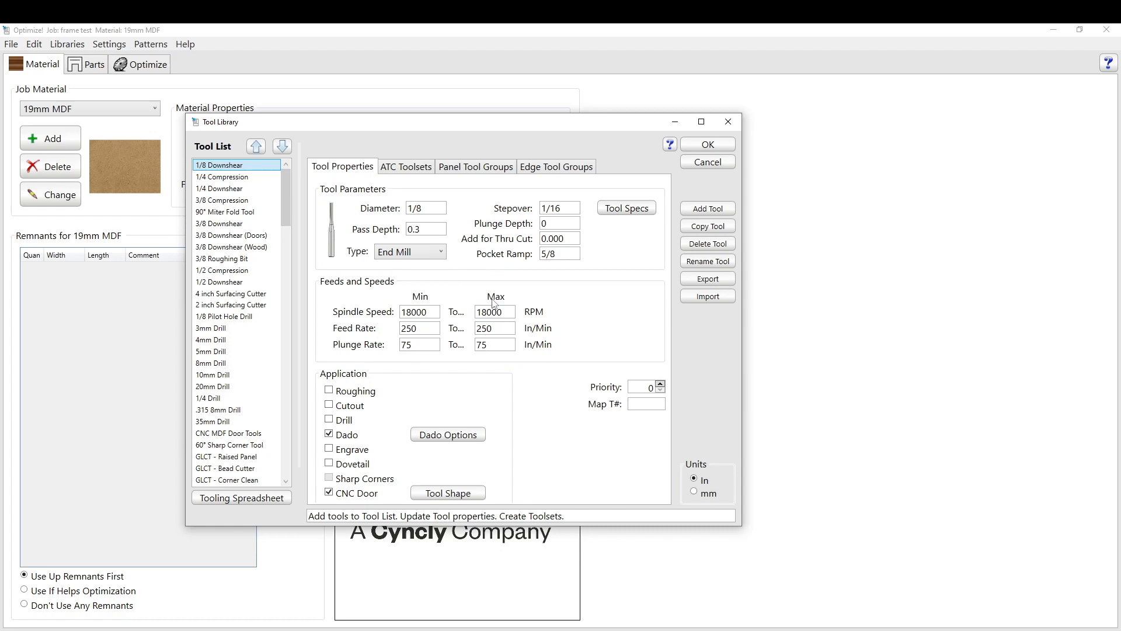
mouse_move(559, 295)
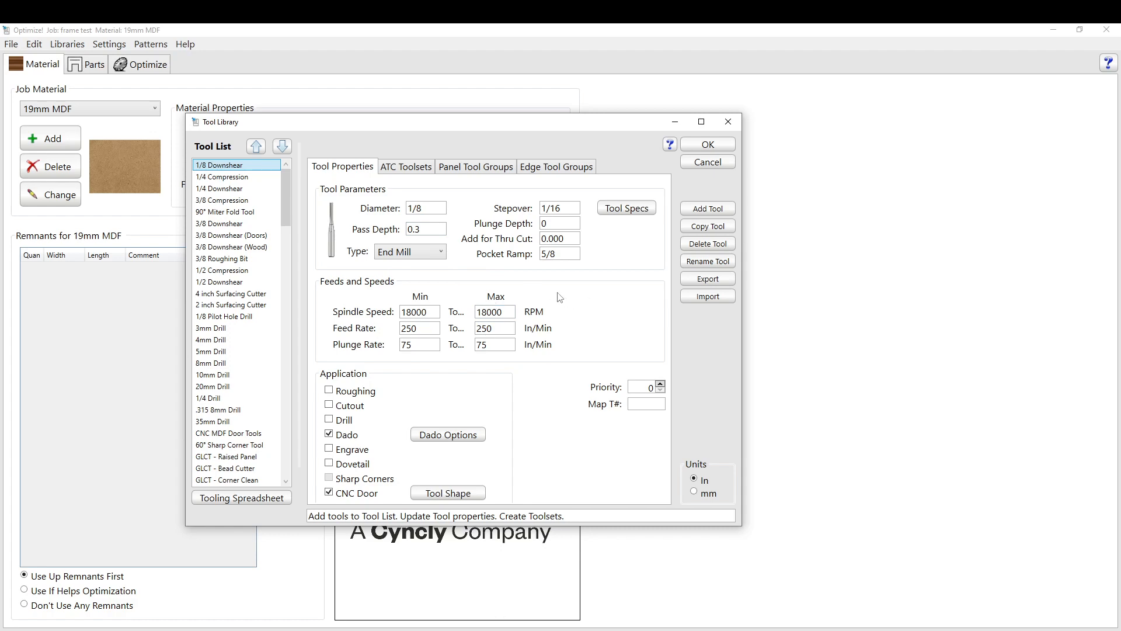
mouse_move(596, 181)
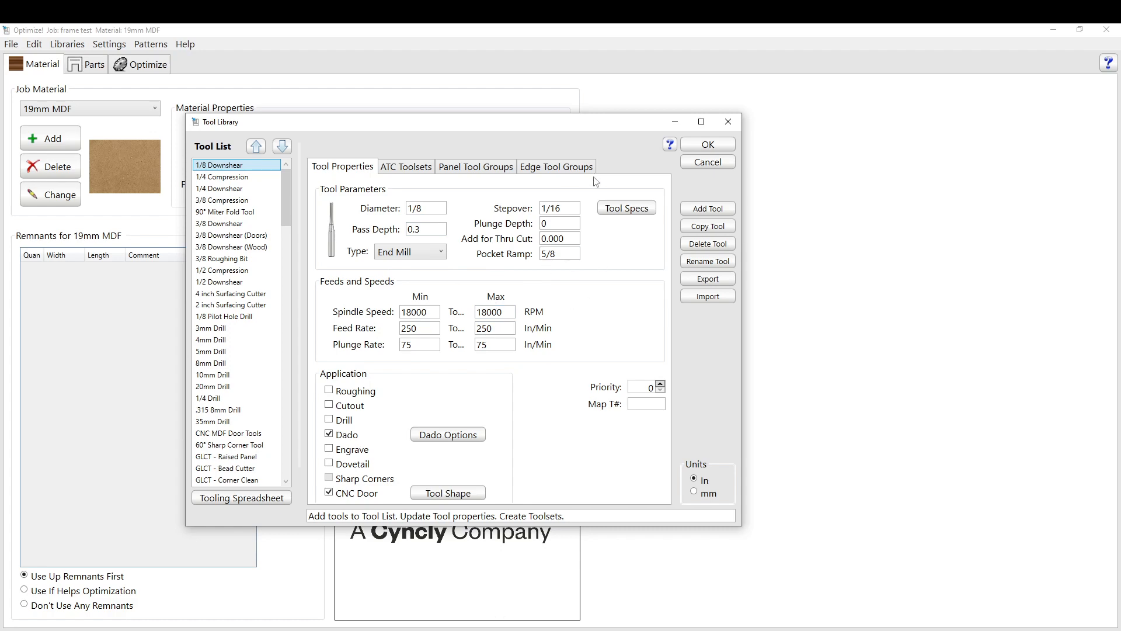
click(706, 144)
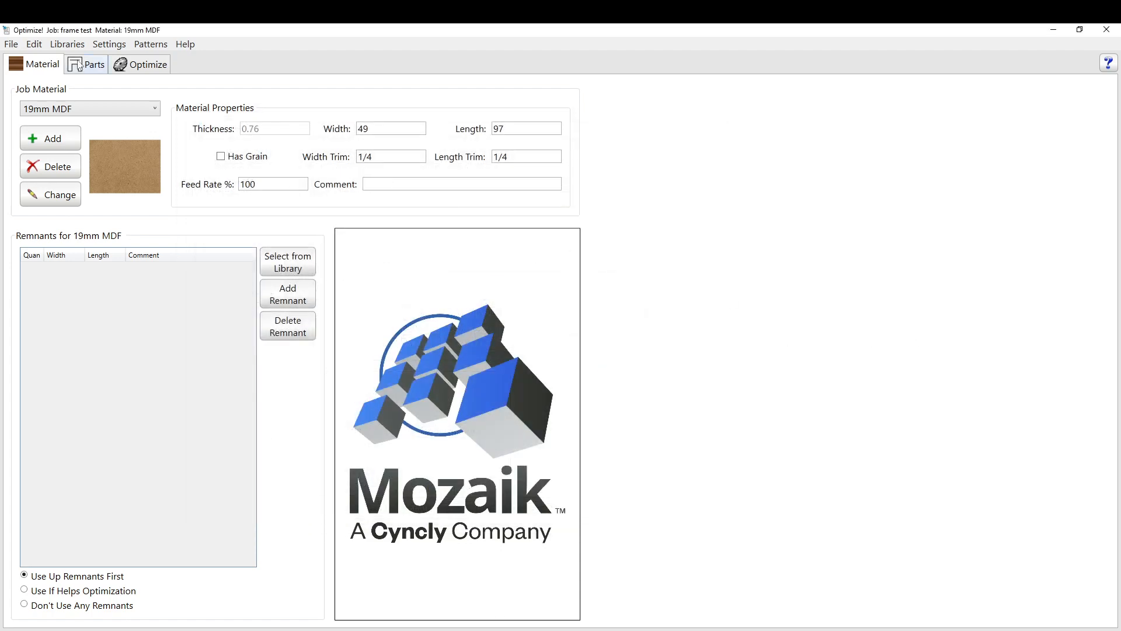
mouse_move(1115, 49)
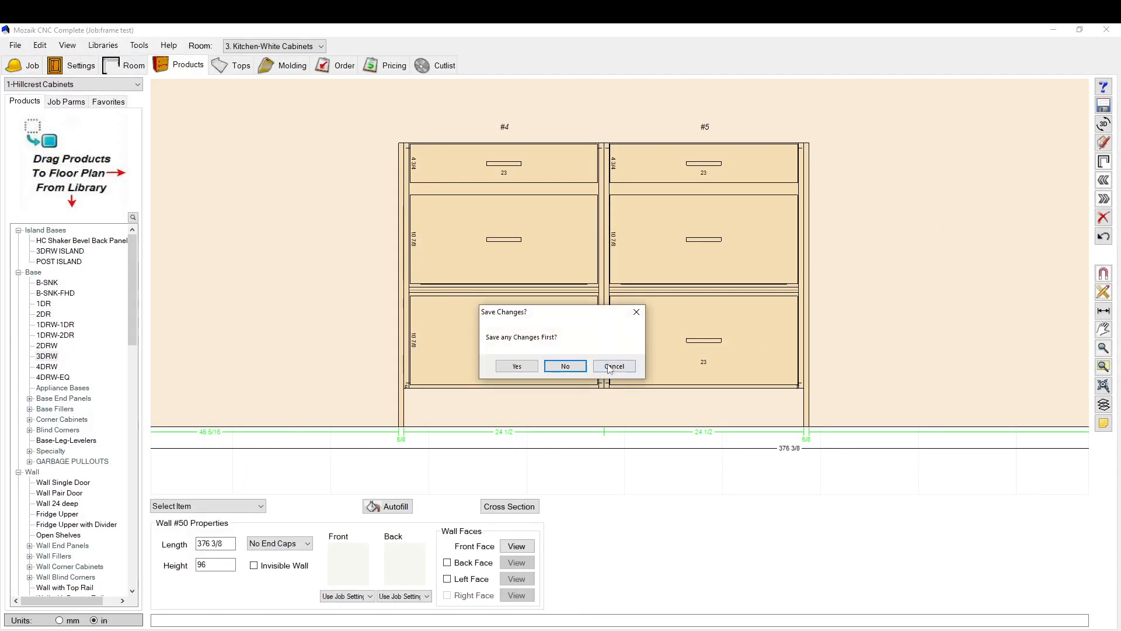
Dismiss the Save Changes prompt before heading to the Door/Drawer Fronts settings
click(564, 366)
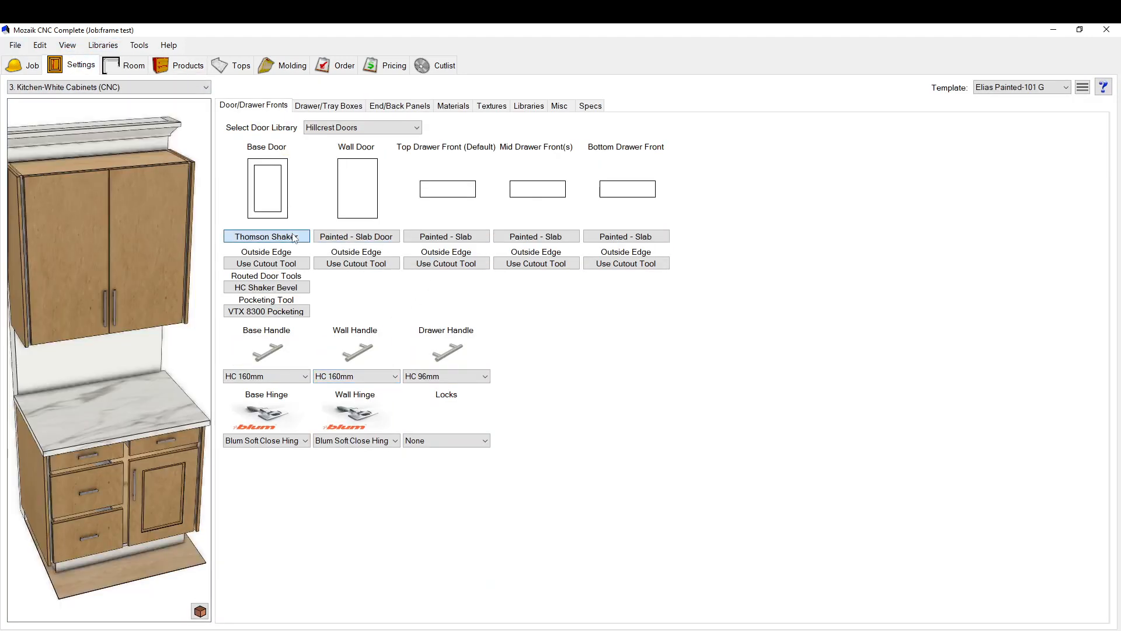
click(296, 236)
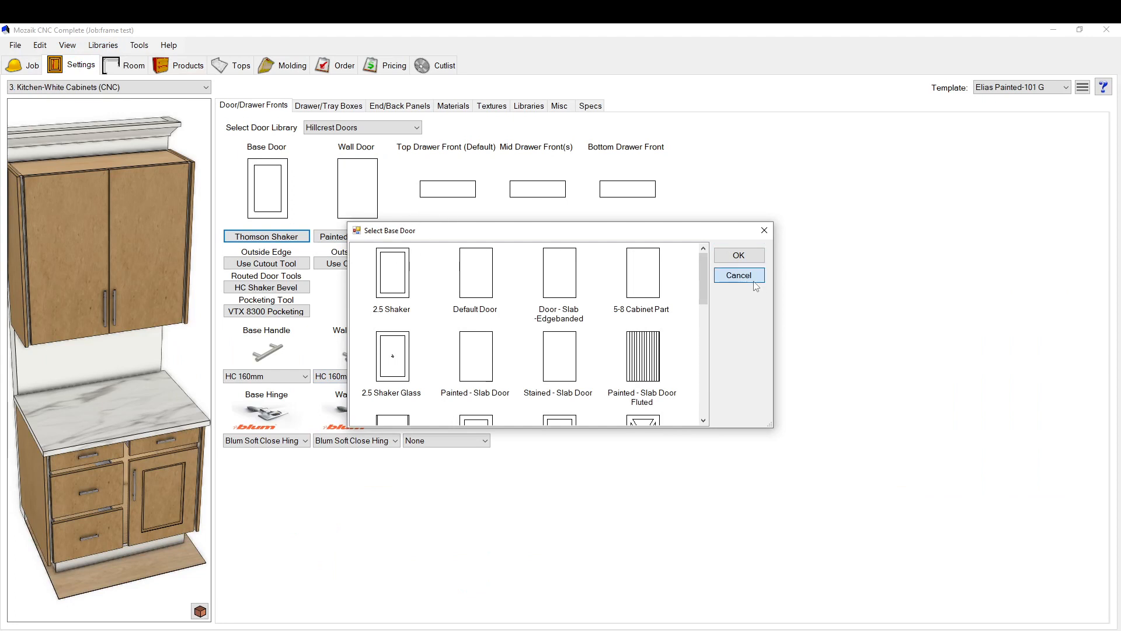
click(738, 275)
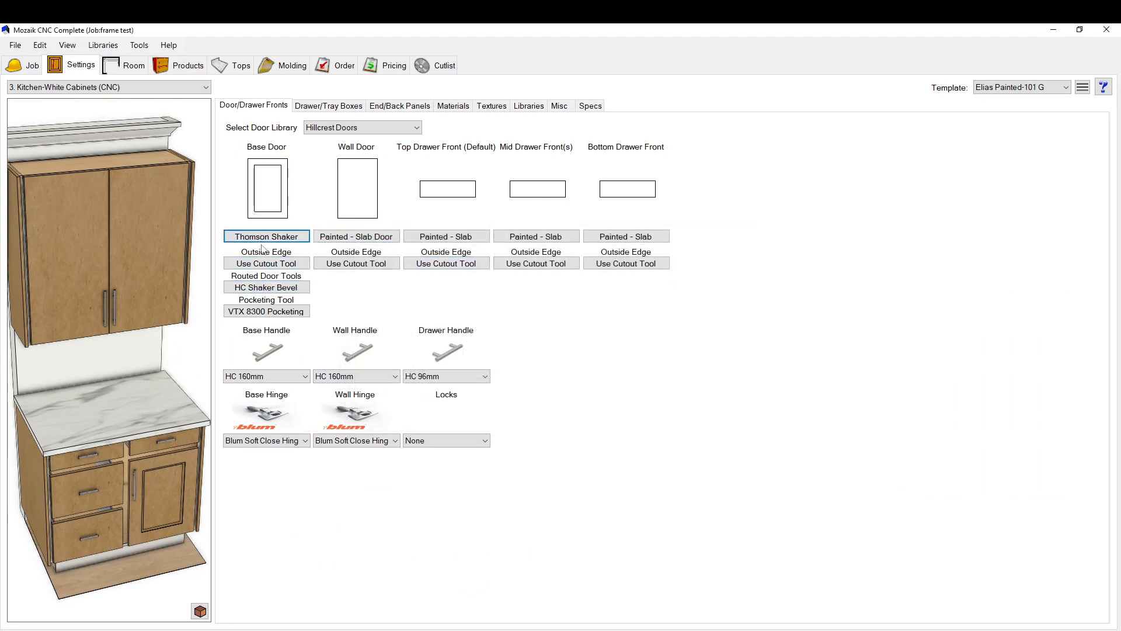
click(536, 263)
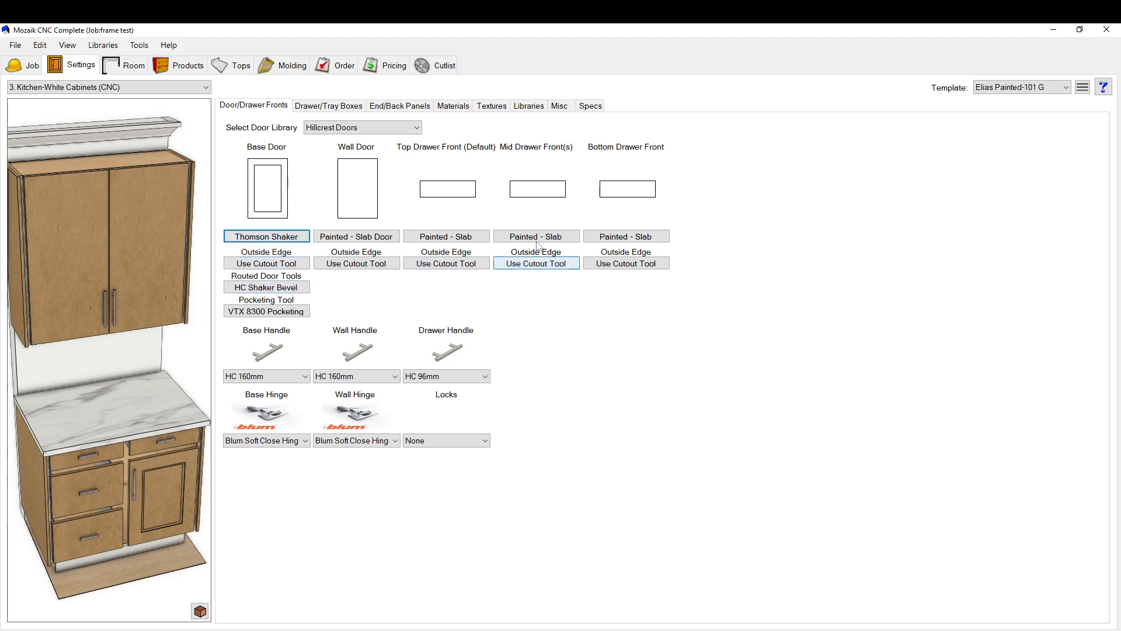
click(265, 262)
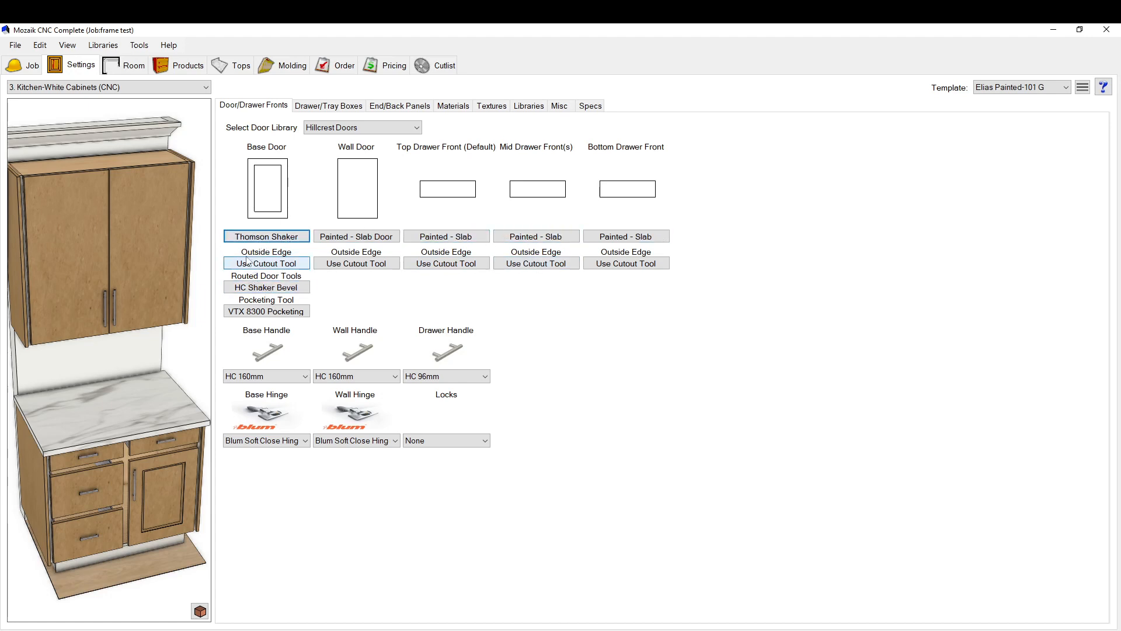
mouse_move(266, 287)
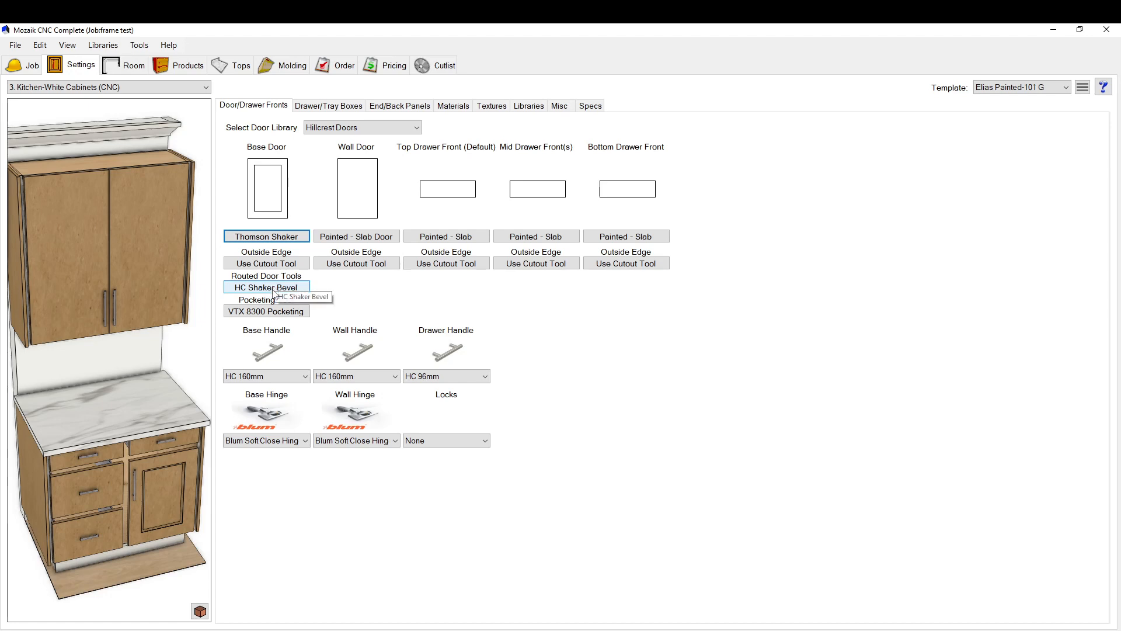
mouse_move(265, 293)
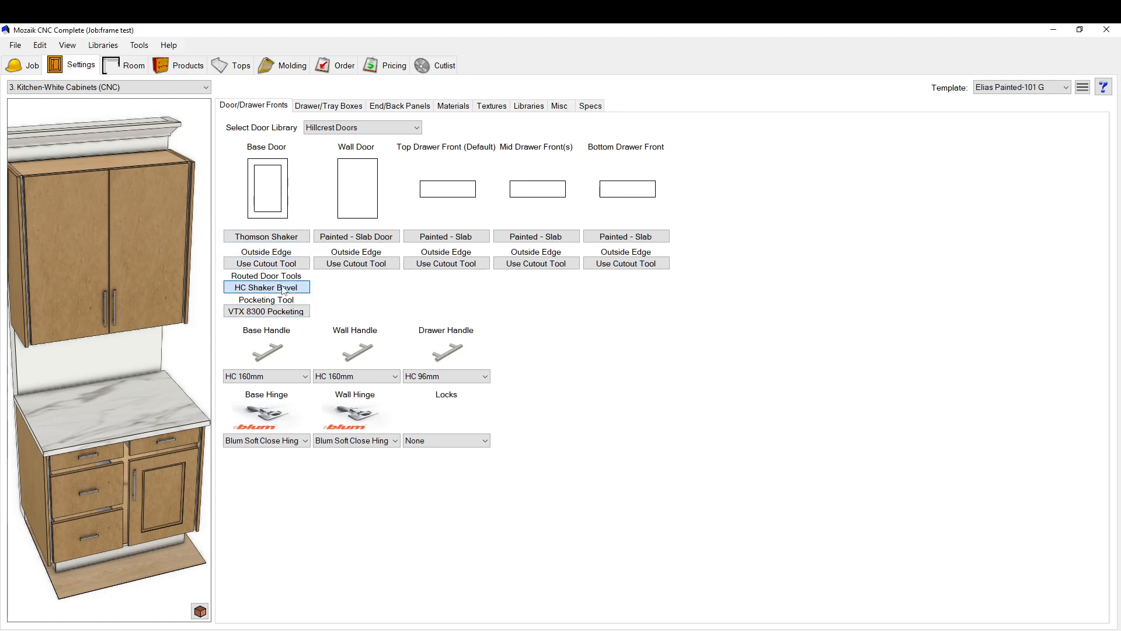
Replace HC Shaker Bevel with the Frame Cutout routed door tool and go to Products
click(267, 288)
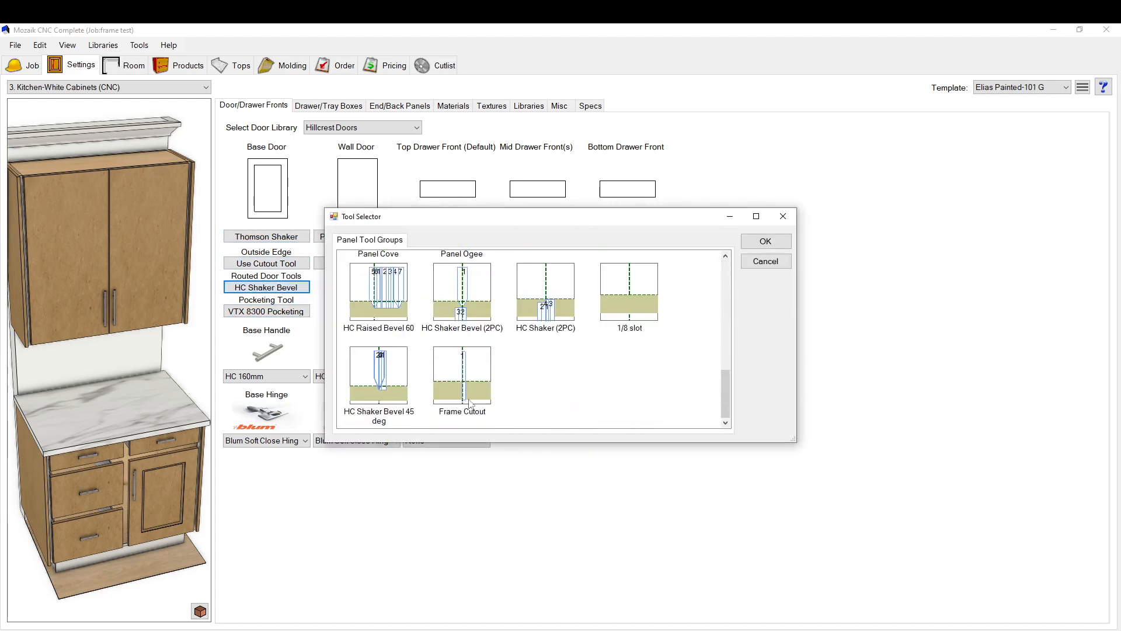
click(764, 240)
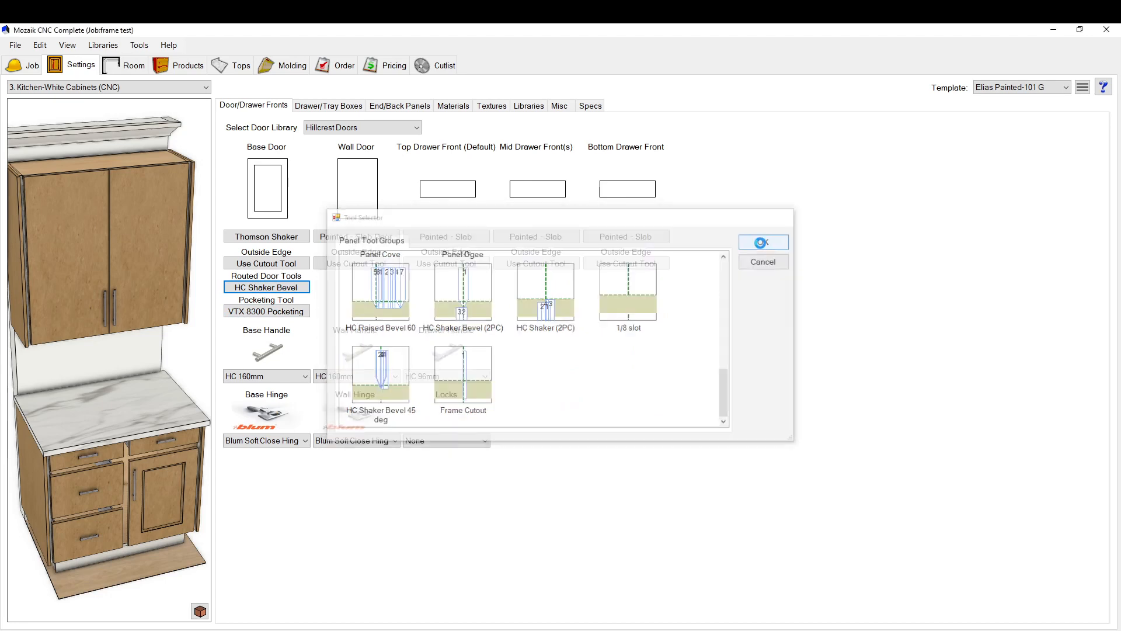
click(763, 242)
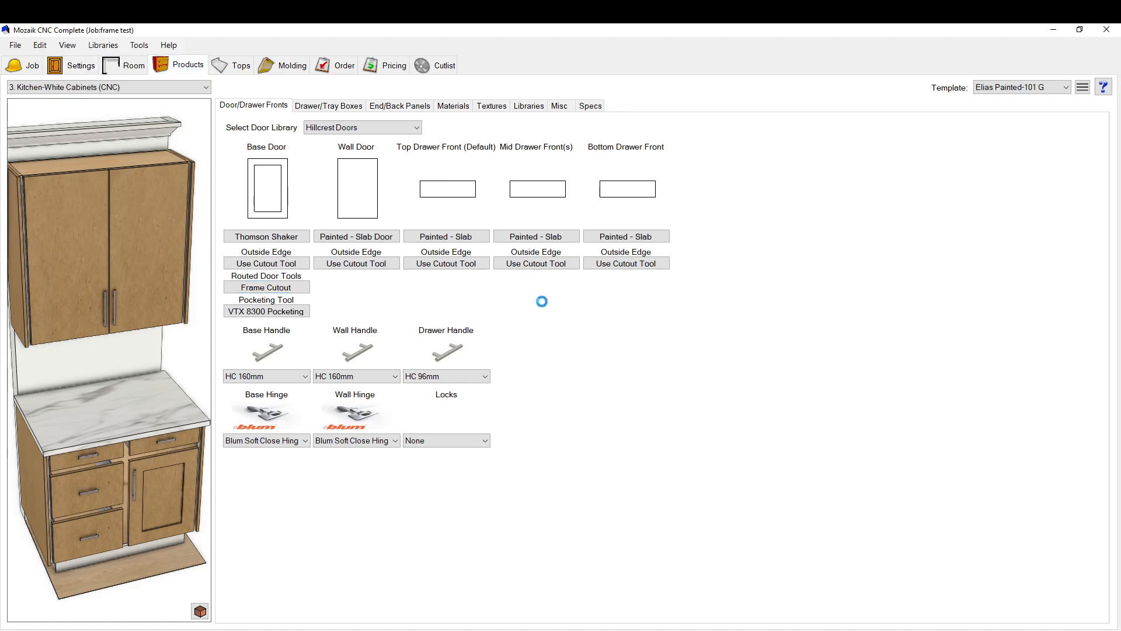
Show the wall #50 elevation with cabinets #4 and #5 from the Products floor plan
click(187, 65)
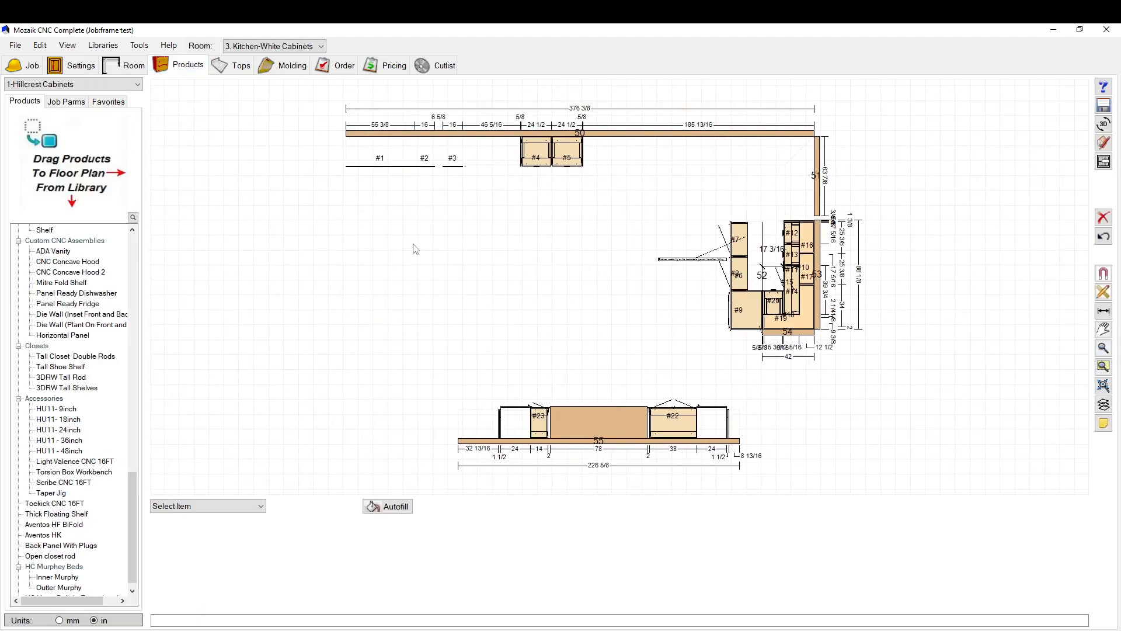
click(572, 133)
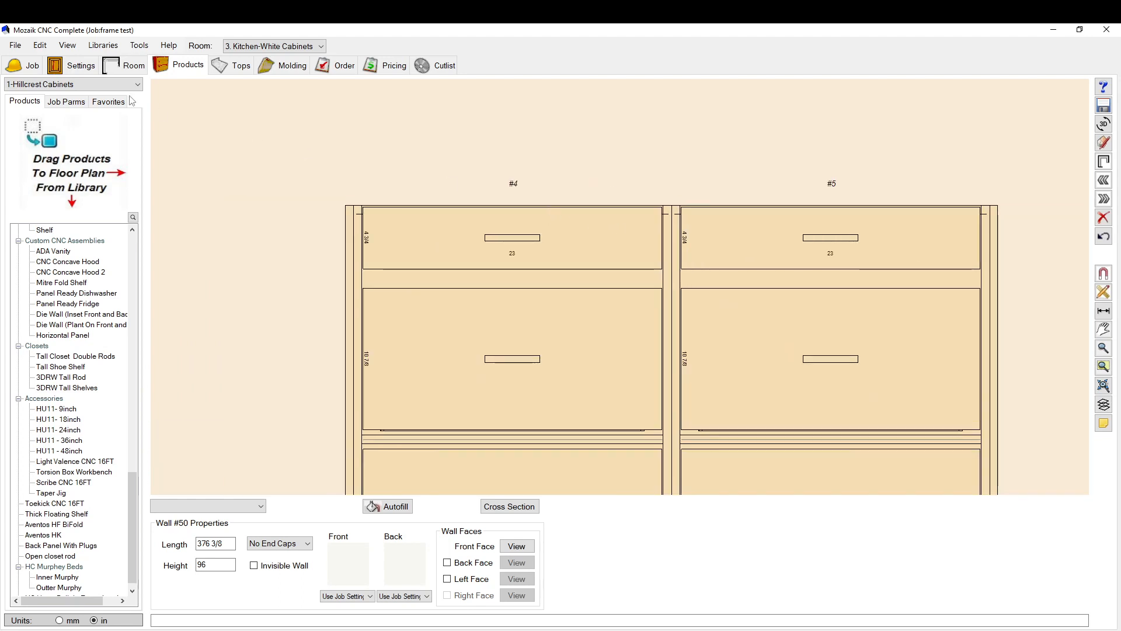
click(40, 45)
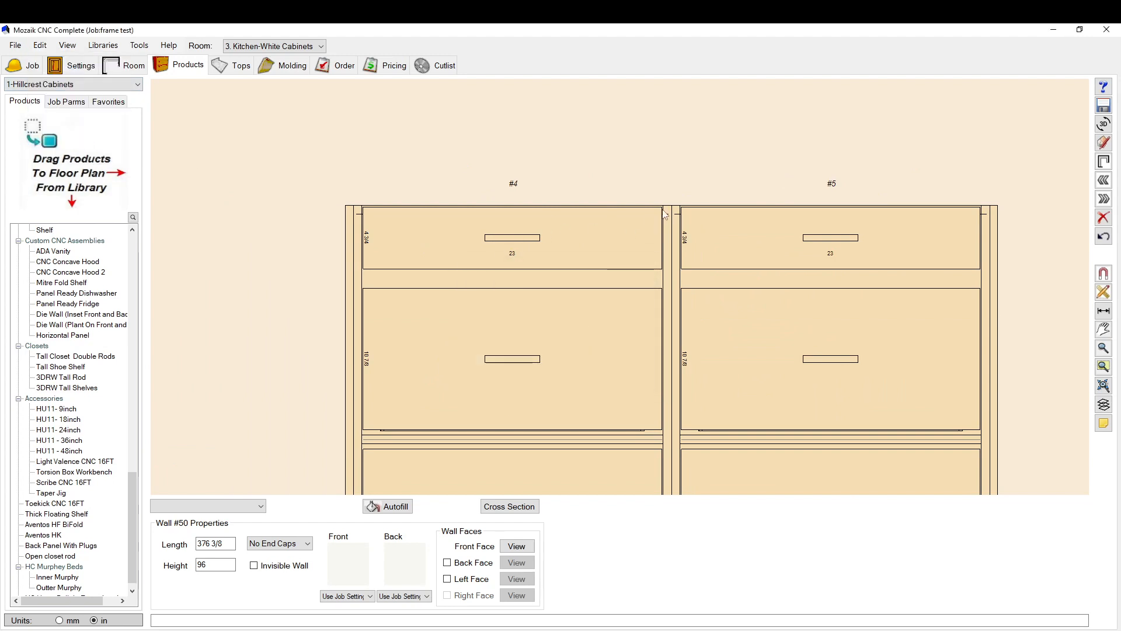
mouse_move(657, 277)
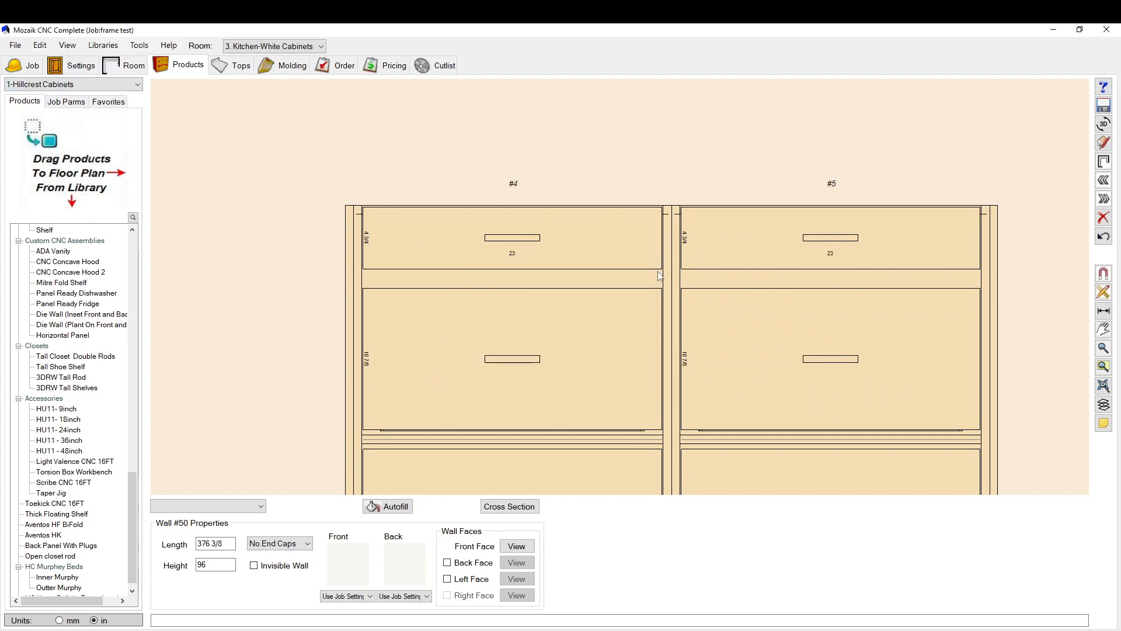
mouse_move(626, 228)
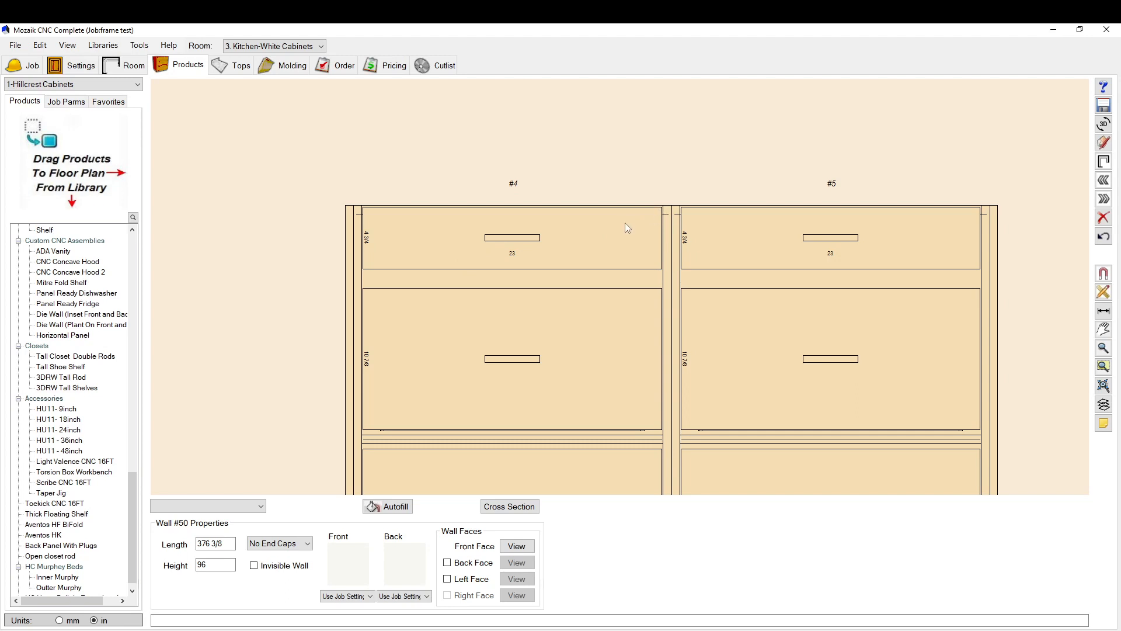
mouse_move(630, 213)
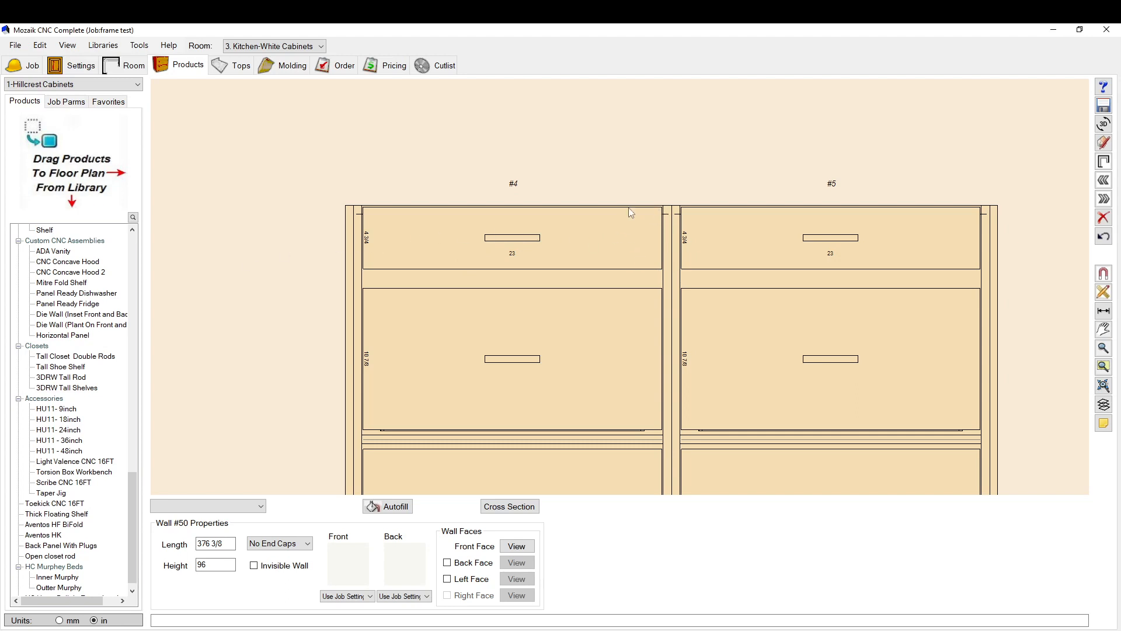
mouse_move(665, 303)
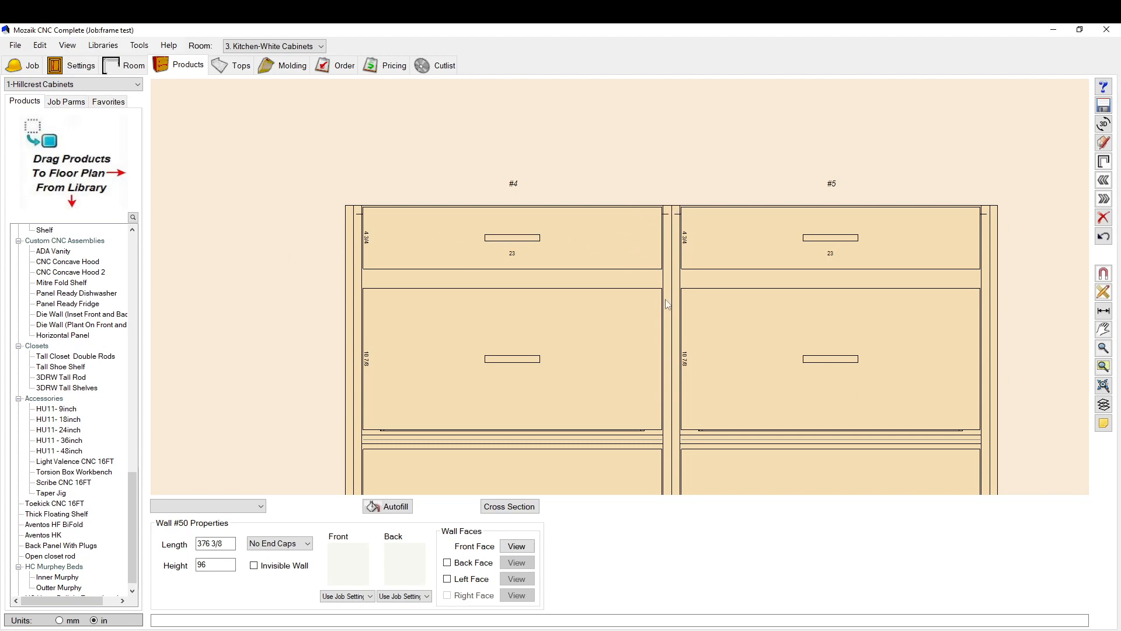
mouse_move(673, 283)
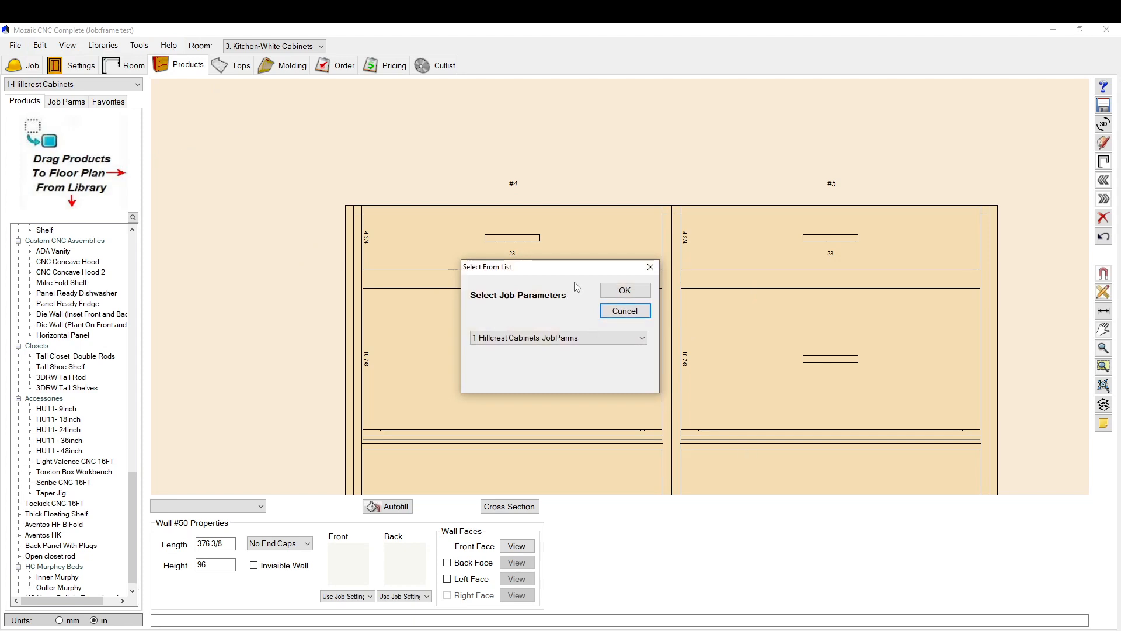
Load 1-Hillcrest Cabinets-JobParms and switch the category to the Face construction parameters
click(624, 290)
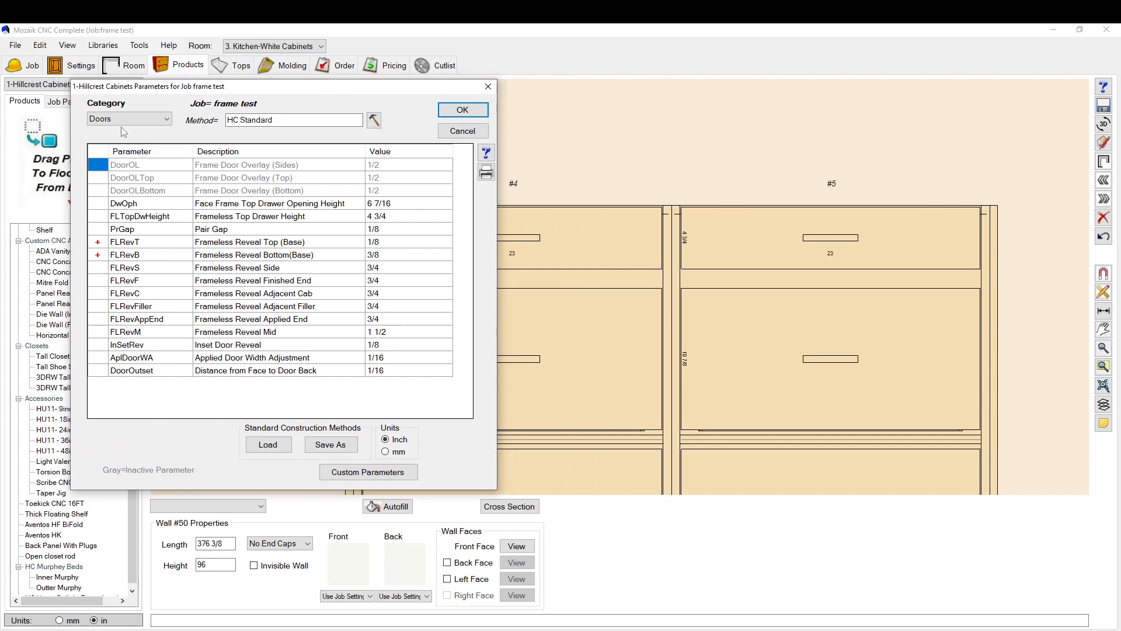
click(128, 119)
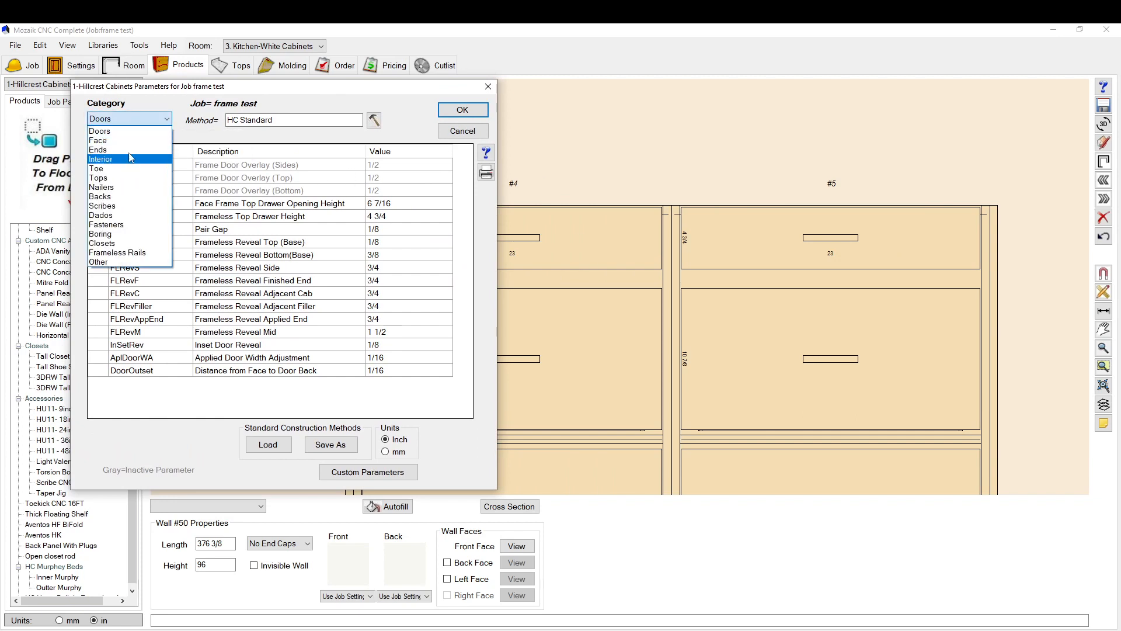
click(97, 140)
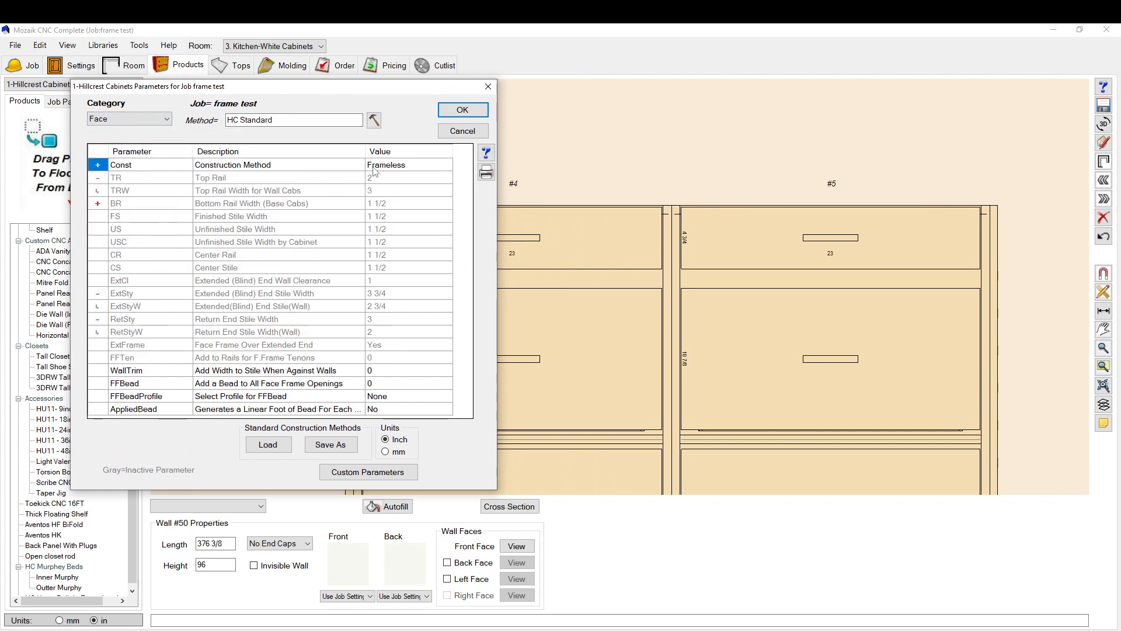
click(409, 165)
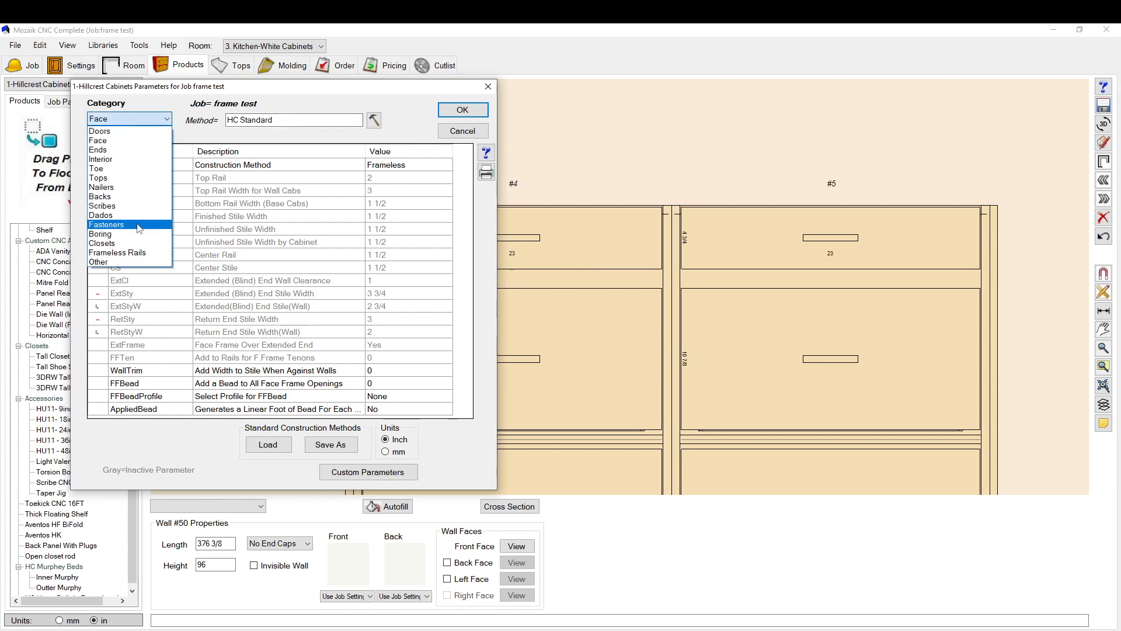
mouse_move(121, 243)
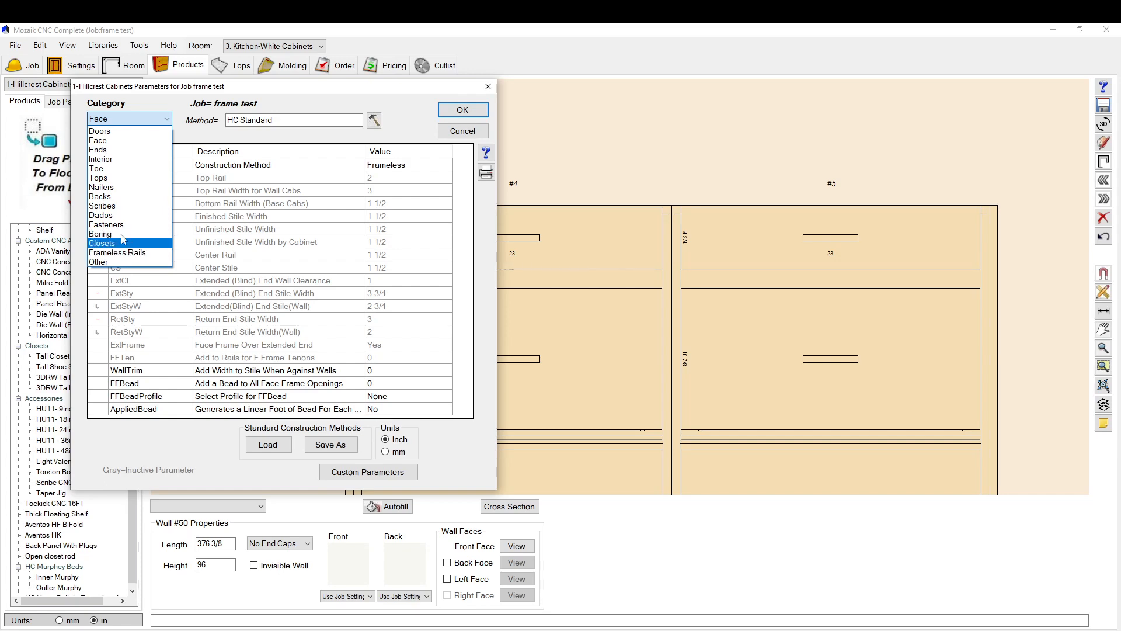
mouse_move(132, 132)
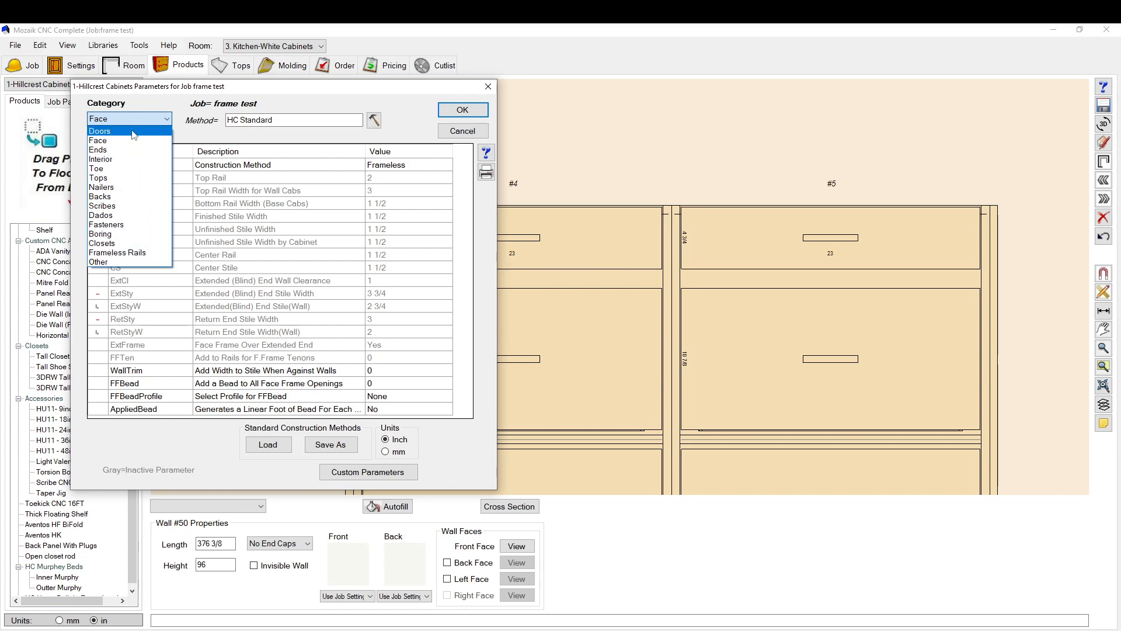
In Doors parameters set Frameless Reveal Bottom (FLRevB) to 3/8 and accept the changes
click(101, 131)
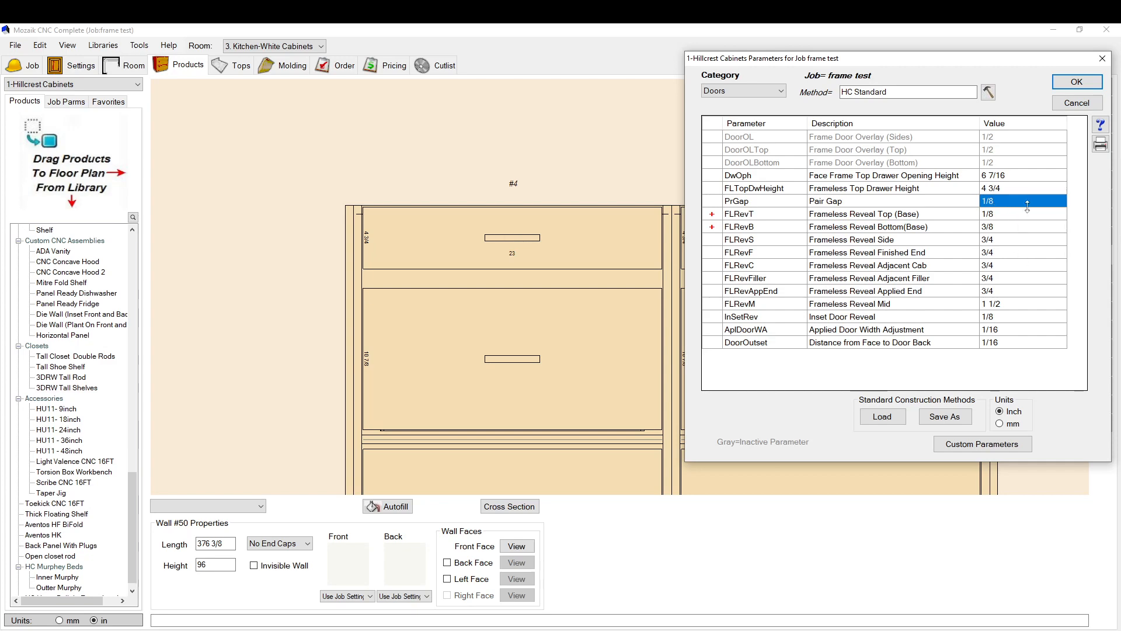
mouse_move(619, 315)
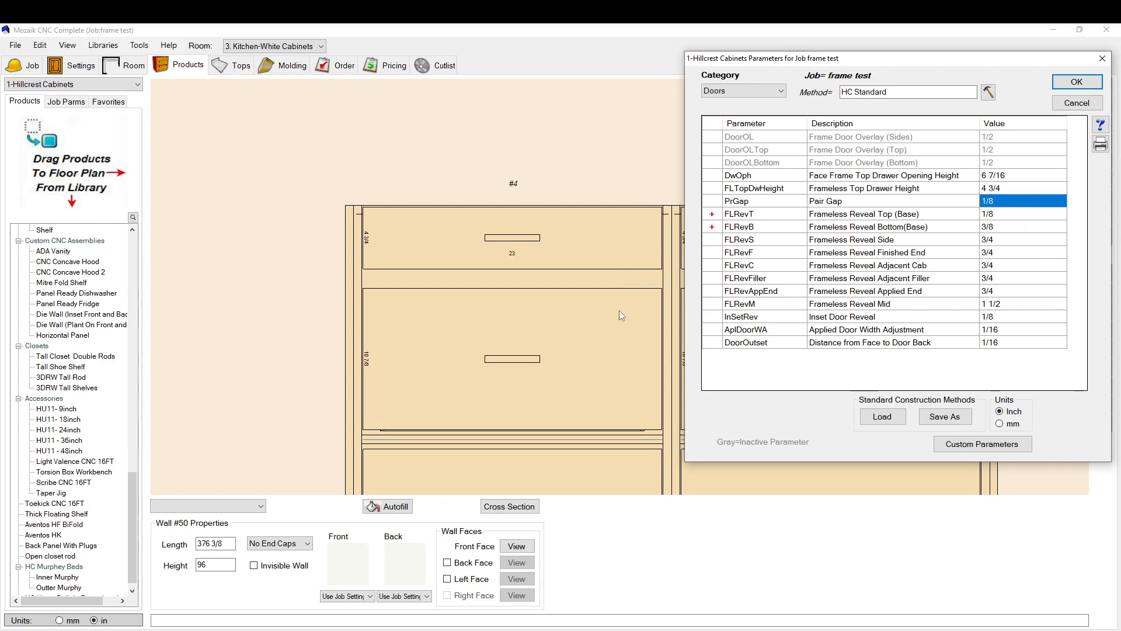
mouse_move(970, 178)
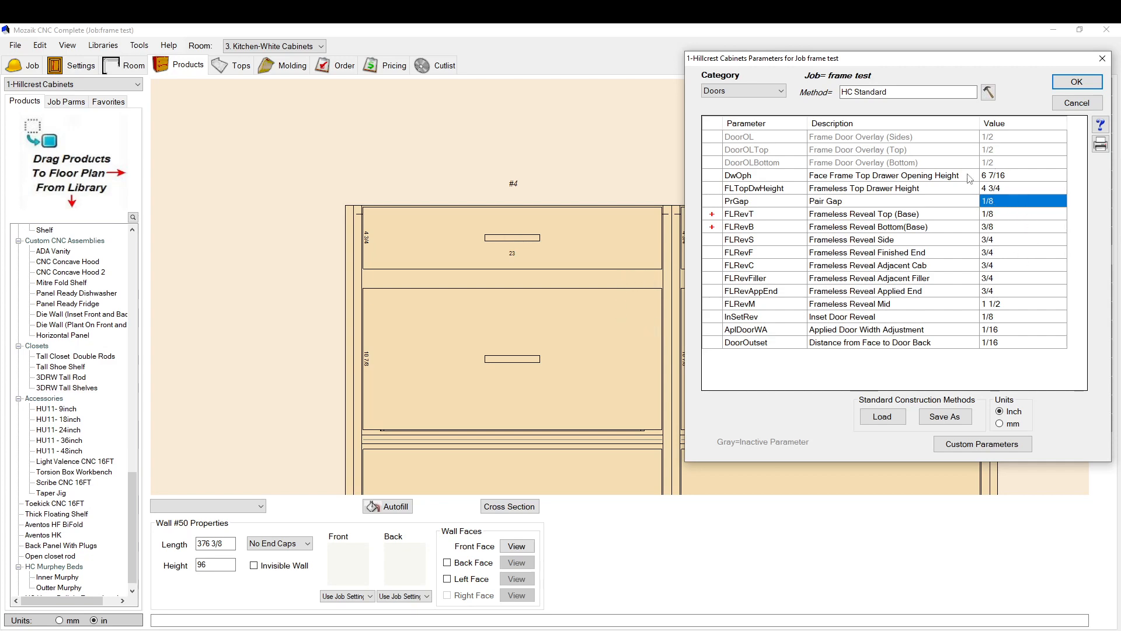
mouse_move(888, 208)
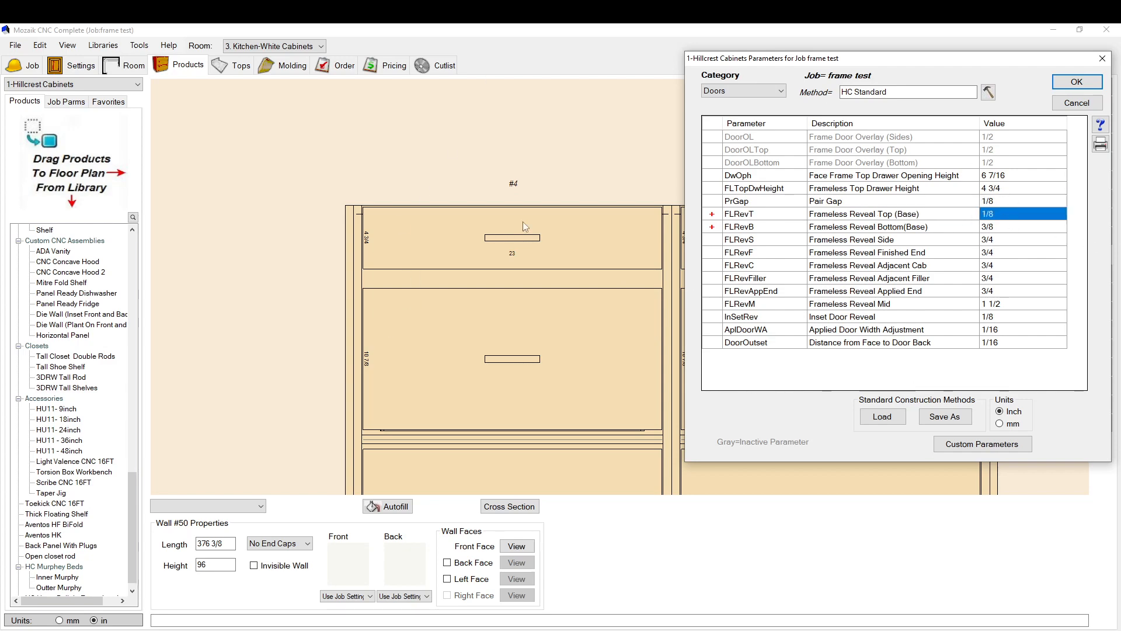
mouse_move(683, 209)
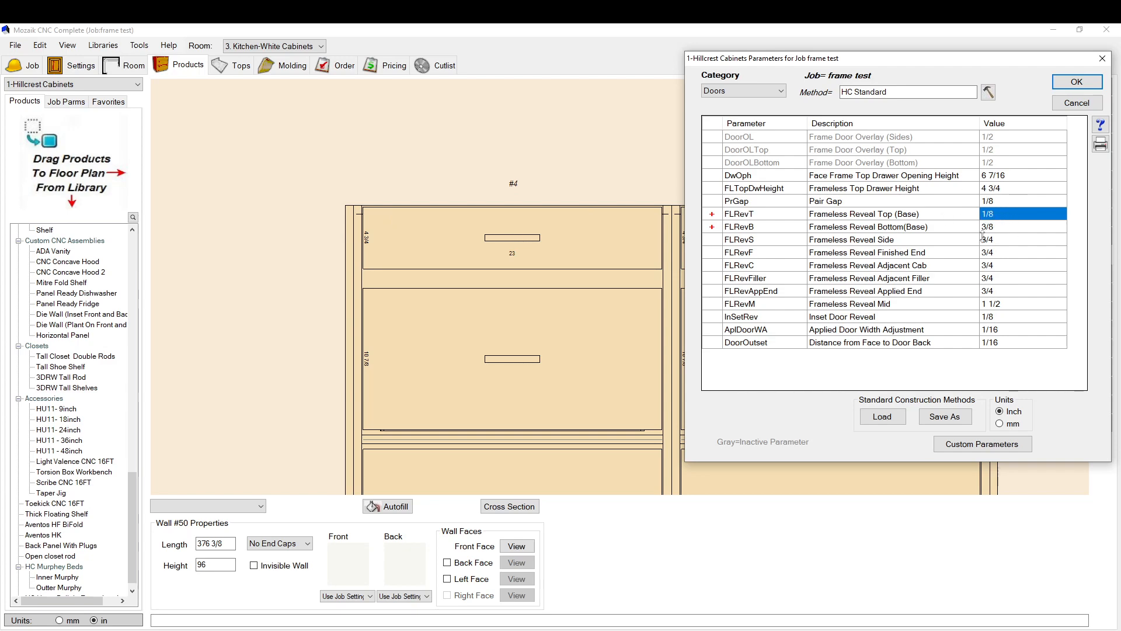
mouse_move(412, 257)
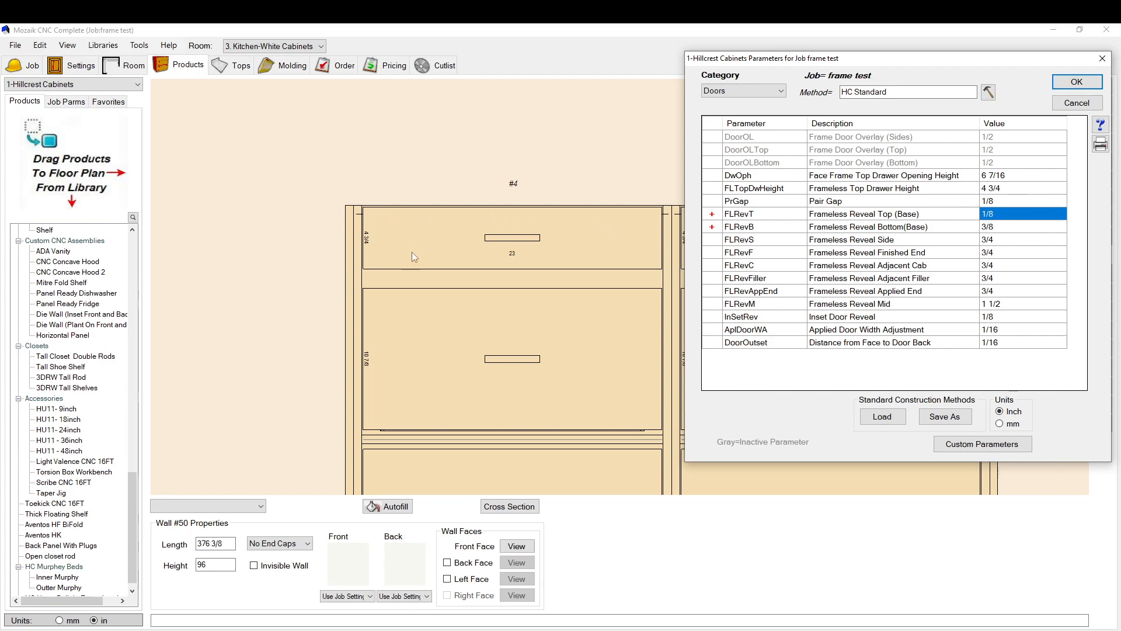
mouse_move(396, 253)
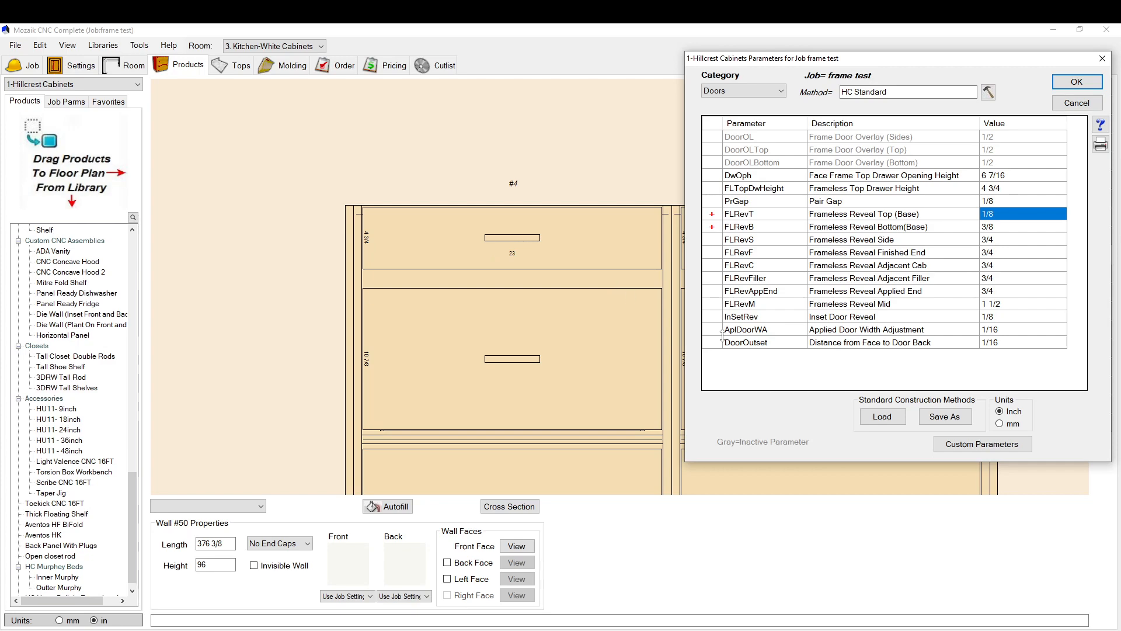
mouse_move(997, 233)
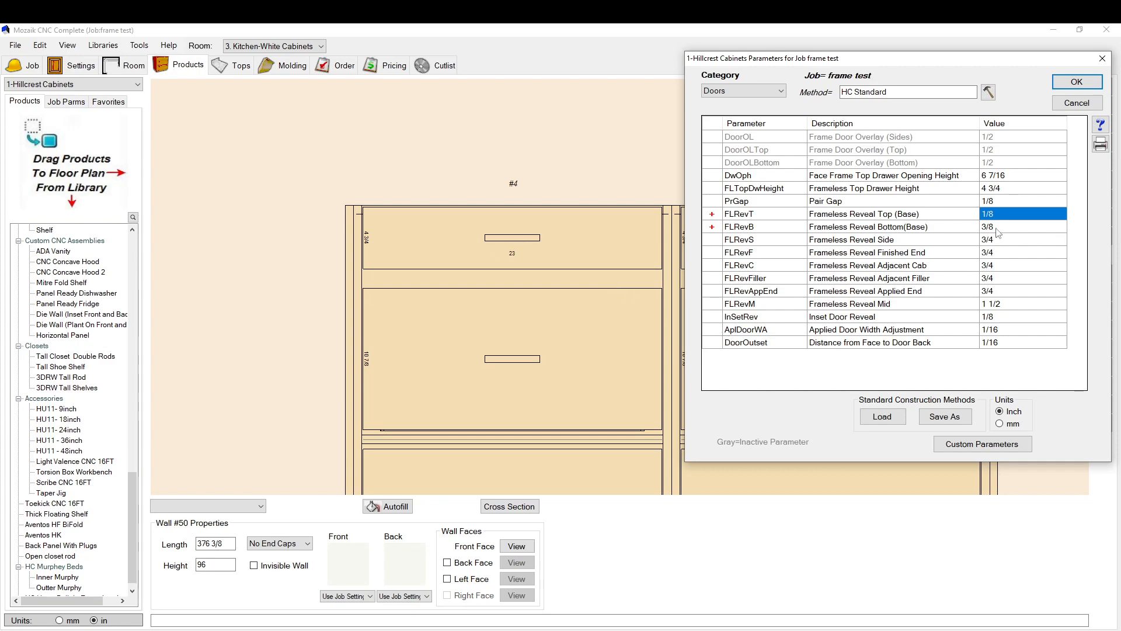
click(869, 225)
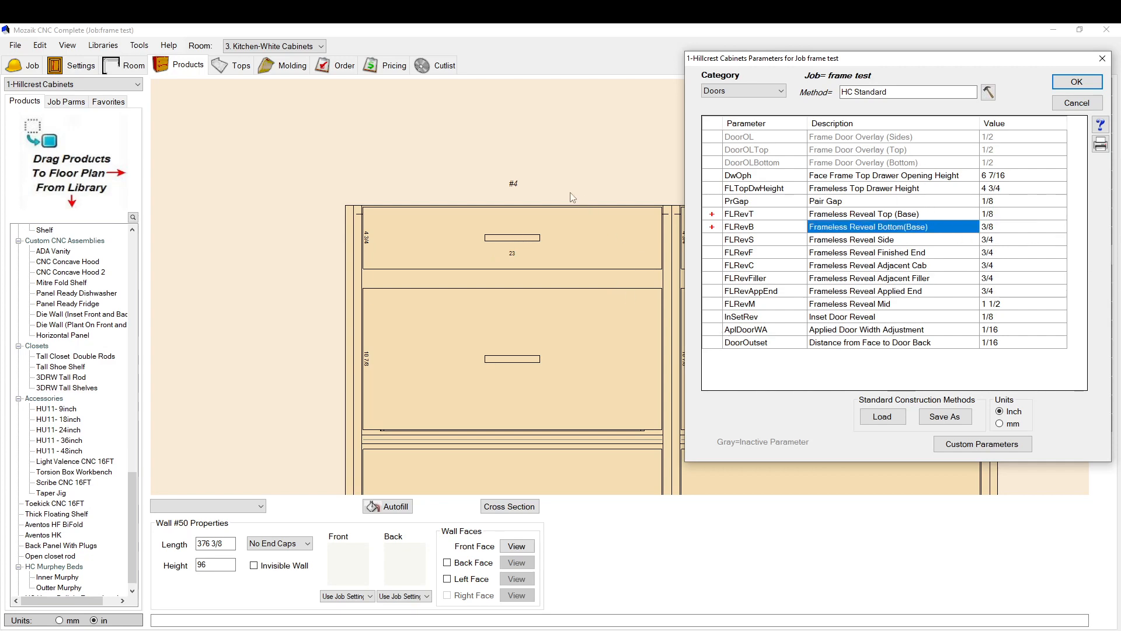
mouse_move(953, 262)
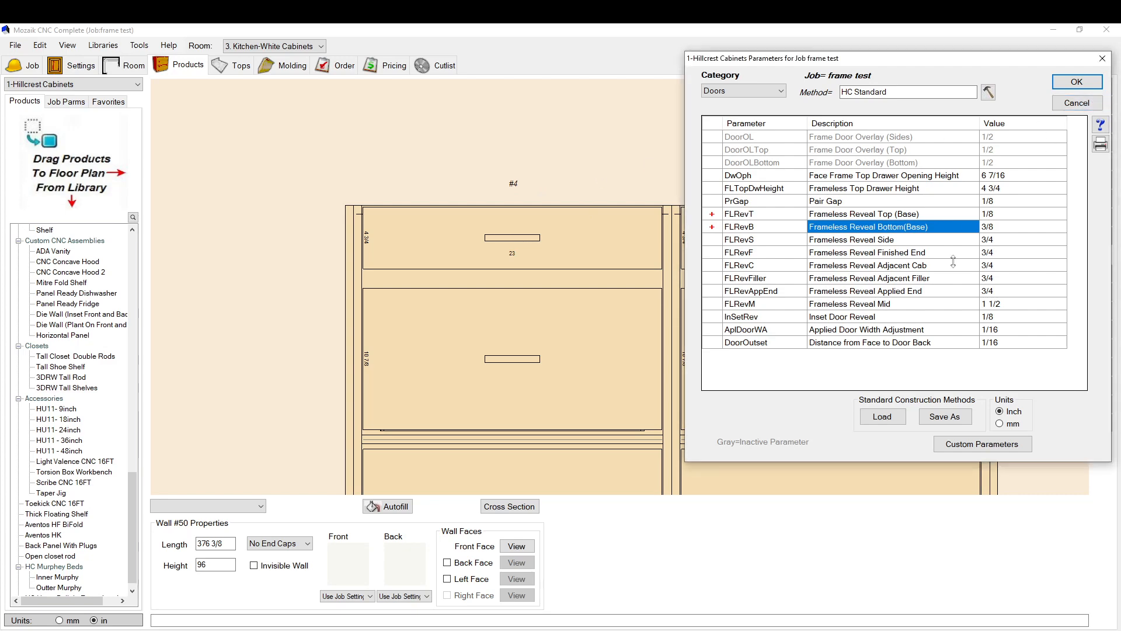
mouse_move(1077, 82)
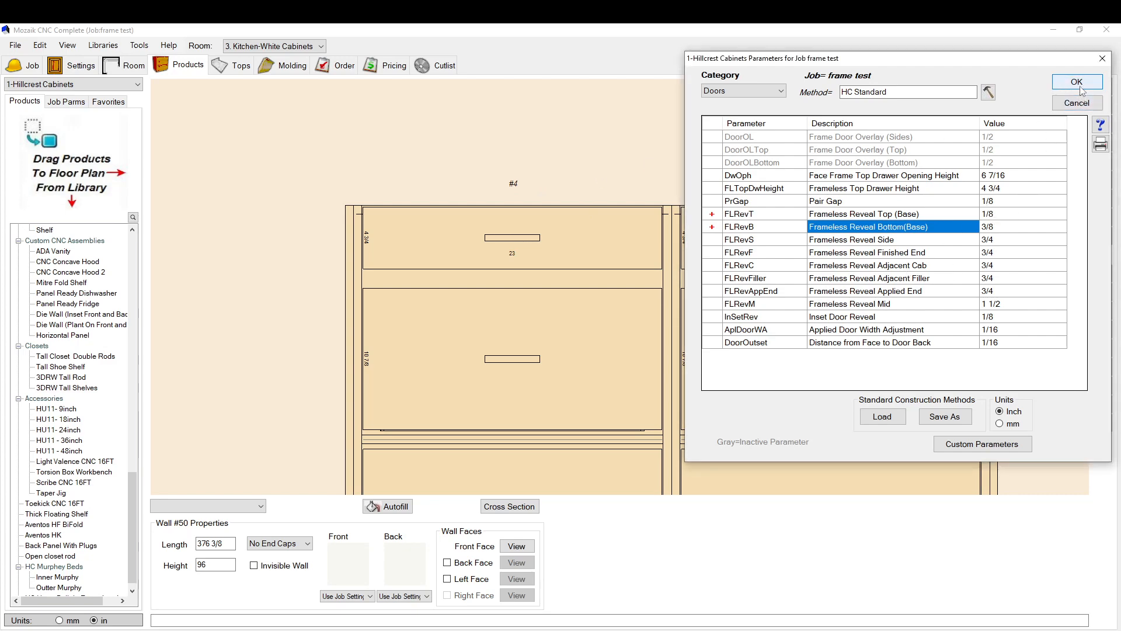
click(1075, 82)
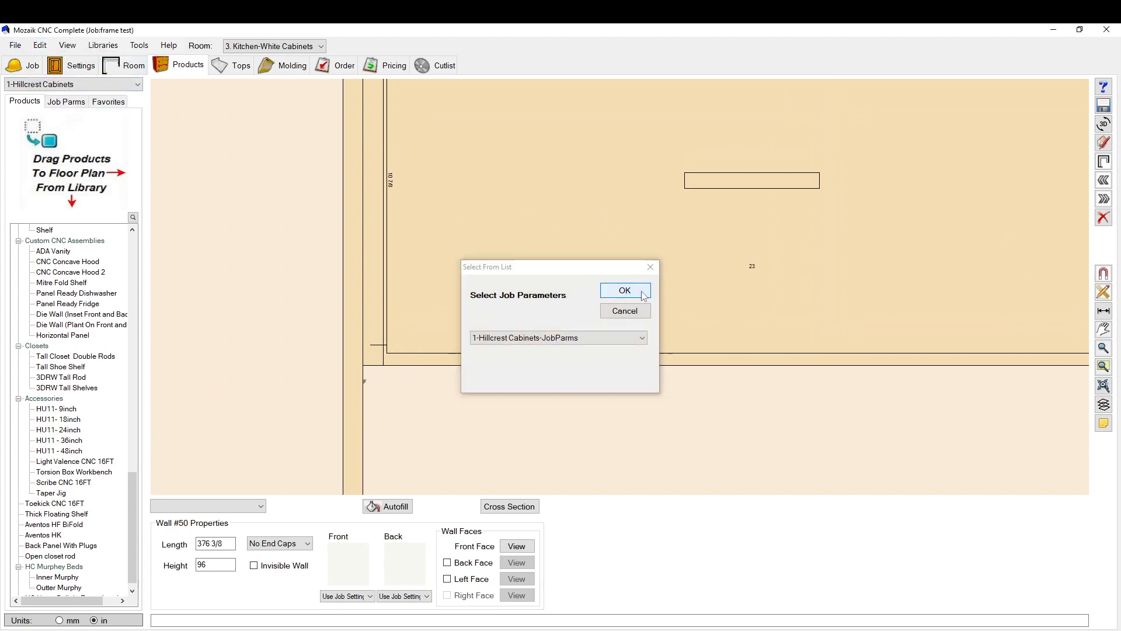
Reopen the 1-Hillcrest Cabinets job parameters, inspect FLRevM in Doors, and apply them to regenerate the cabinets
click(623, 291)
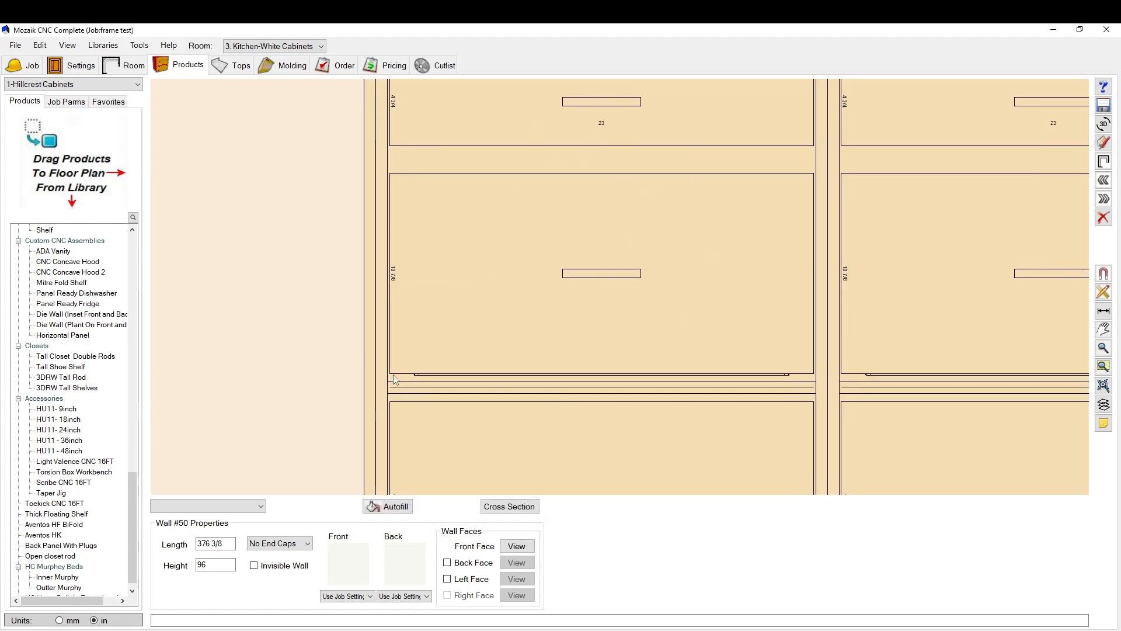
click(40, 45)
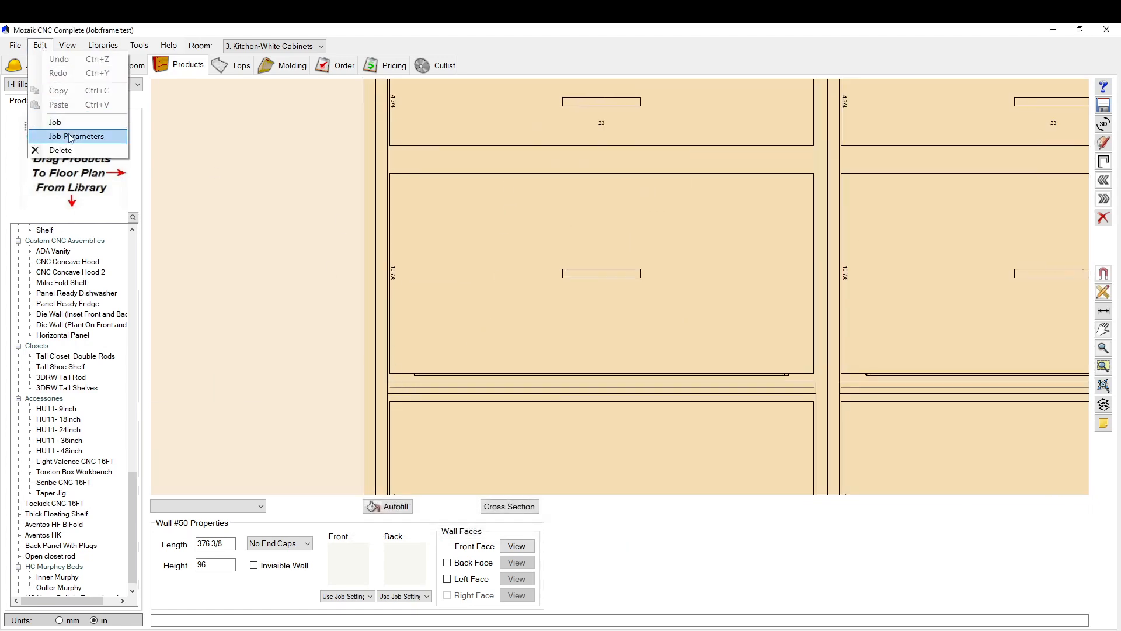
click(77, 136)
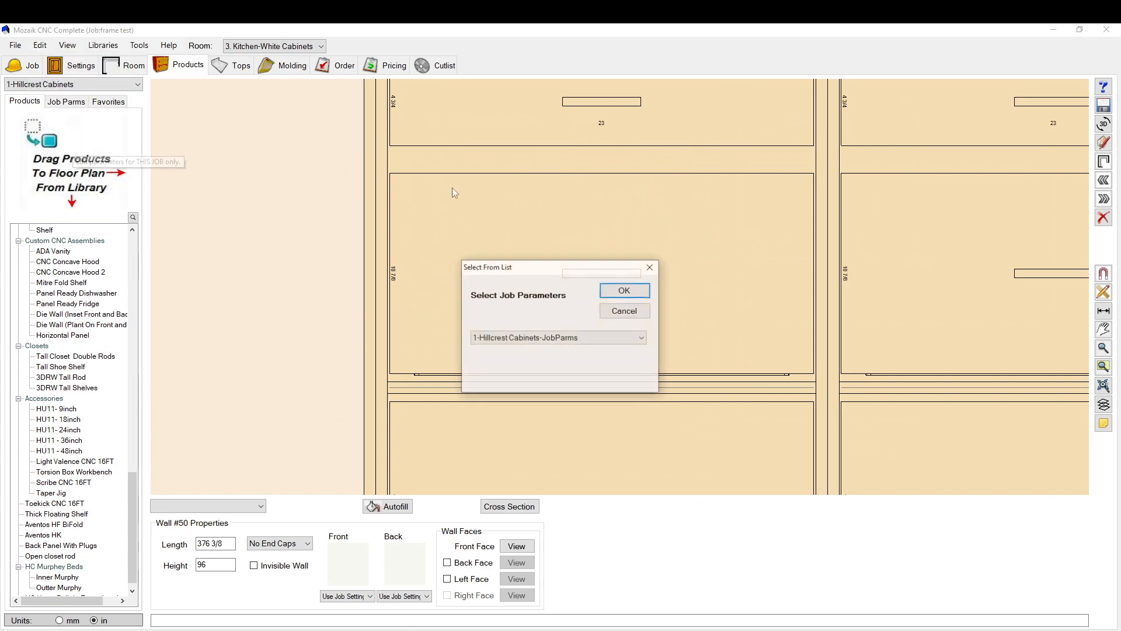
click(622, 291)
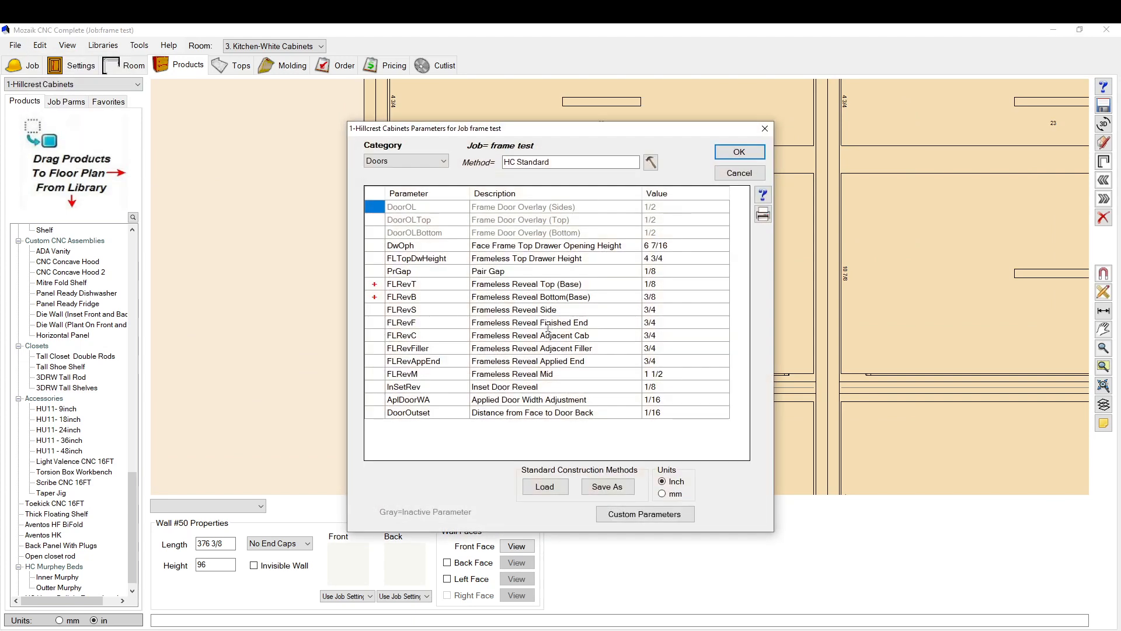
click(511, 374)
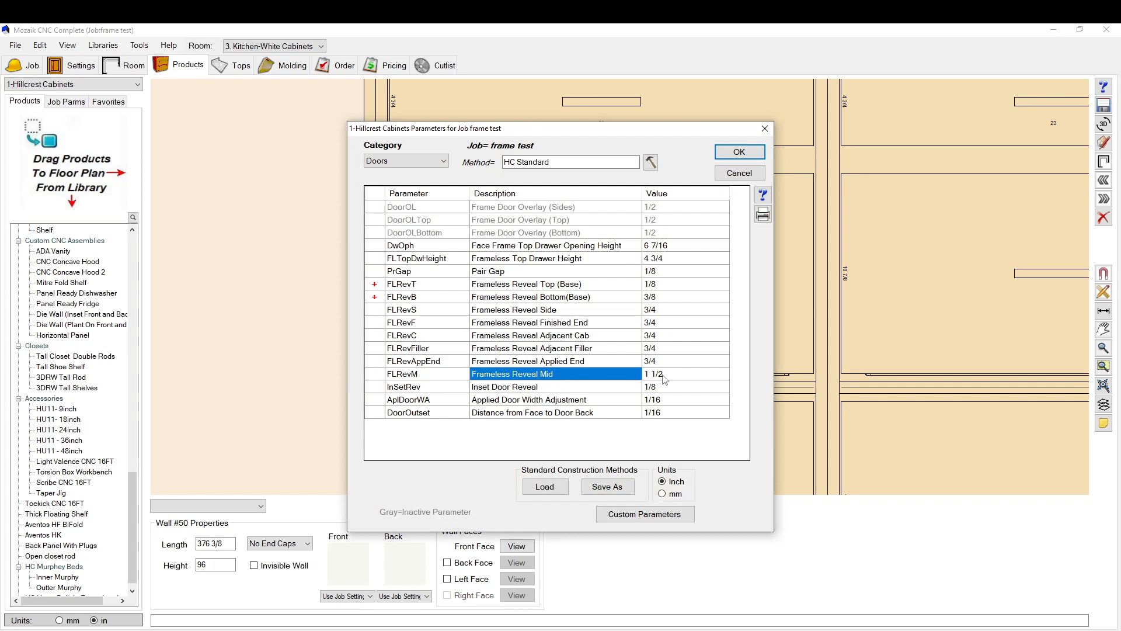
mouse_move(736, 449)
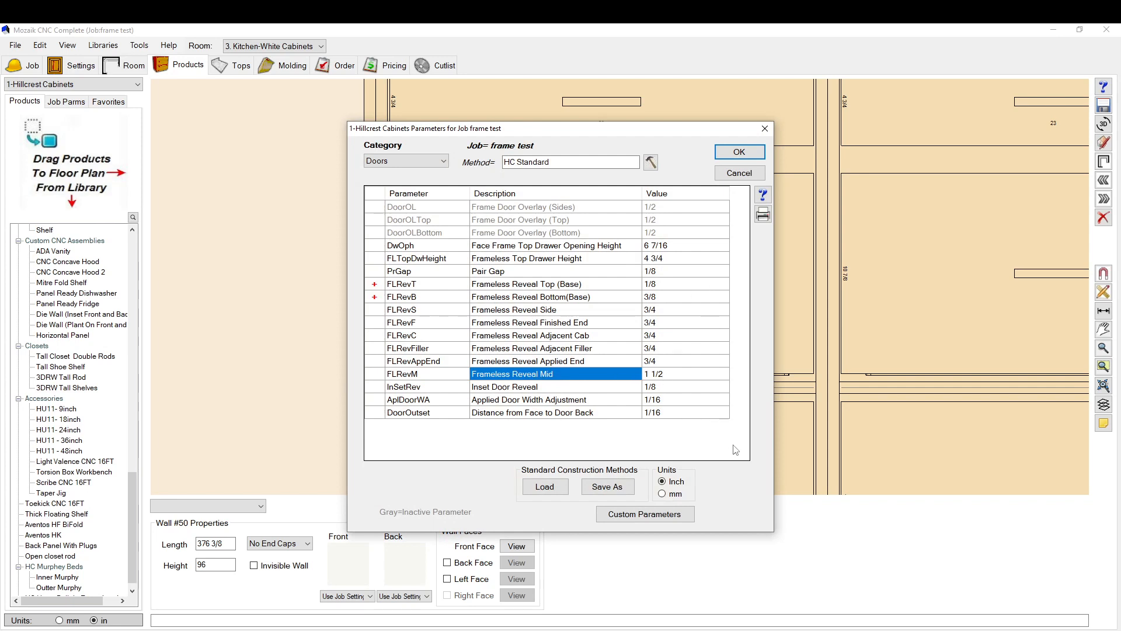
mouse_move(744, 407)
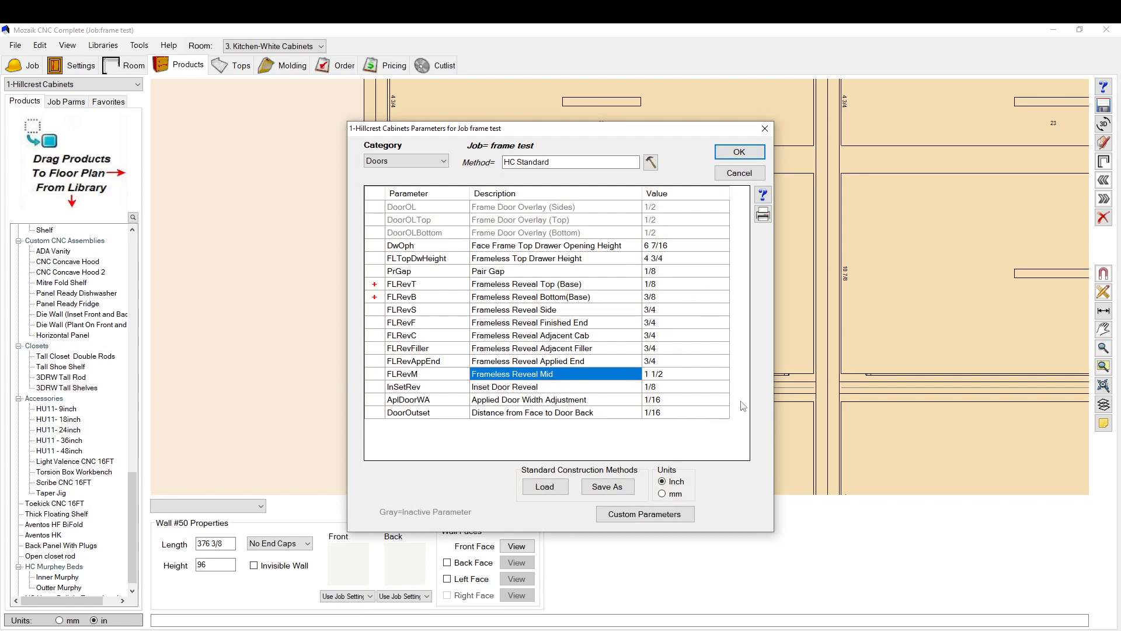
mouse_move(715, 356)
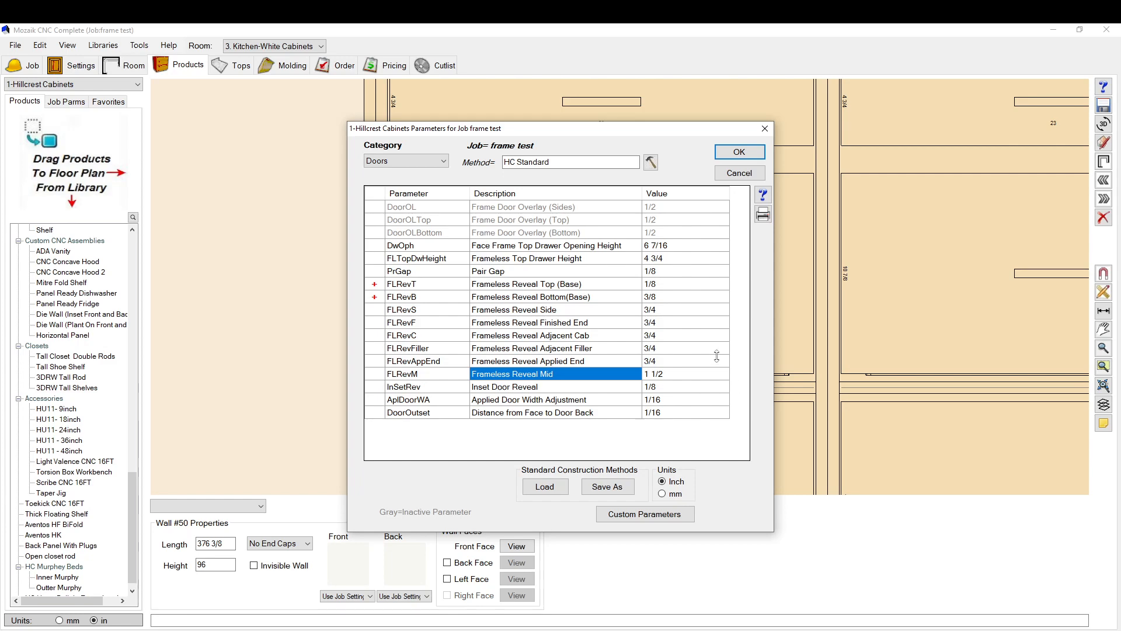
mouse_move(690, 341)
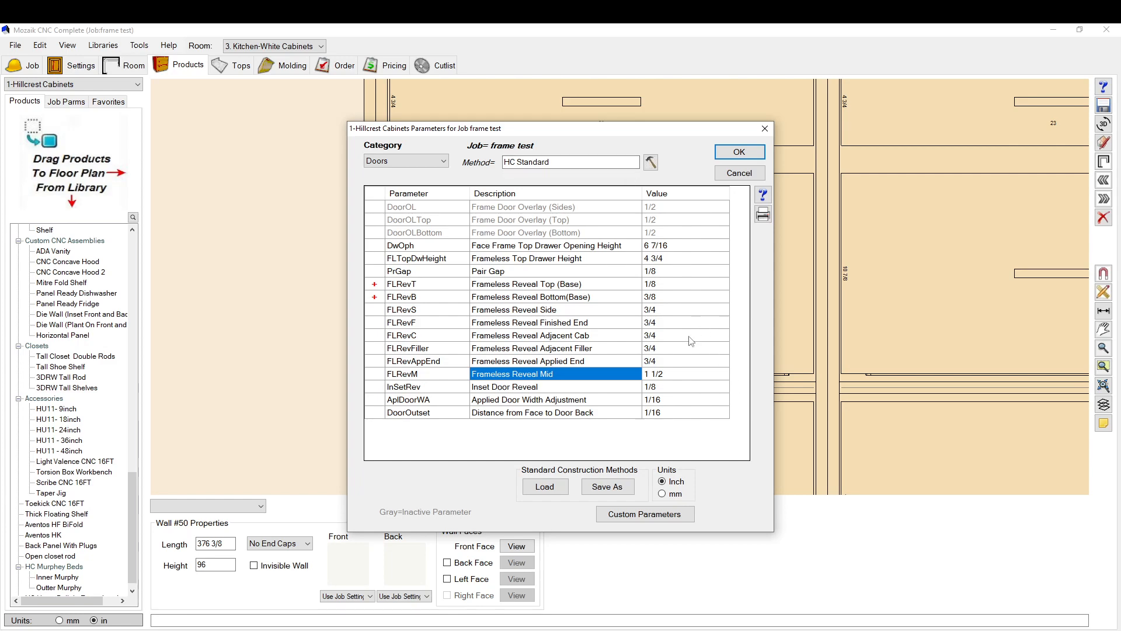
mouse_move(712, 349)
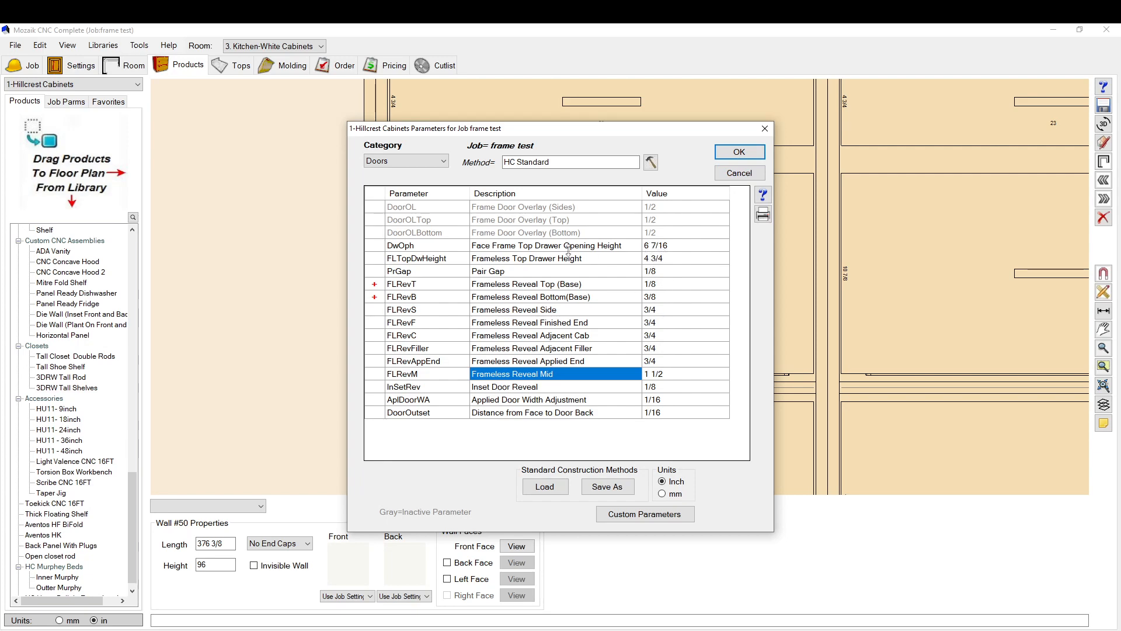
mouse_move(714, 394)
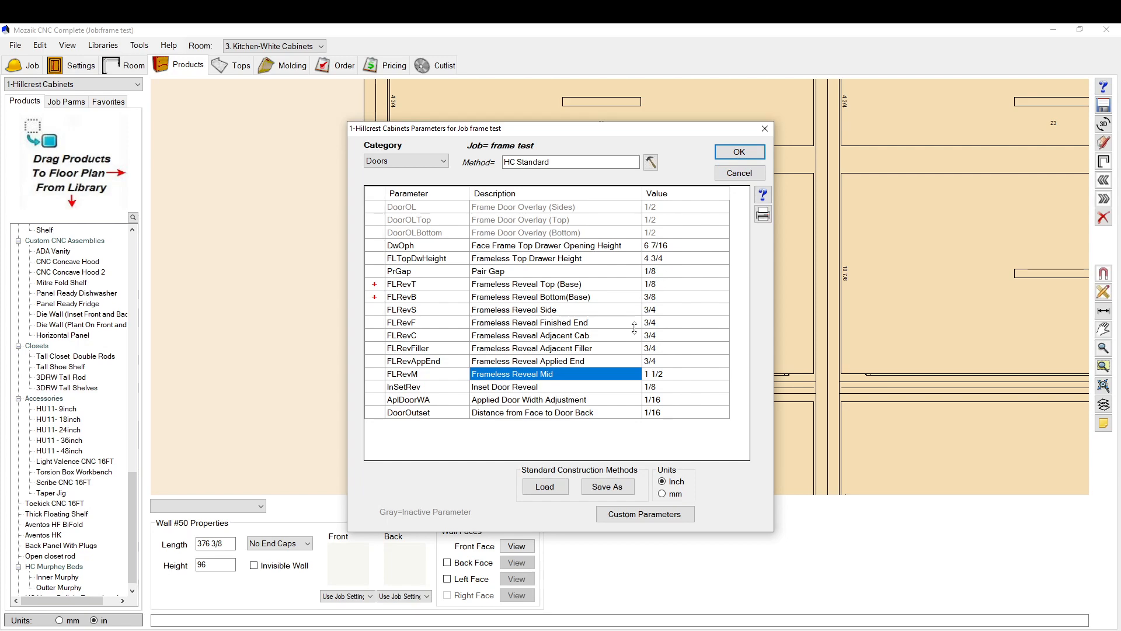
mouse_move(486, 285)
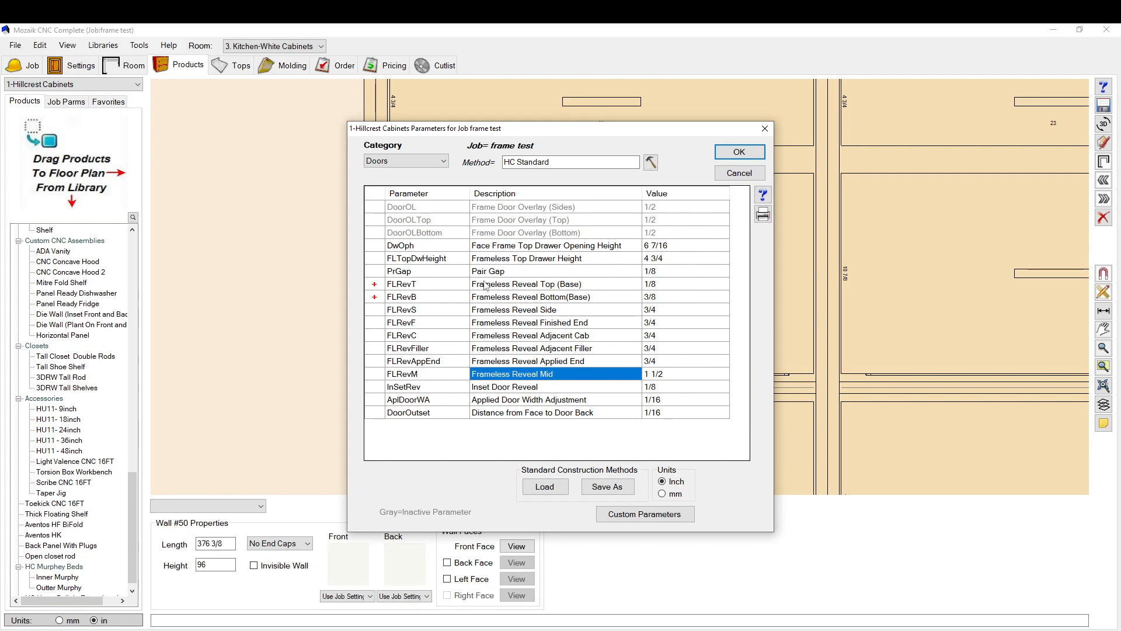
mouse_move(622, 400)
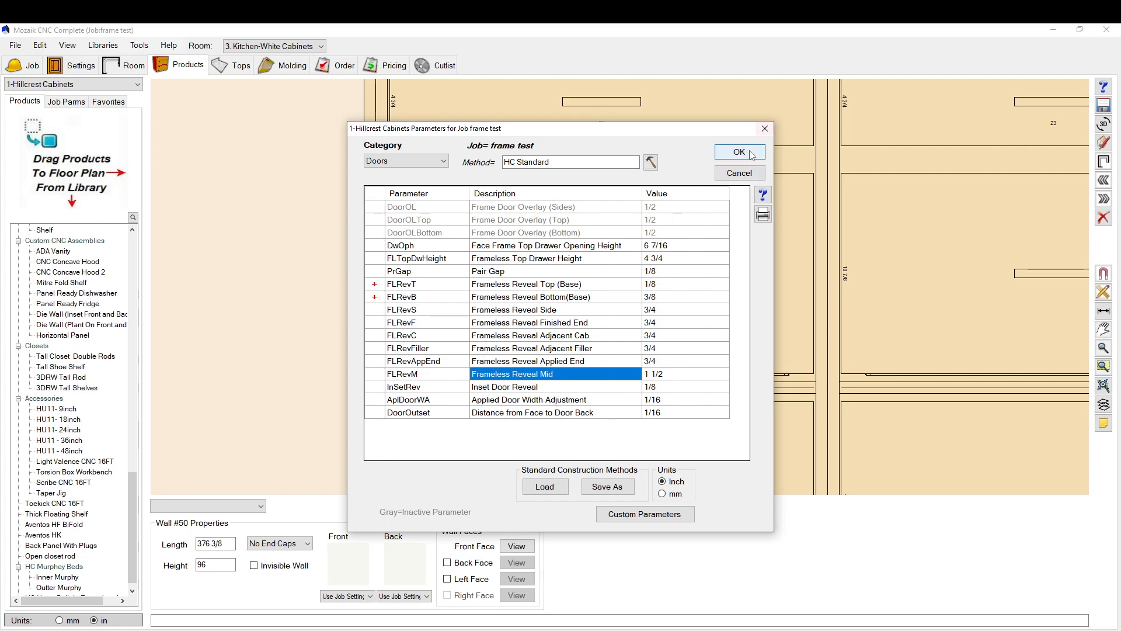
mouse_move(748, 156)
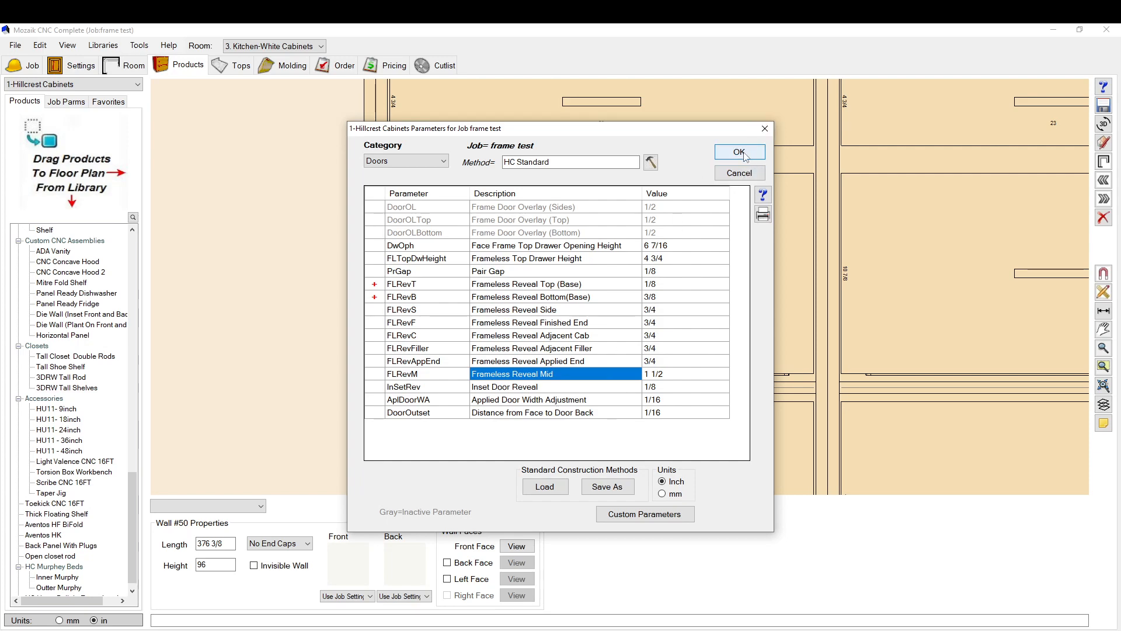
click(740, 152)
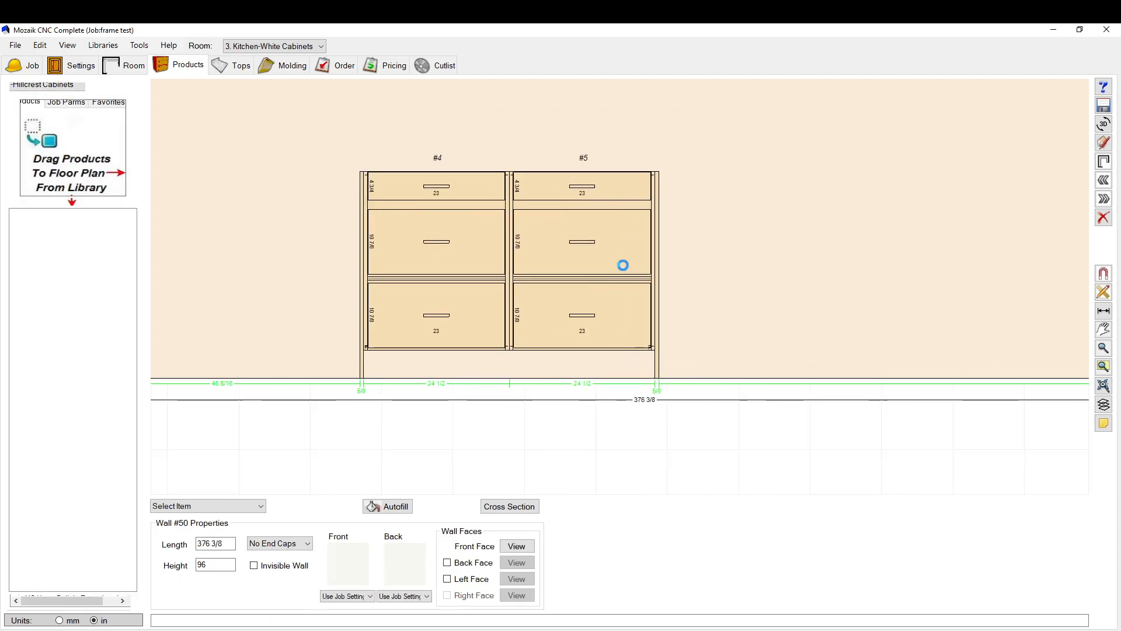
Place a 3DRW three-drawer base cabinet as #6 directly right of cabinet #5
click(582, 265)
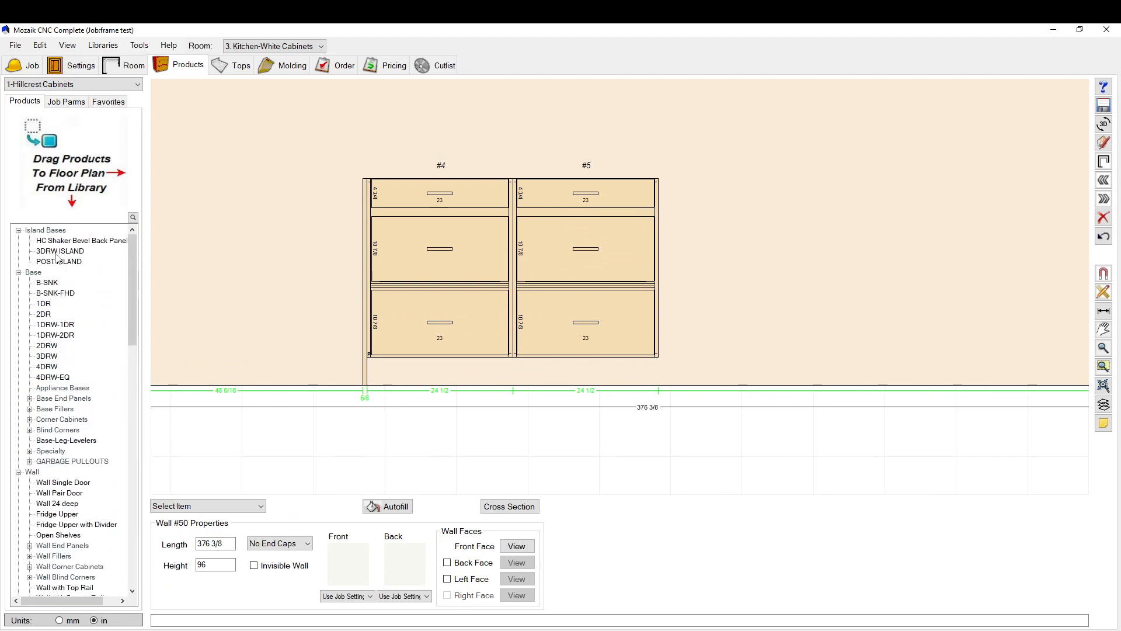
click(61, 250)
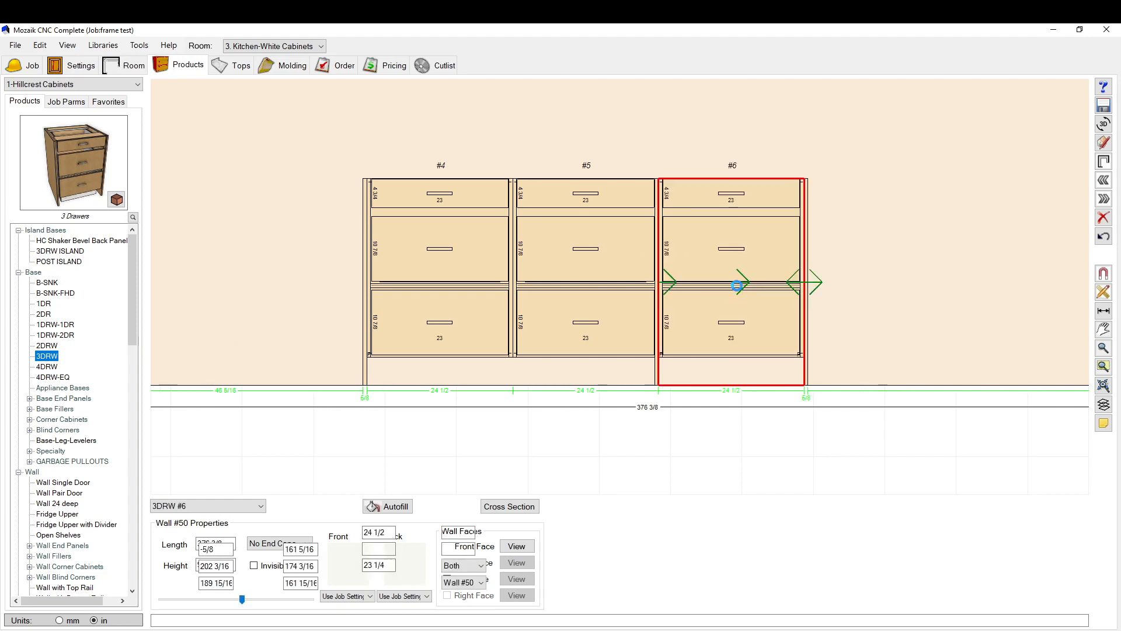
click(731, 300)
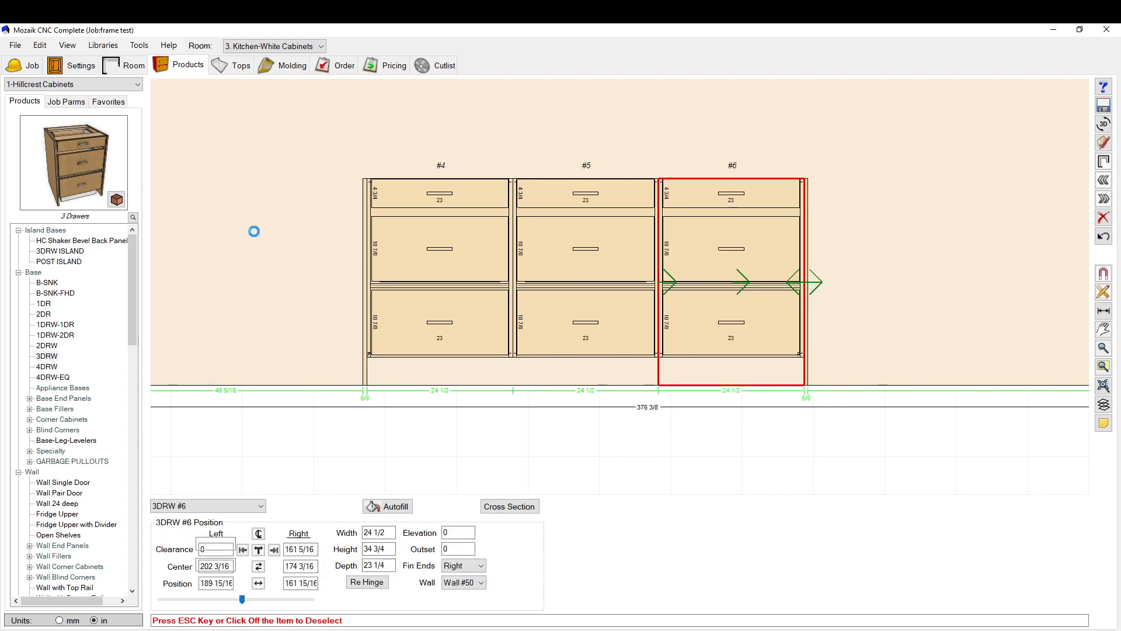
click(741, 301)
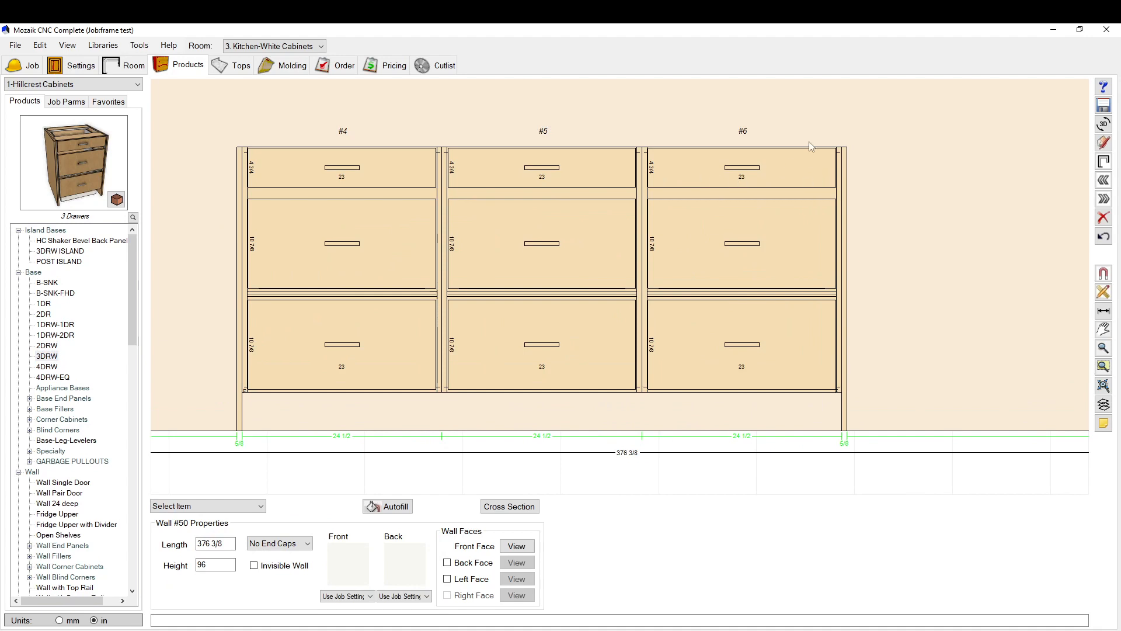
mouse_move(406, 414)
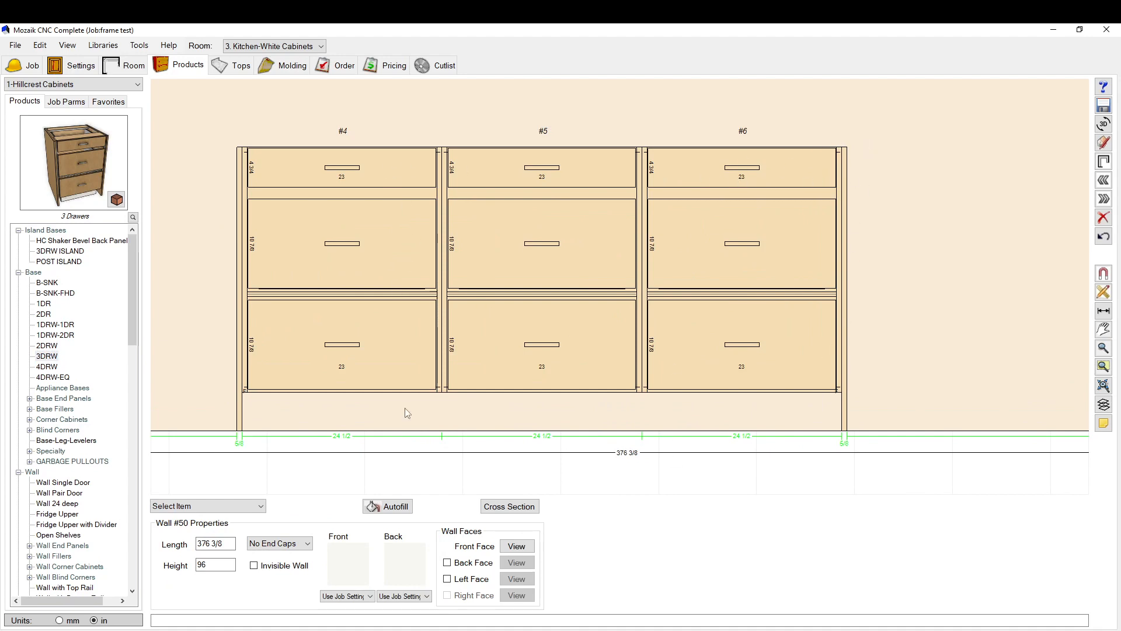
mouse_move(566, 206)
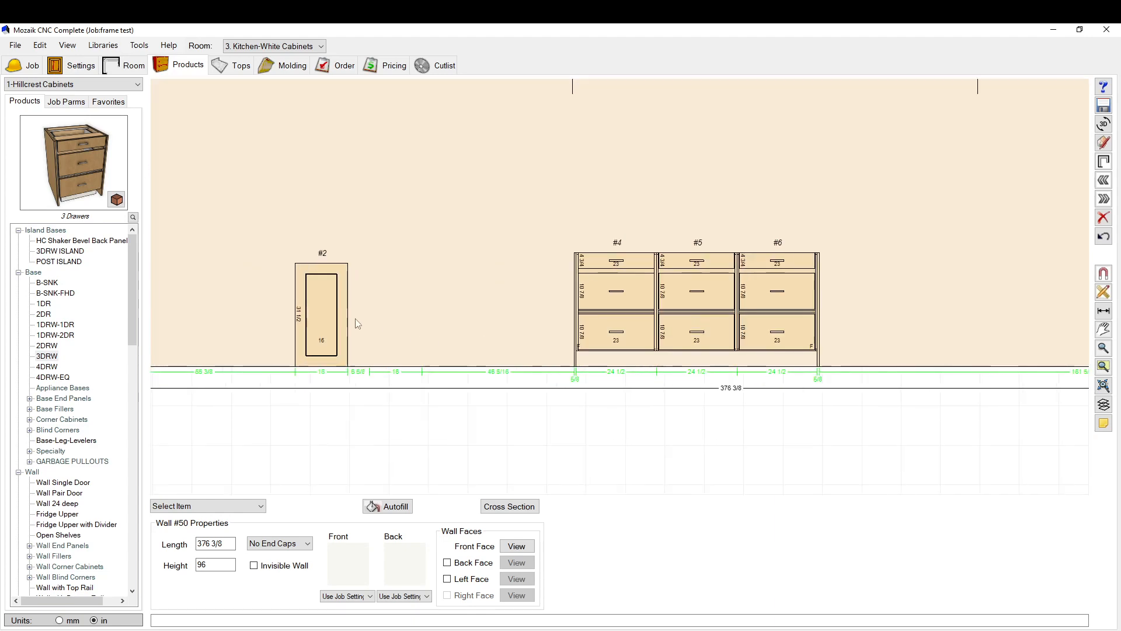
Start a dimension from cabinet #4's left edge for the 74 3/4 overall run width
click(322, 314)
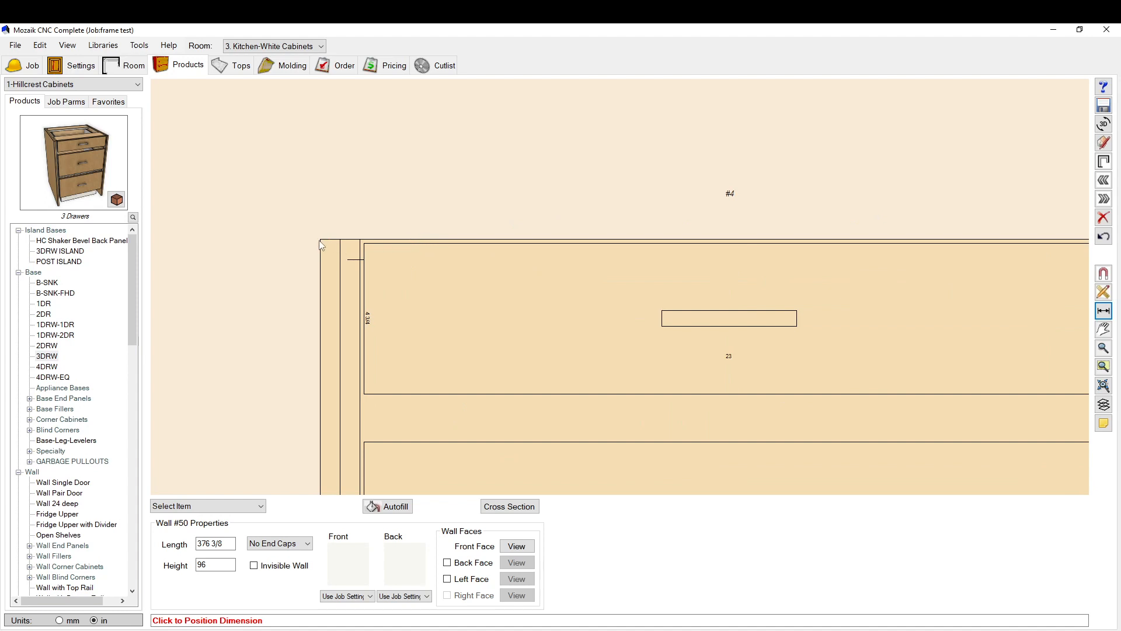
click(394, 505)
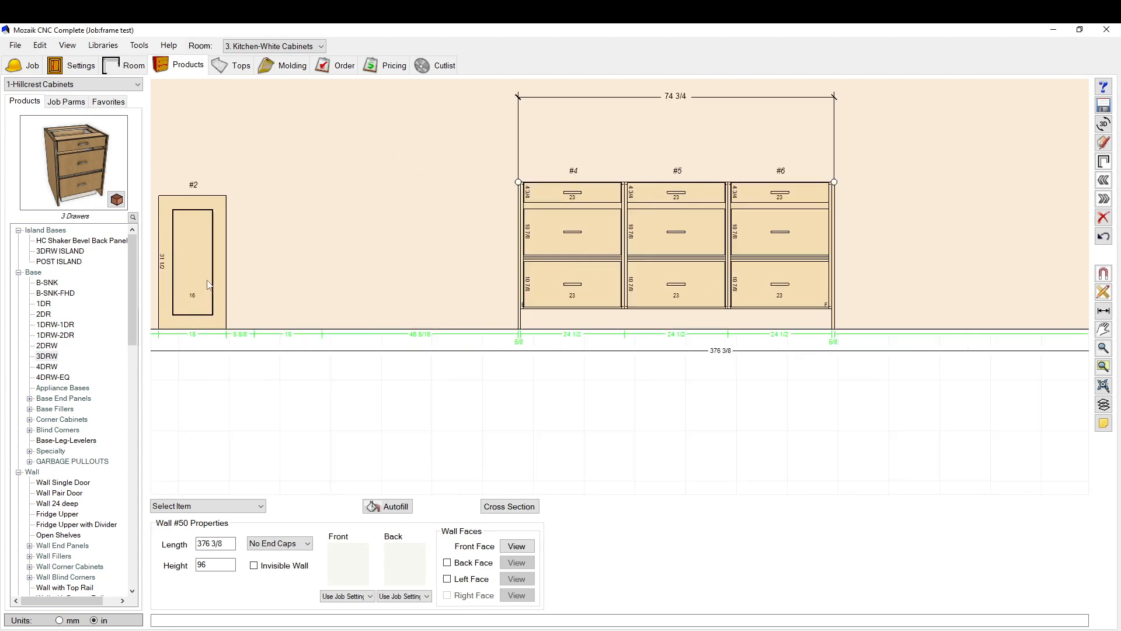
Place a 1DR single-door base cabinet, #7, on Wall #50 right of the drawer bank
double_click(192, 261)
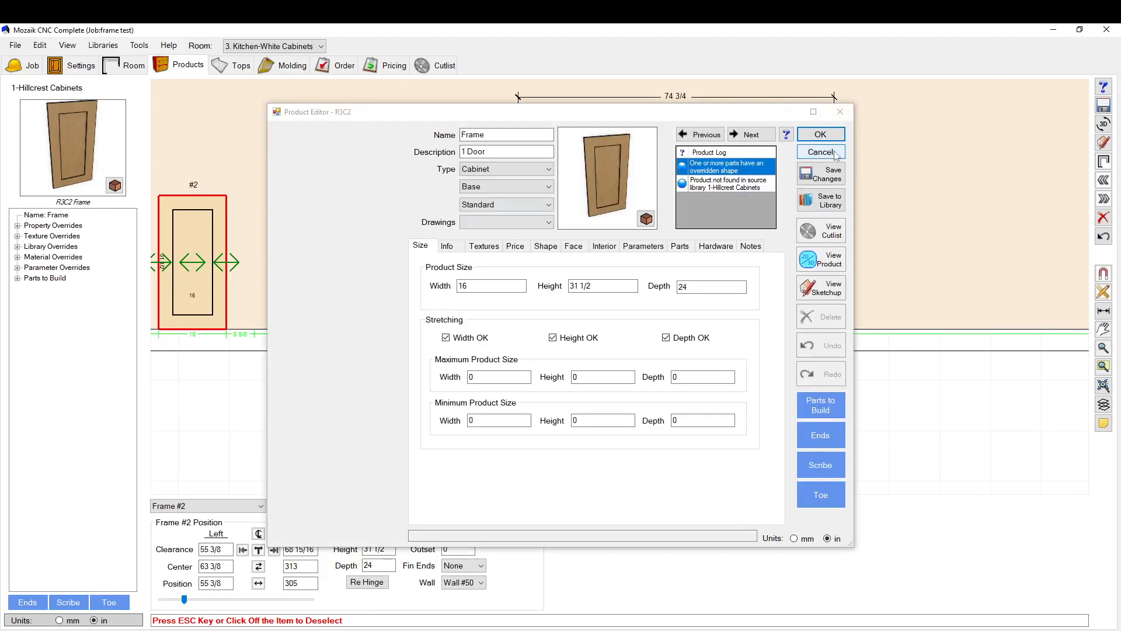
click(820, 152)
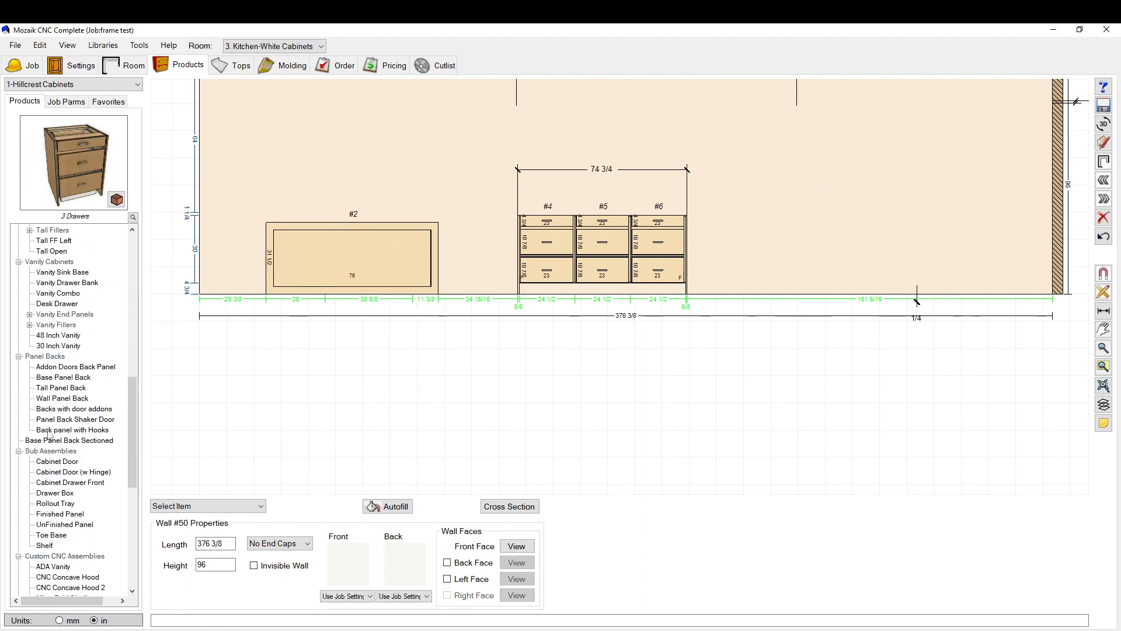
scroll(down, 3)
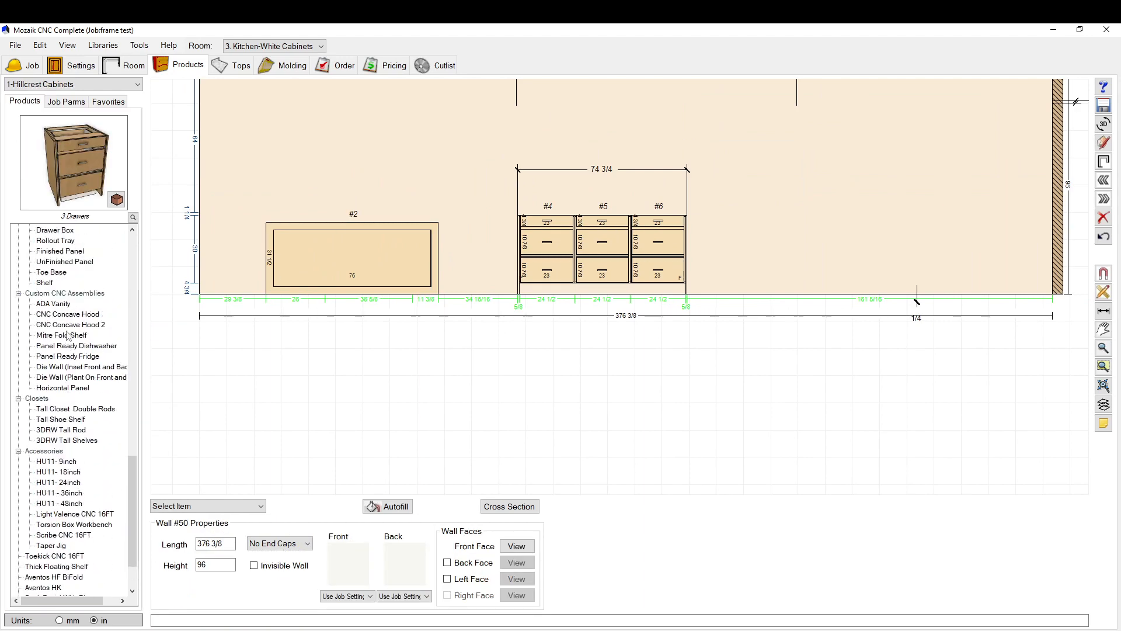
click(58, 292)
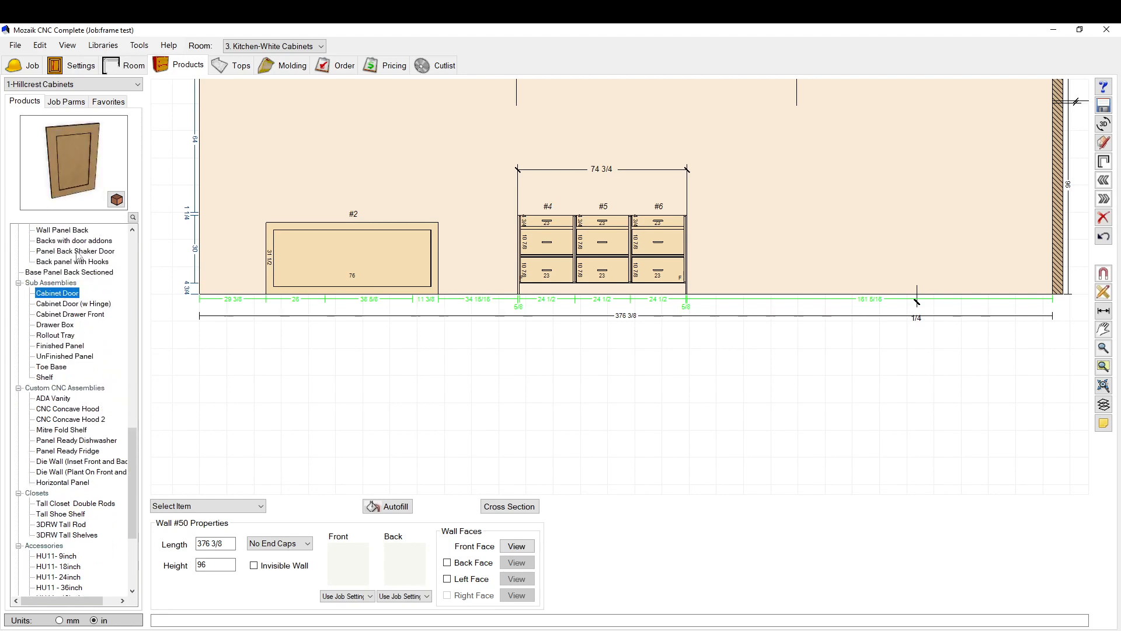
mouse_move(417, 256)
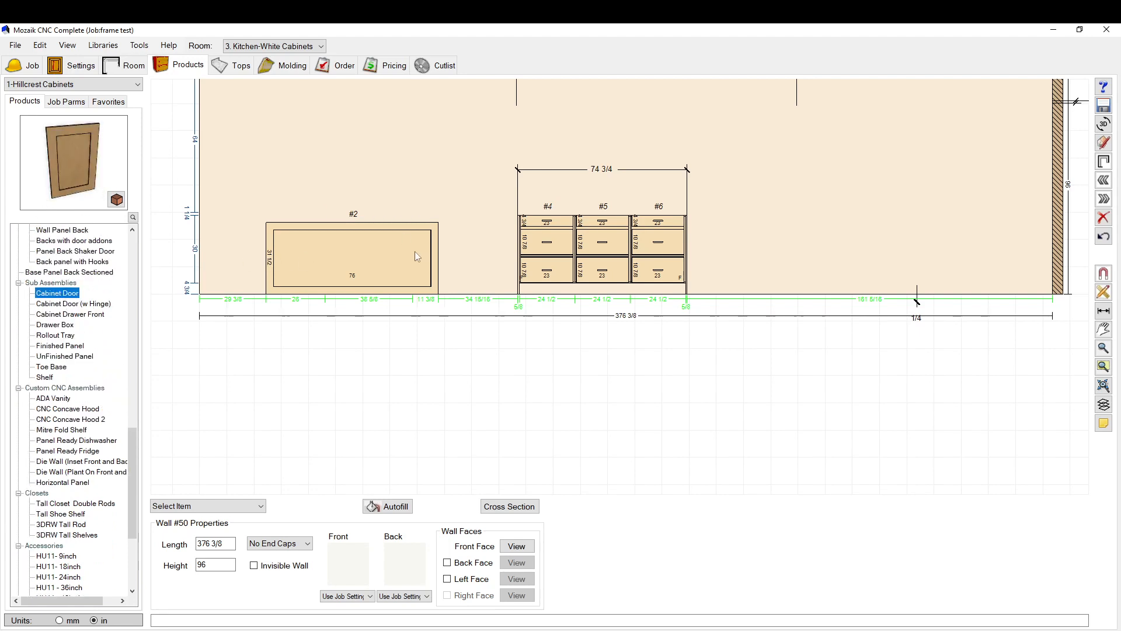
click(351, 257)
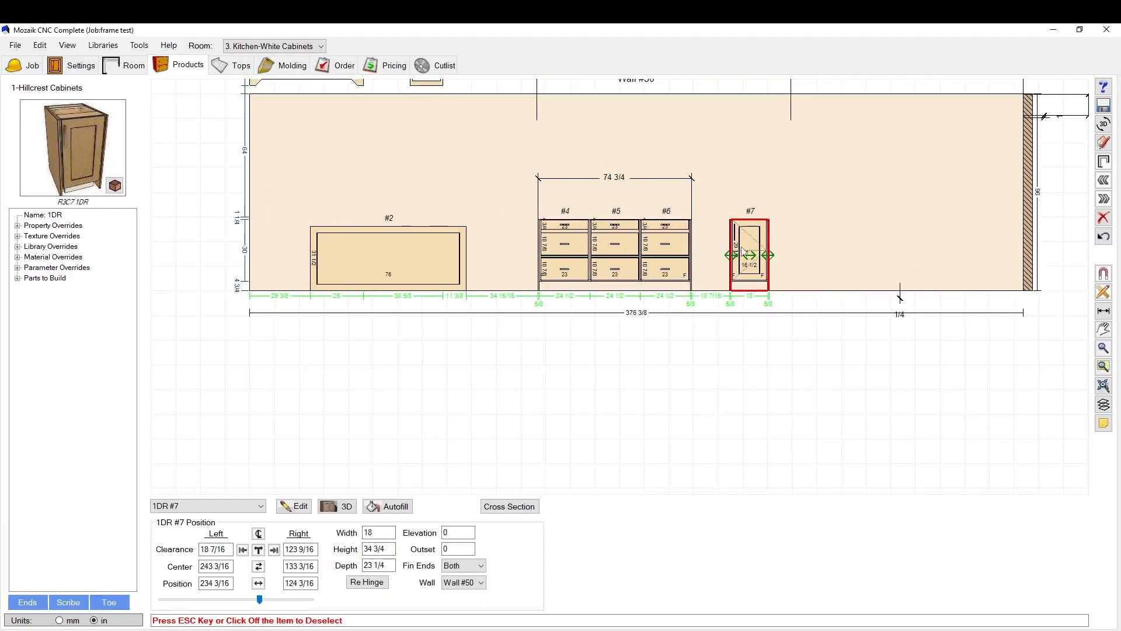
Set cabinet #7's Parts to Build to Front Face only via Clear All
click(300, 506)
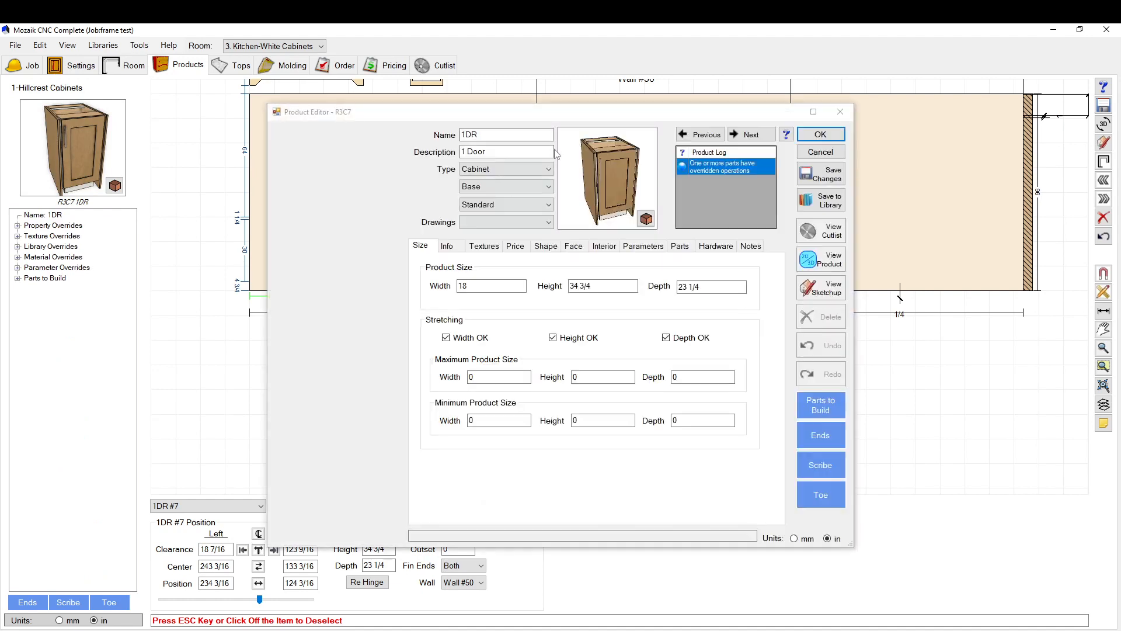
click(820, 405)
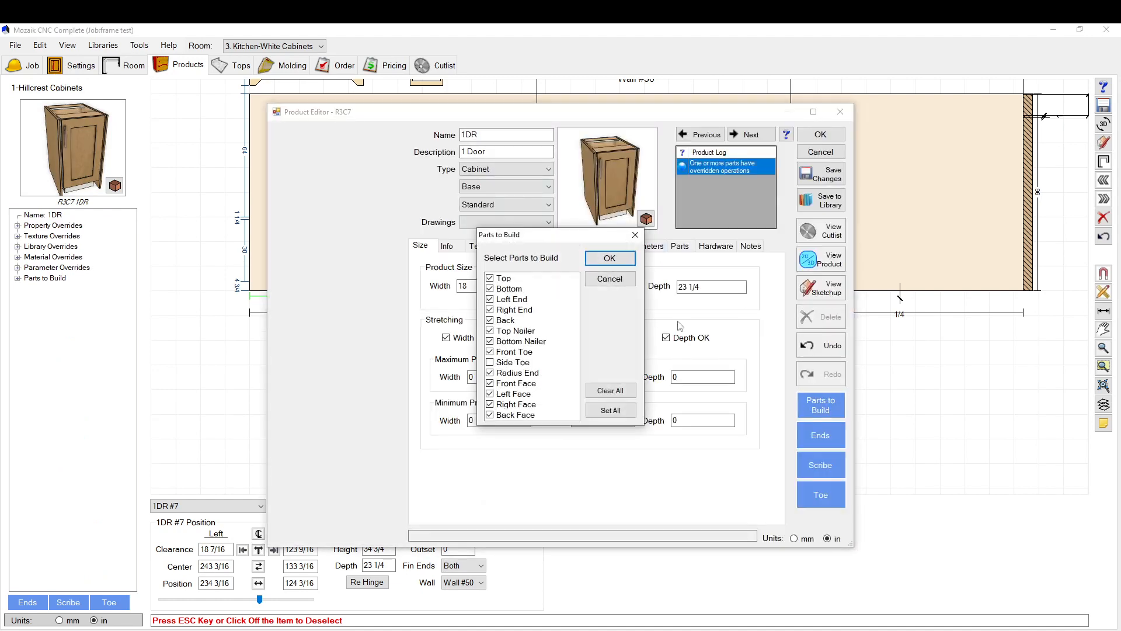
click(610, 391)
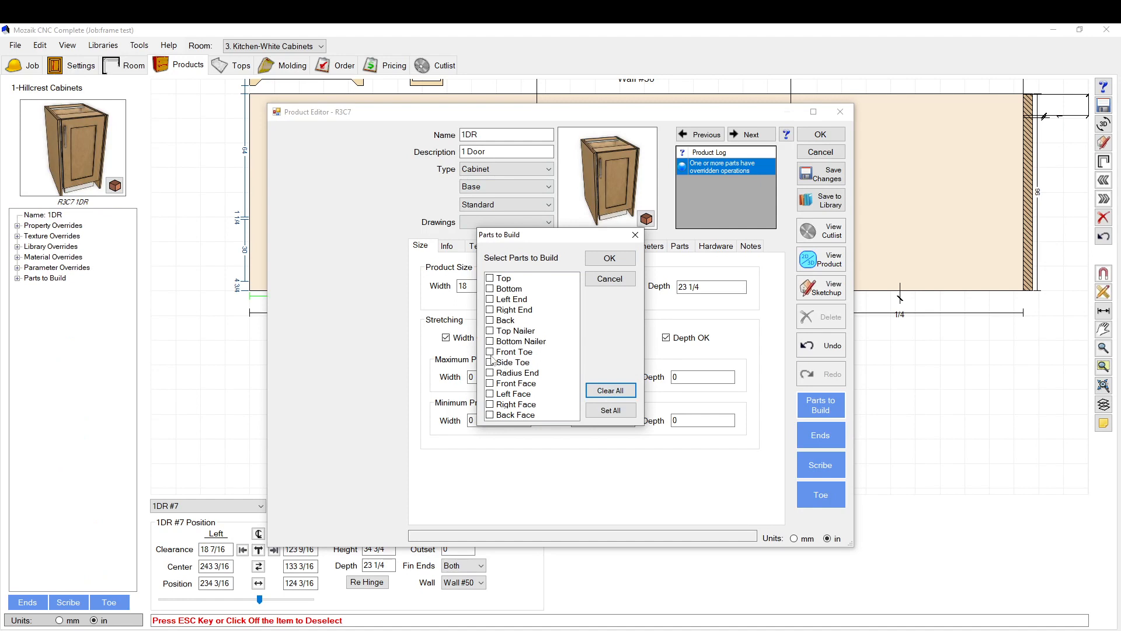
click(515, 383)
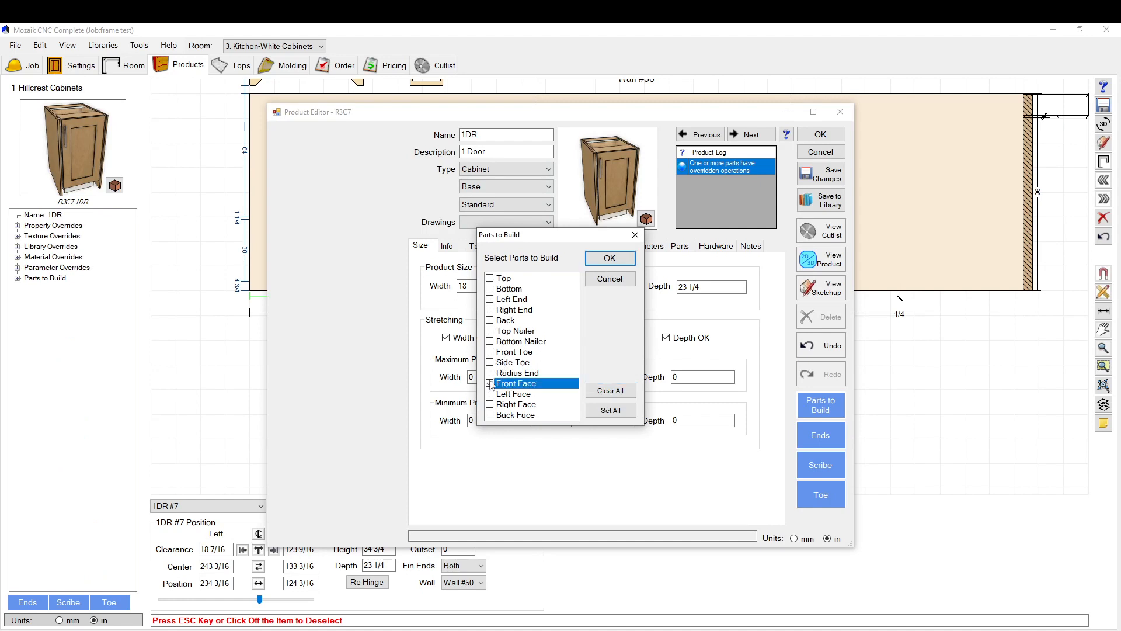
click(609, 258)
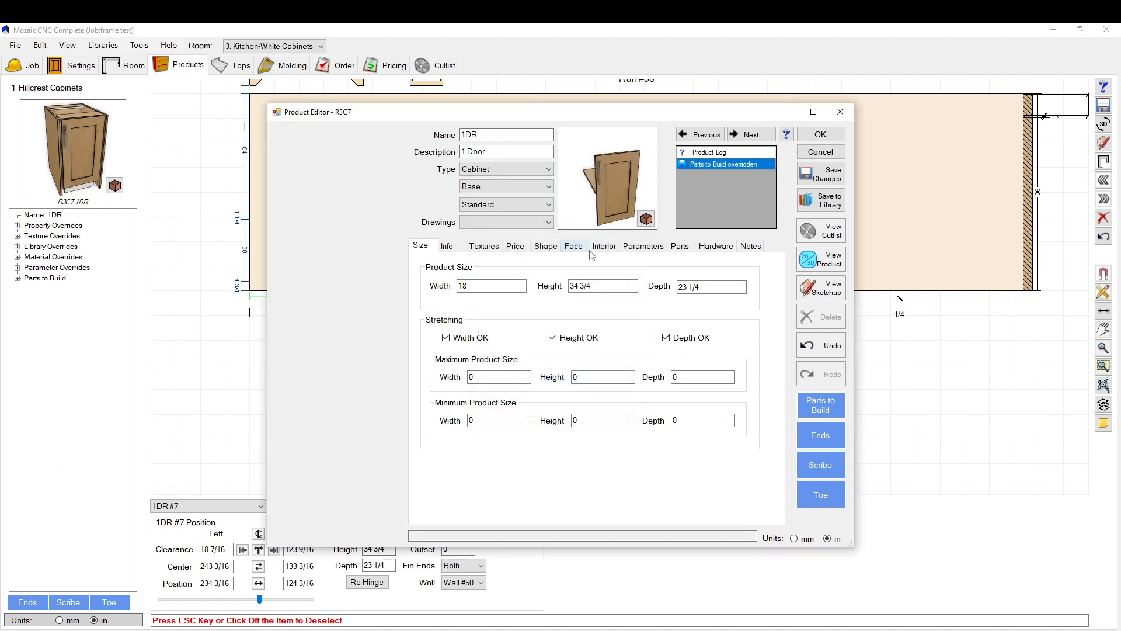
Review cabinet #7's Interior and Face layout settings
click(604, 246)
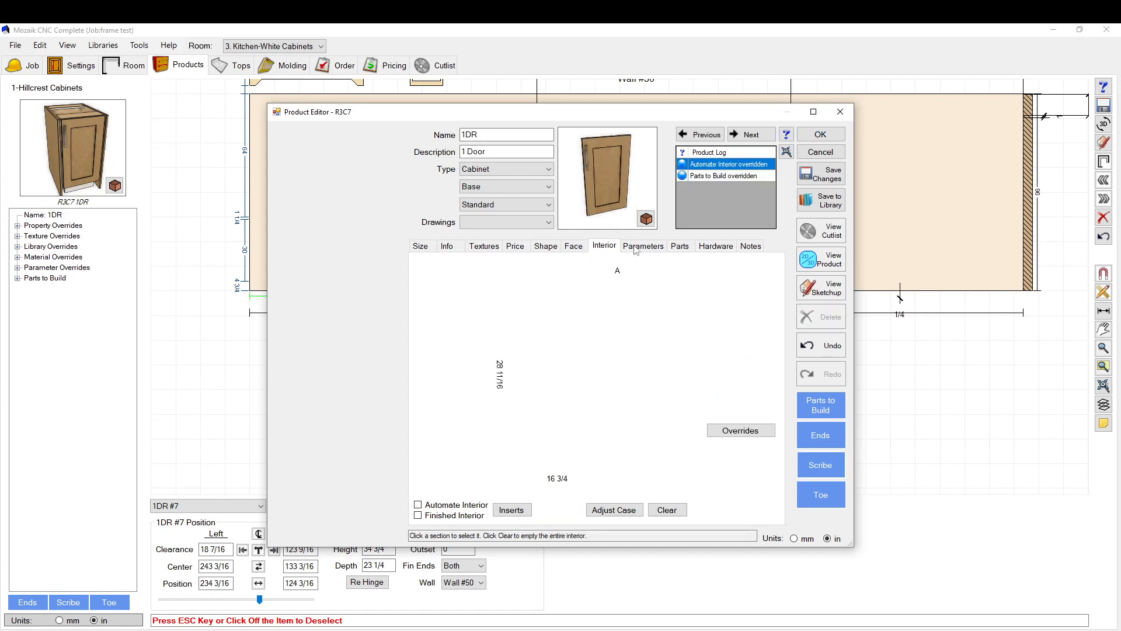
click(572, 245)
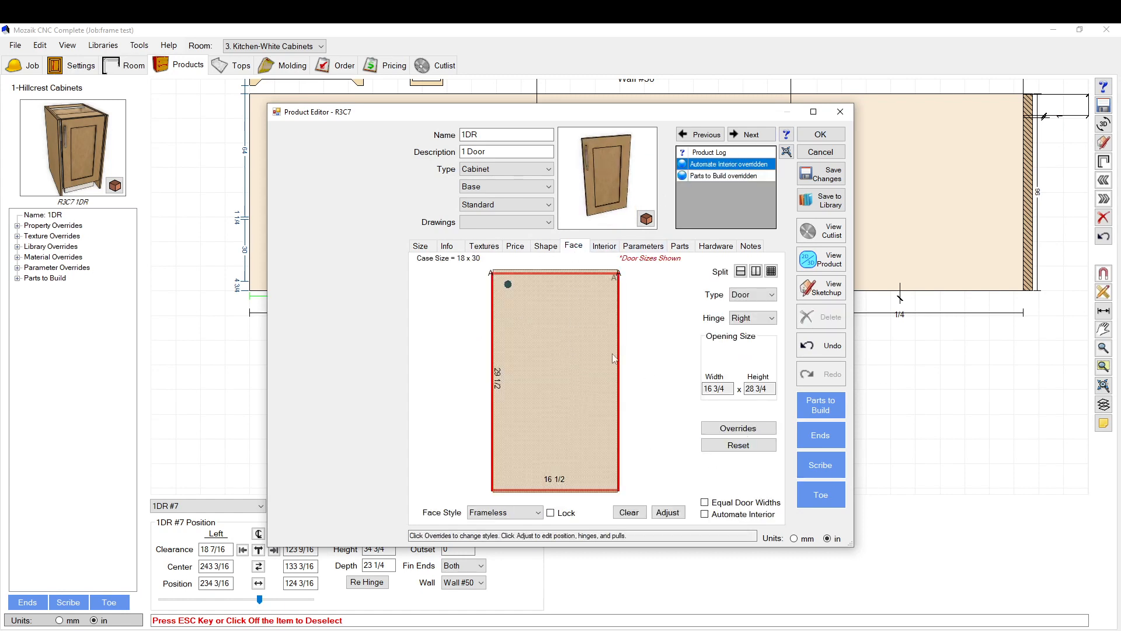
mouse_move(524, 316)
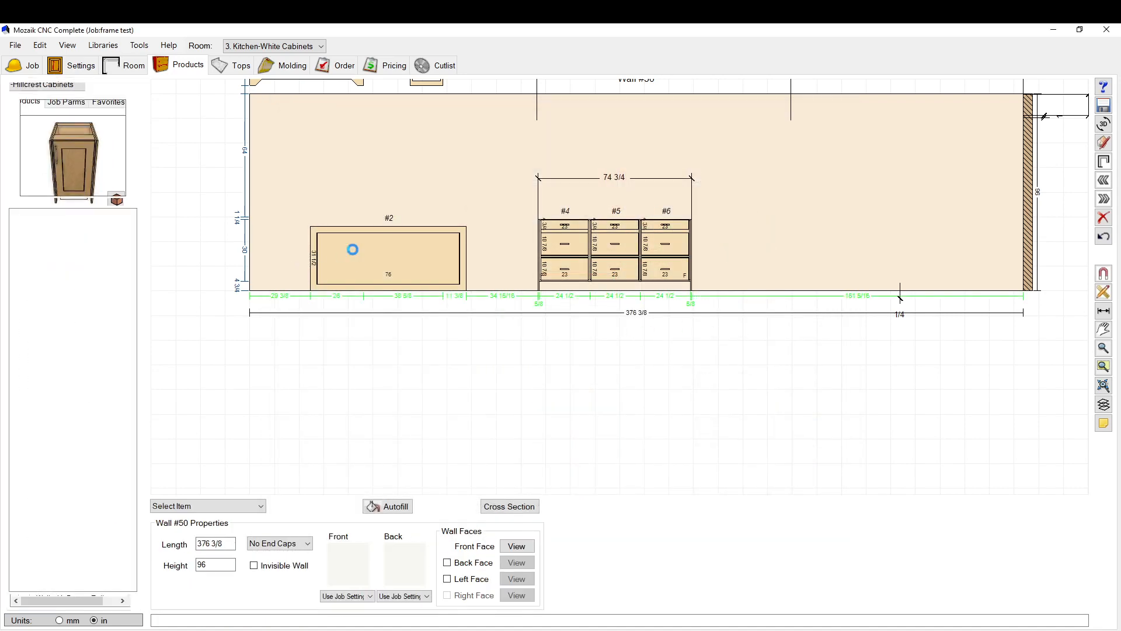
Select Frame #2 on the wall elevation to bring up its position properties
click(352, 249)
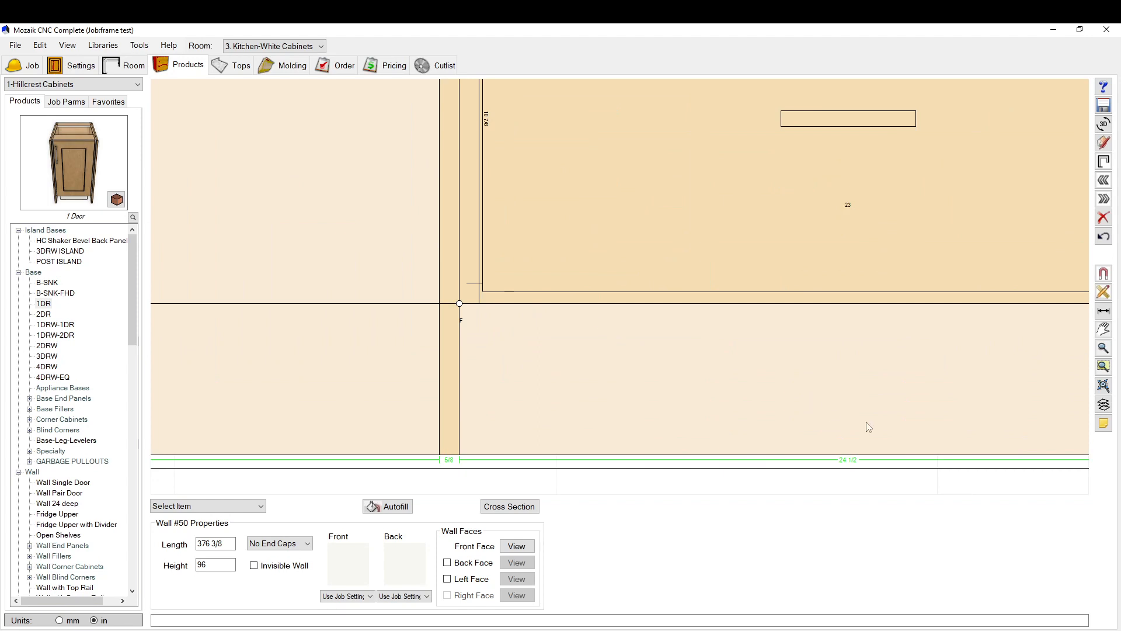
mouse_move(868, 427)
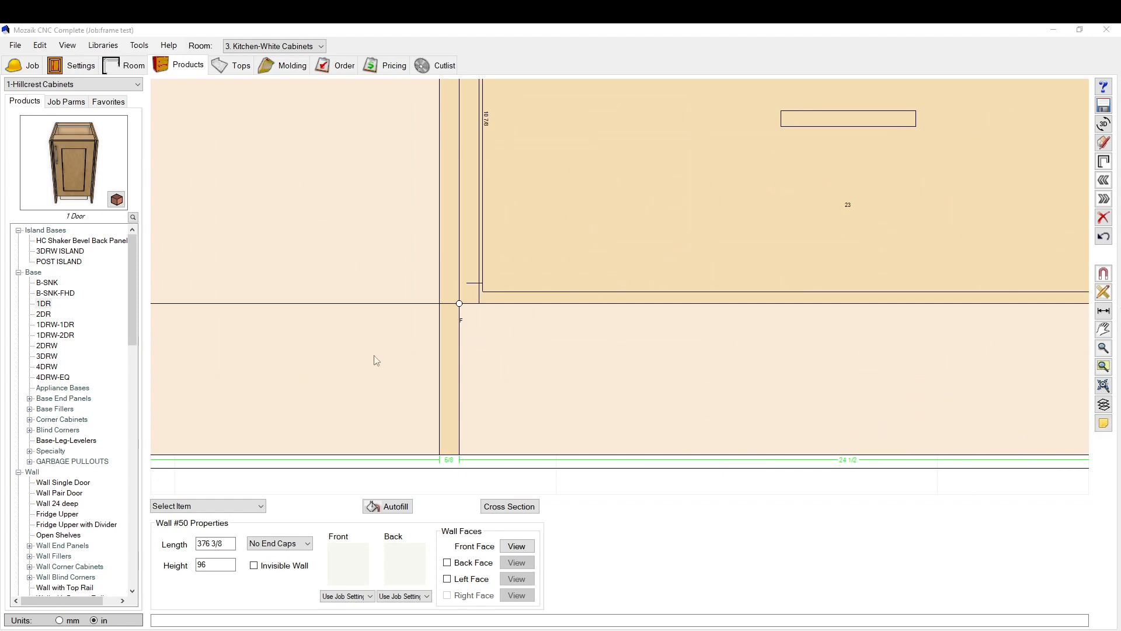
mouse_move(501, 299)
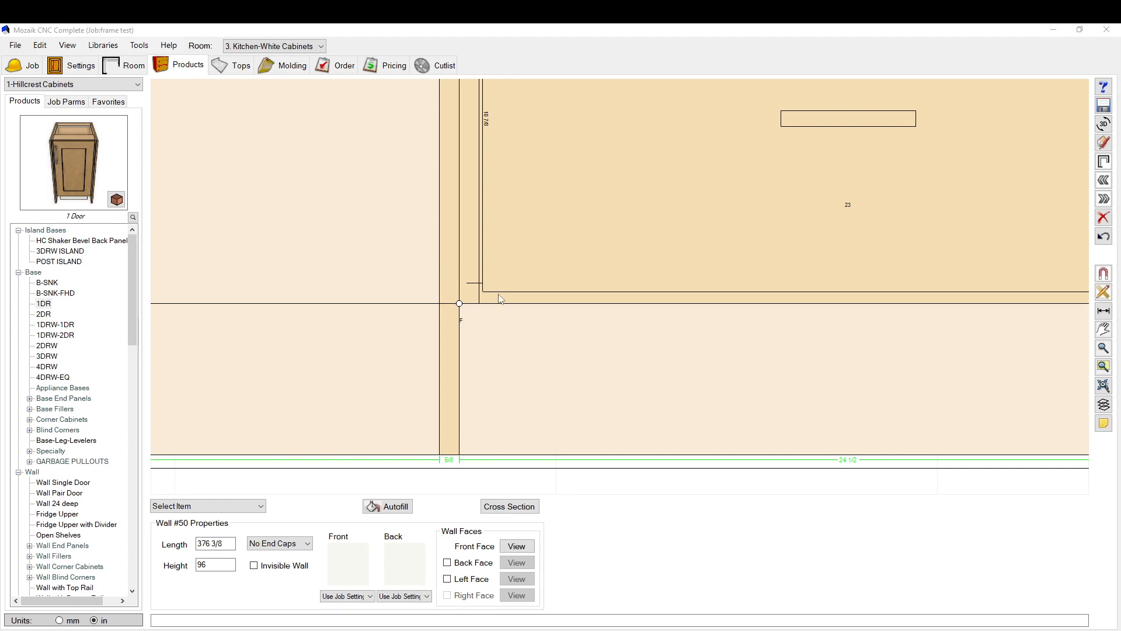
mouse_move(501, 308)
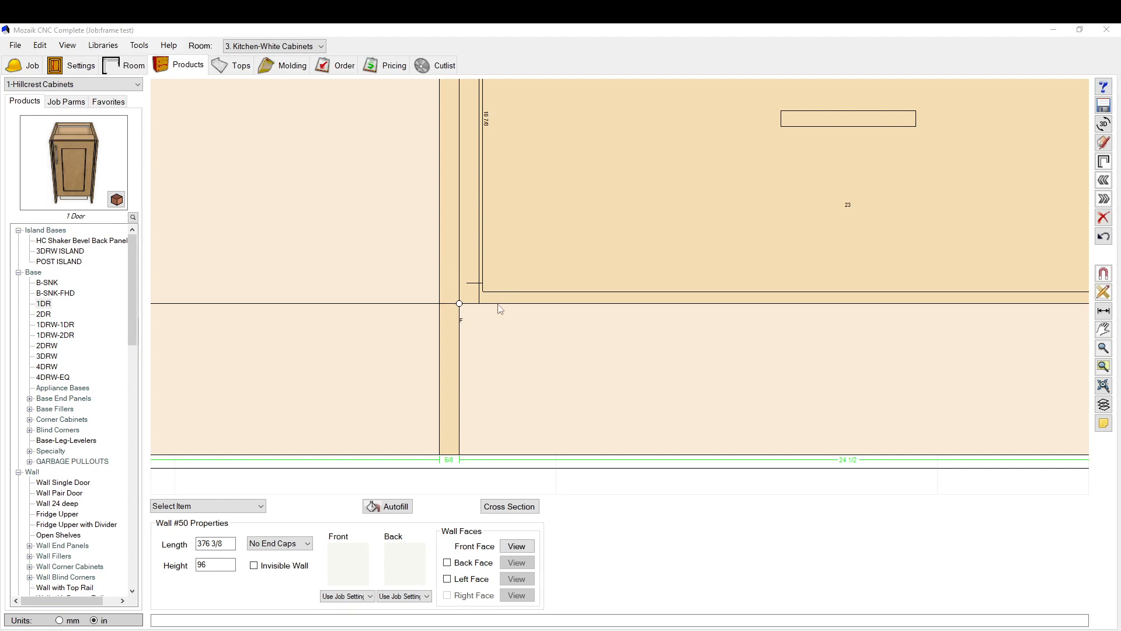
mouse_move(501, 330)
text(3)
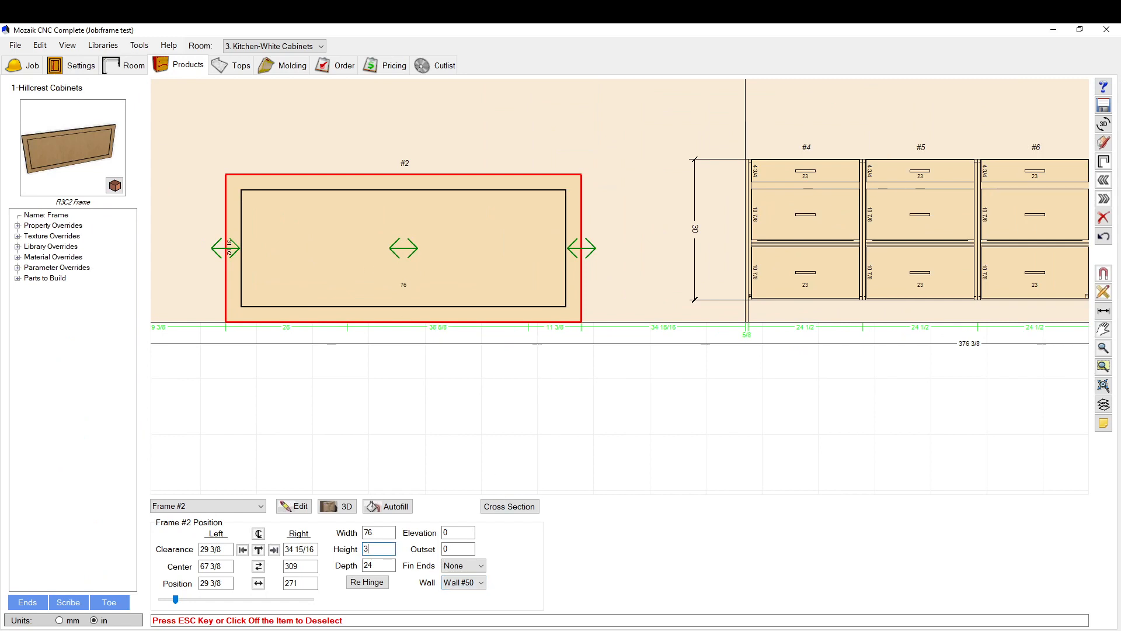
Enter 31 as Frame #2's height
text(1)
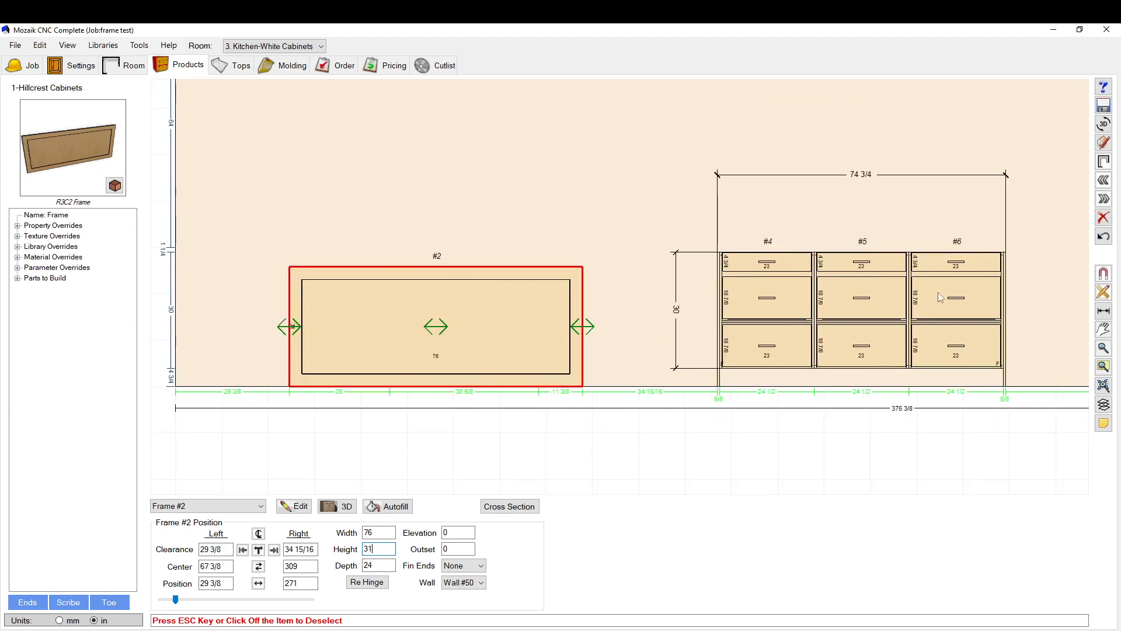
mouse_move(872, 297)
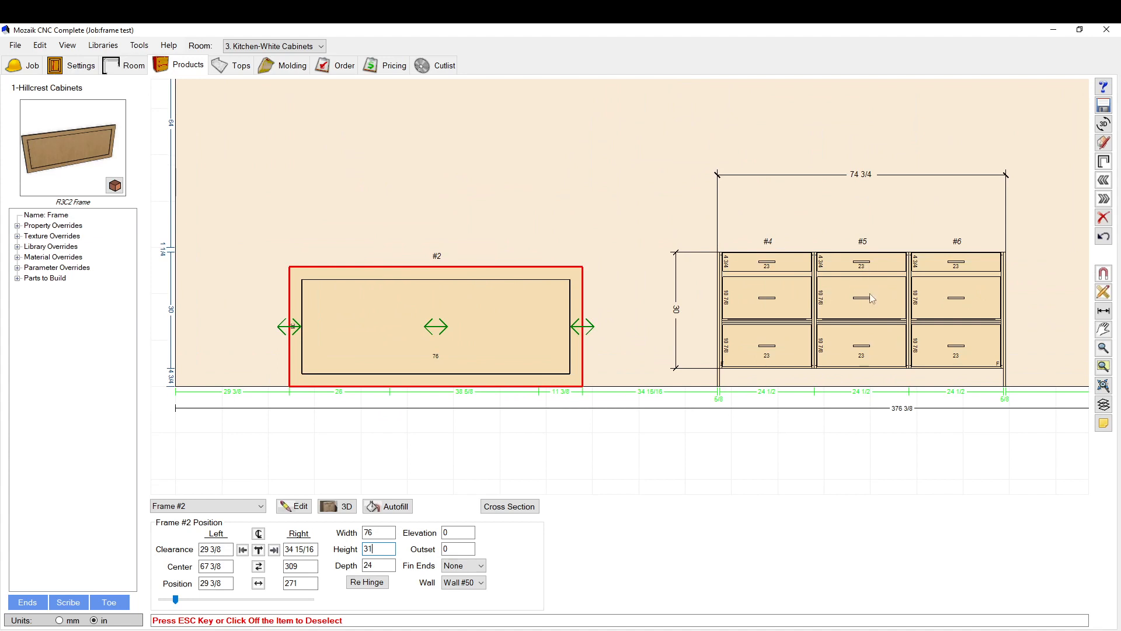
mouse_move(729, 448)
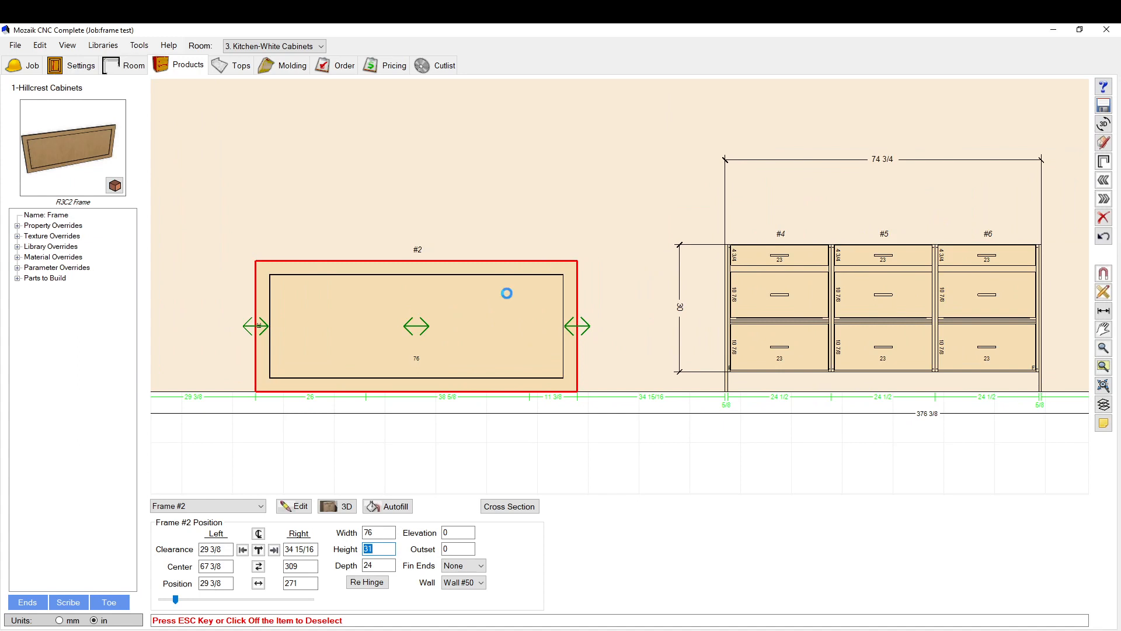
Show Frame #2's Face tab, checking Adjust and Overrides without making changes
click(294, 506)
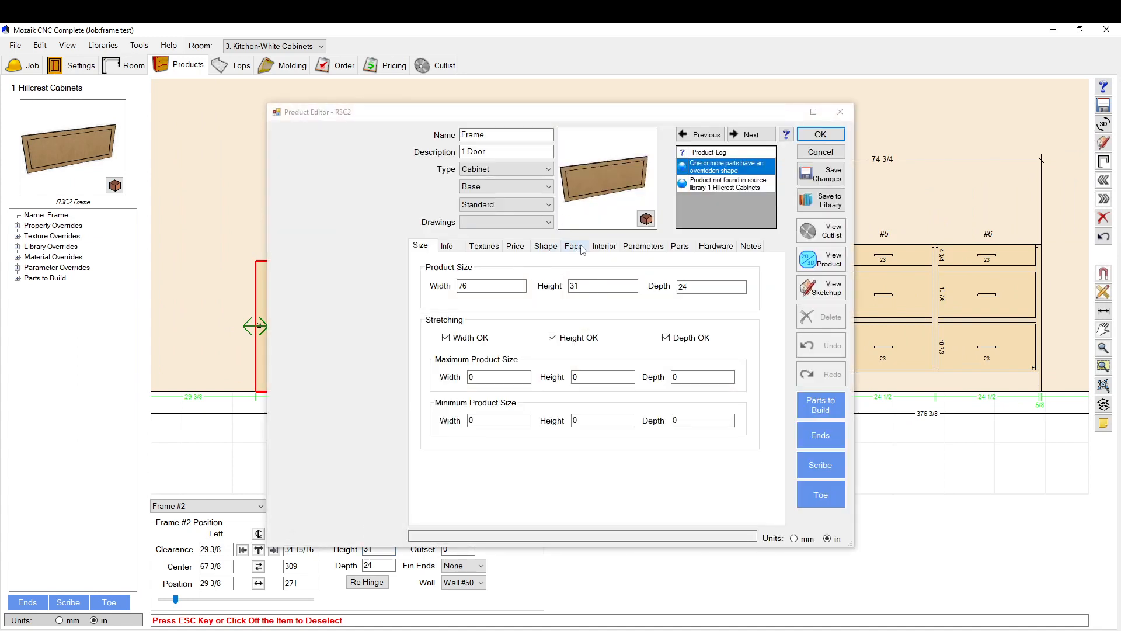
click(572, 246)
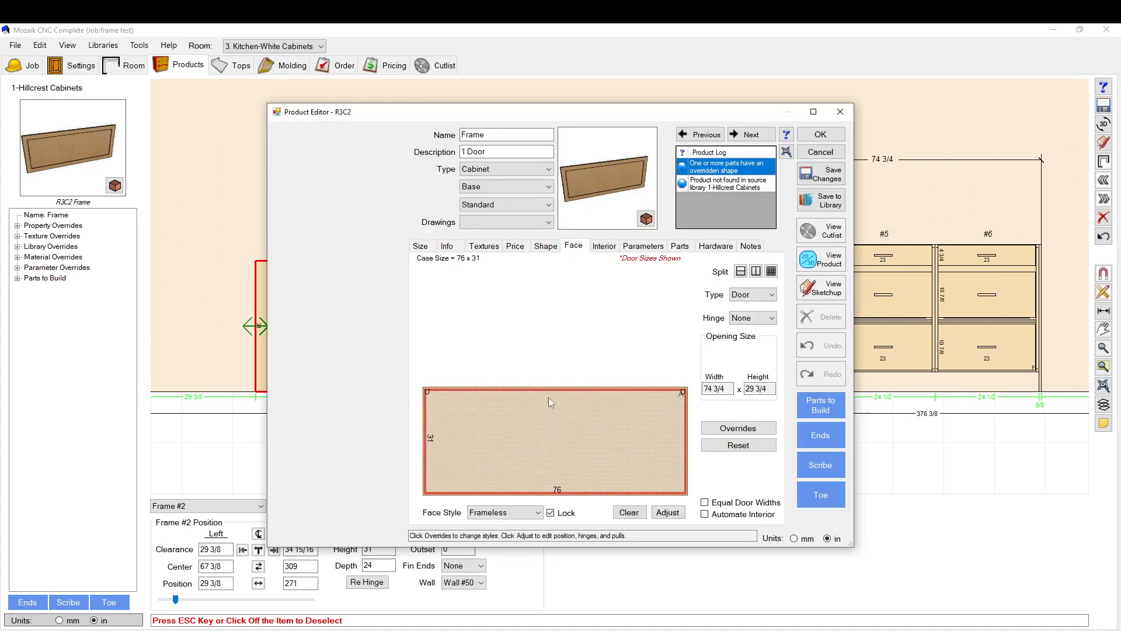
click(667, 511)
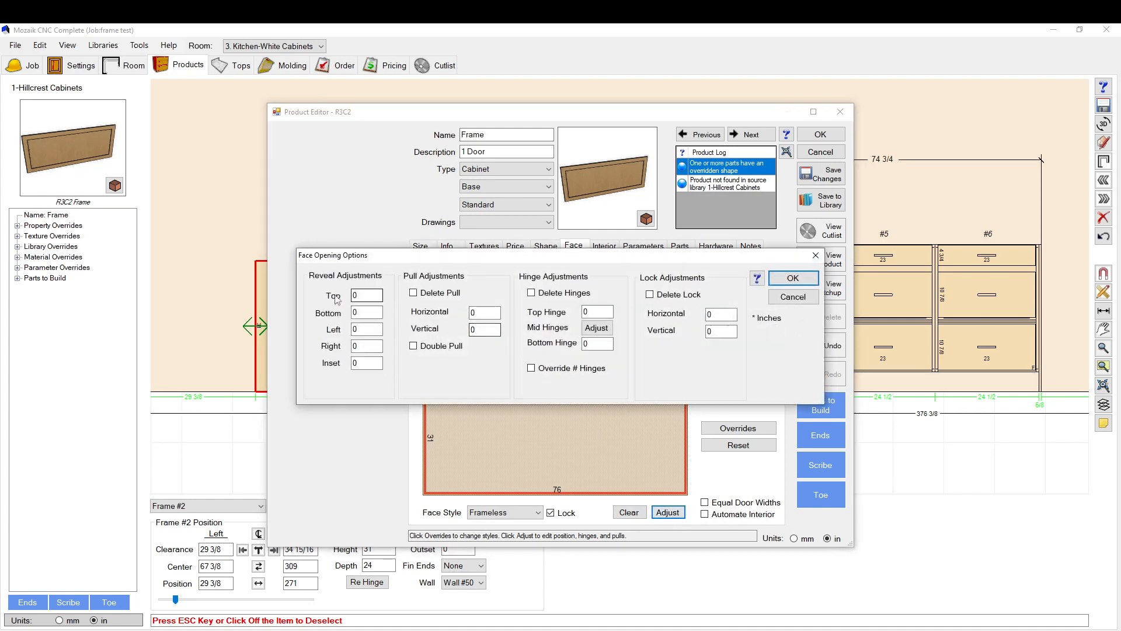
click(792, 296)
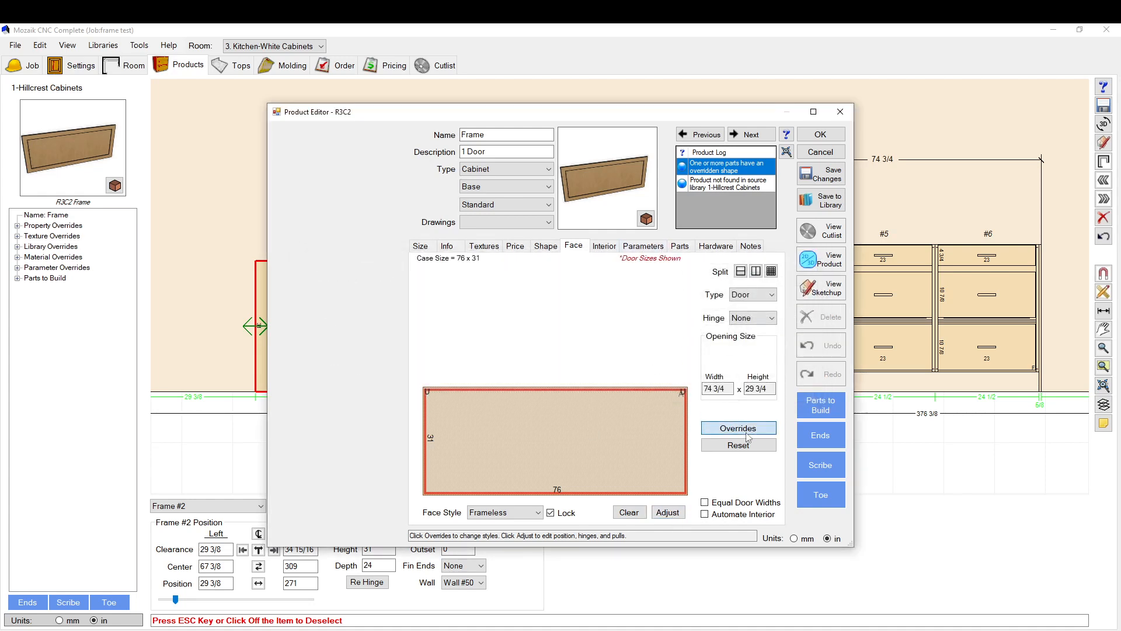
click(738, 427)
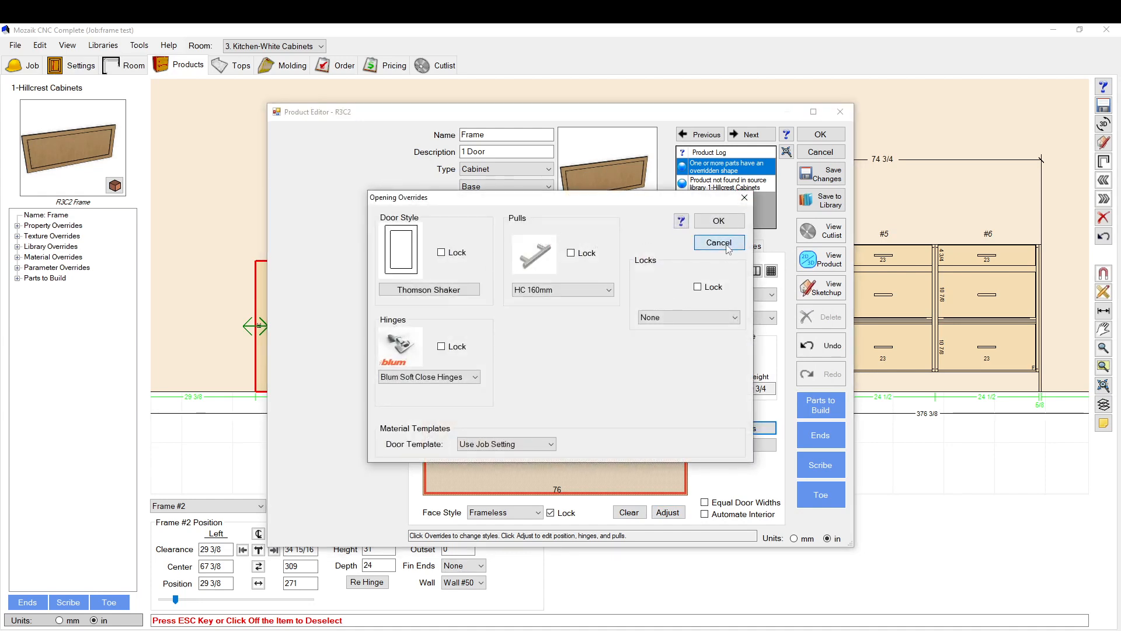
click(718, 243)
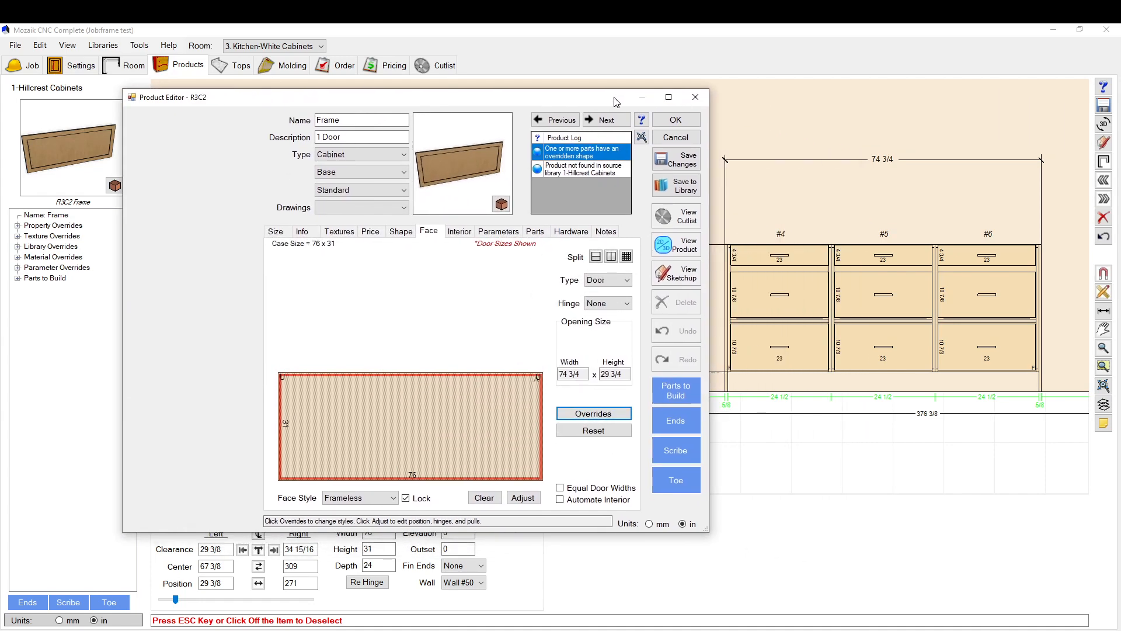
In the Thomson Shaker panel layout, select the whole opening and give it a 0 top margin
click(593, 414)
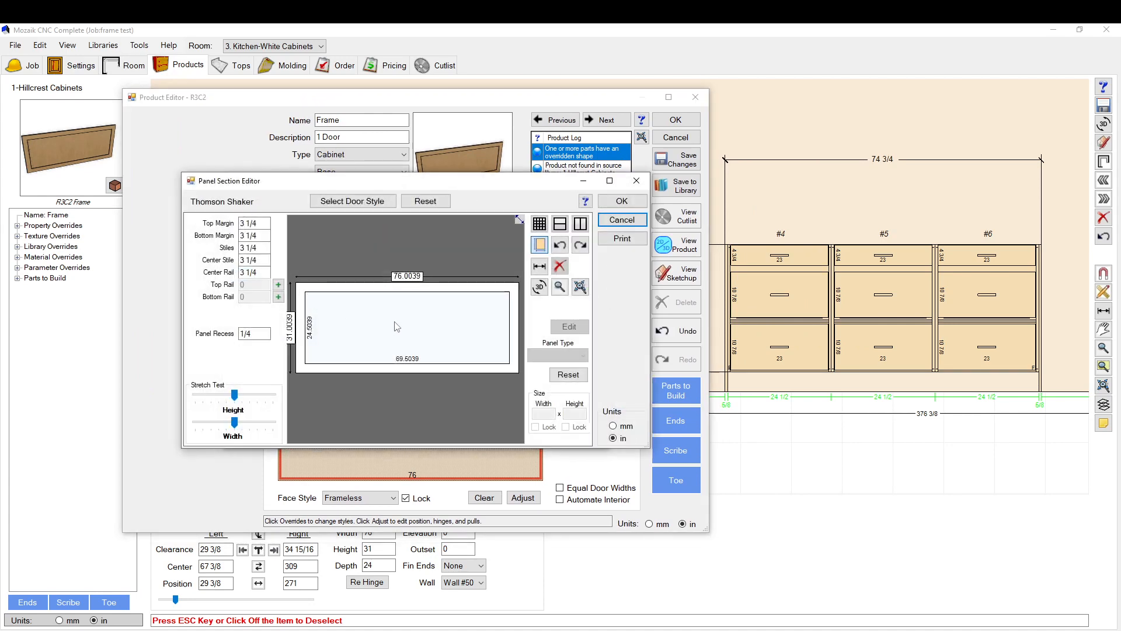
click(408, 327)
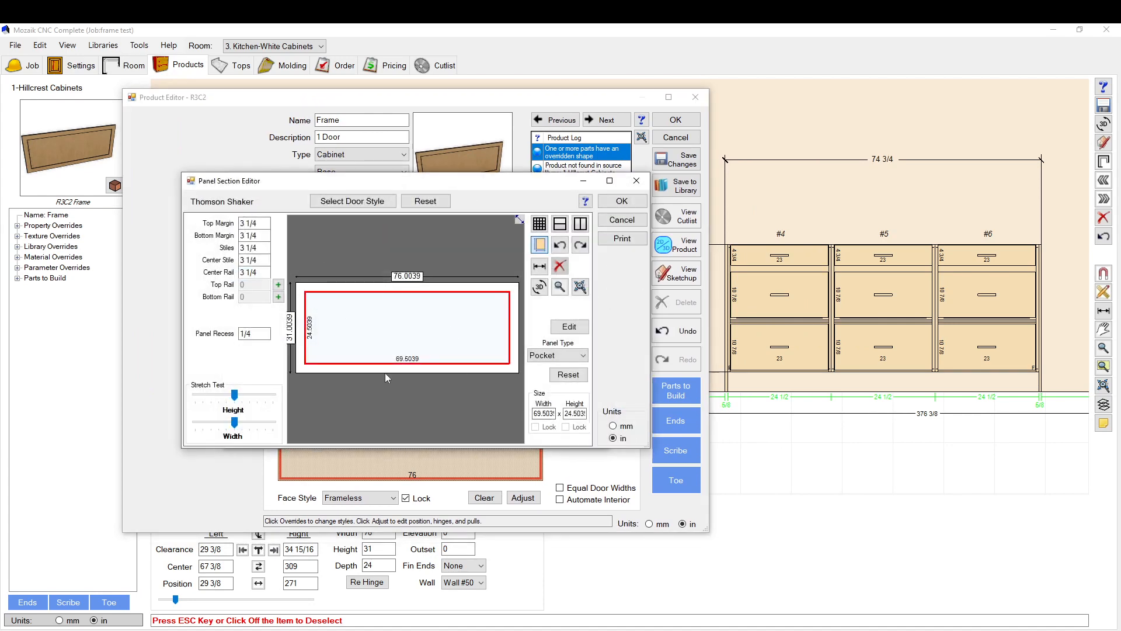
mouse_move(327, 305)
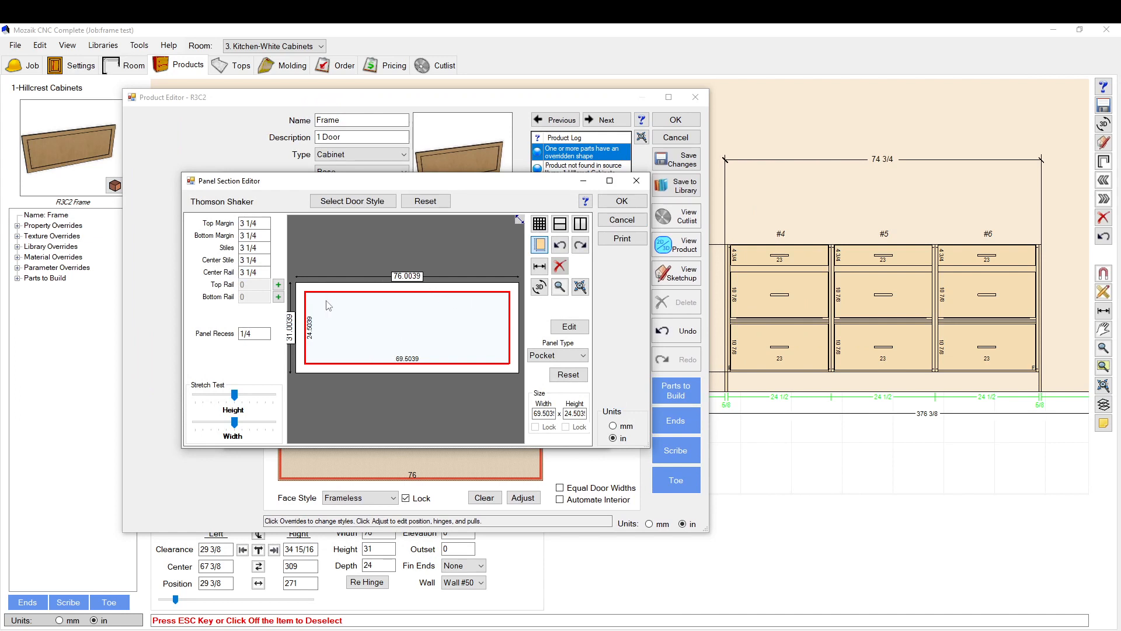
click(585, 356)
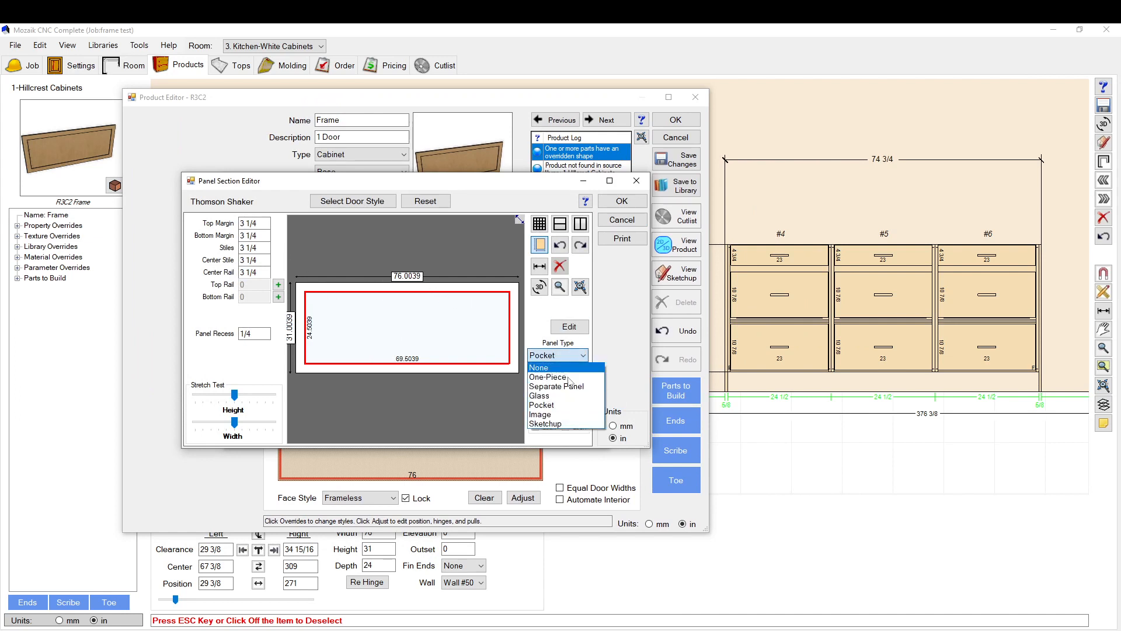
click(540, 367)
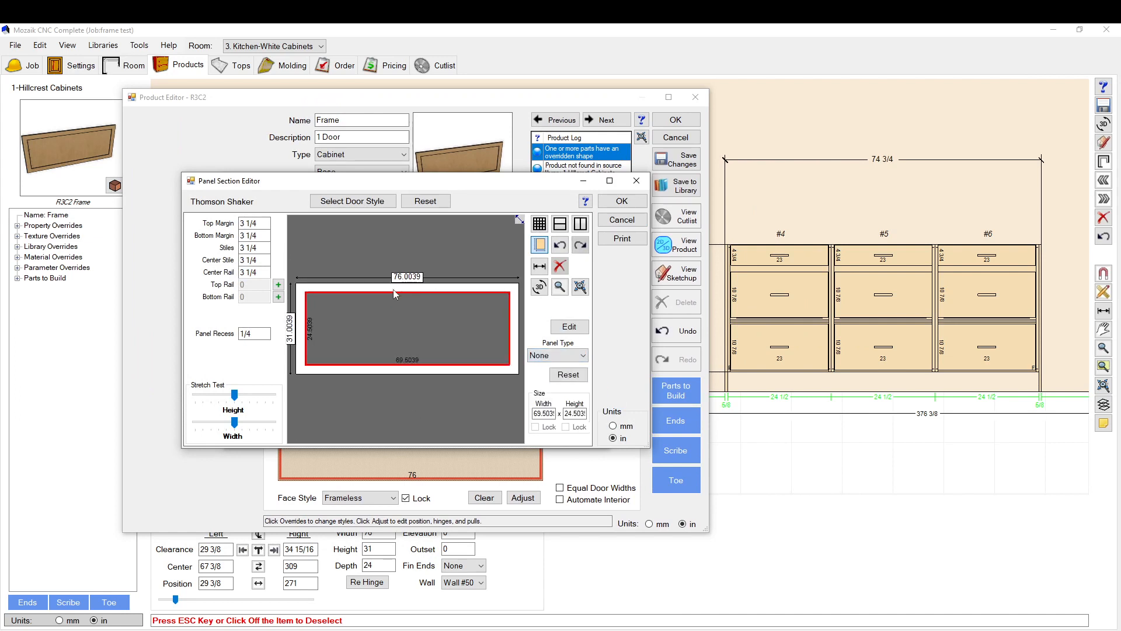
click(407, 289)
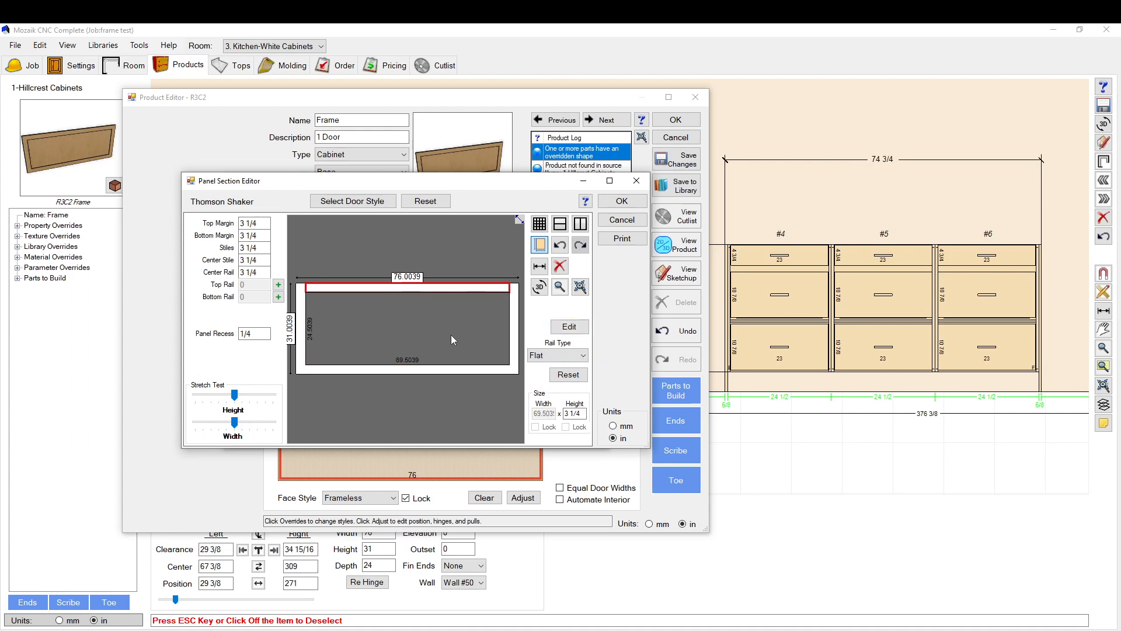
triple_click(572, 414)
text(1.25)
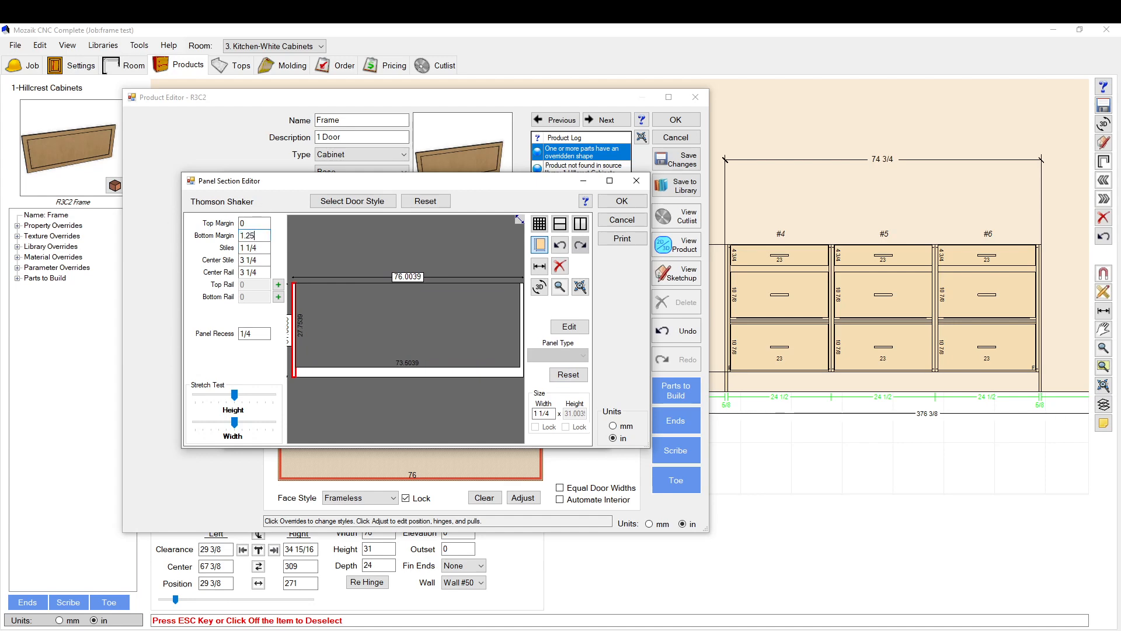
Split the opening into three vertical sections with 1.25 center stiles and locked widths, then accept
click(371, 330)
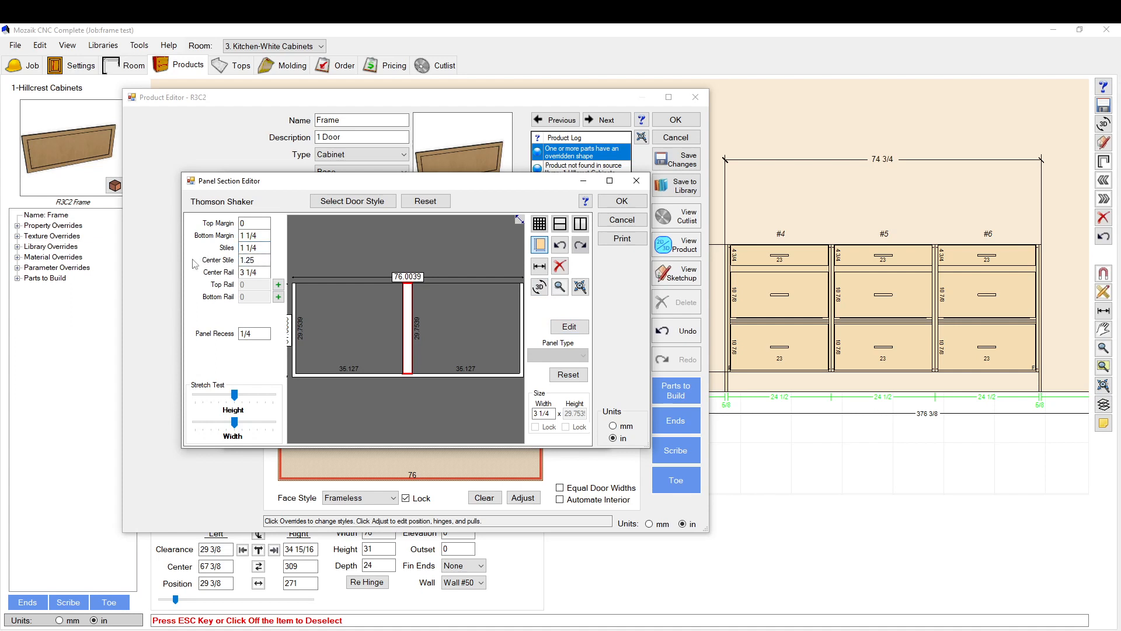
text(1.2)
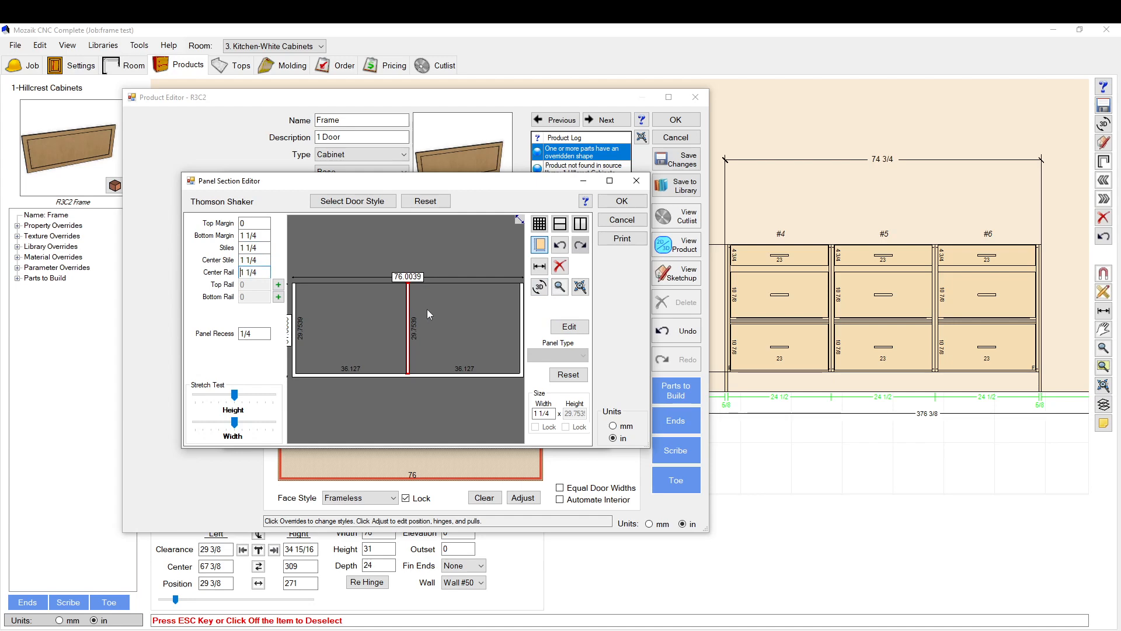
click(464, 327)
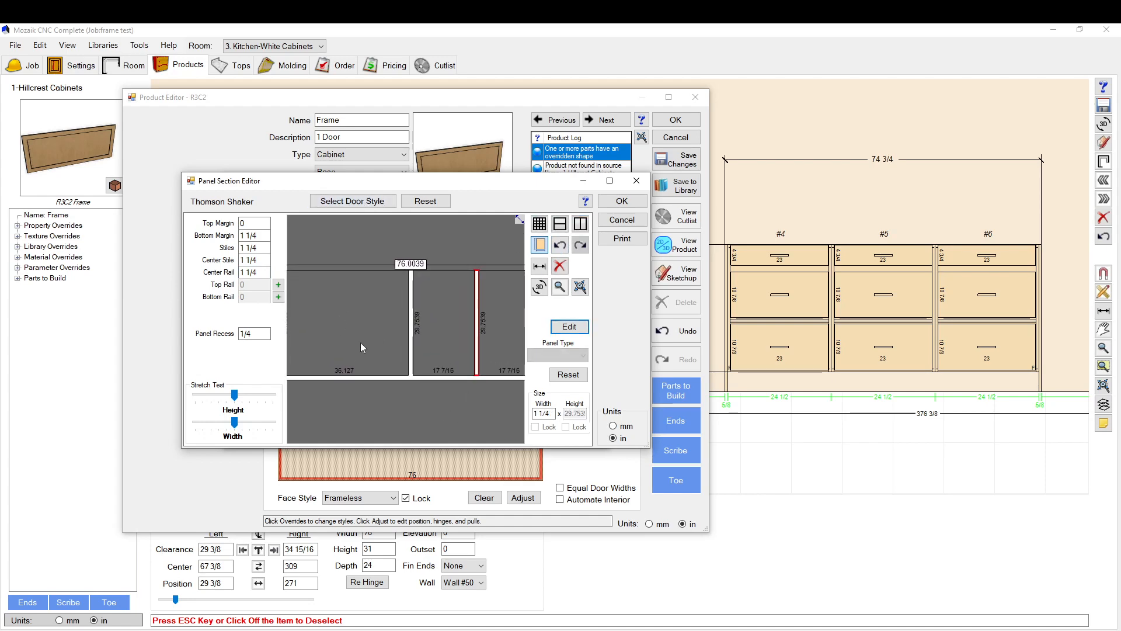
click(347, 322)
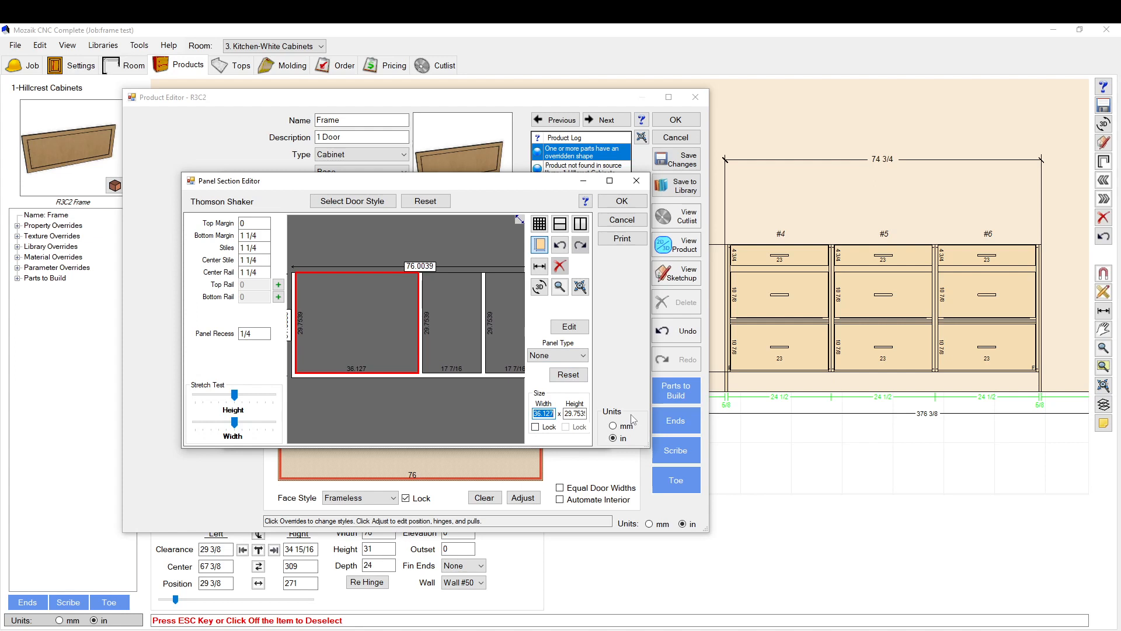
click(536, 426)
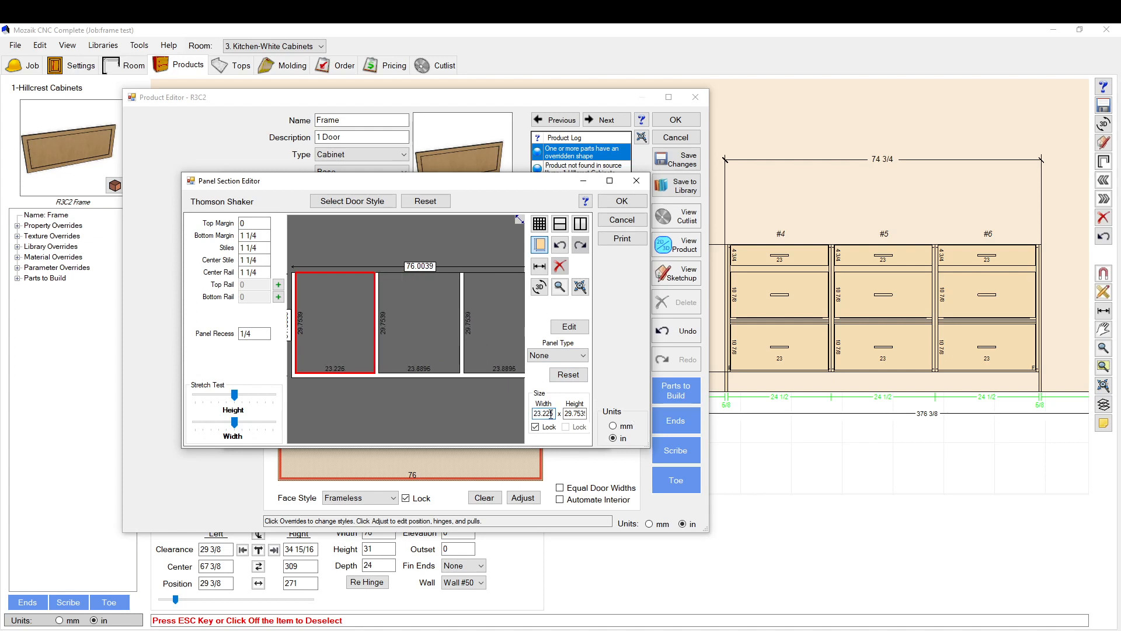
click(502, 337)
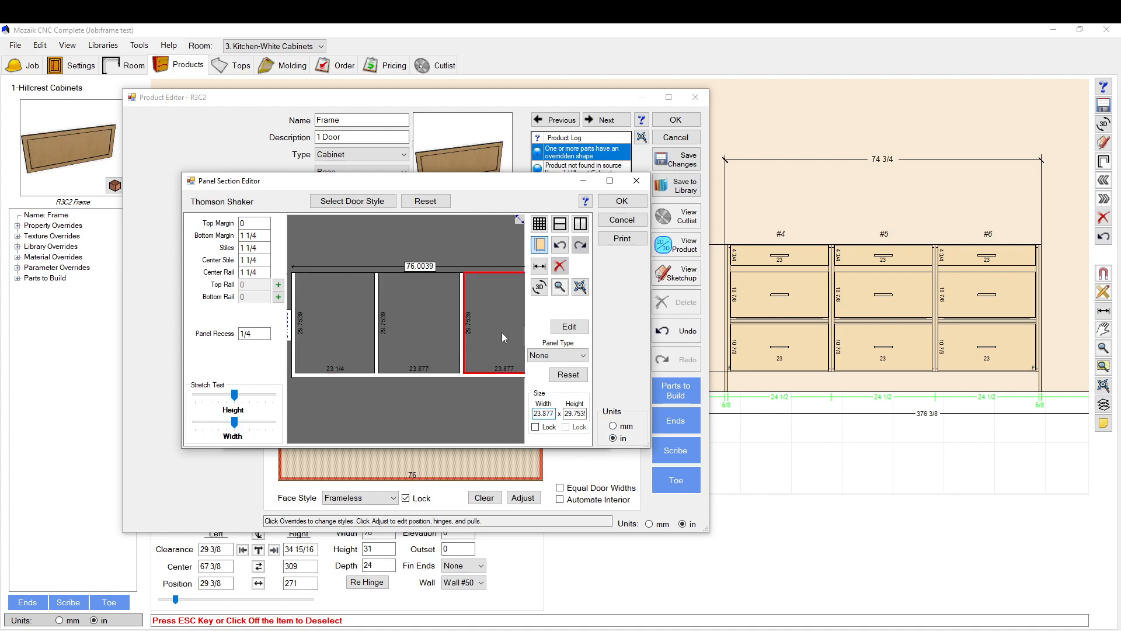
triple_click(544, 414)
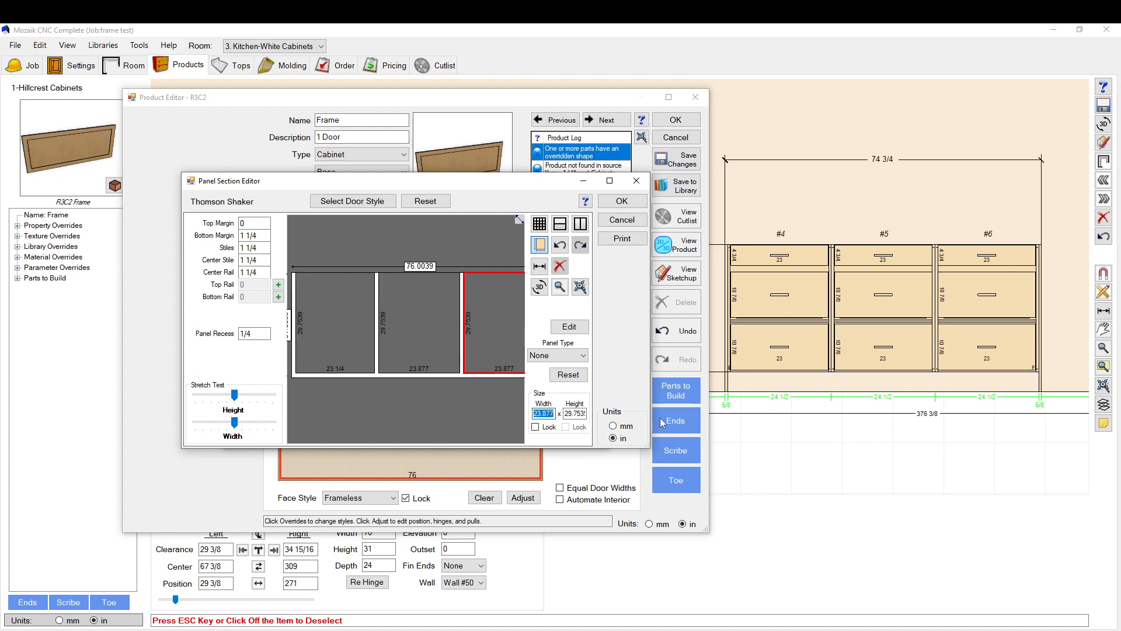
click(537, 426)
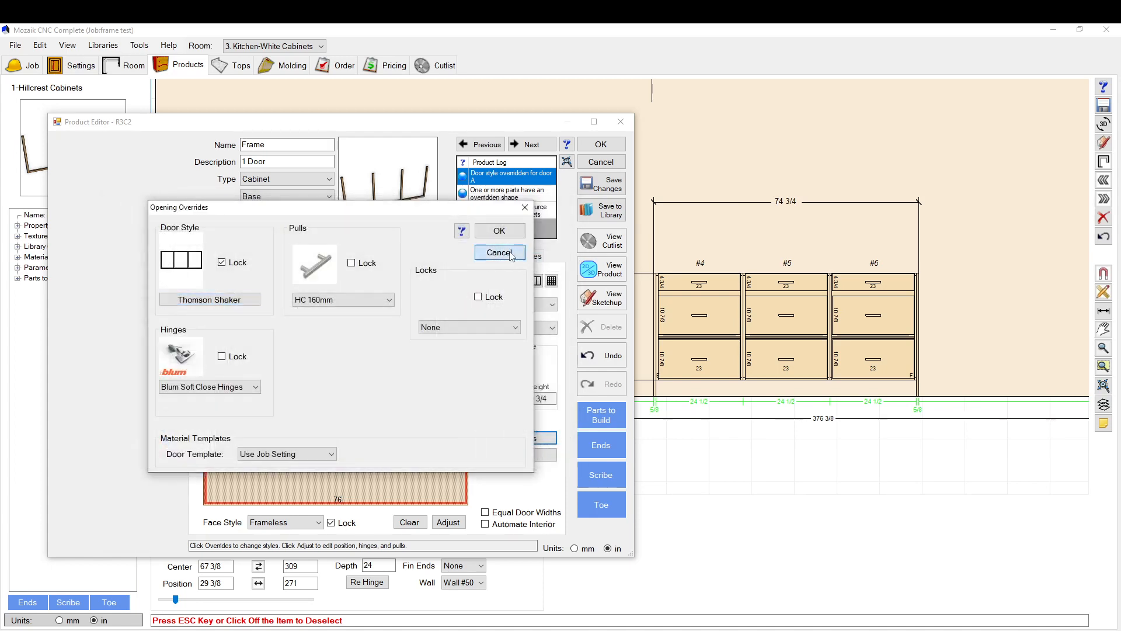
Set the frame width to 74.75 and select its door opening on the Face tab
click(499, 252)
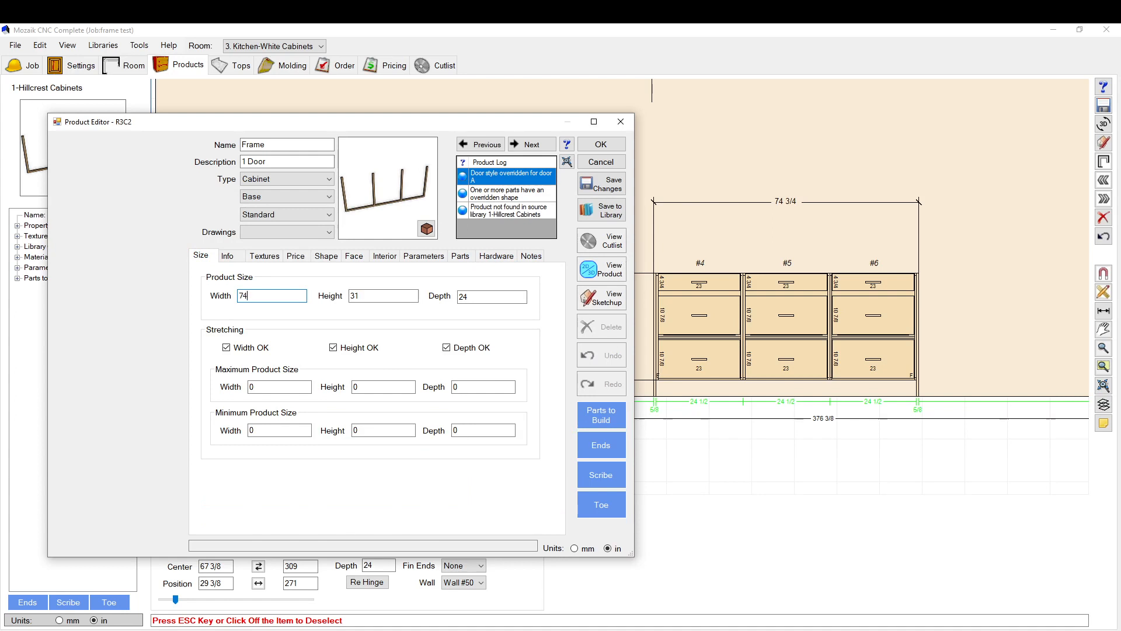
text(.75)
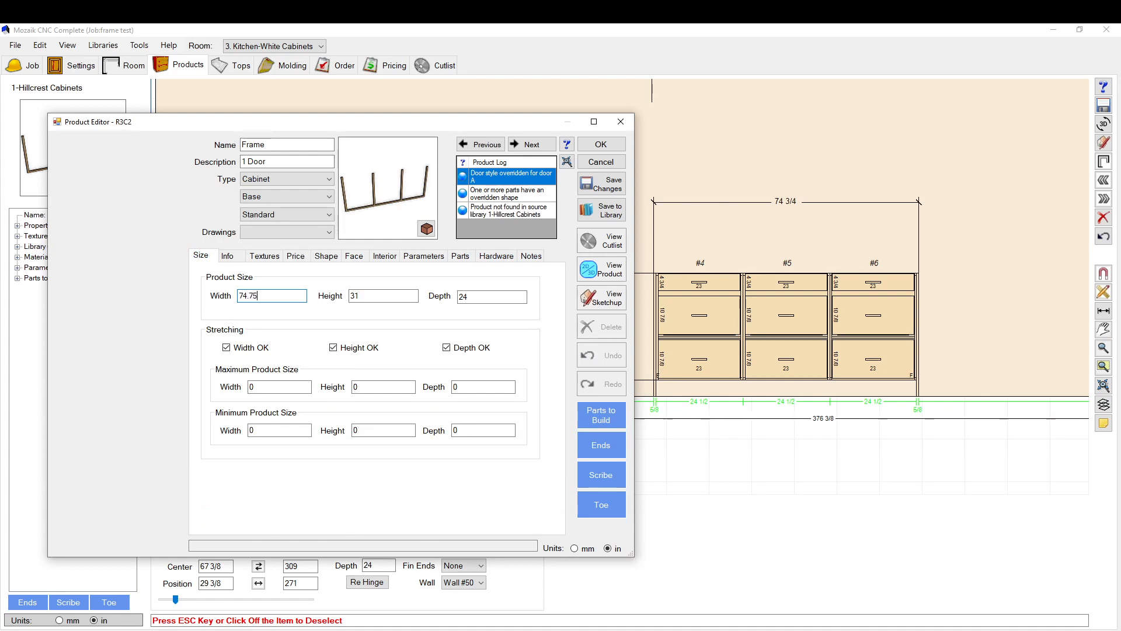
click(353, 256)
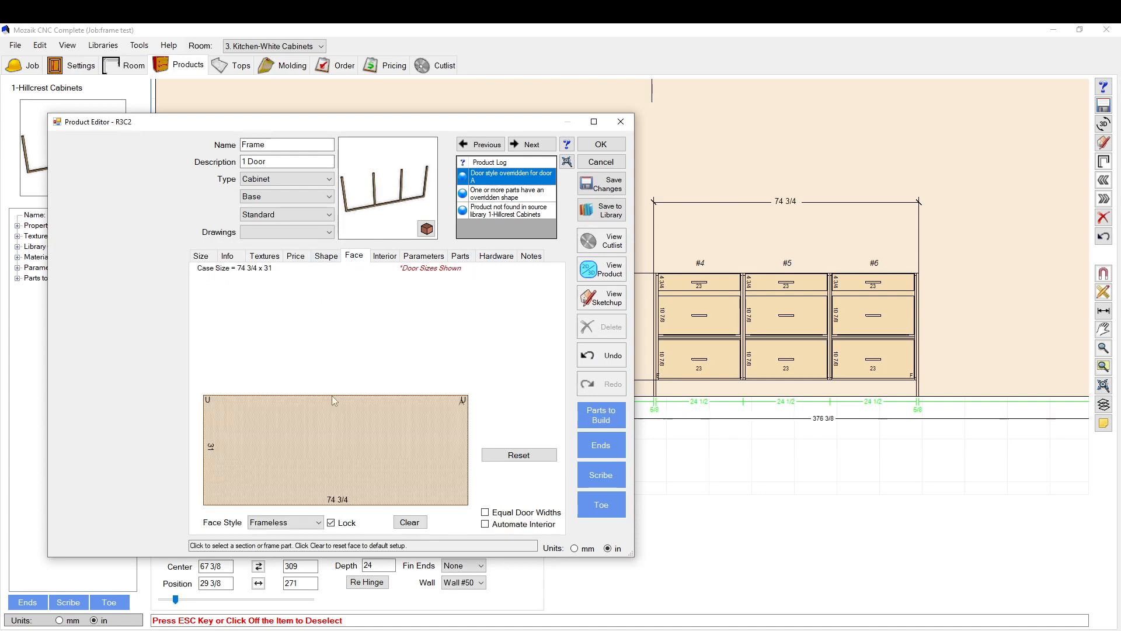
click(335, 449)
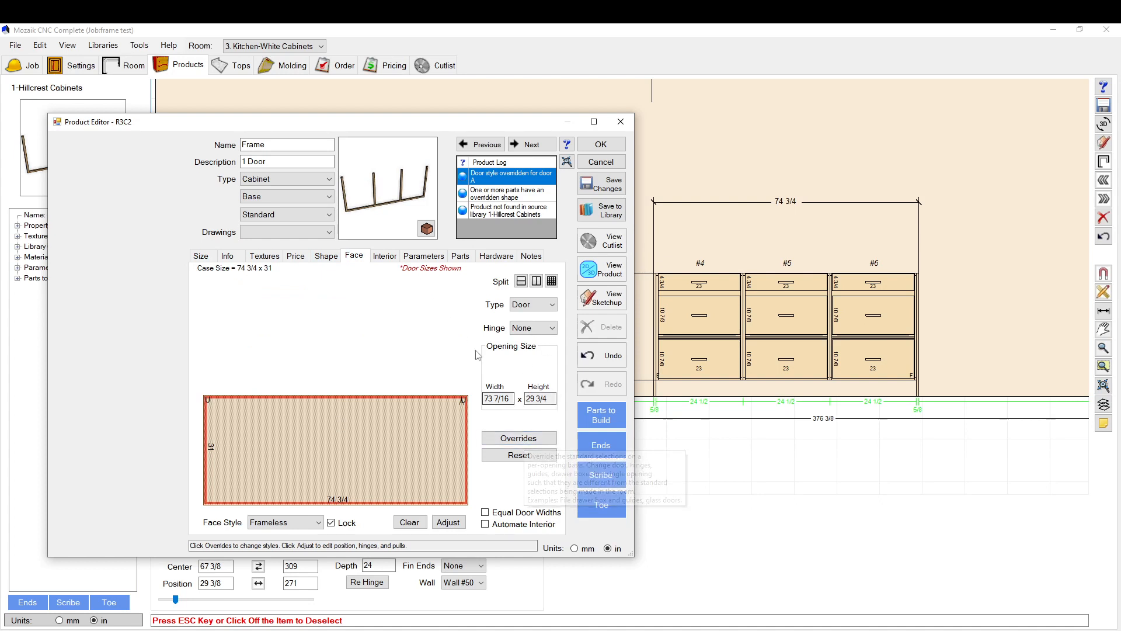
In Door Style overrides, split sections into rows with a 5 in top row, forming a 3x3 grid
click(519, 438)
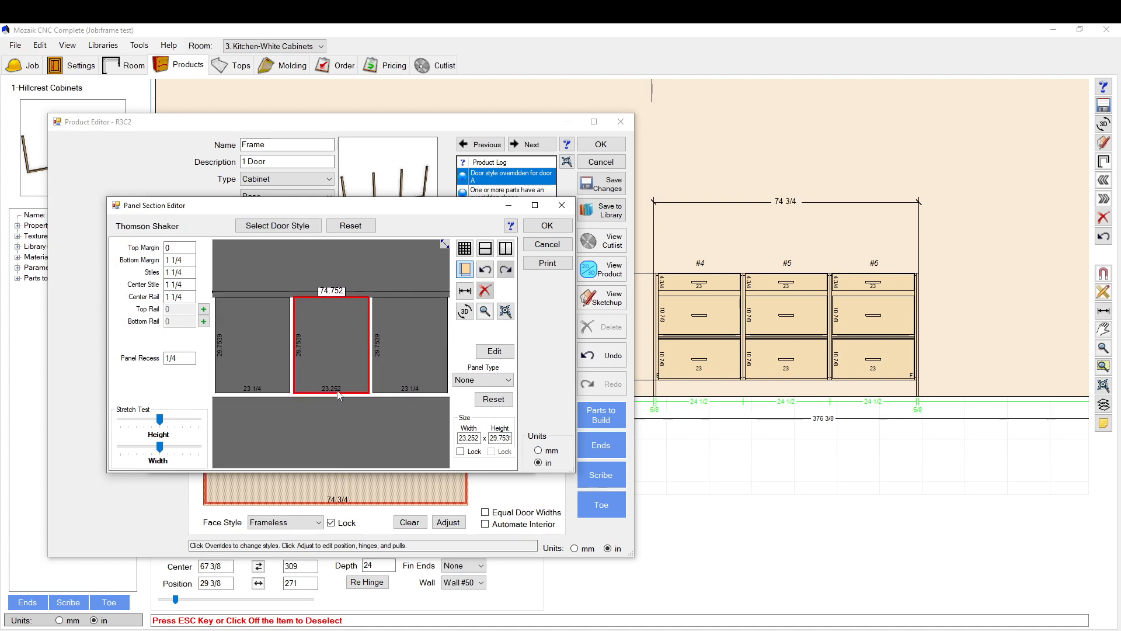
click(546, 226)
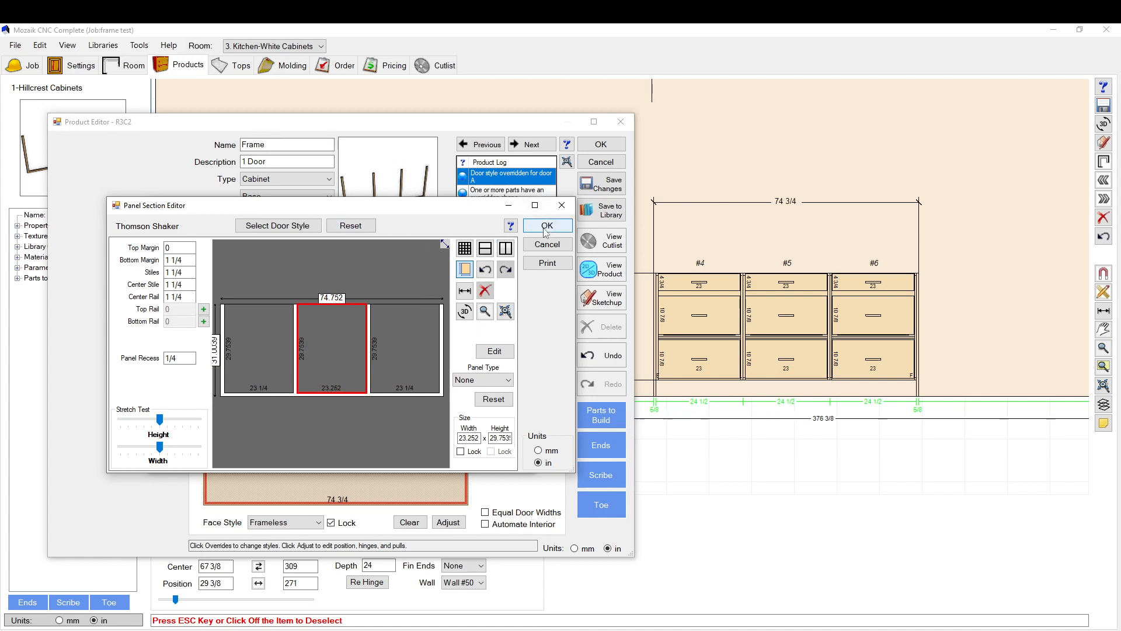
click(257, 346)
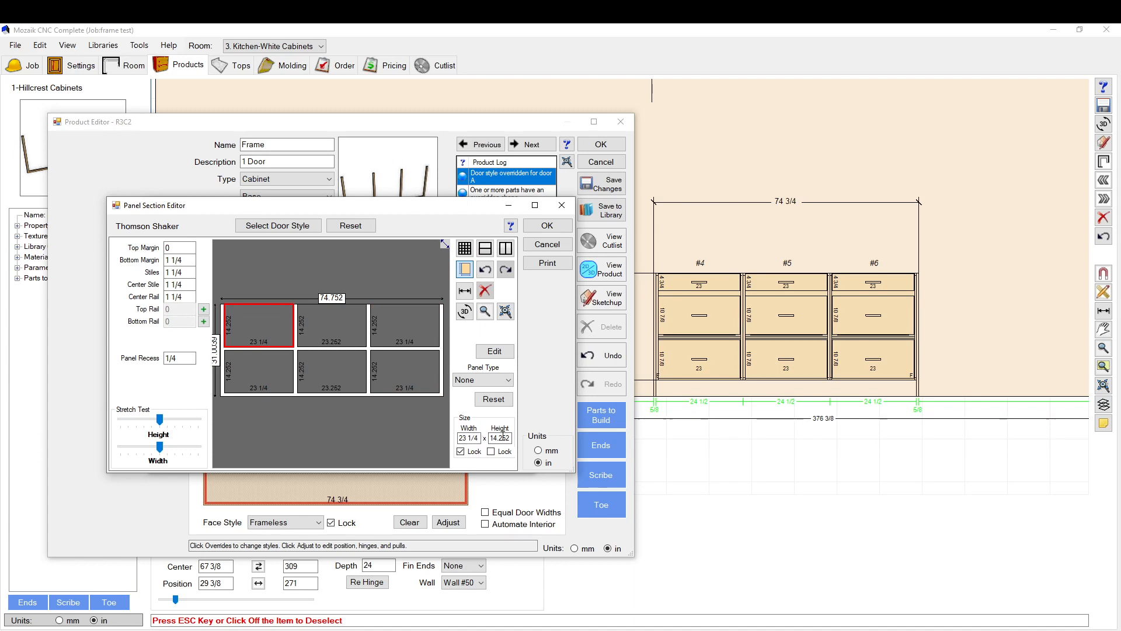
triple_click(467, 437)
text(5)
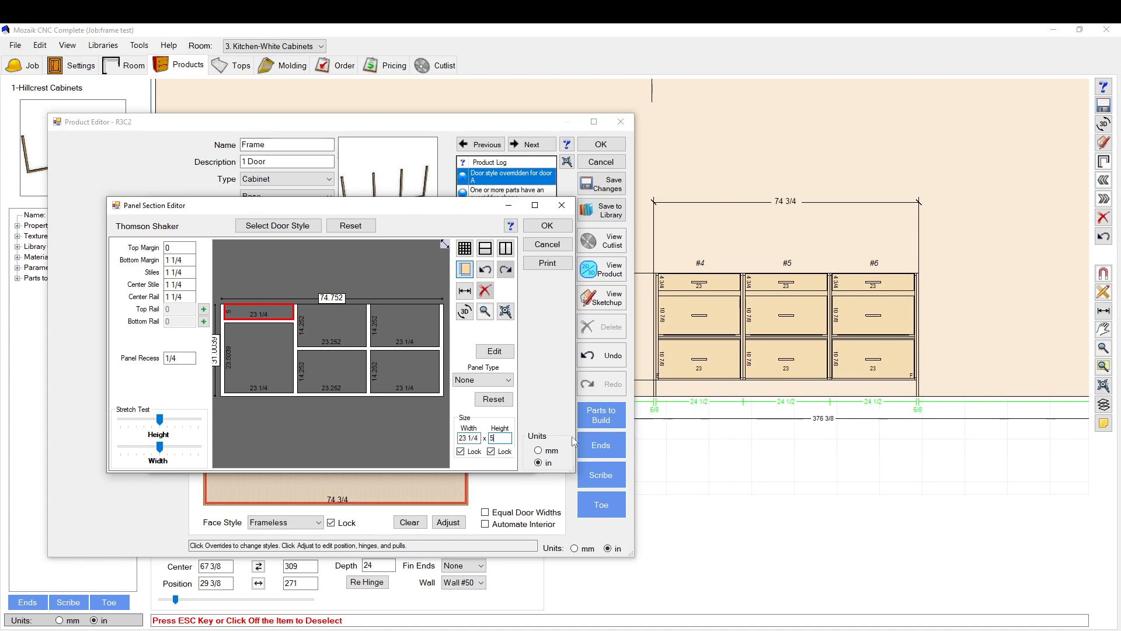
click(331, 326)
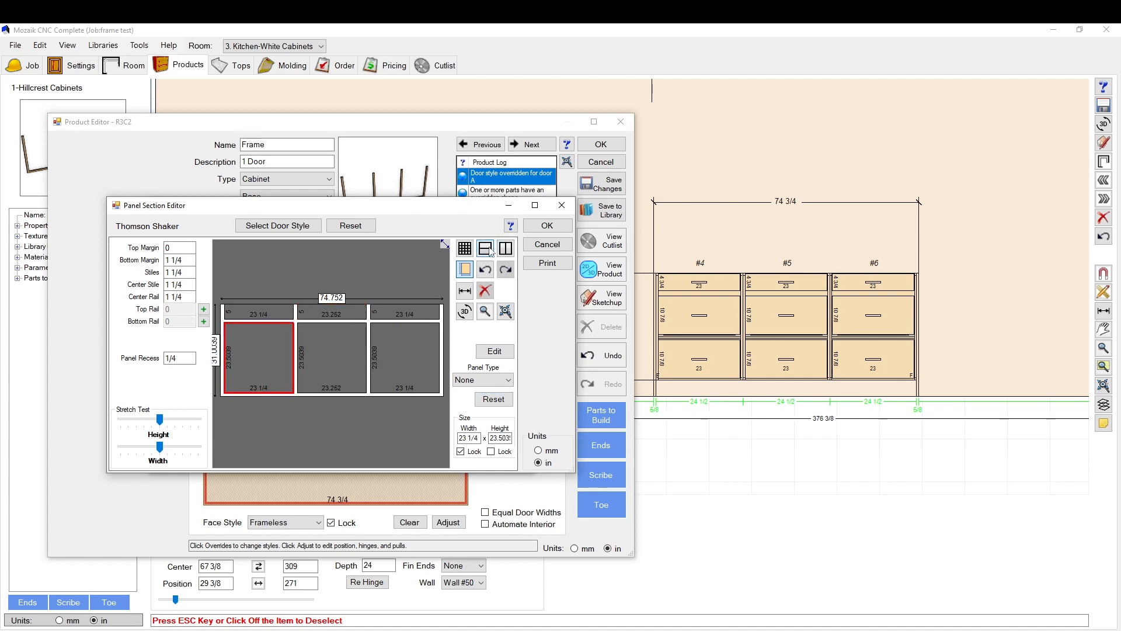
click(331, 357)
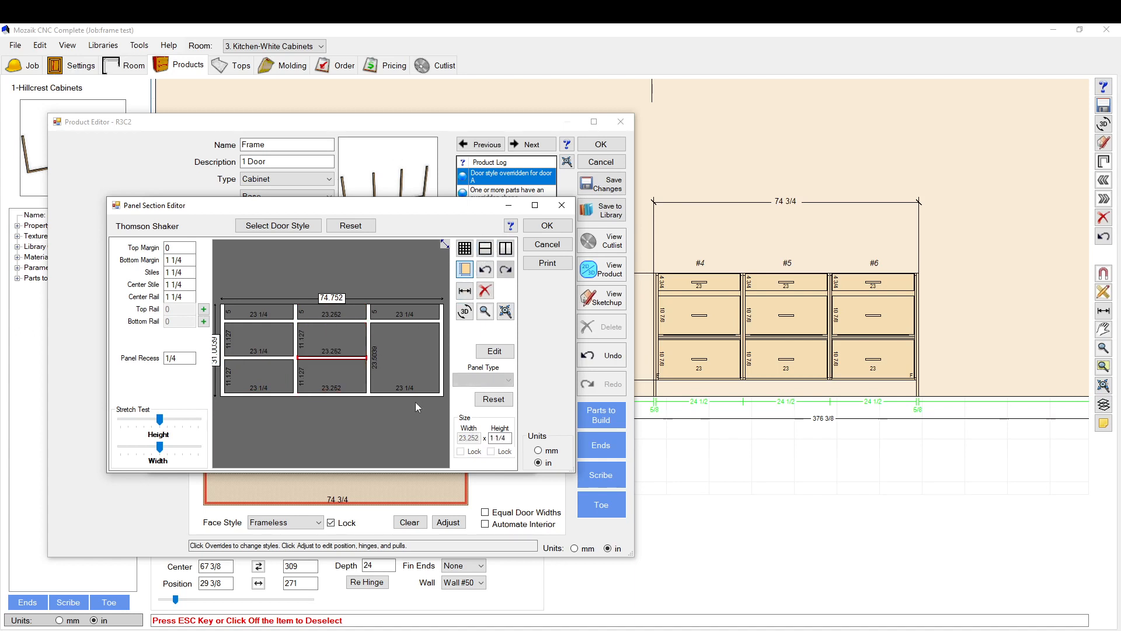
click(405, 357)
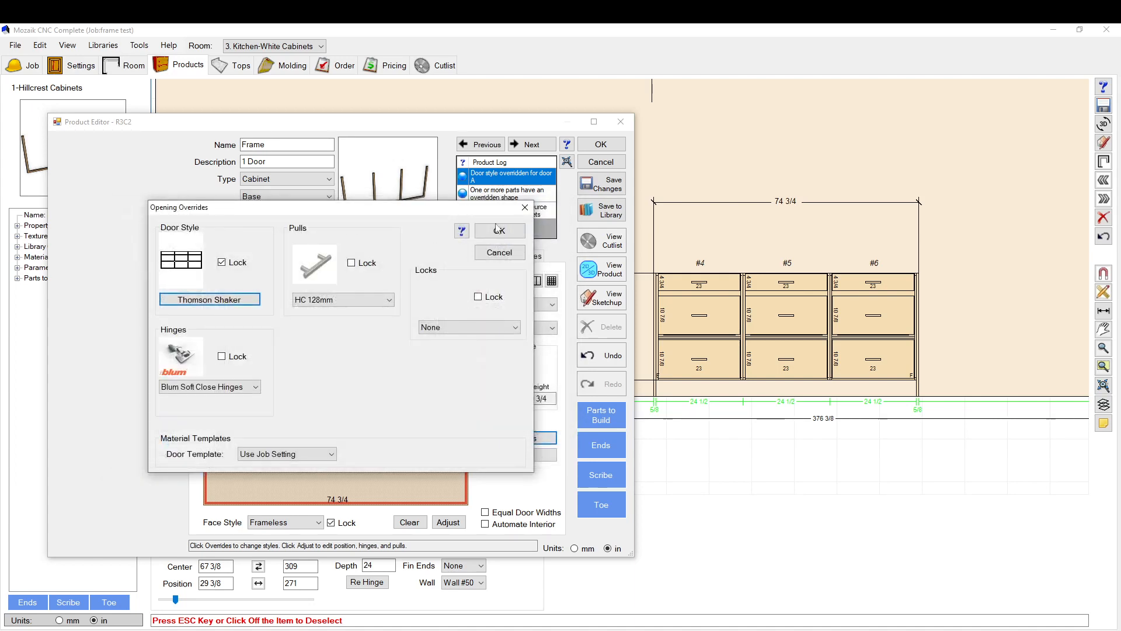
Confirm the overrides and set Frame #2's depth 3/4 with a 1 in outset
click(499, 230)
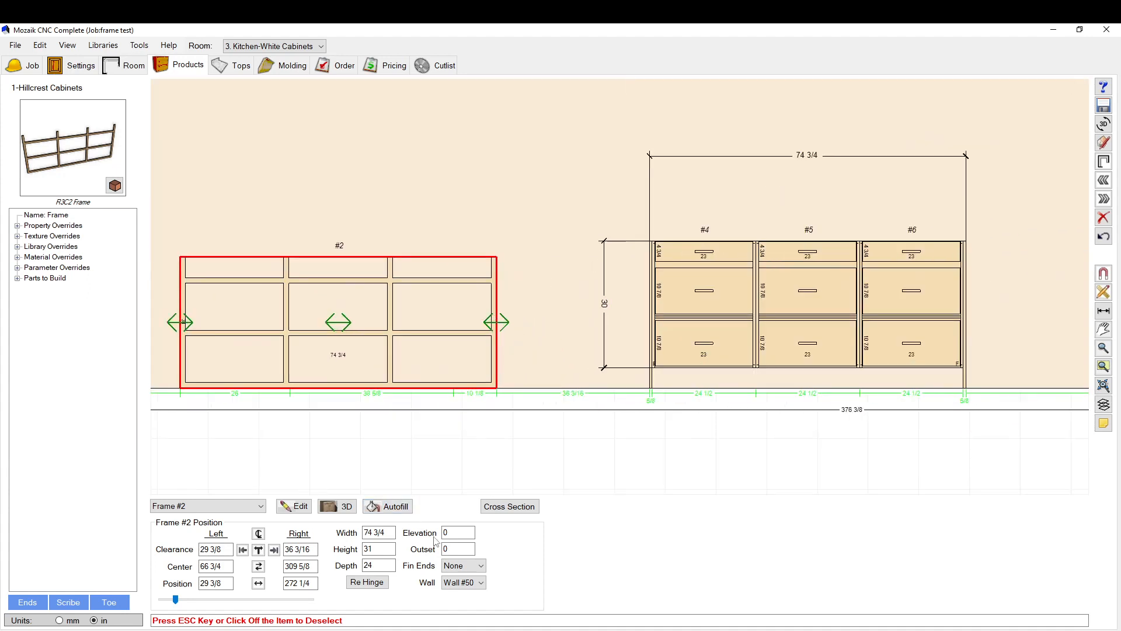
mouse_move(343, 326)
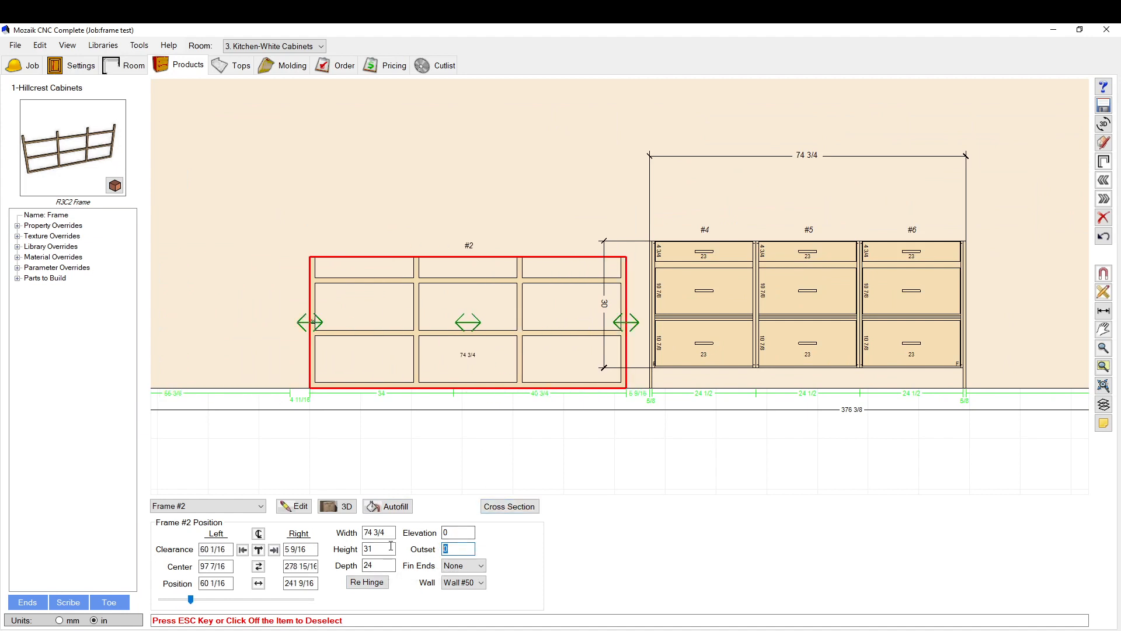
text(1)
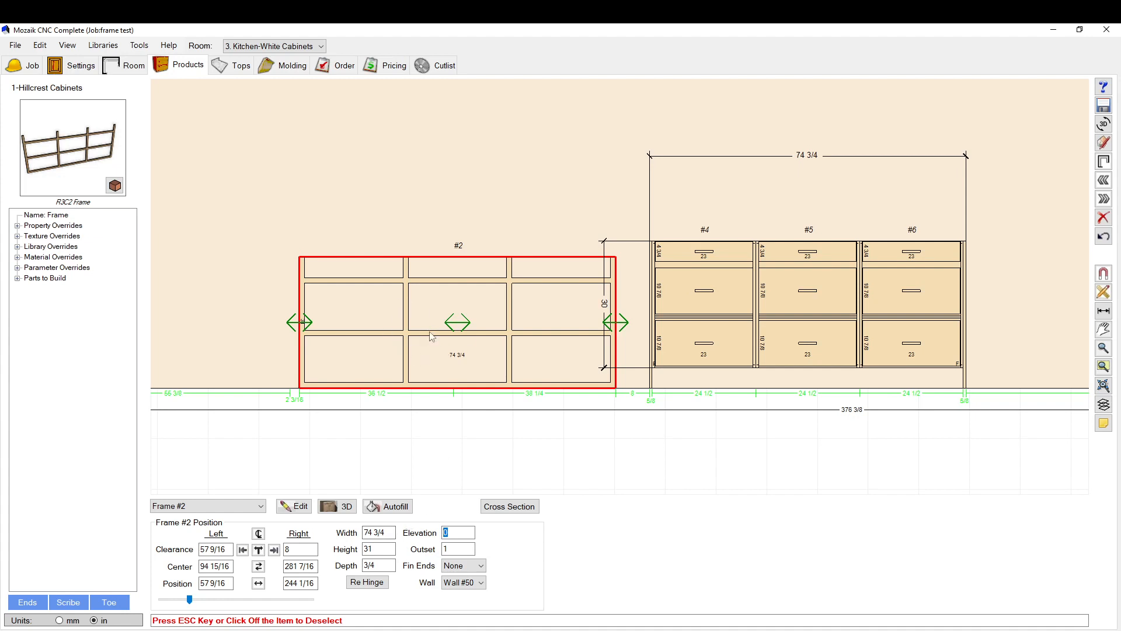
Set Frame #2's toe height parameter to 3.75 in the overrides tab
click(294, 506)
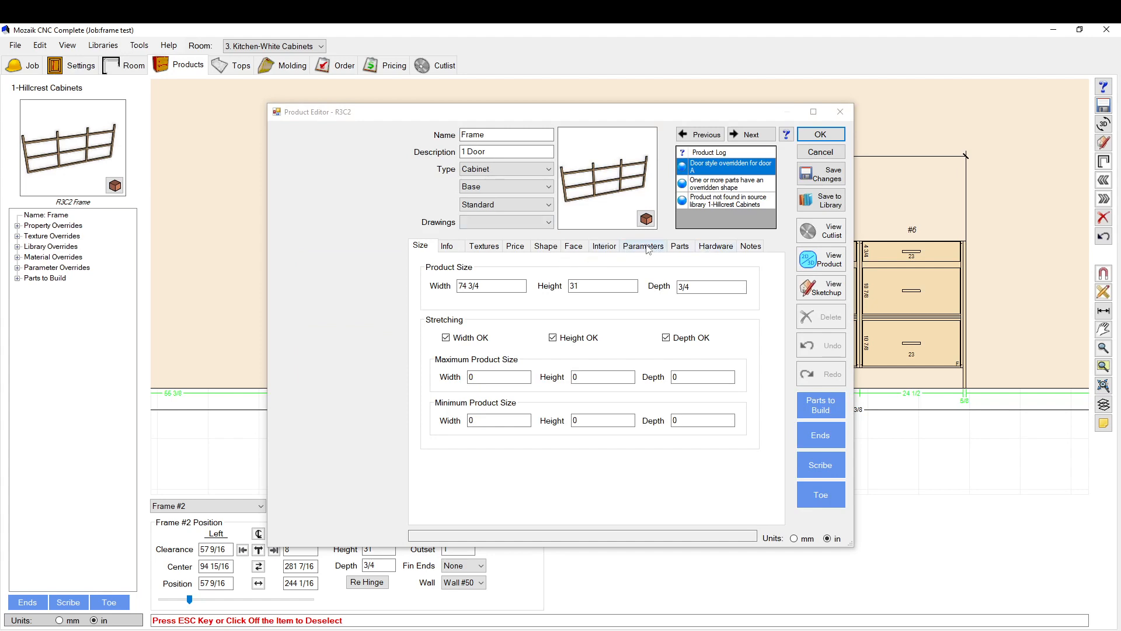
click(643, 245)
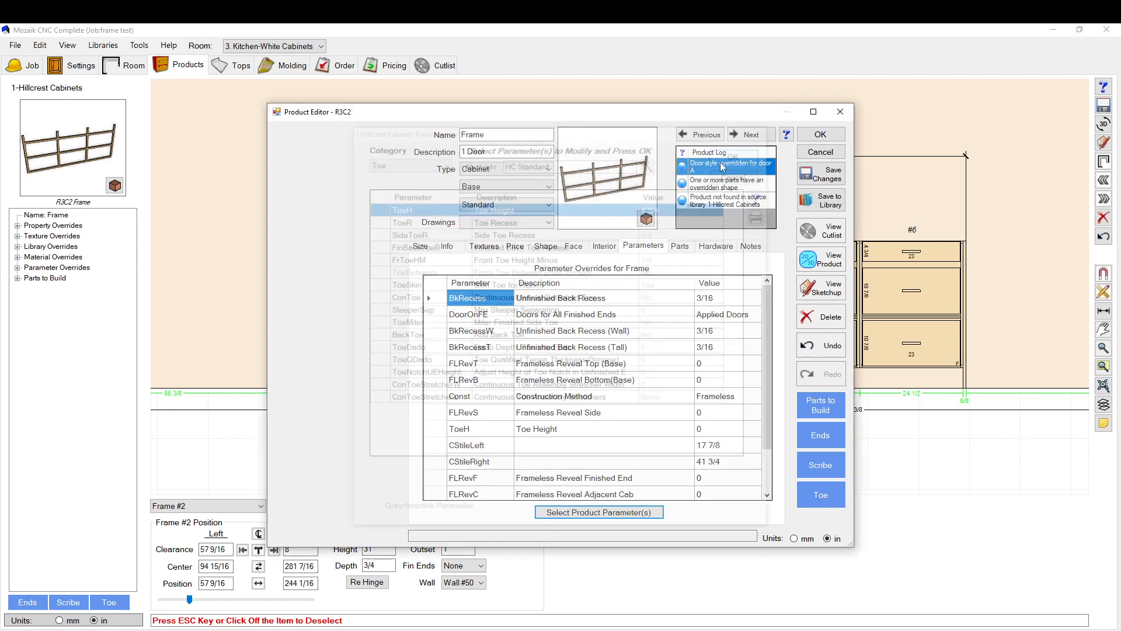
click(724, 159)
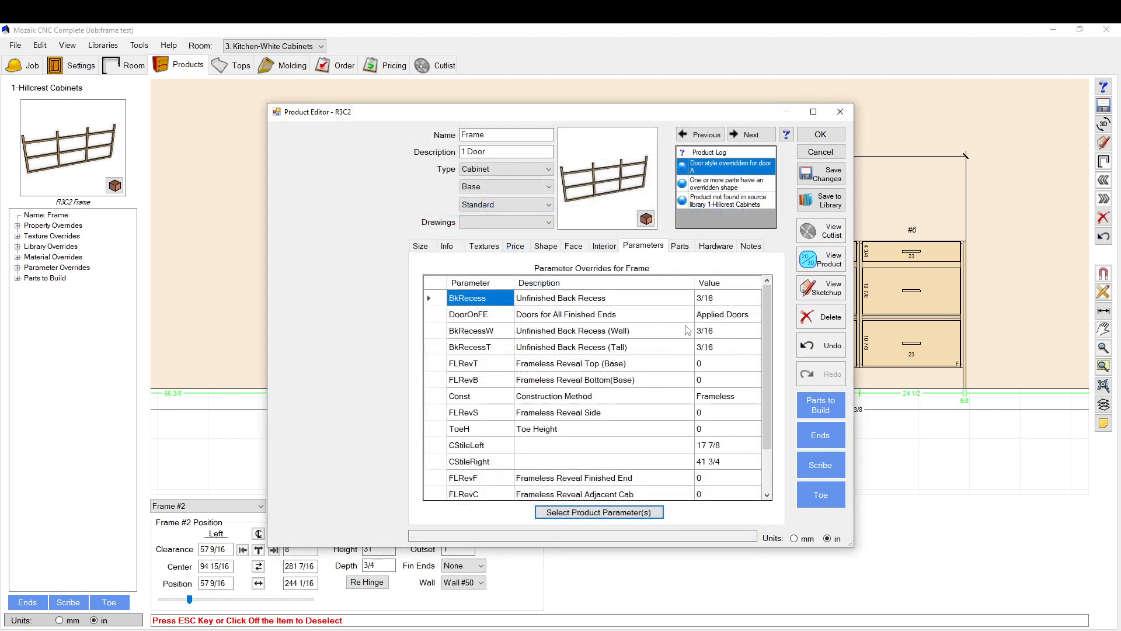
mouse_move(711, 429)
text(3.75)
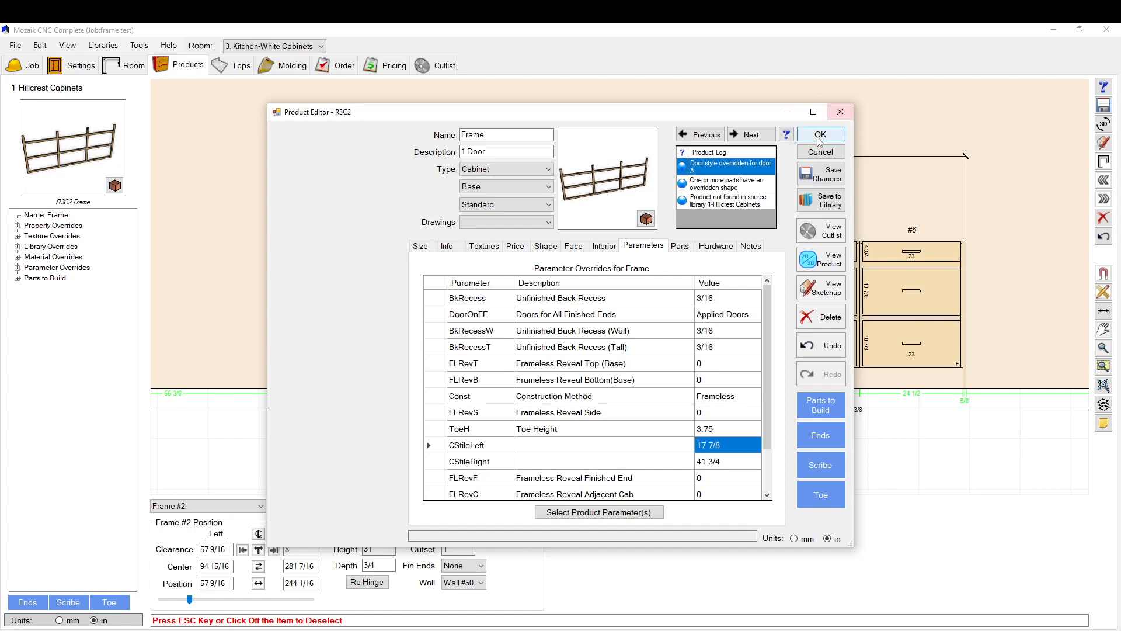
click(420, 246)
text(3)
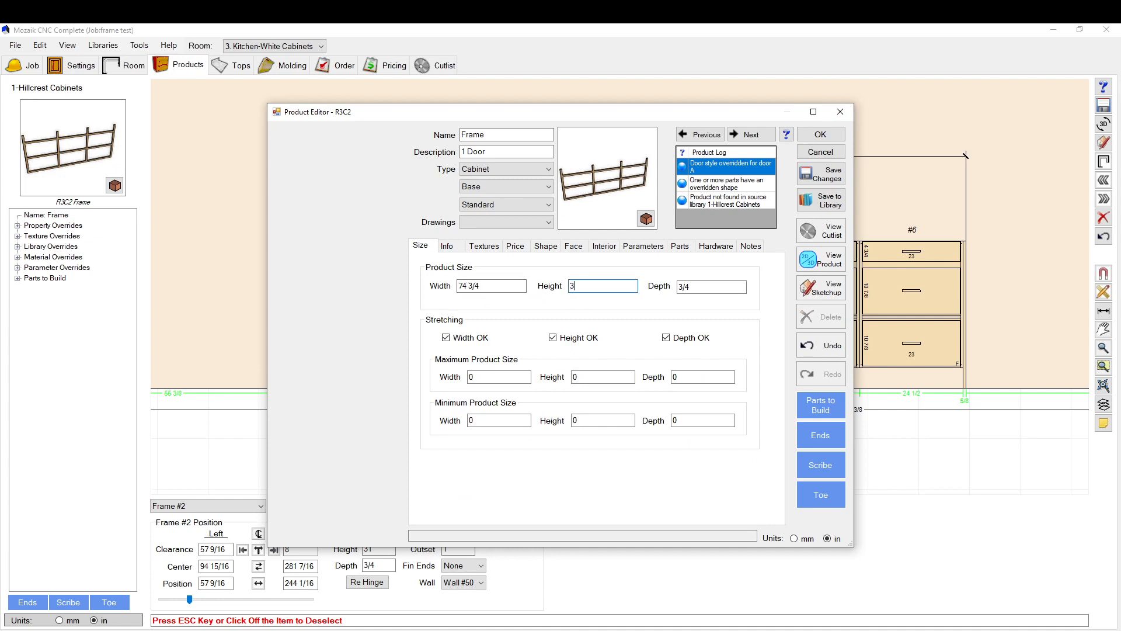
Change Frame #2's height to 34.75 in the Size tab
text(4)
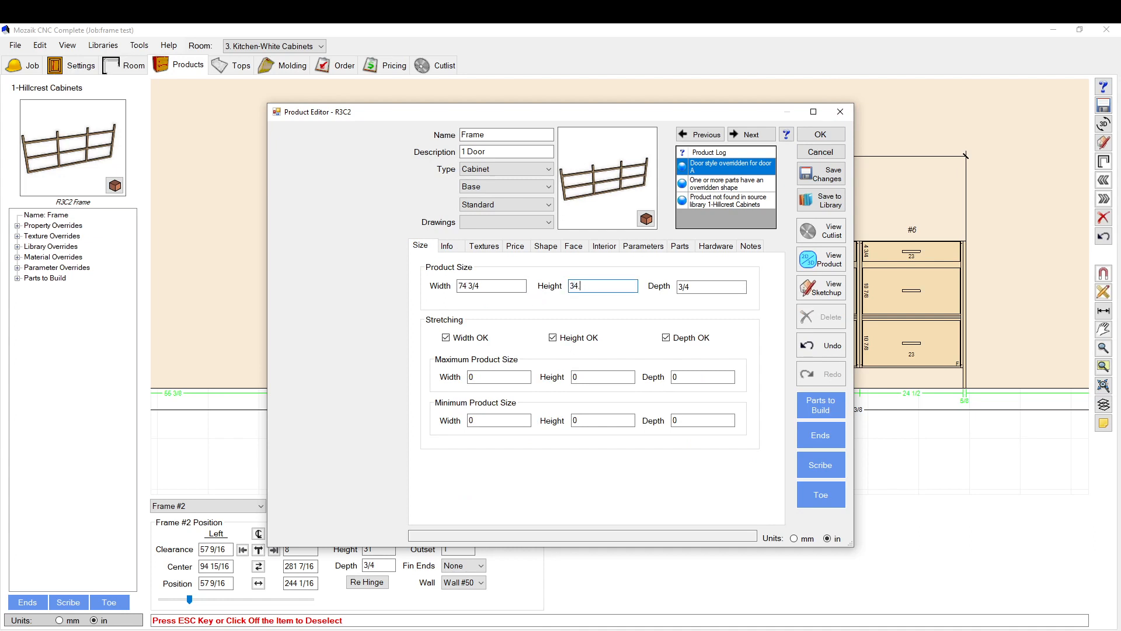
click(819, 133)
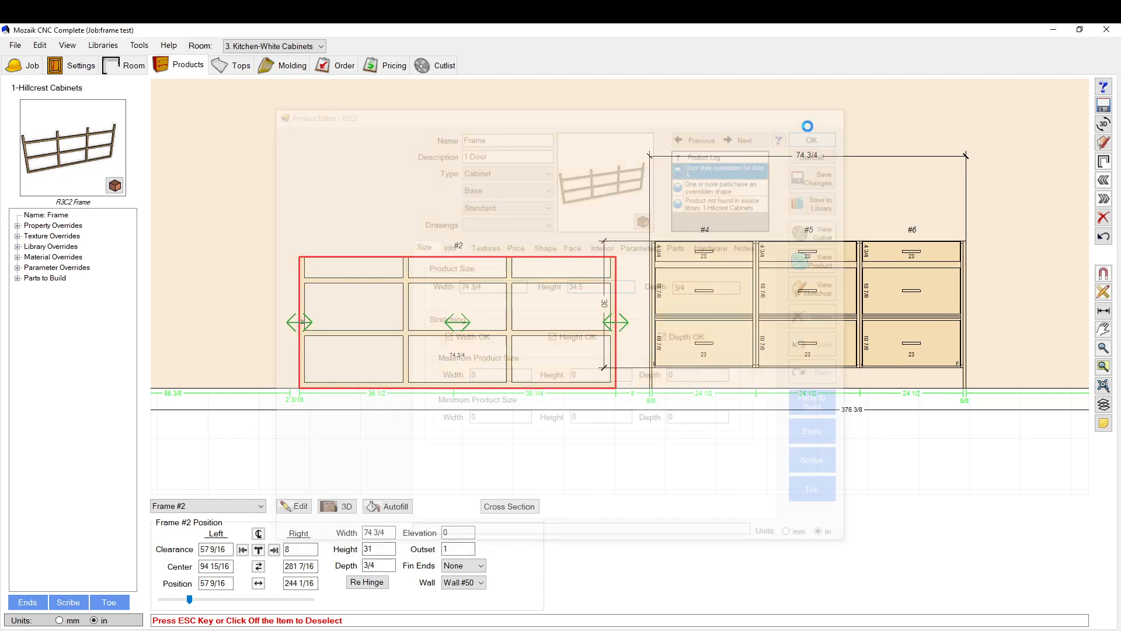
click(811, 139)
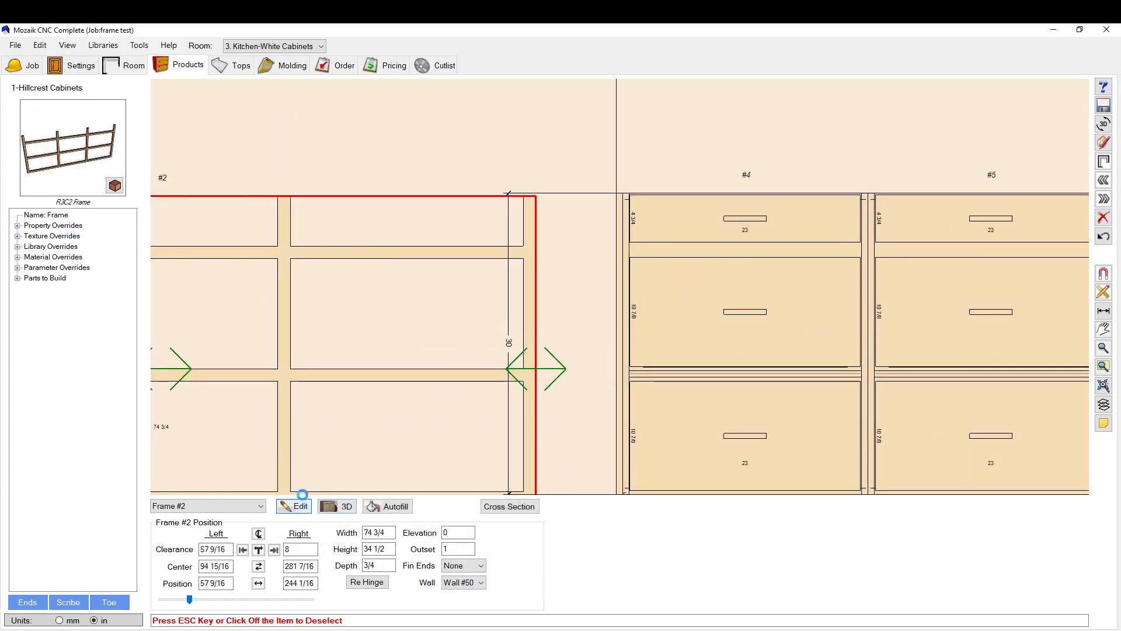
click(293, 506)
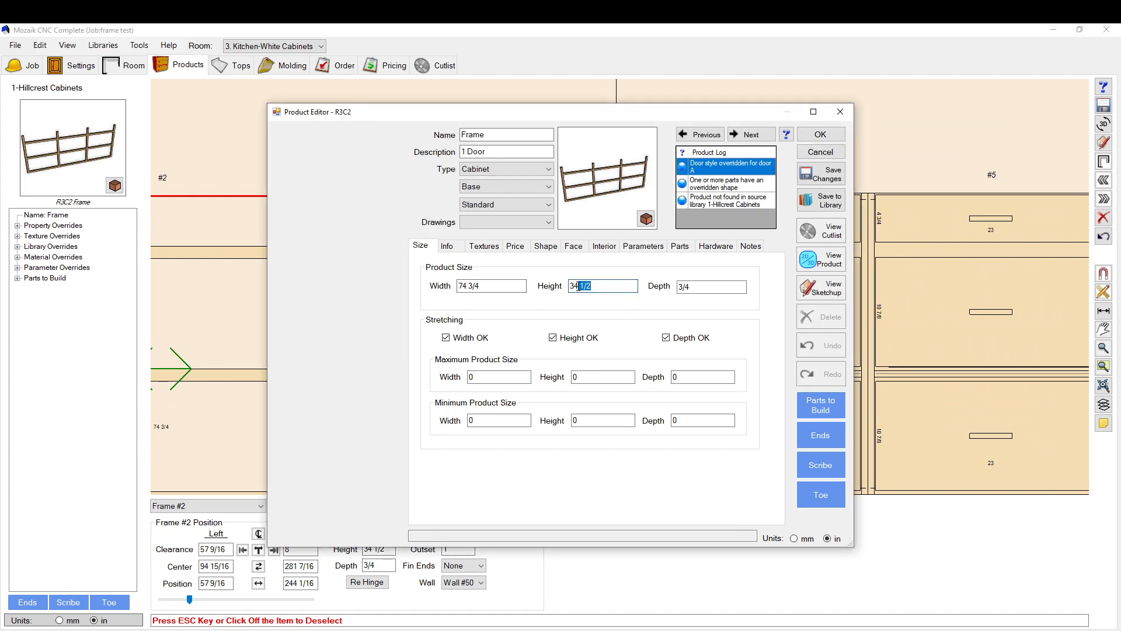
text(34.75)
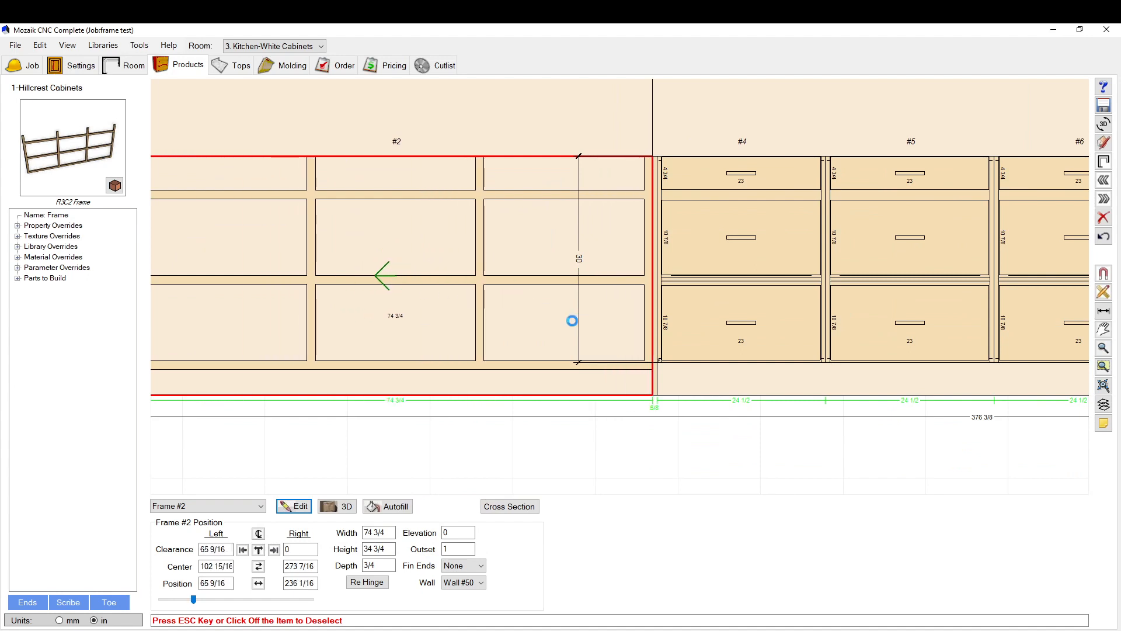
Set the frame outset to 25 and copy drawer cabinet #4's position into Frame #2's position
click(682, 252)
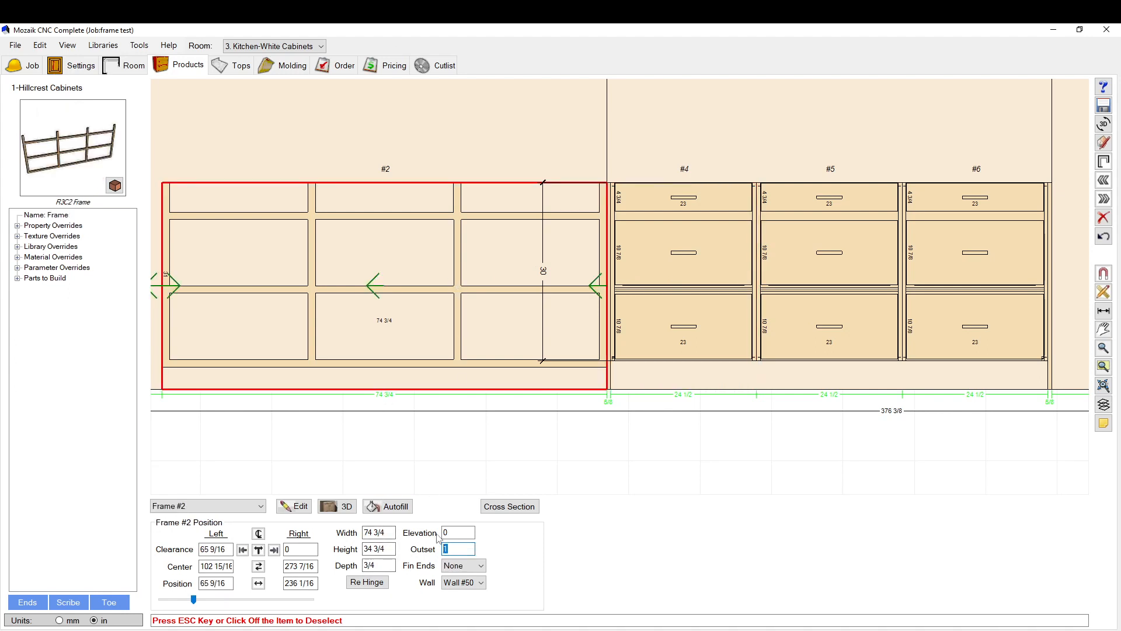
text(25)
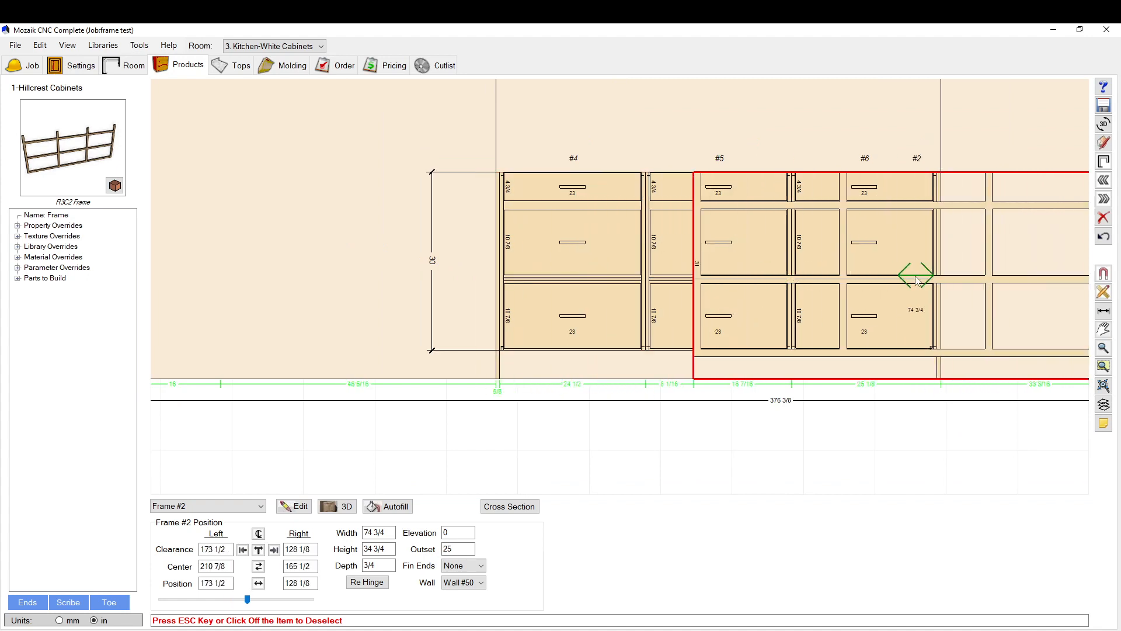
click(573, 315)
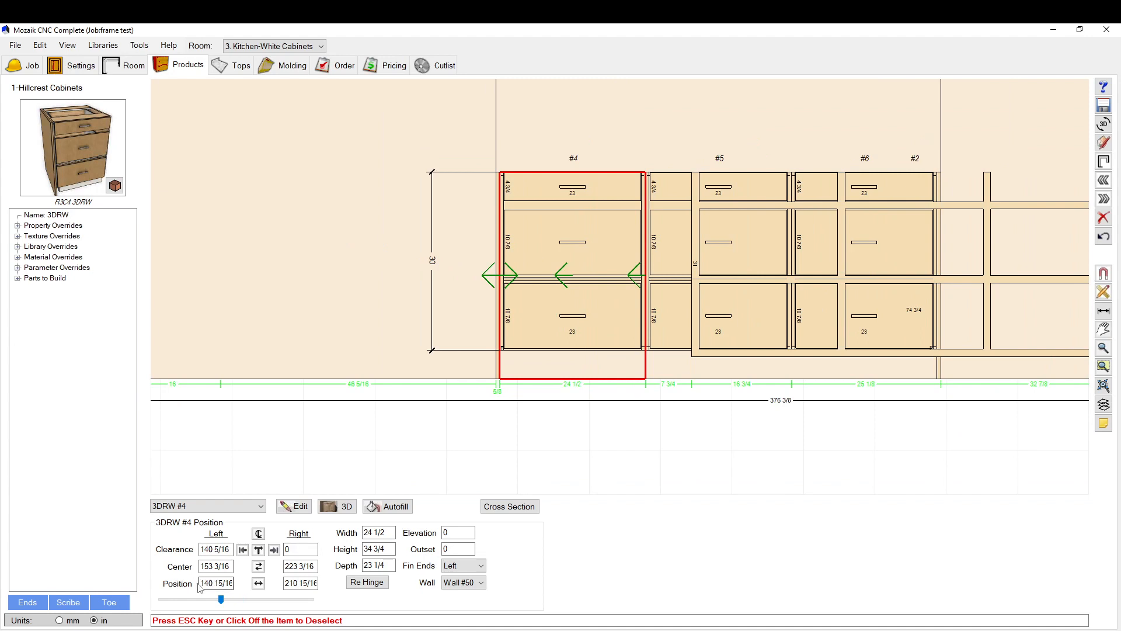
triple_click(215, 583)
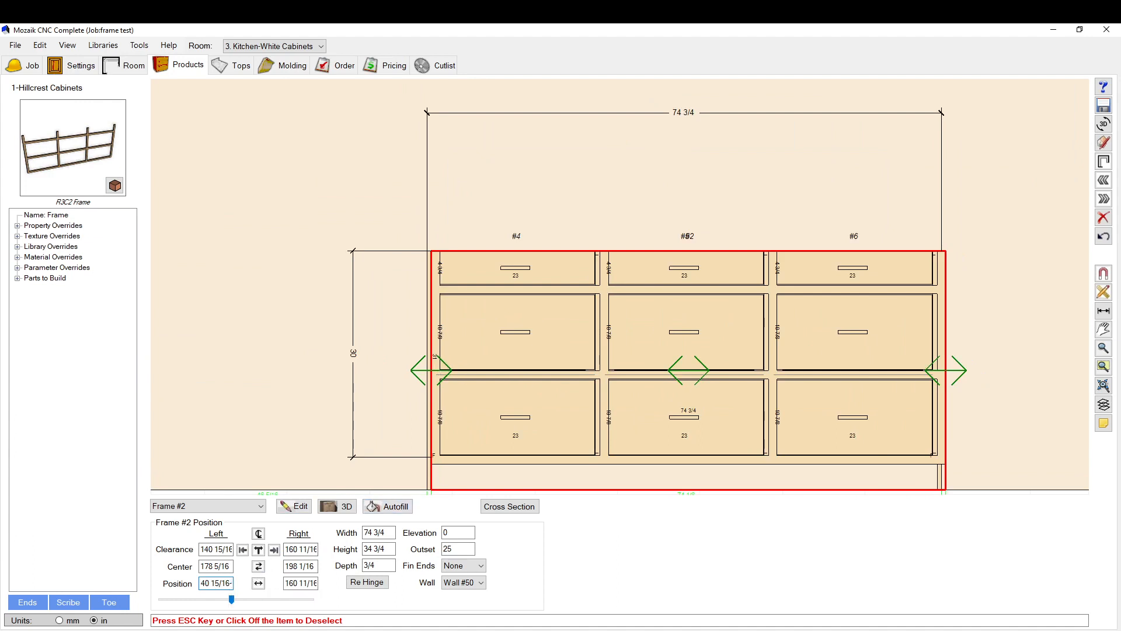
click(258, 565)
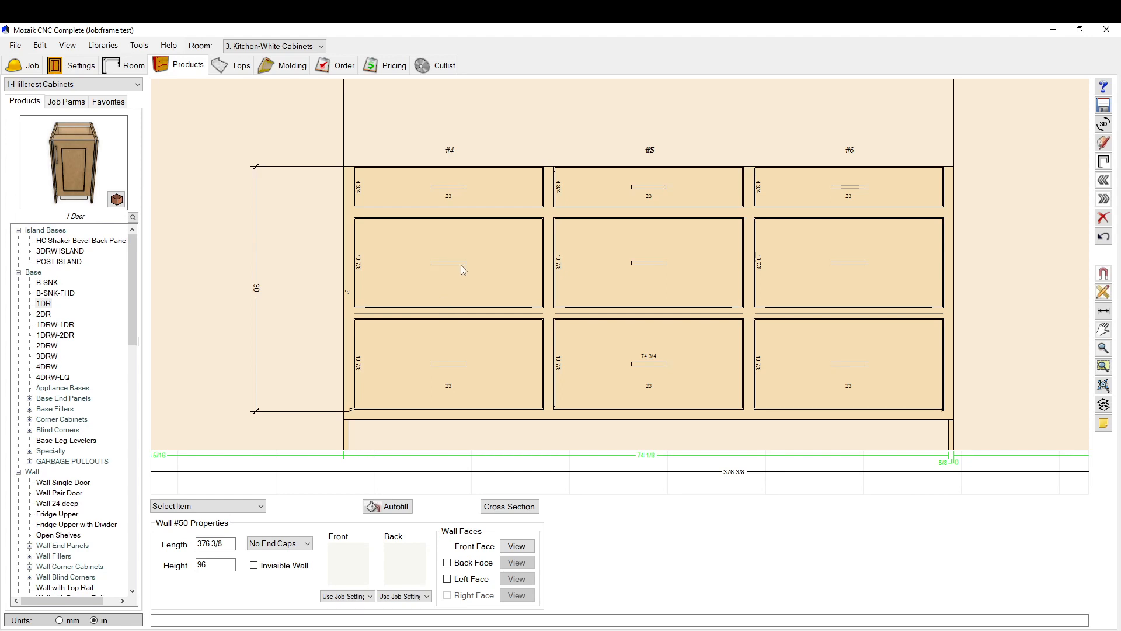
mouse_move(708, 218)
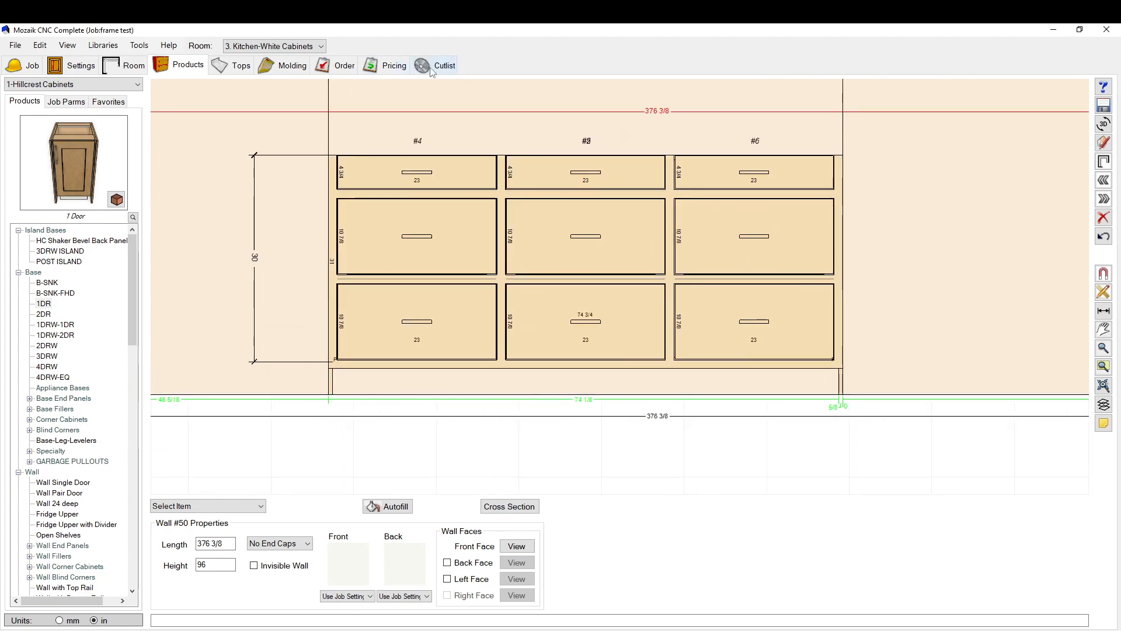
Review the frame's single 74 3/4 x 31 door part in 19mm MDF in the Product Editor, then save
click(586, 236)
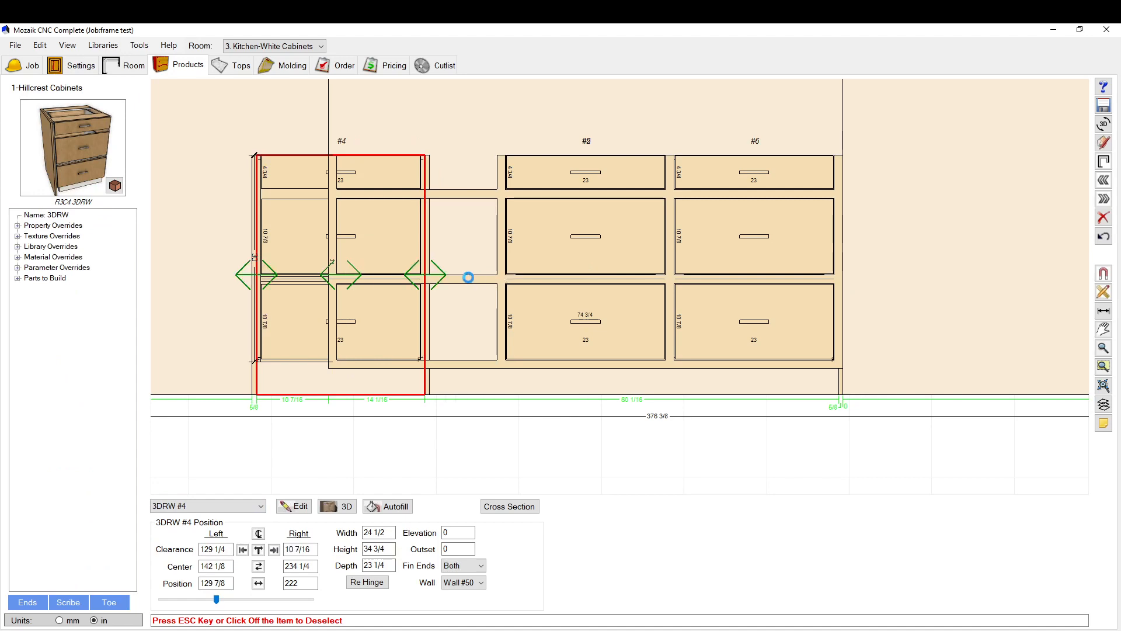
click(294, 506)
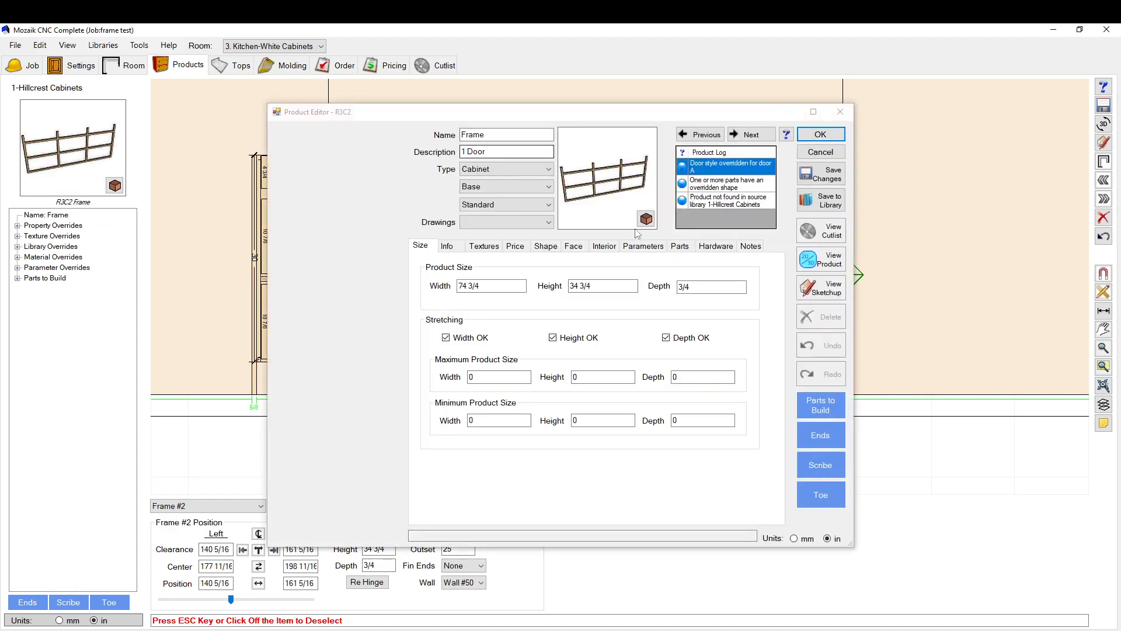
click(680, 246)
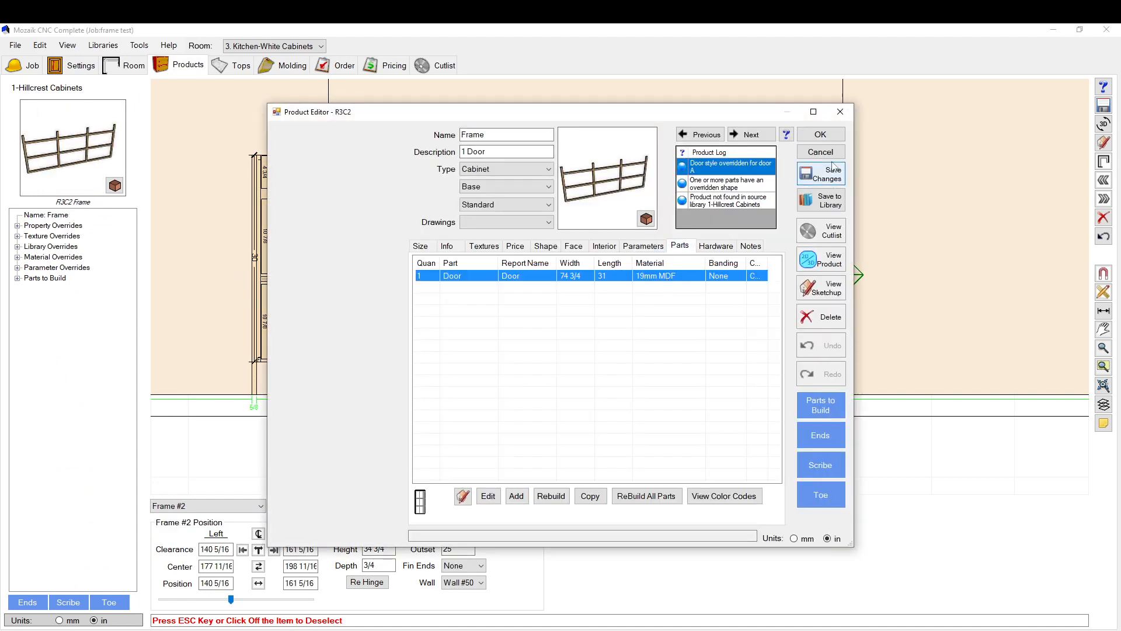
click(820, 134)
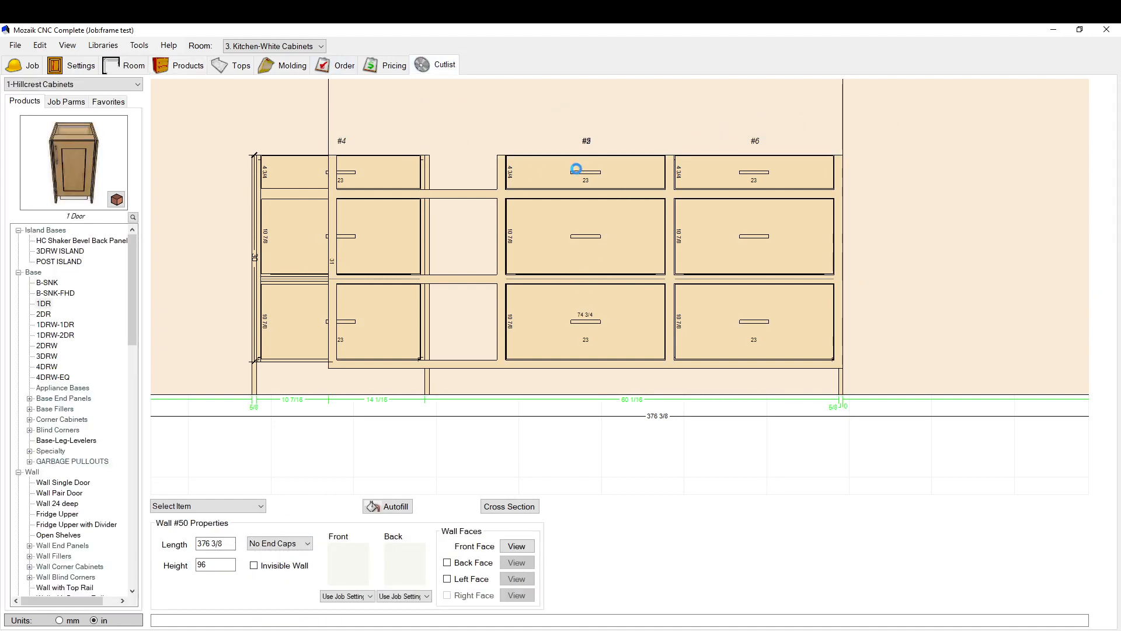
mouse_move(493, 188)
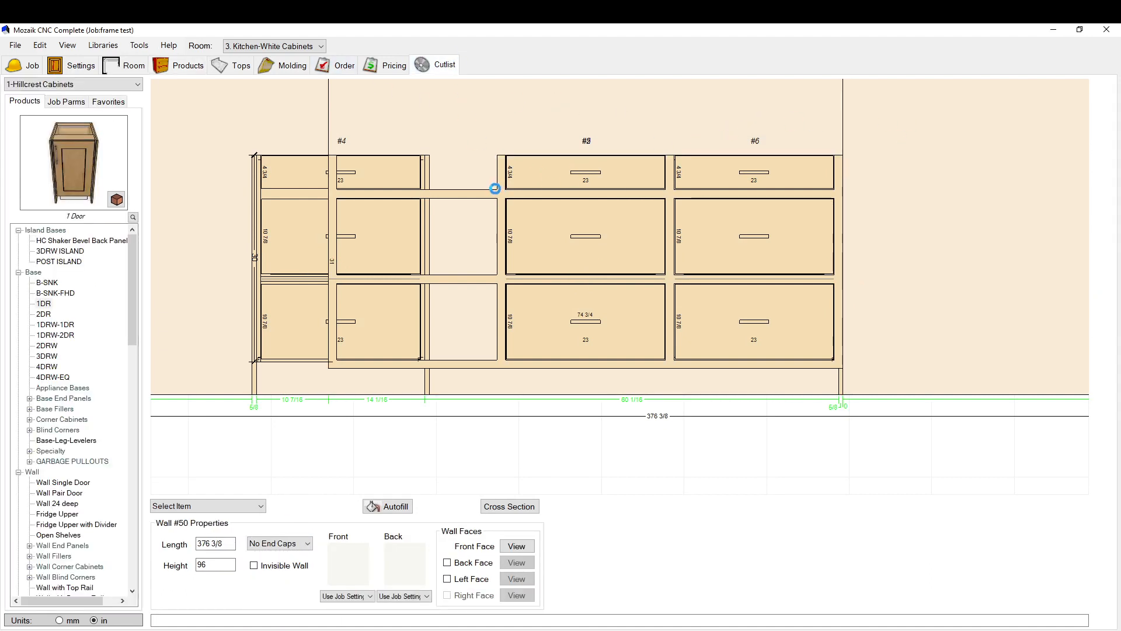
Bring up the cutlist of all 19mm MDF parts
click(444, 65)
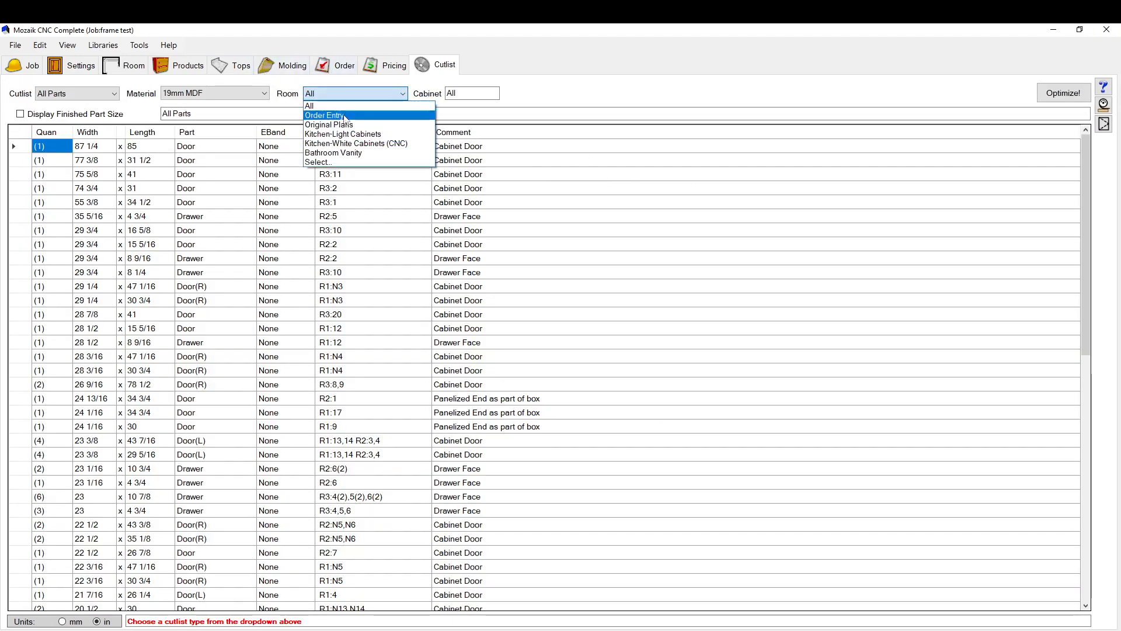
Filter the cutlist to Kitchen-White Cabinets (CNC) and optimize 19mm MDF, overwriting the existing file
click(356, 142)
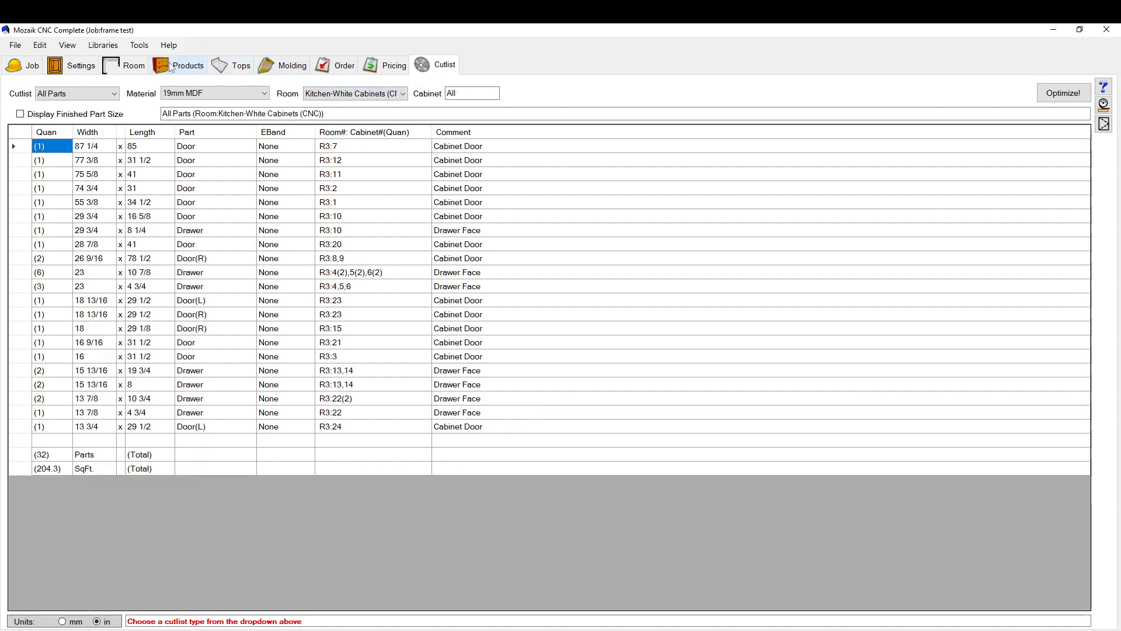
click(1063, 92)
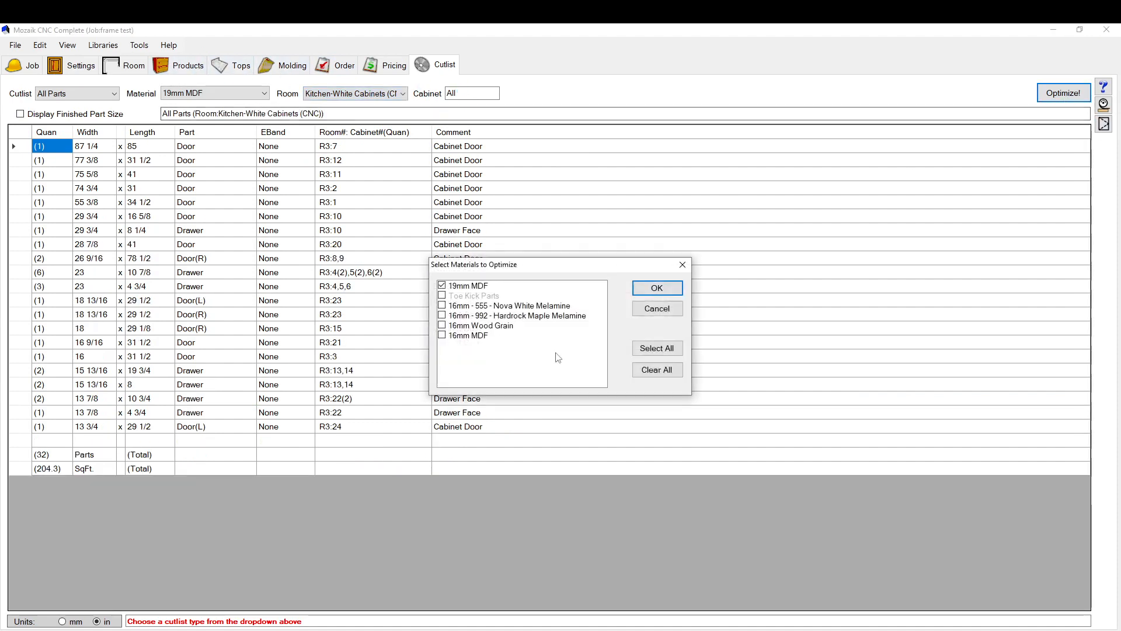
click(655, 287)
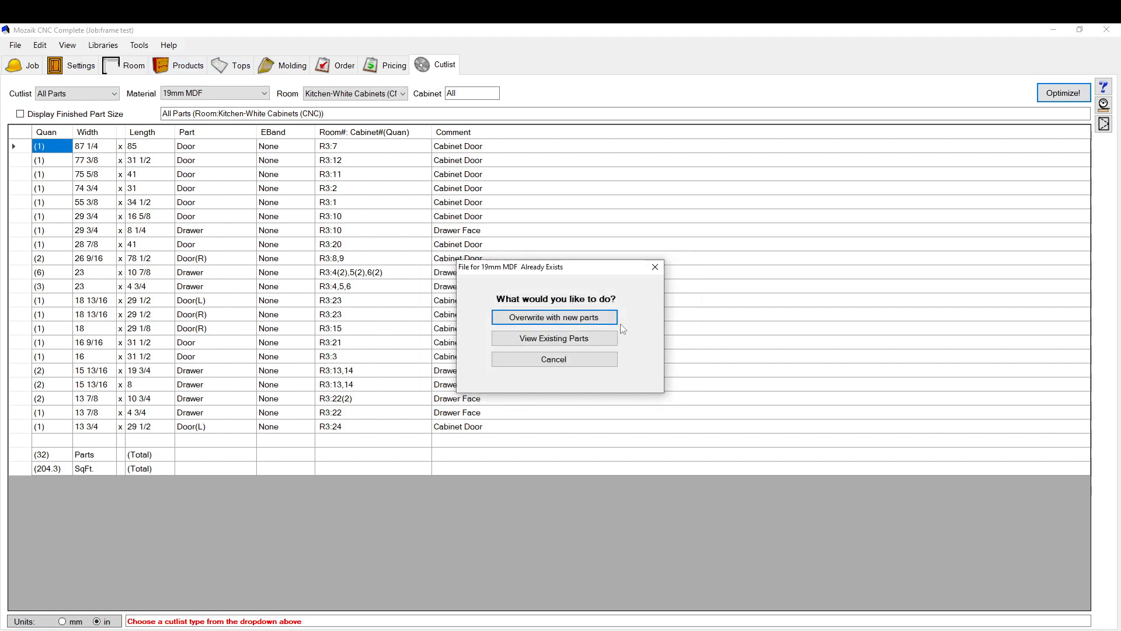
click(553, 317)
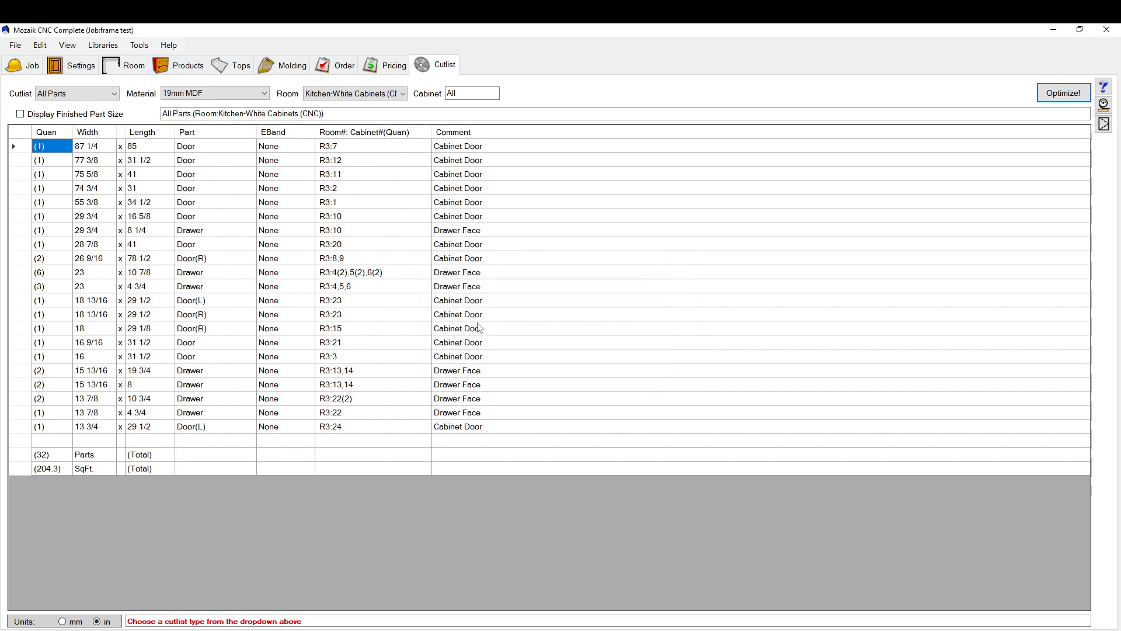
mouse_move(664, 283)
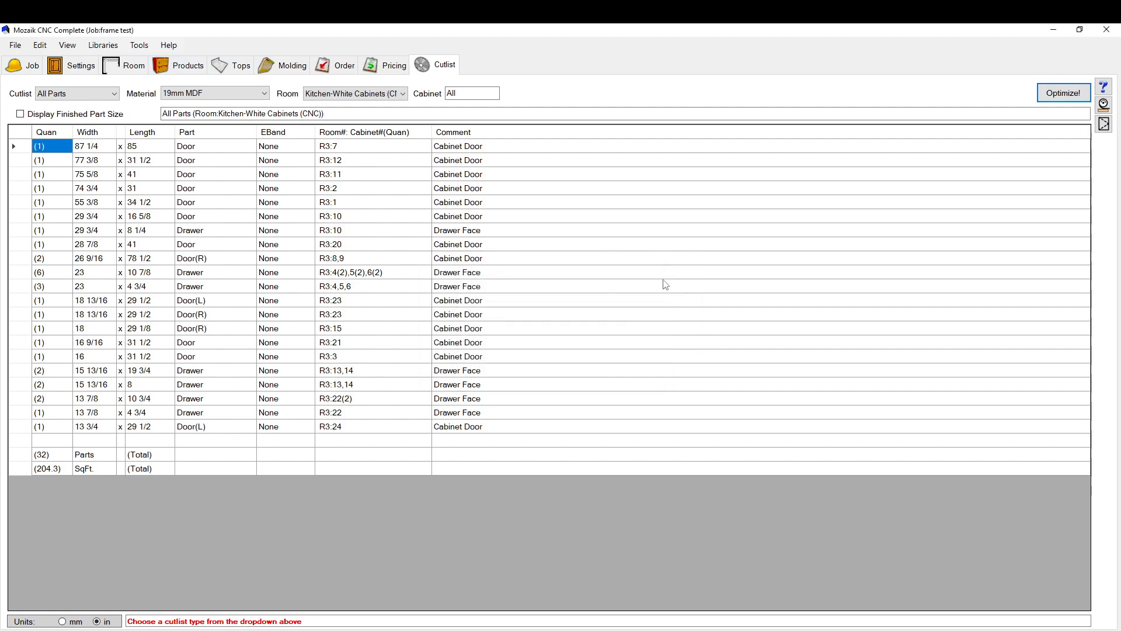
click(1063, 93)
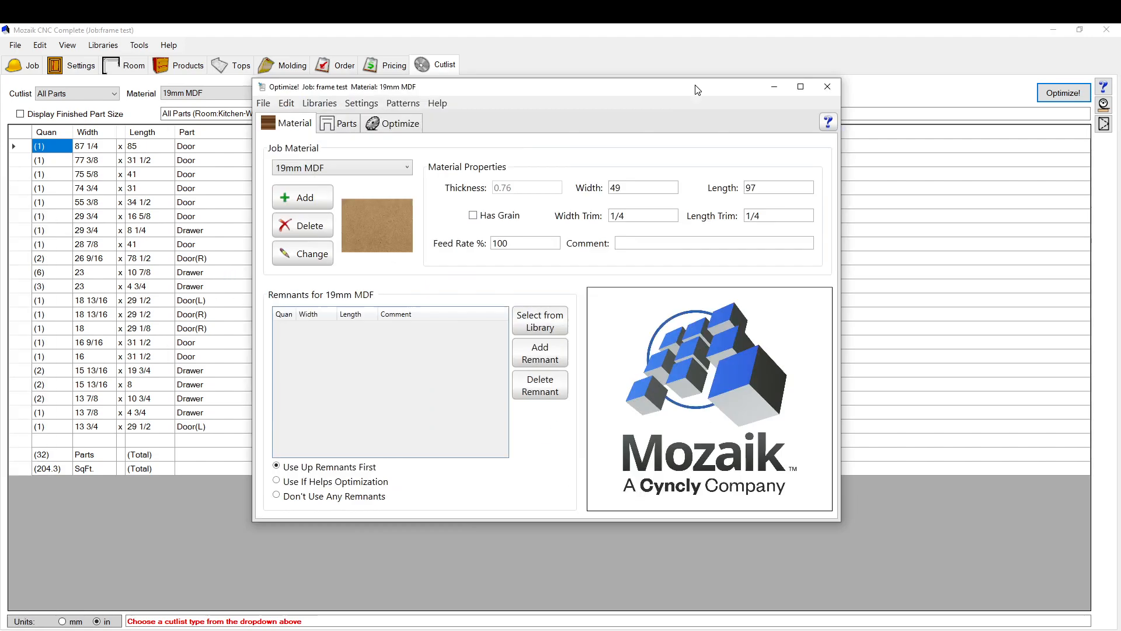
Select the 74.752 x 31 frame door part and nest it onto the 19mm MDF sheet as Pattern #1
click(346, 123)
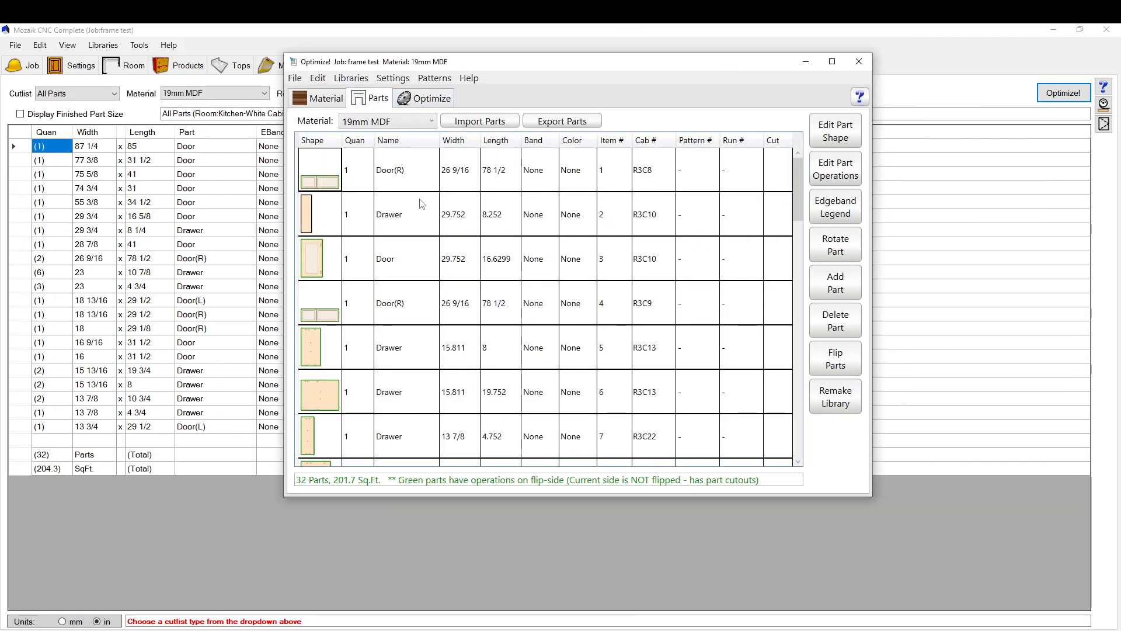
scroll(down, 3)
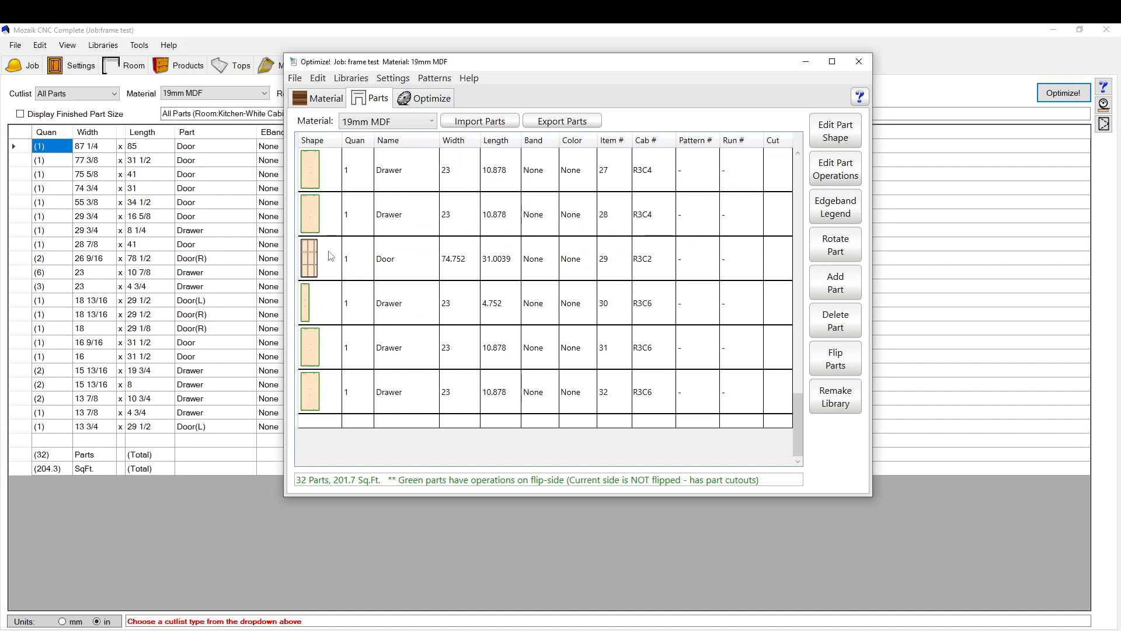
click(501, 258)
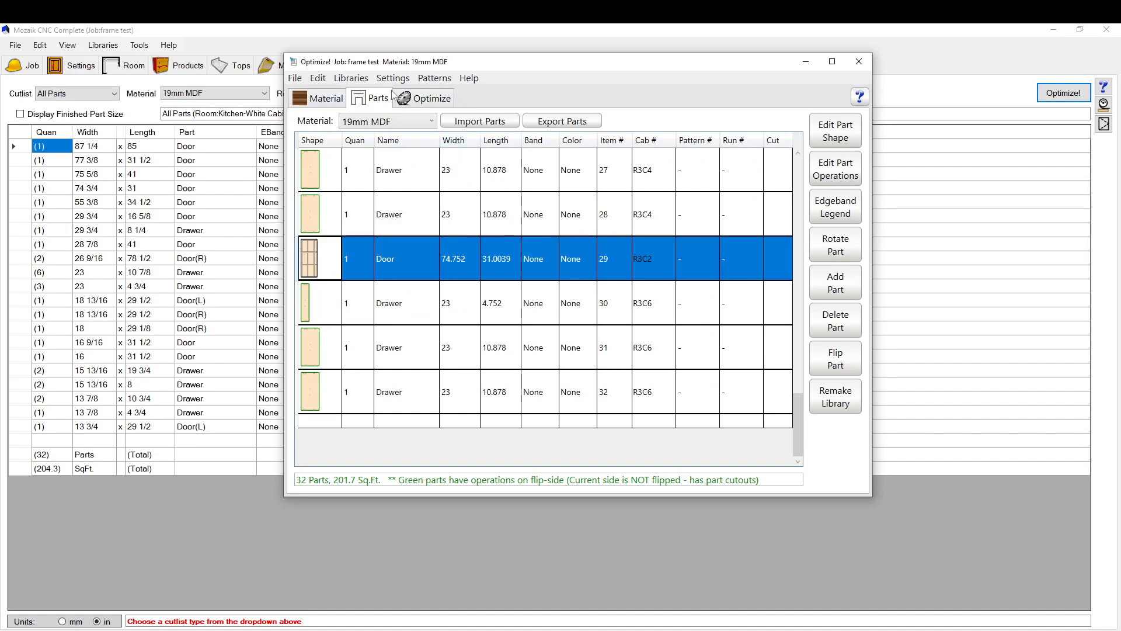
click(430, 98)
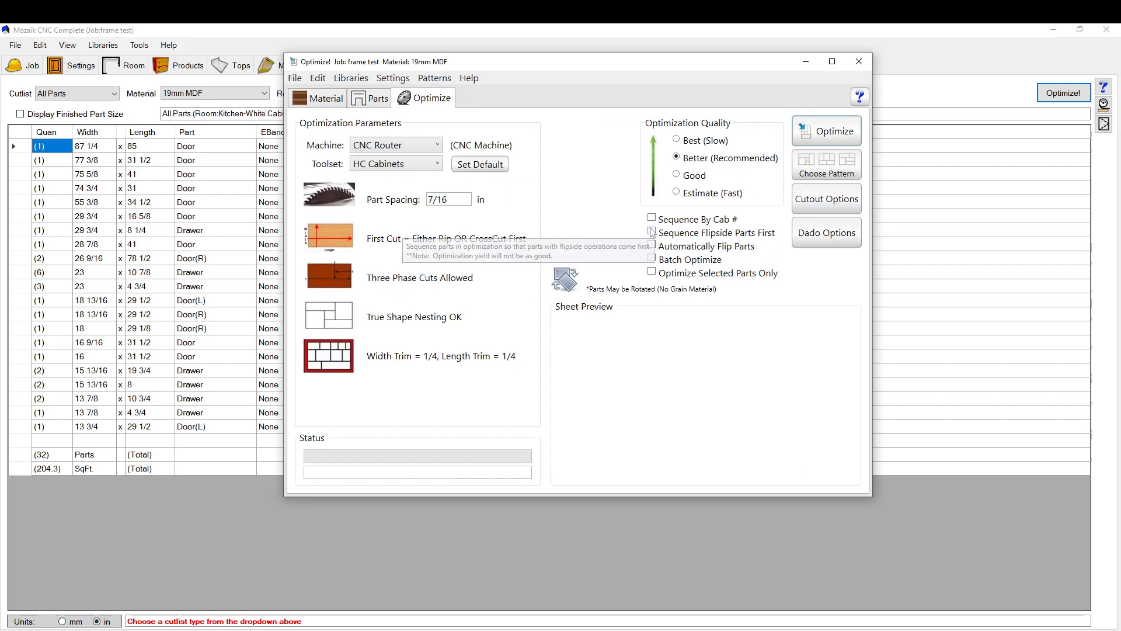
mouse_move(647, 278)
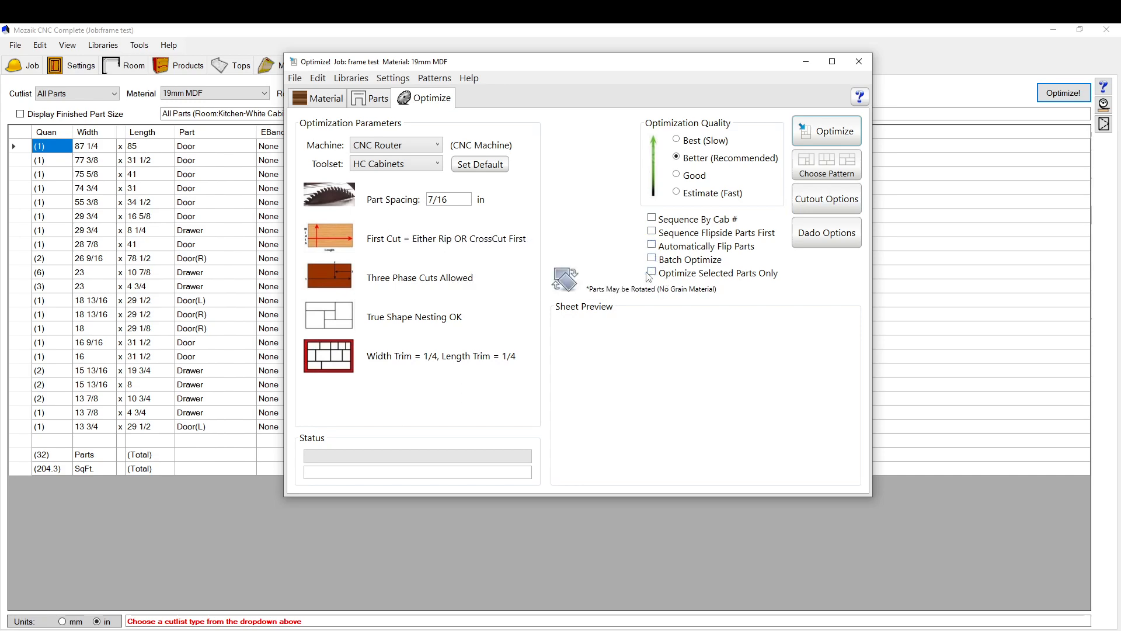
click(651, 272)
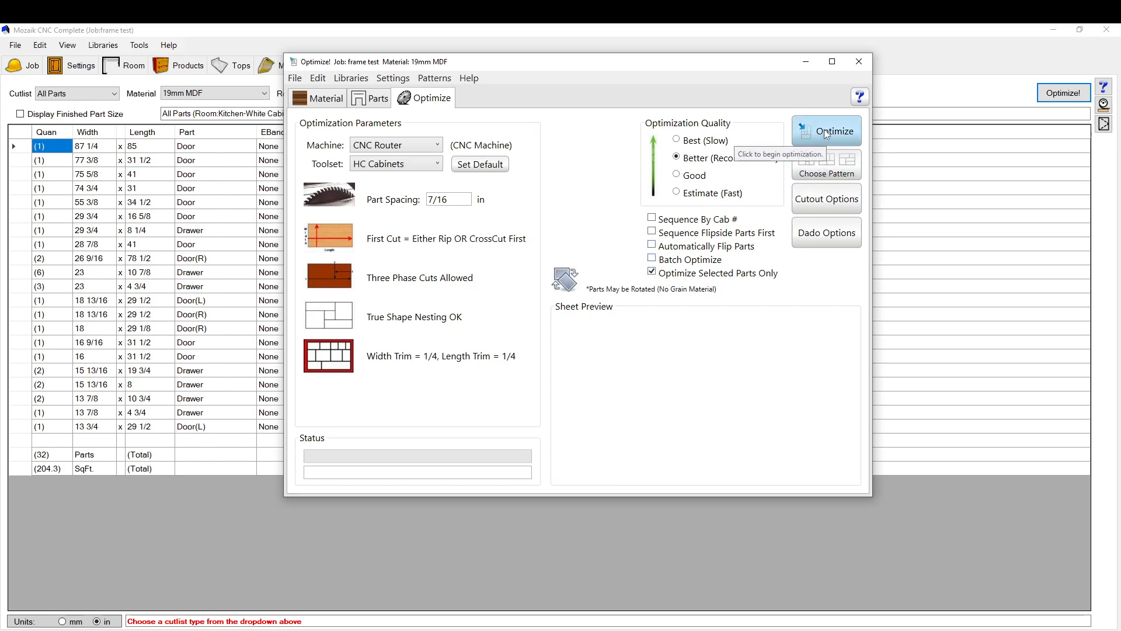
click(826, 131)
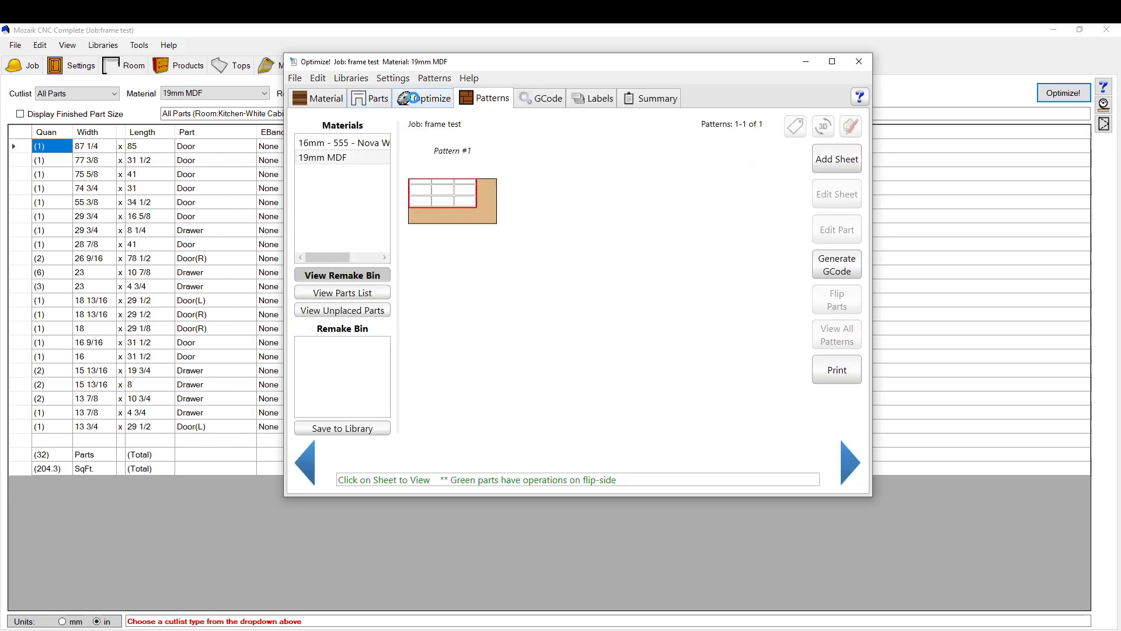
Delete the existing nested sheet via Edit Sheet to free its placed door part
click(431, 98)
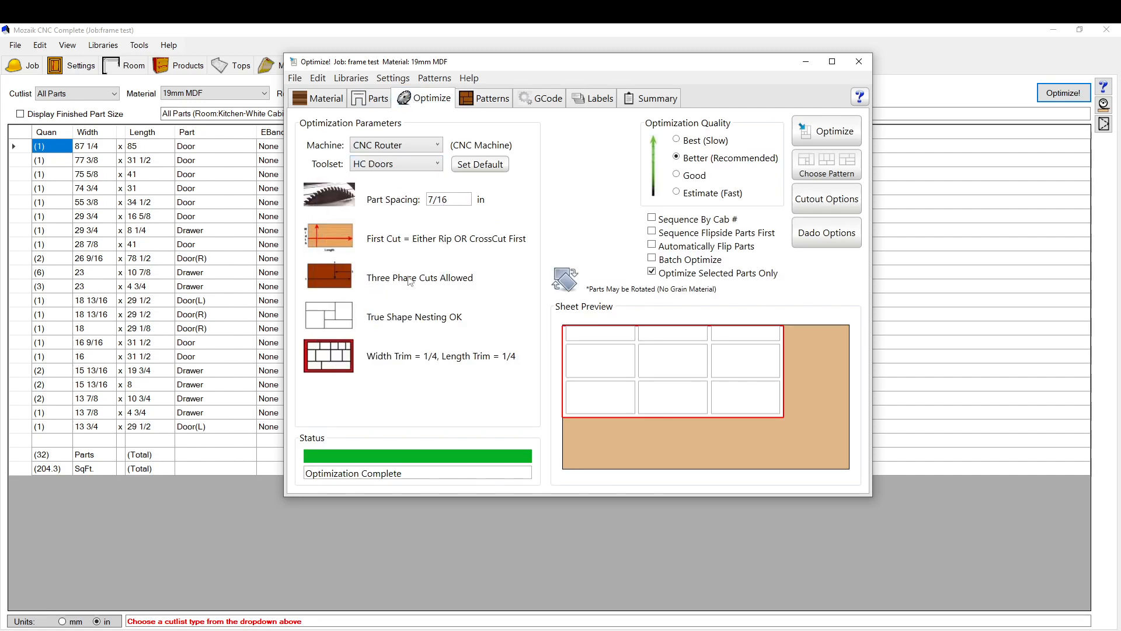
click(834, 131)
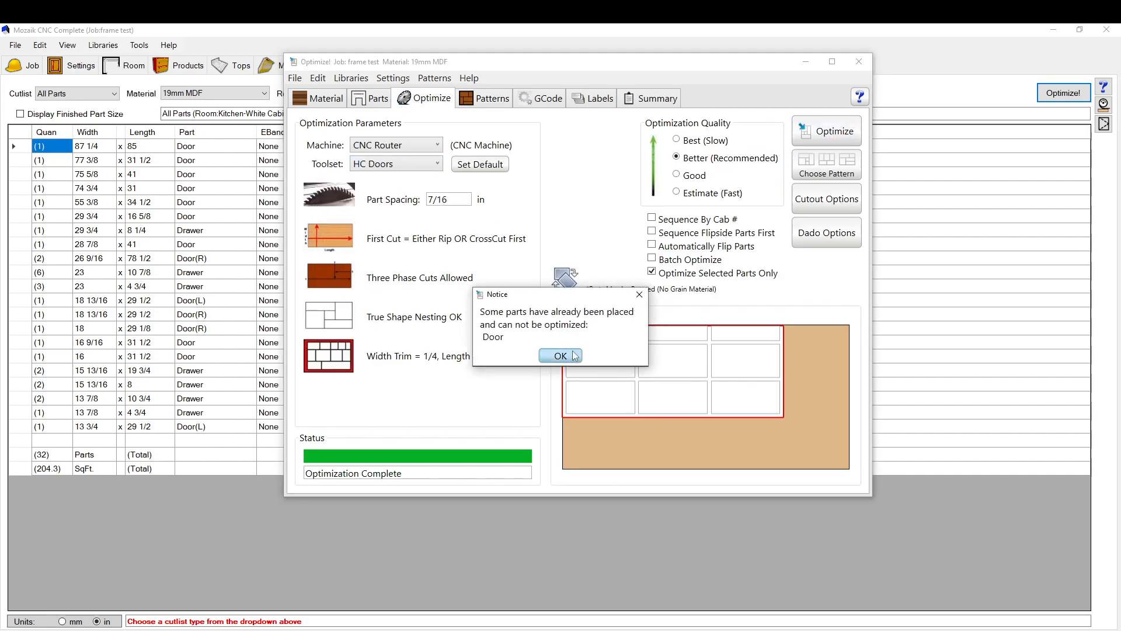
click(560, 355)
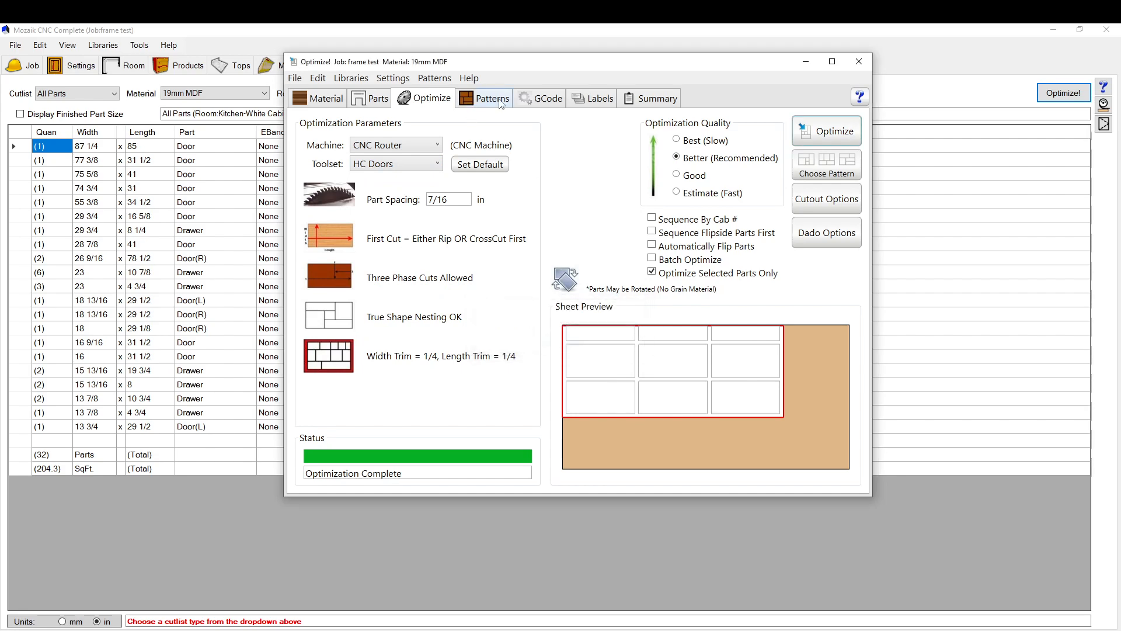
click(491, 98)
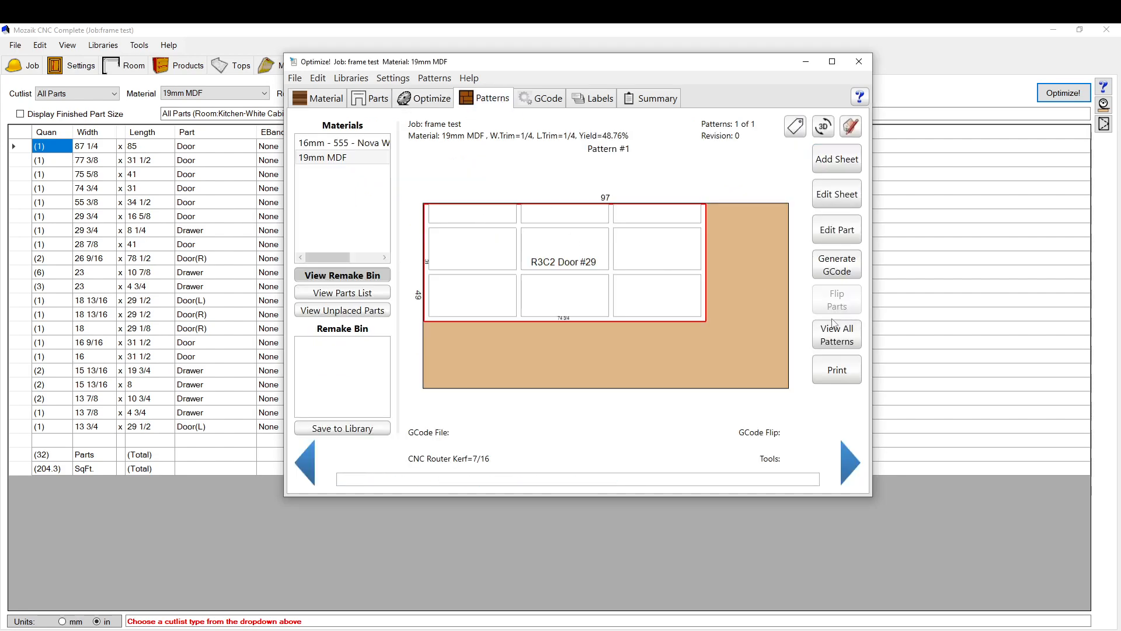
click(835, 194)
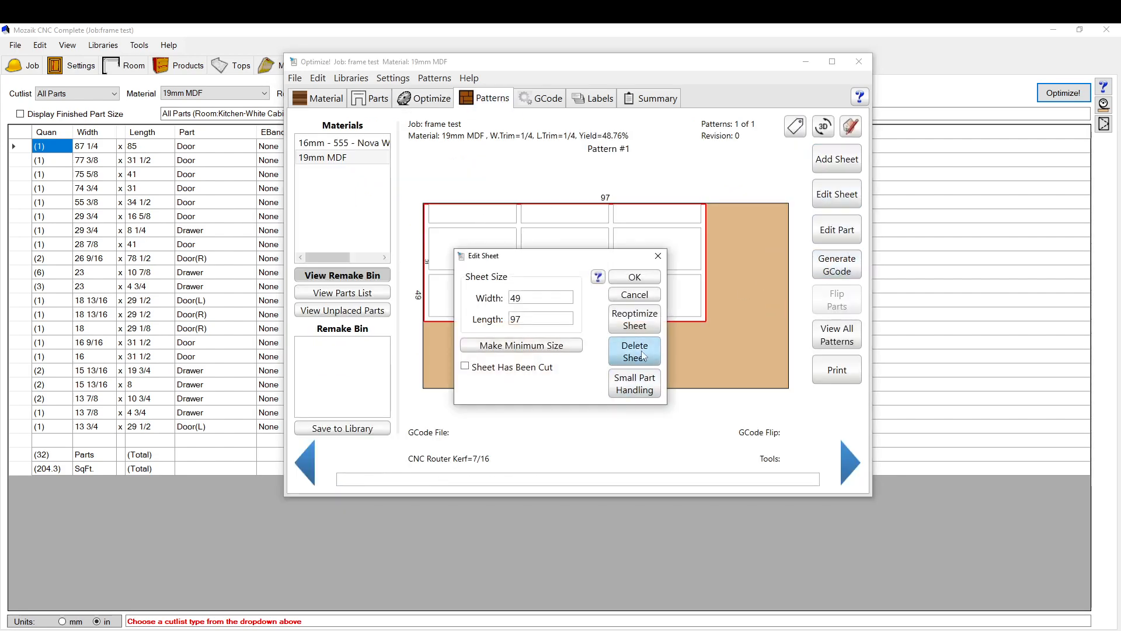
click(634, 352)
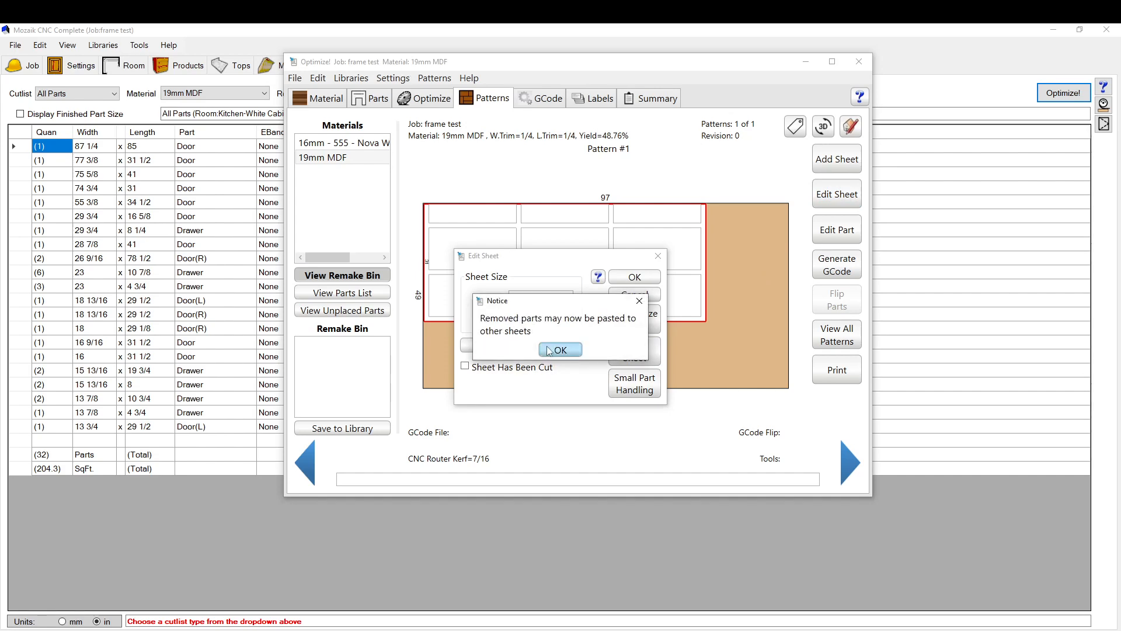
click(559, 349)
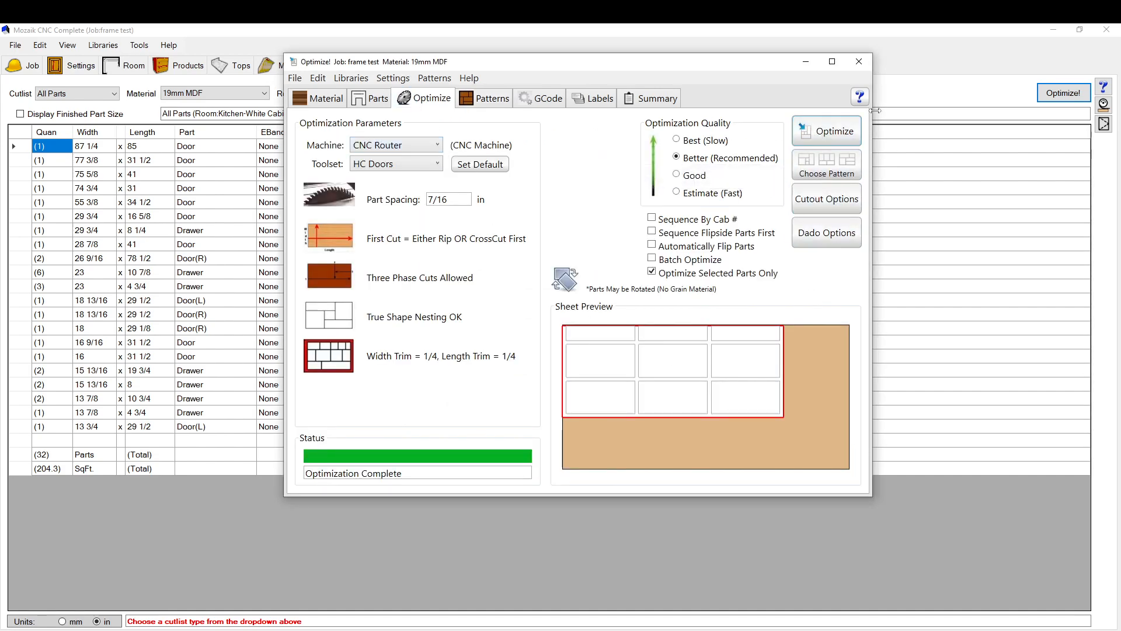
Re-optimize the door part onto a fresh single-sheet Pattern #1
click(834, 131)
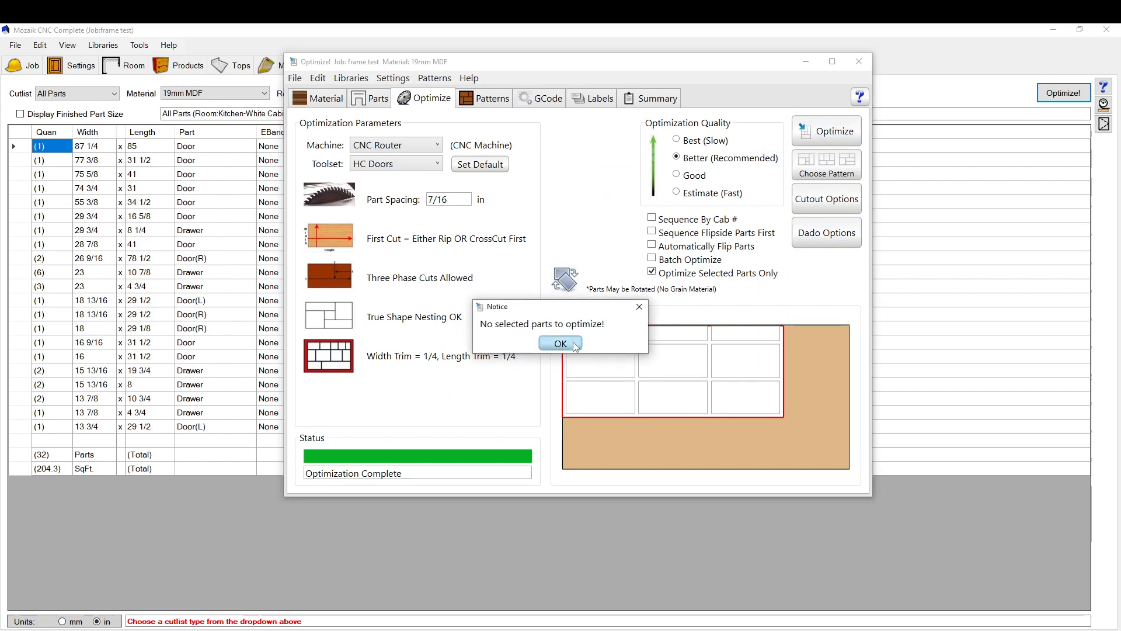
click(560, 344)
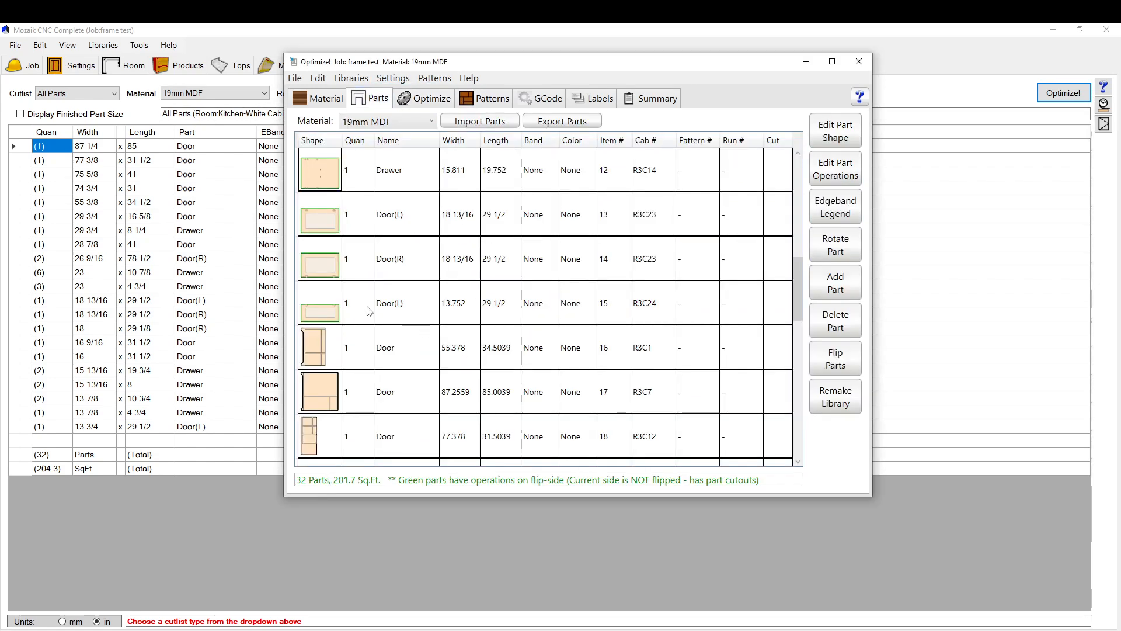
scroll(down, 3)
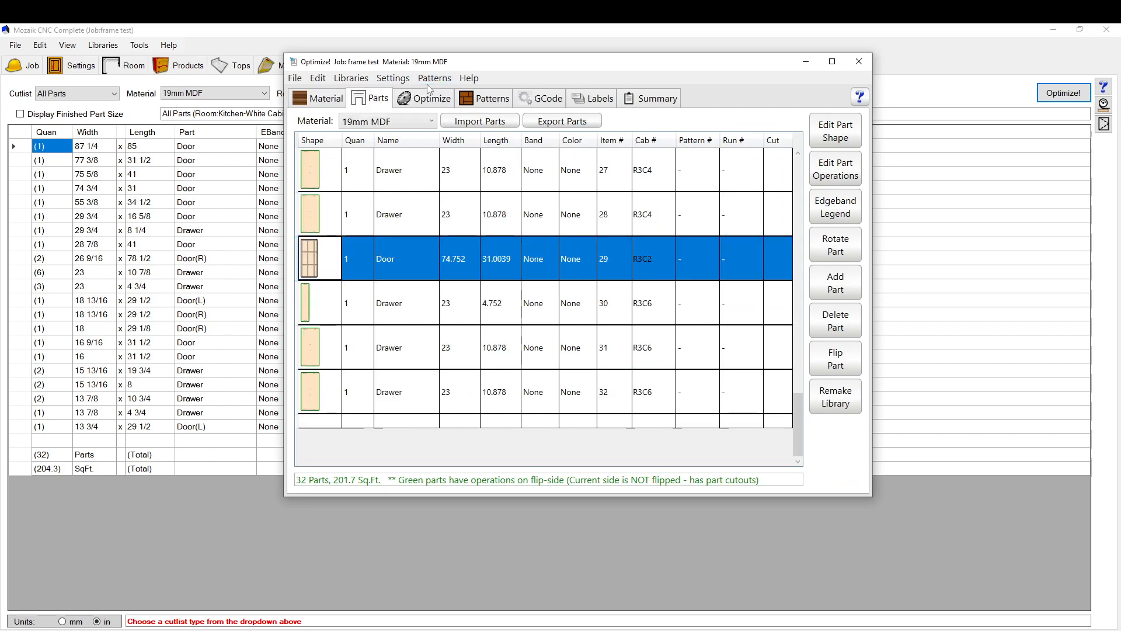
click(431, 98)
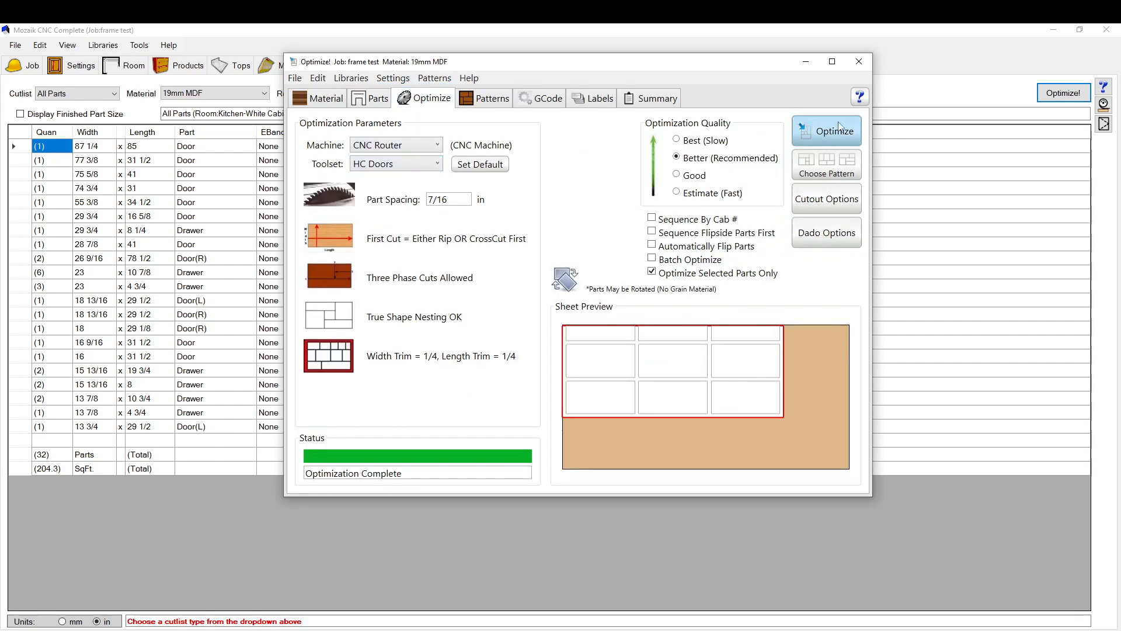
click(492, 98)
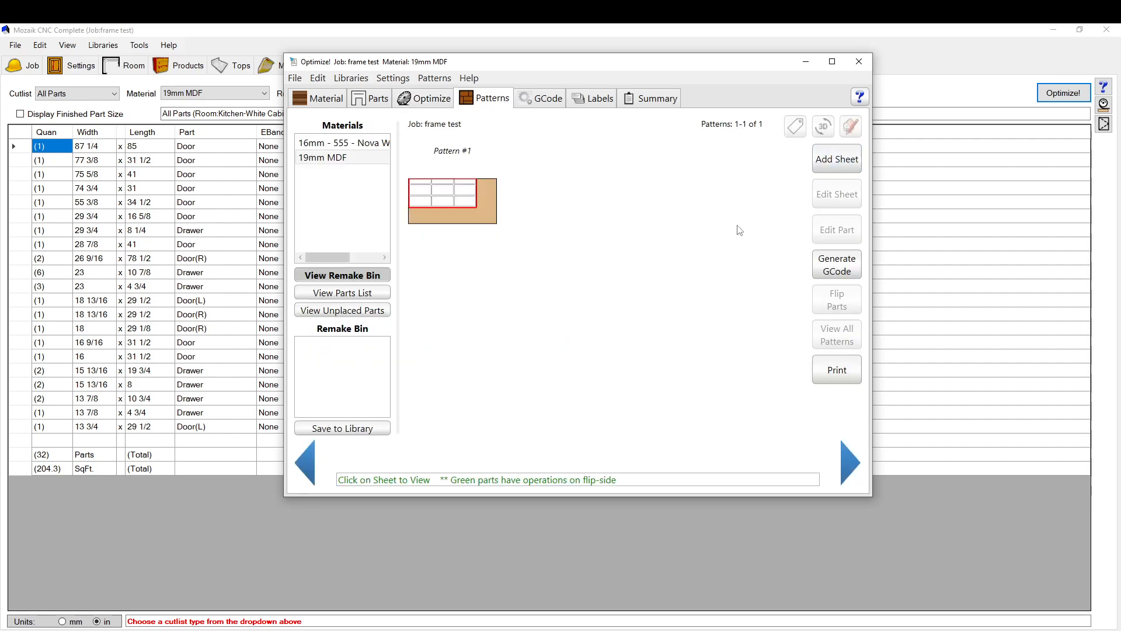
Generate GCode for Pattern #1 with the 3/8 Downshear toolpath moved ahead of the 1/8, cutout last
click(452, 199)
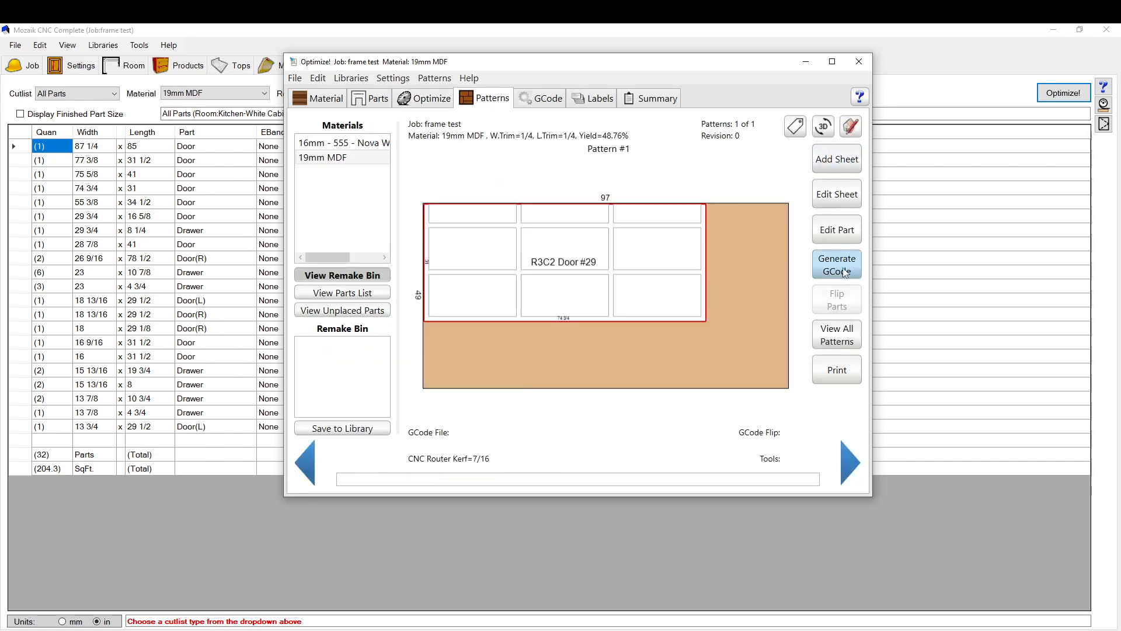
click(835, 264)
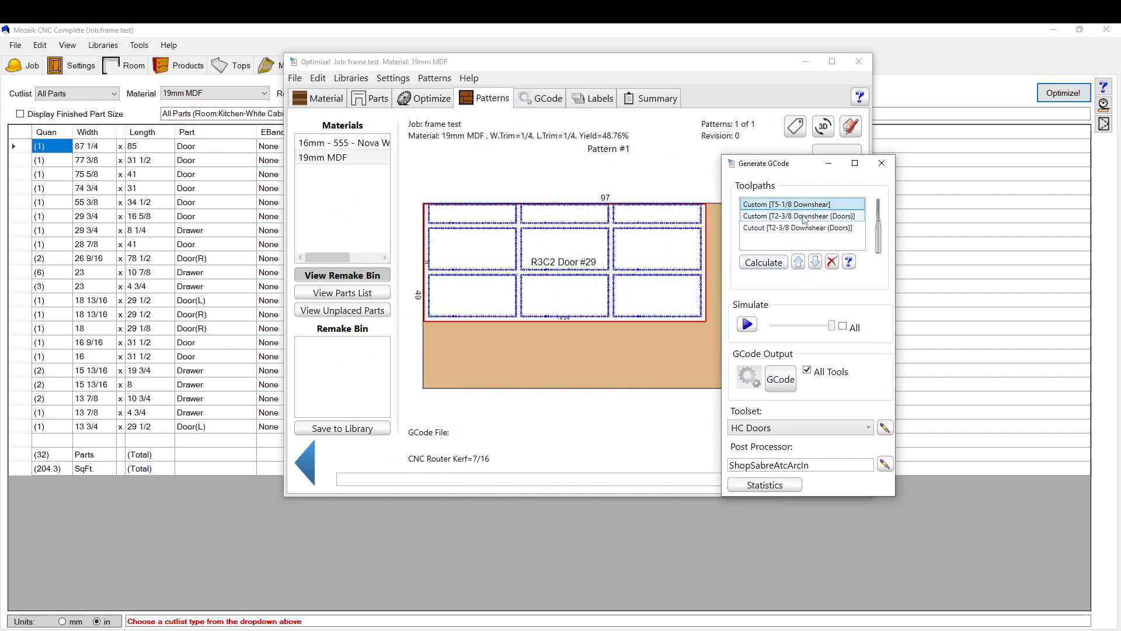
click(799, 216)
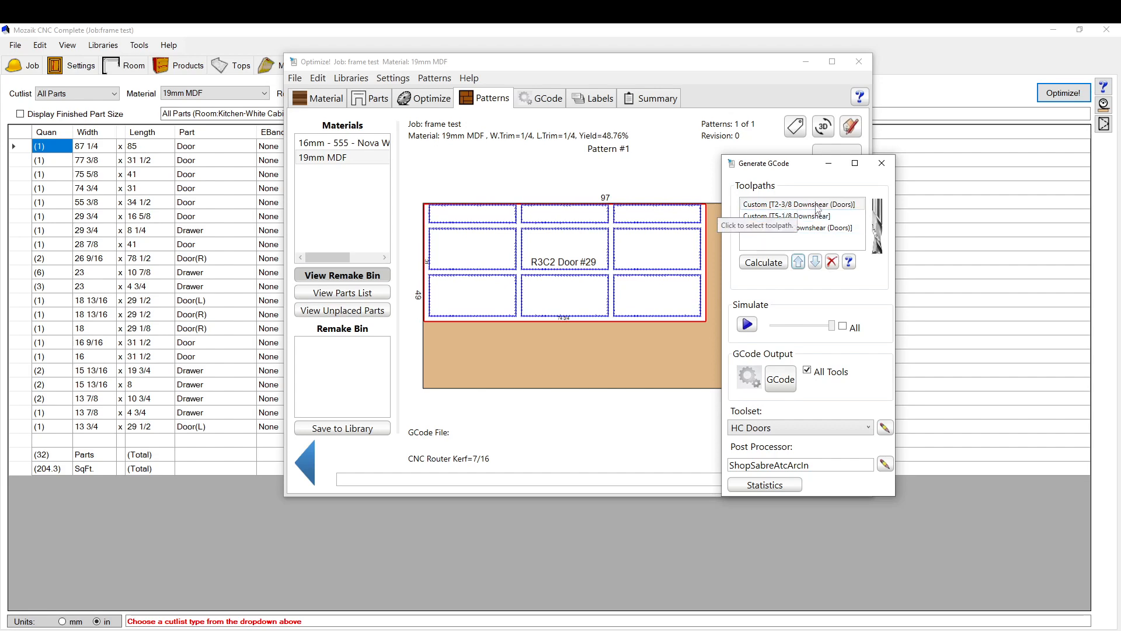
mouse_move(756, 218)
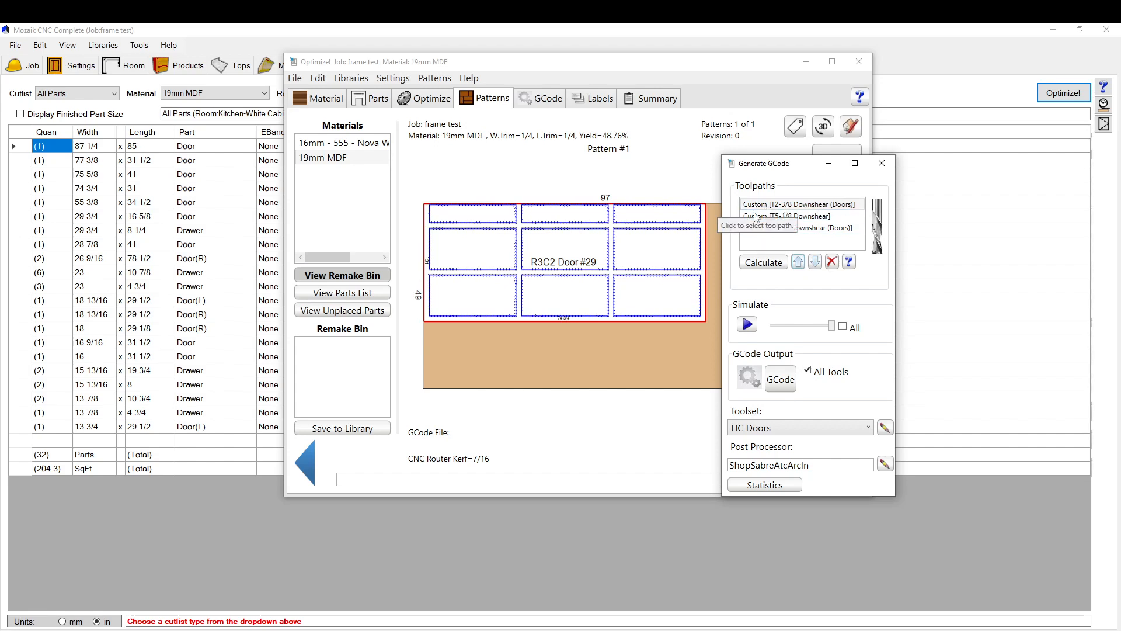
click(786, 215)
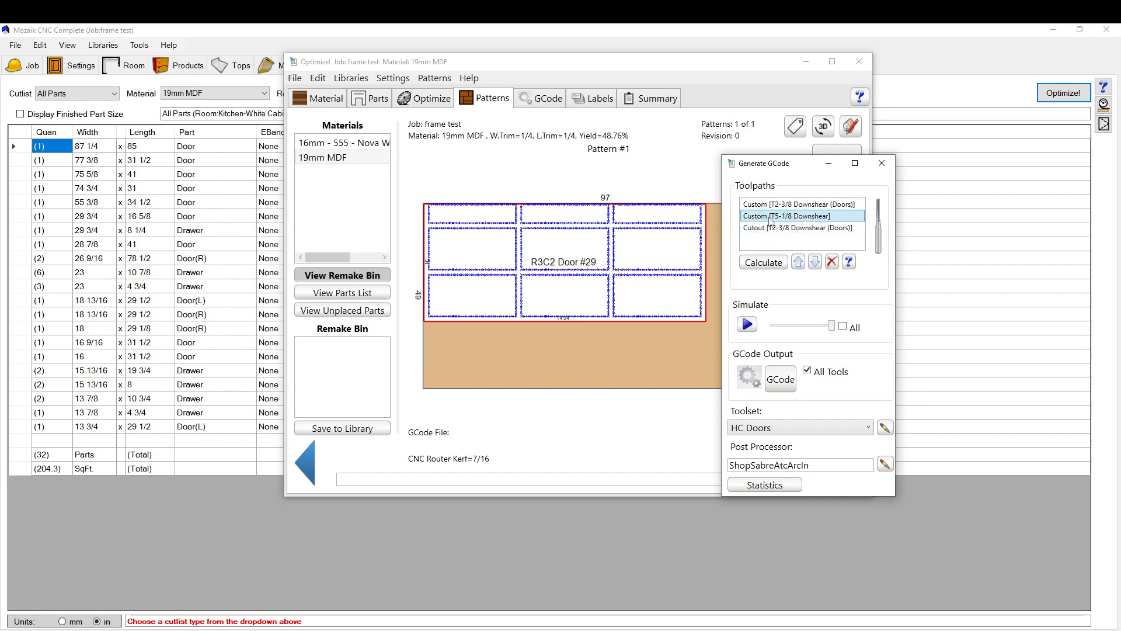
click(798, 228)
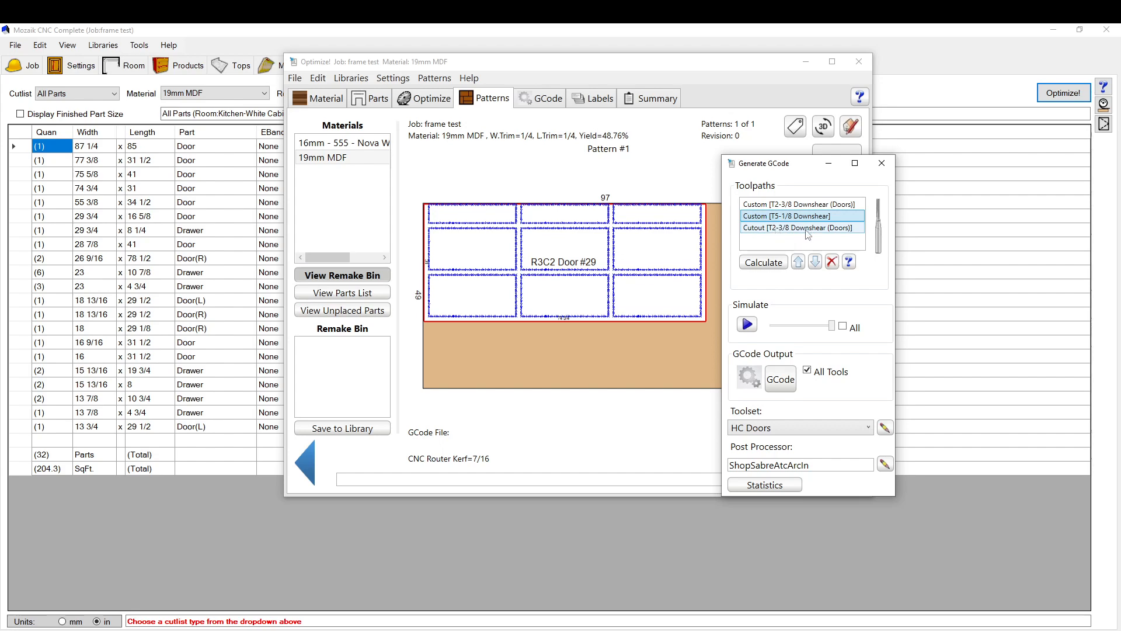
click(798, 228)
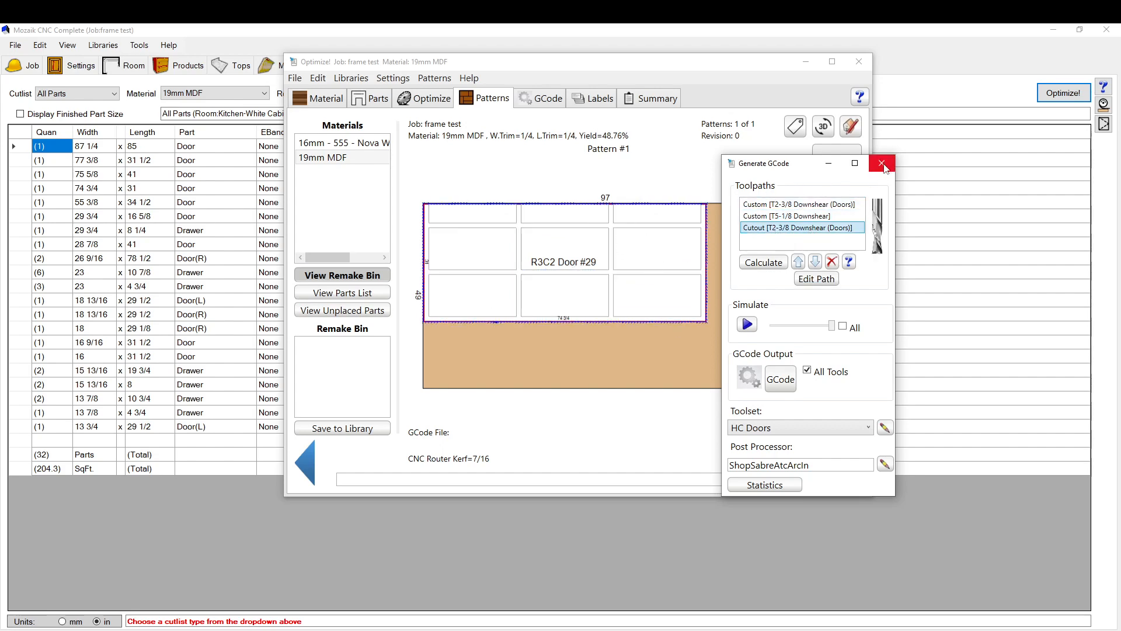
Close the GCode generator, 3D preview and remnant prompt to return to the Pattern #1 sheet
click(882, 163)
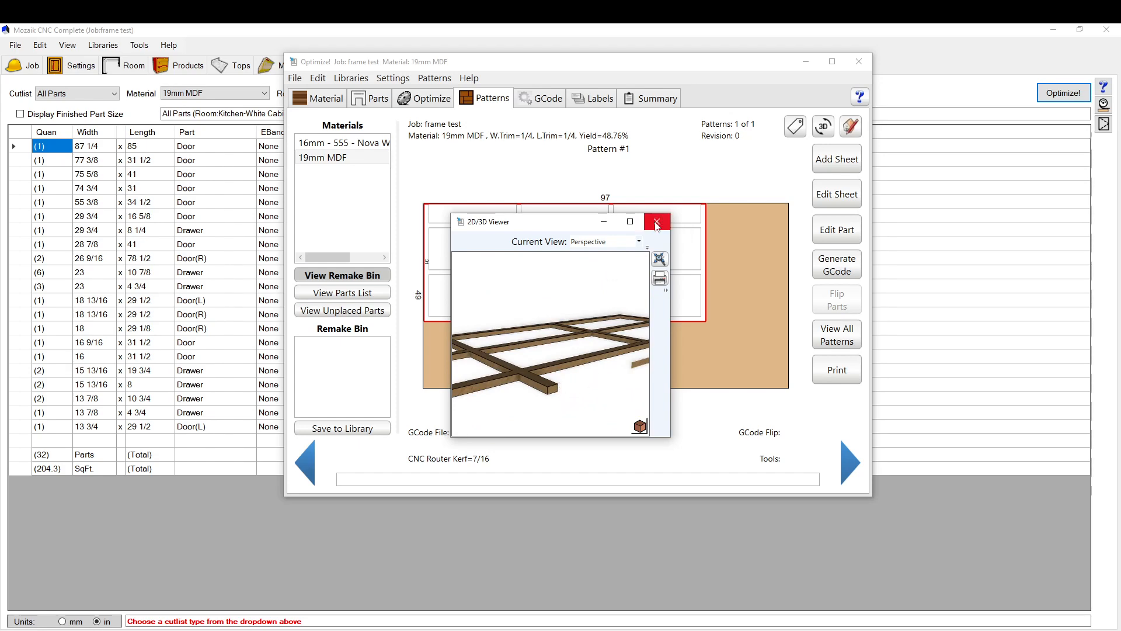
click(654, 222)
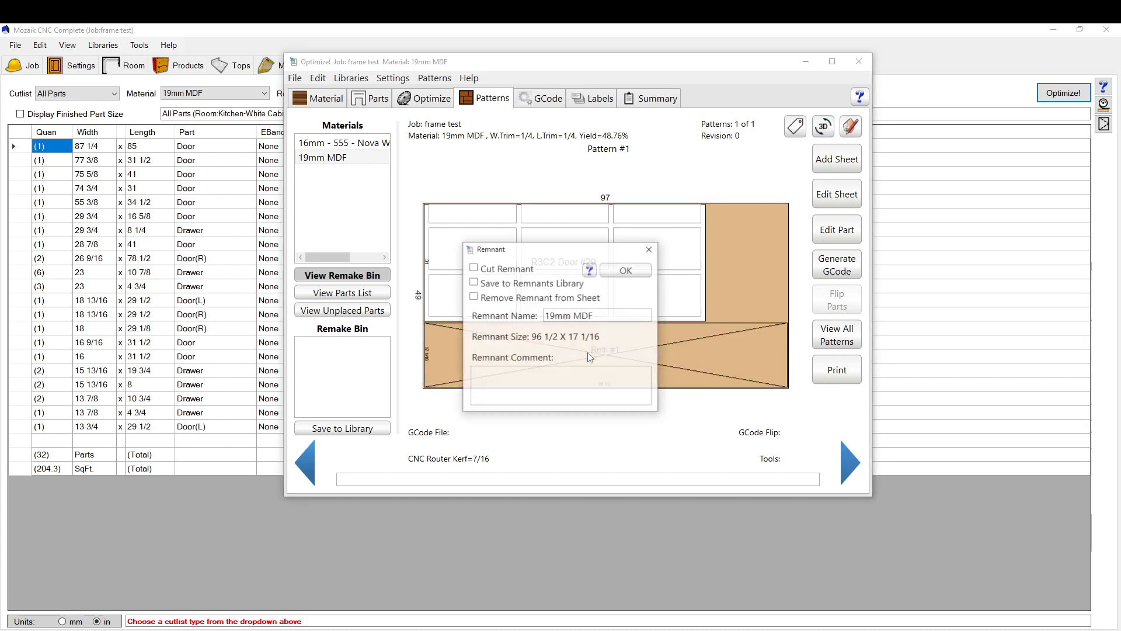
click(624, 270)
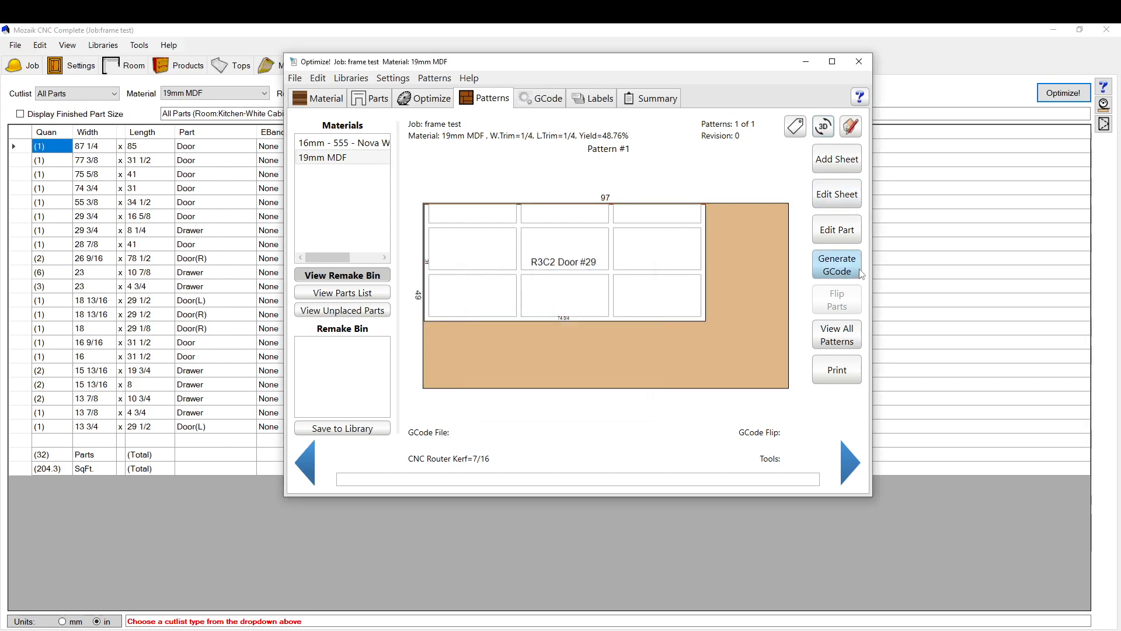
mouse_move(859, 62)
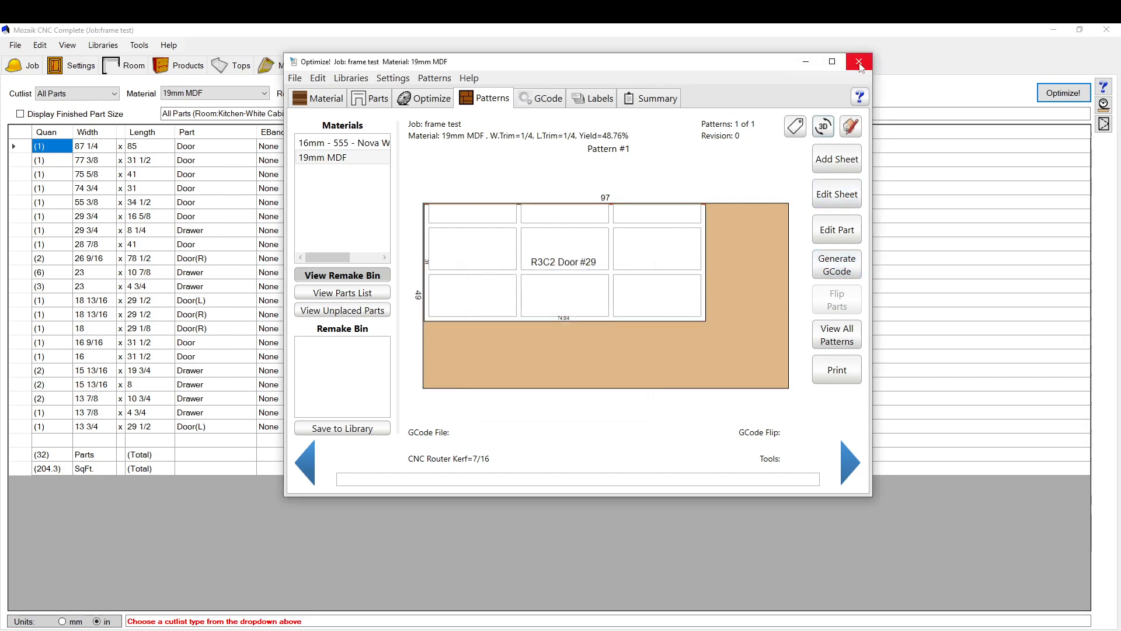
mouse_move(861, 33)
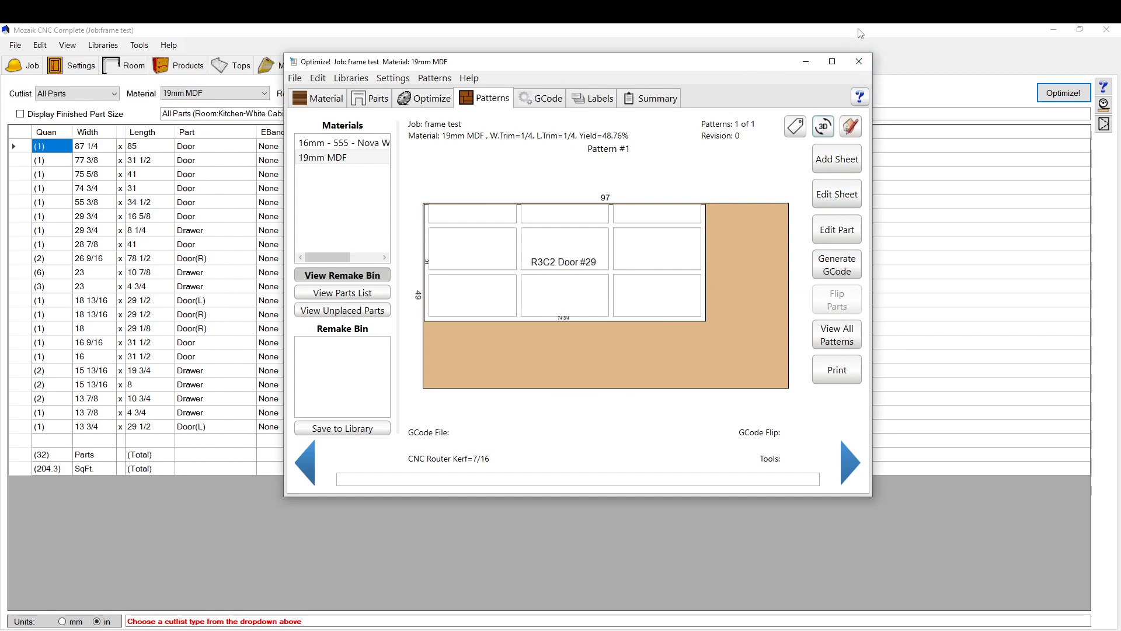